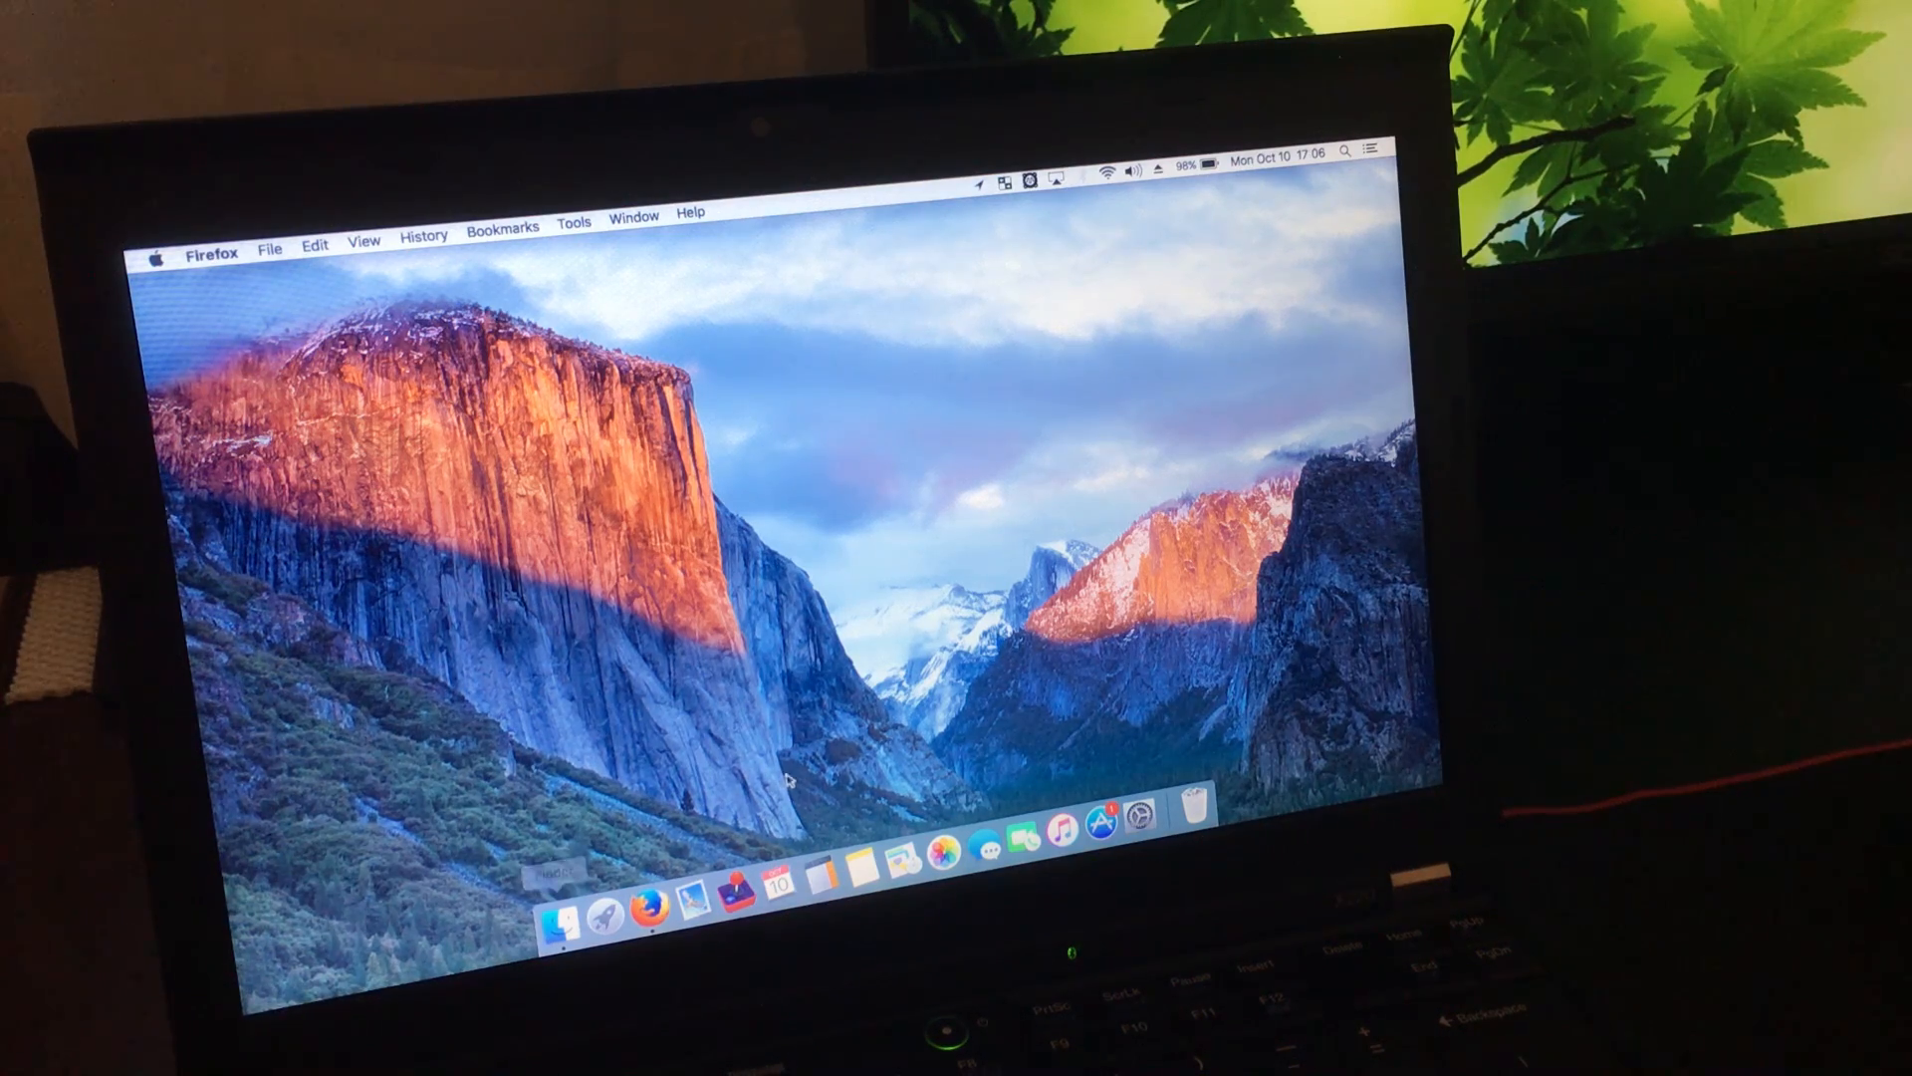
mouse_move(1057, 829)
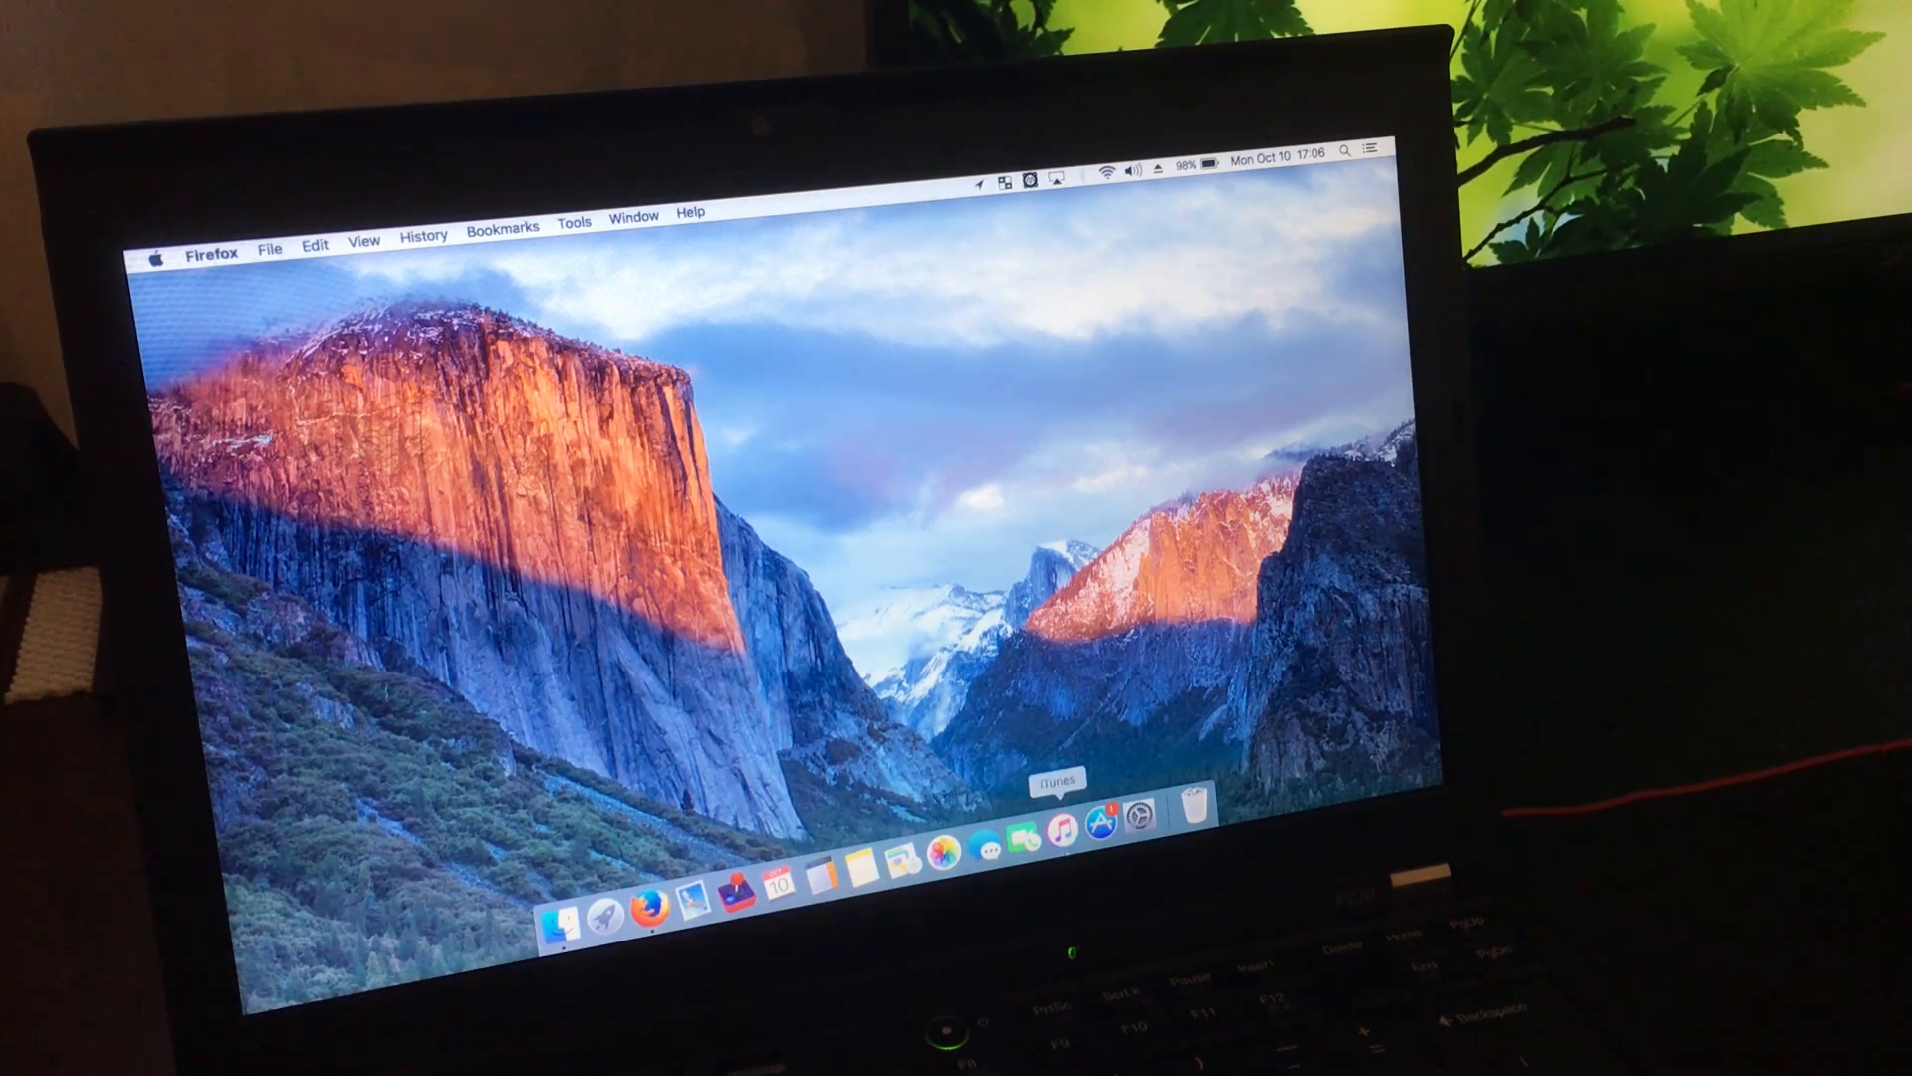
mouse_move(1095, 831)
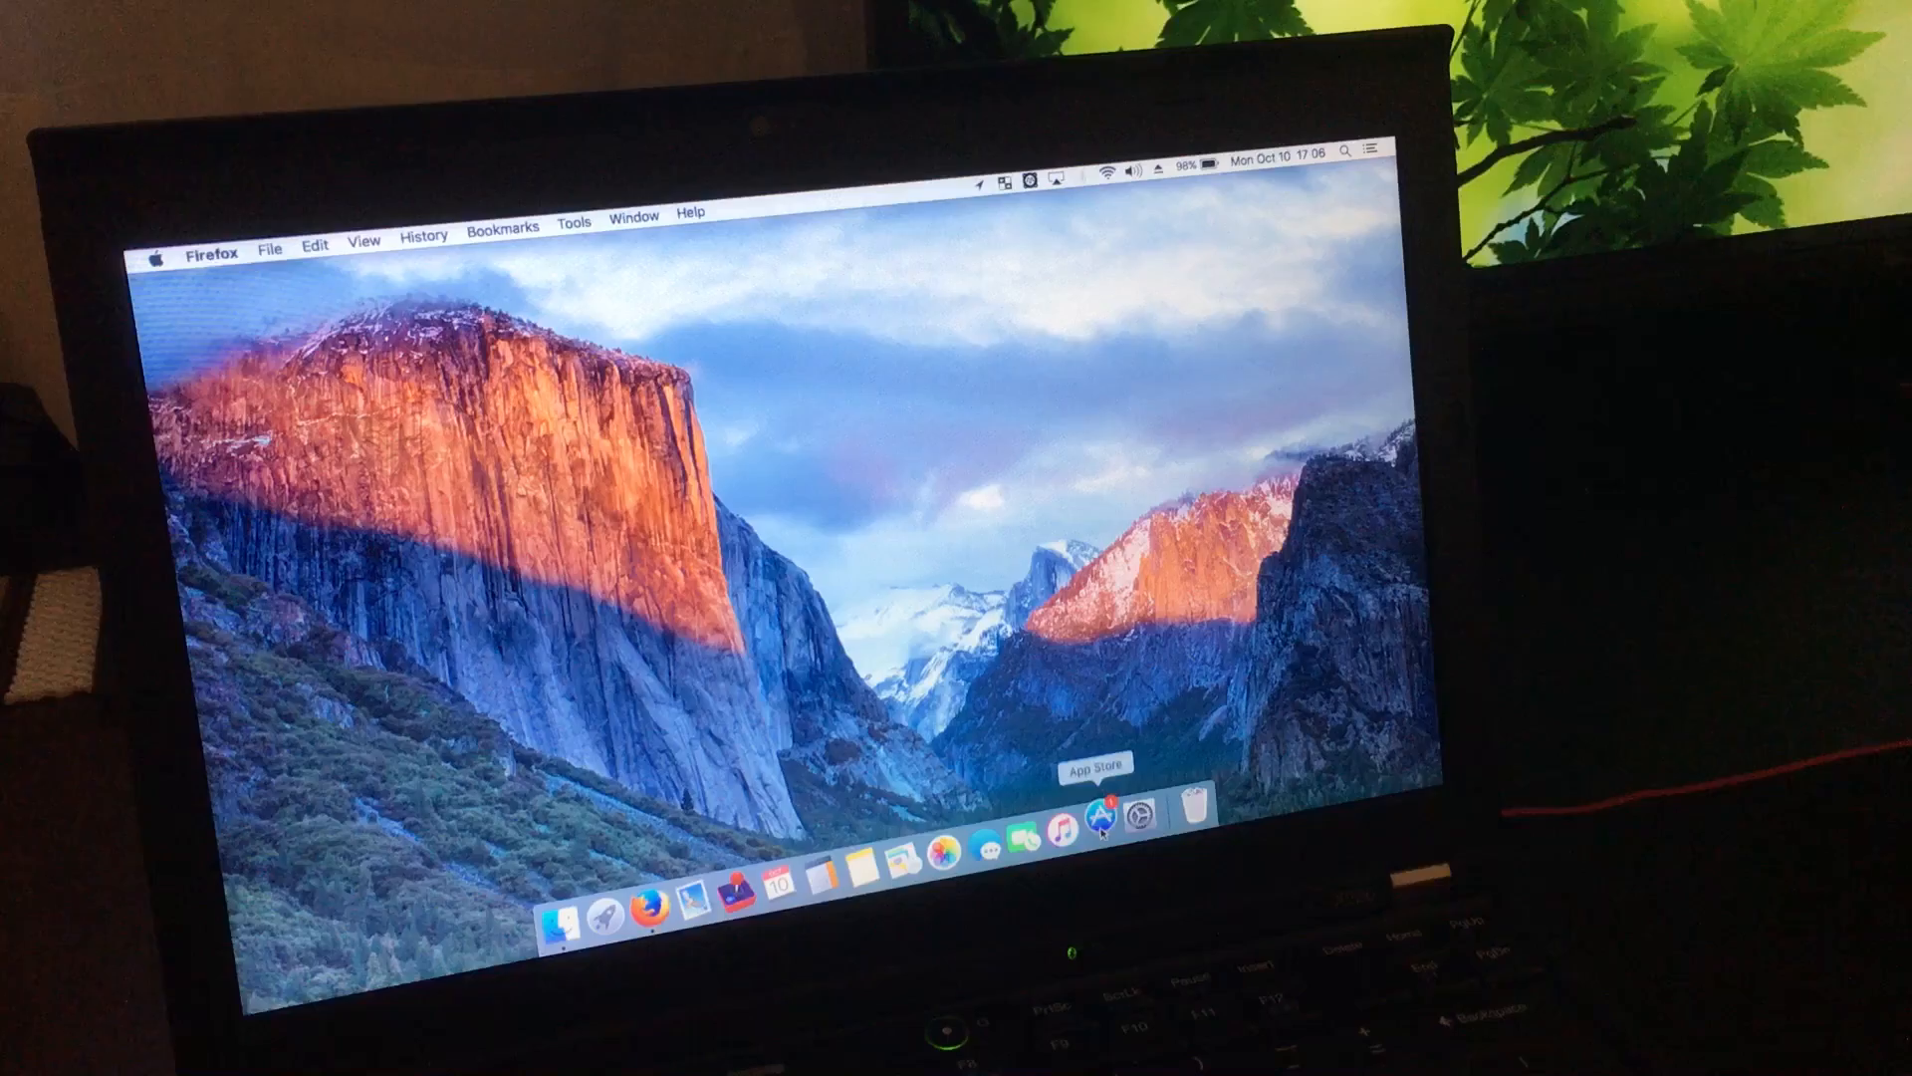
Start downloading the macOS Sierra installer from the App Store Featured page.
click(1099, 821)
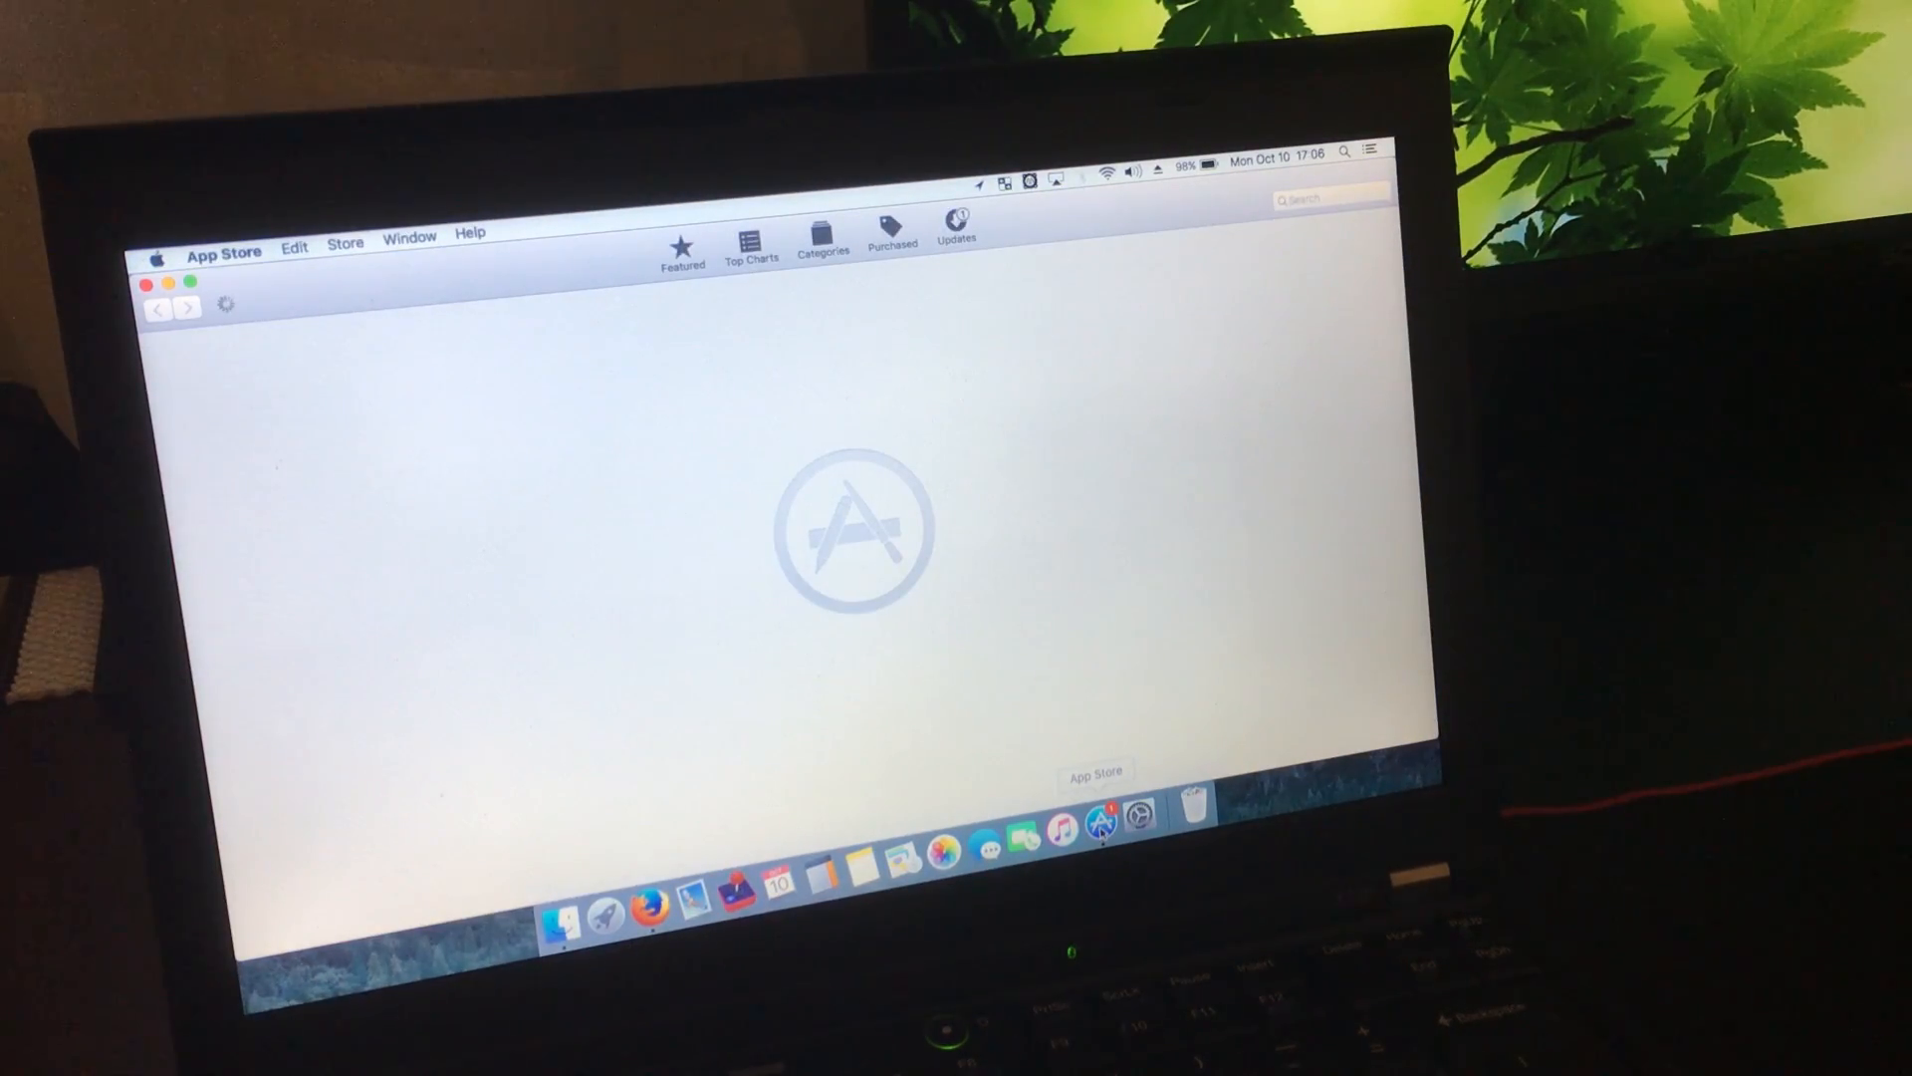
click(682, 247)
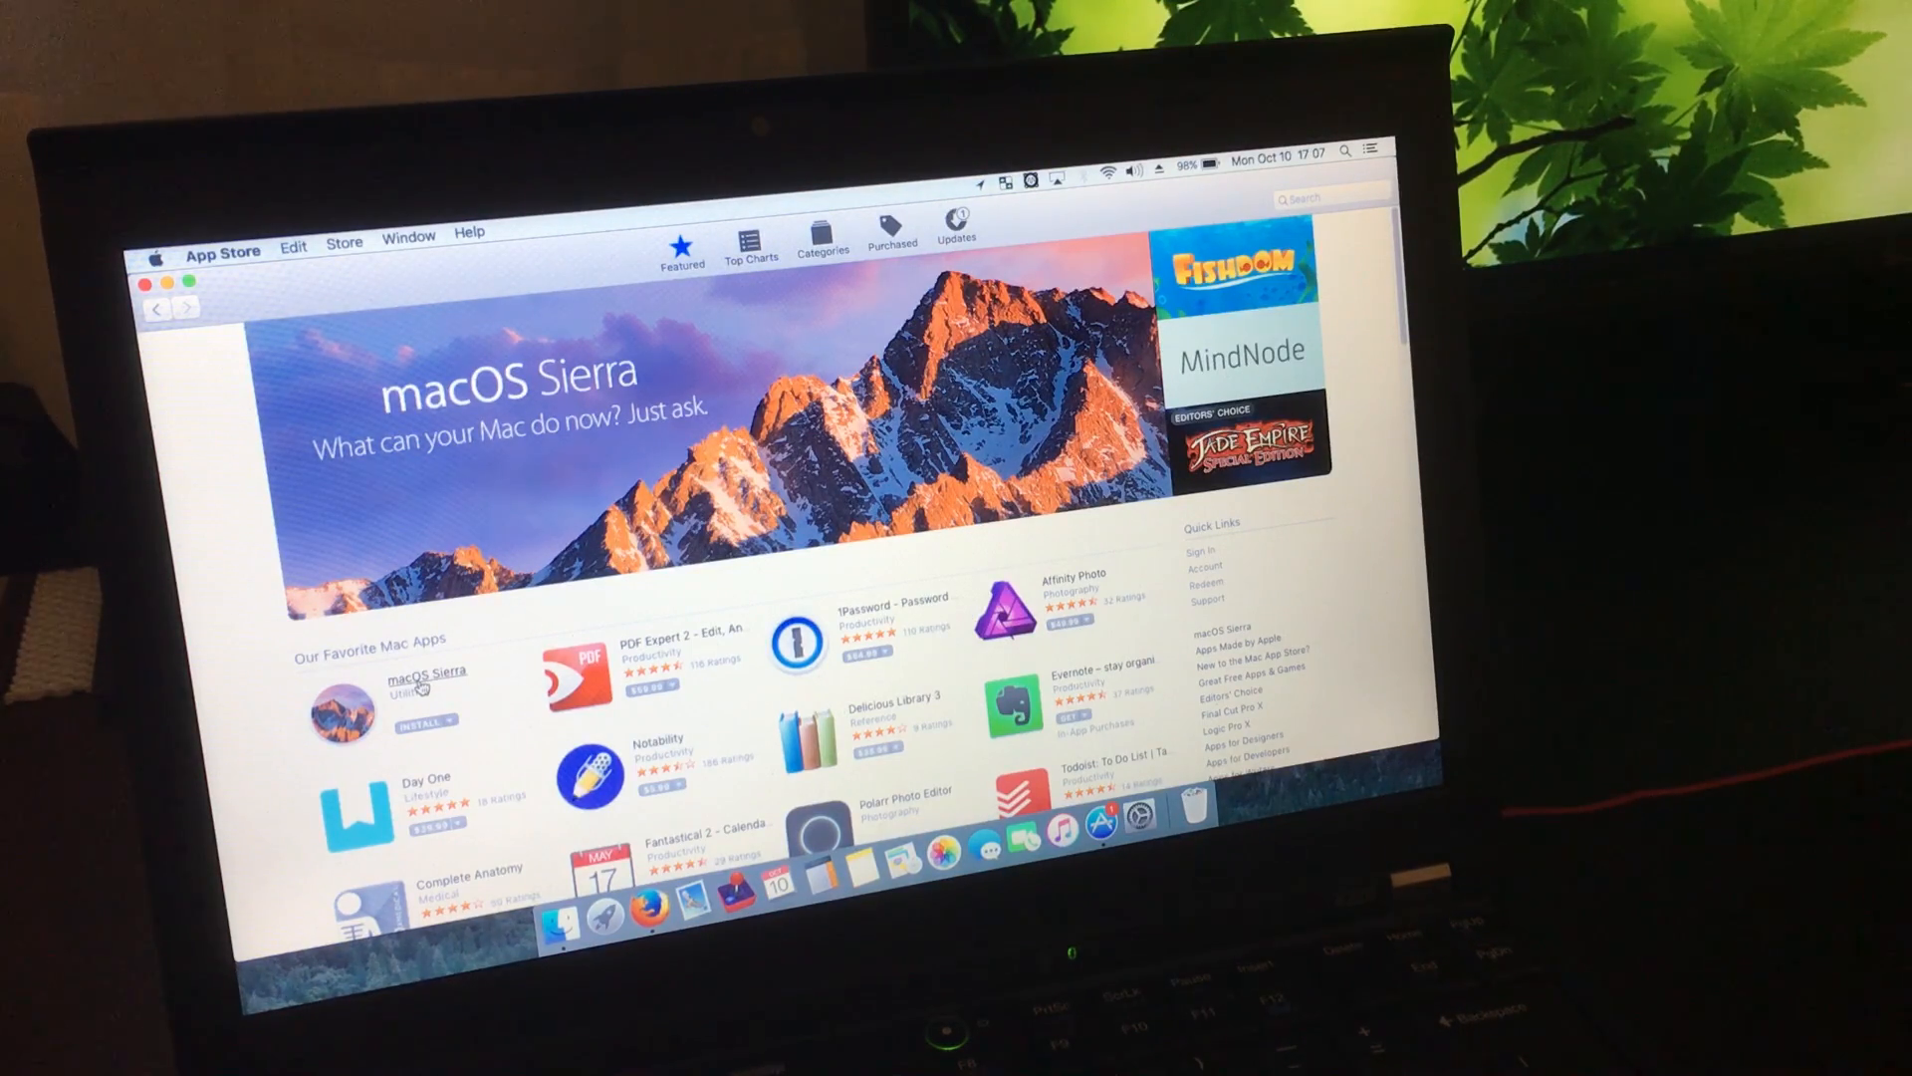
click(421, 679)
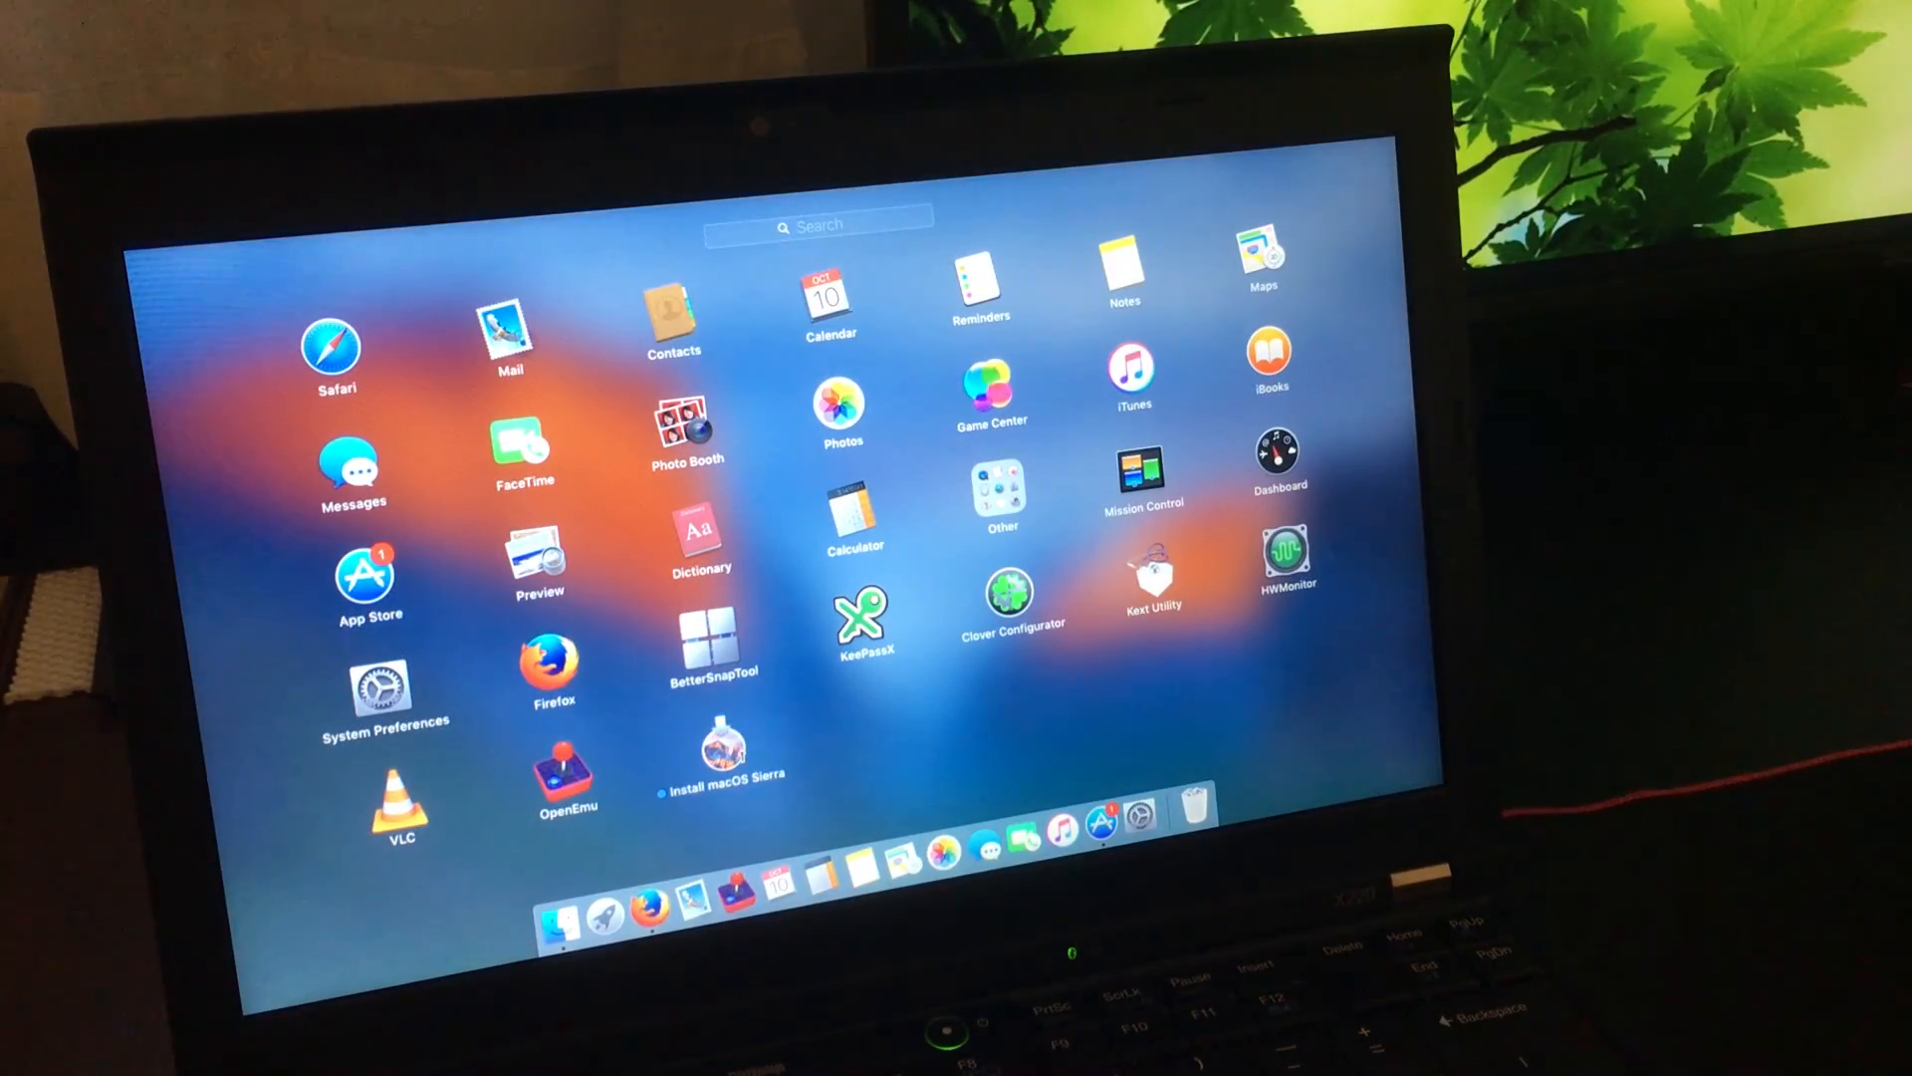
mouse_move(602, 912)
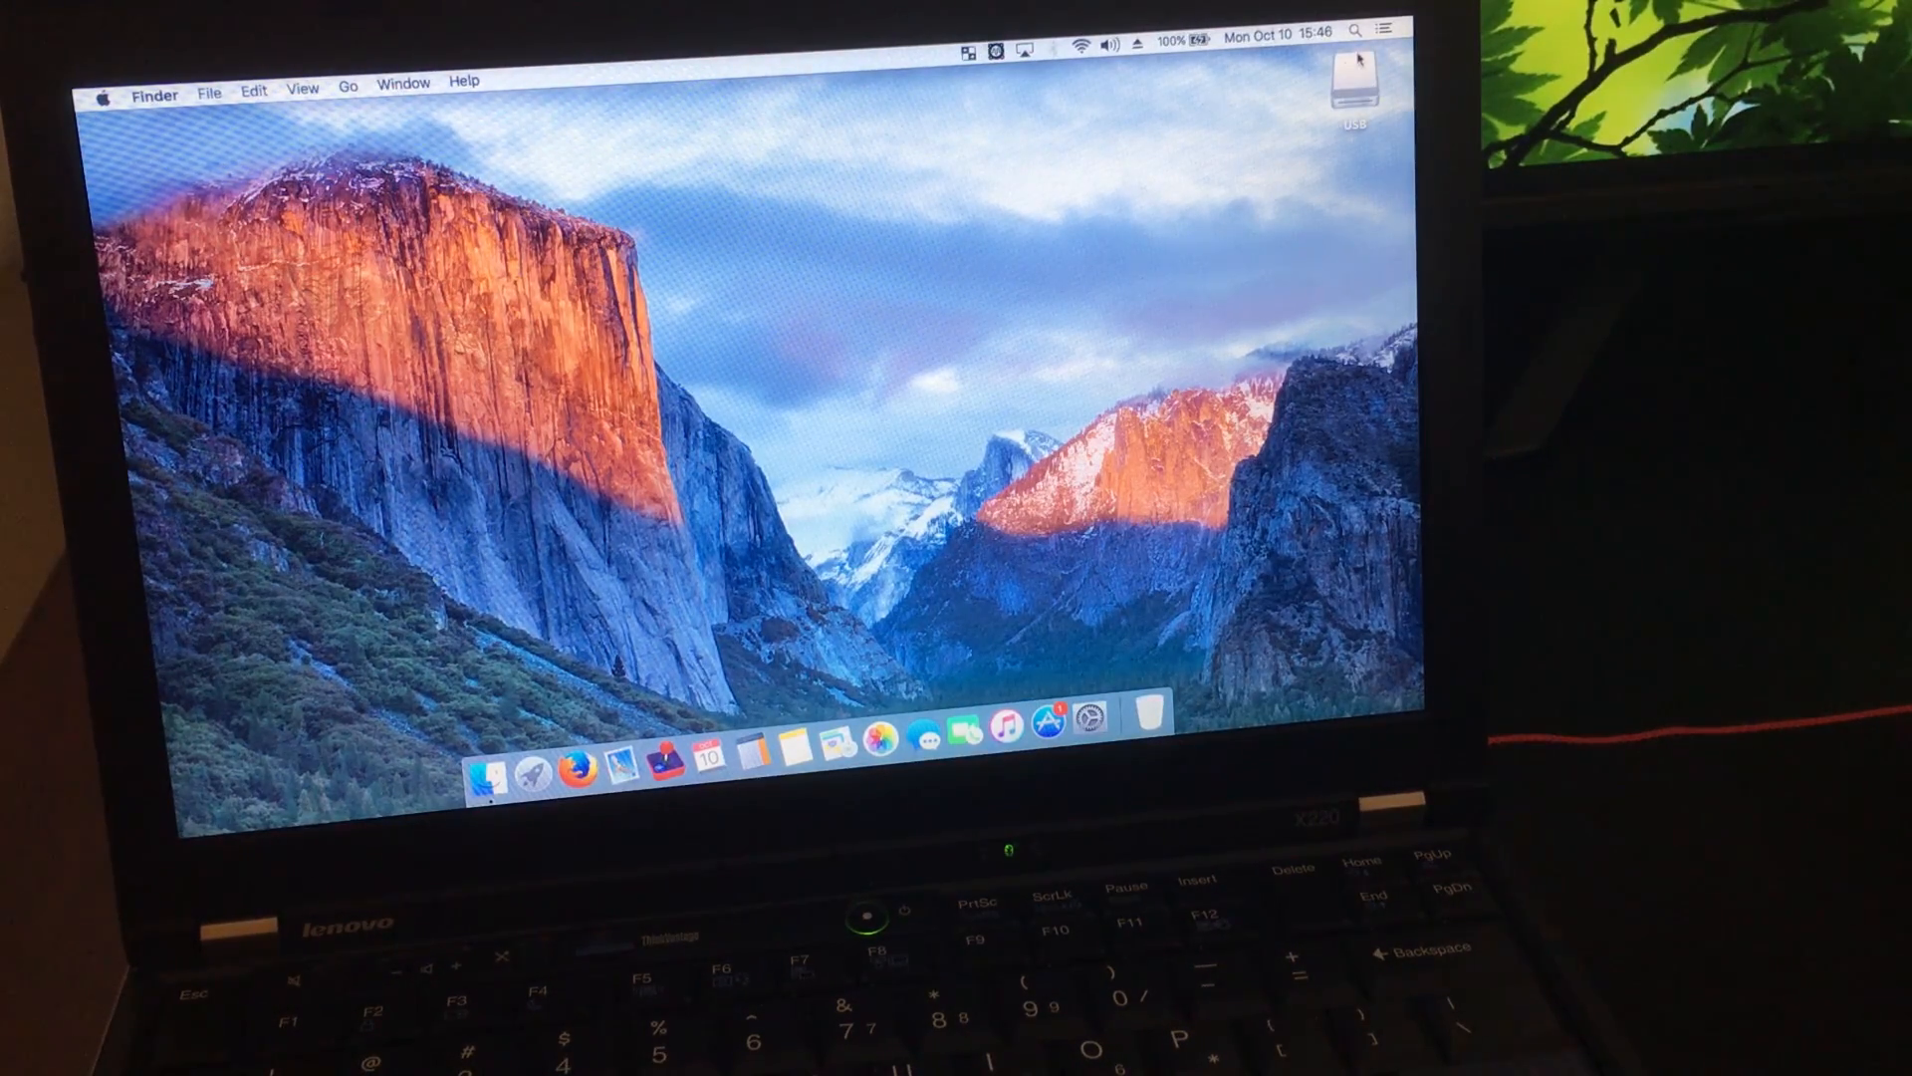
Launch Disk Utility via Spotlight and select the PNY USB 2.0 FD Media drive.
click(1355, 34)
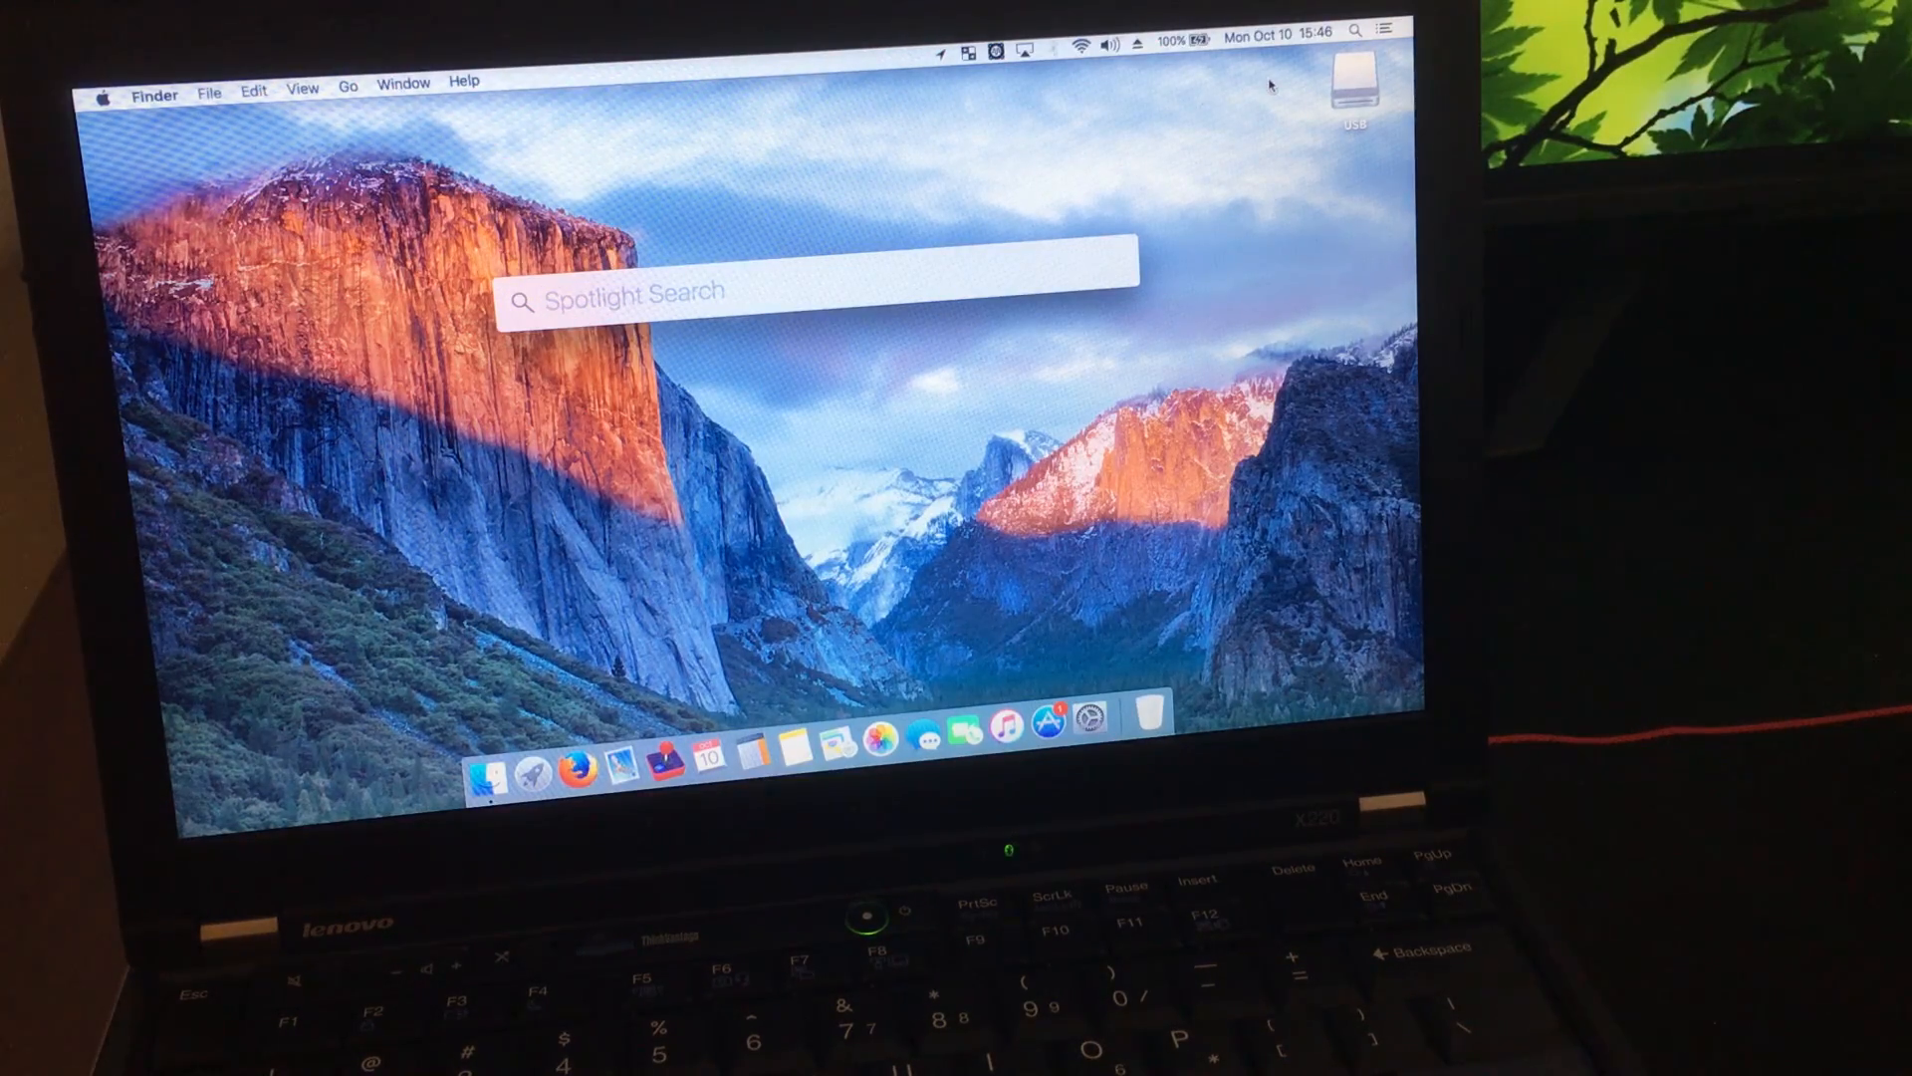
text(disk Utility)
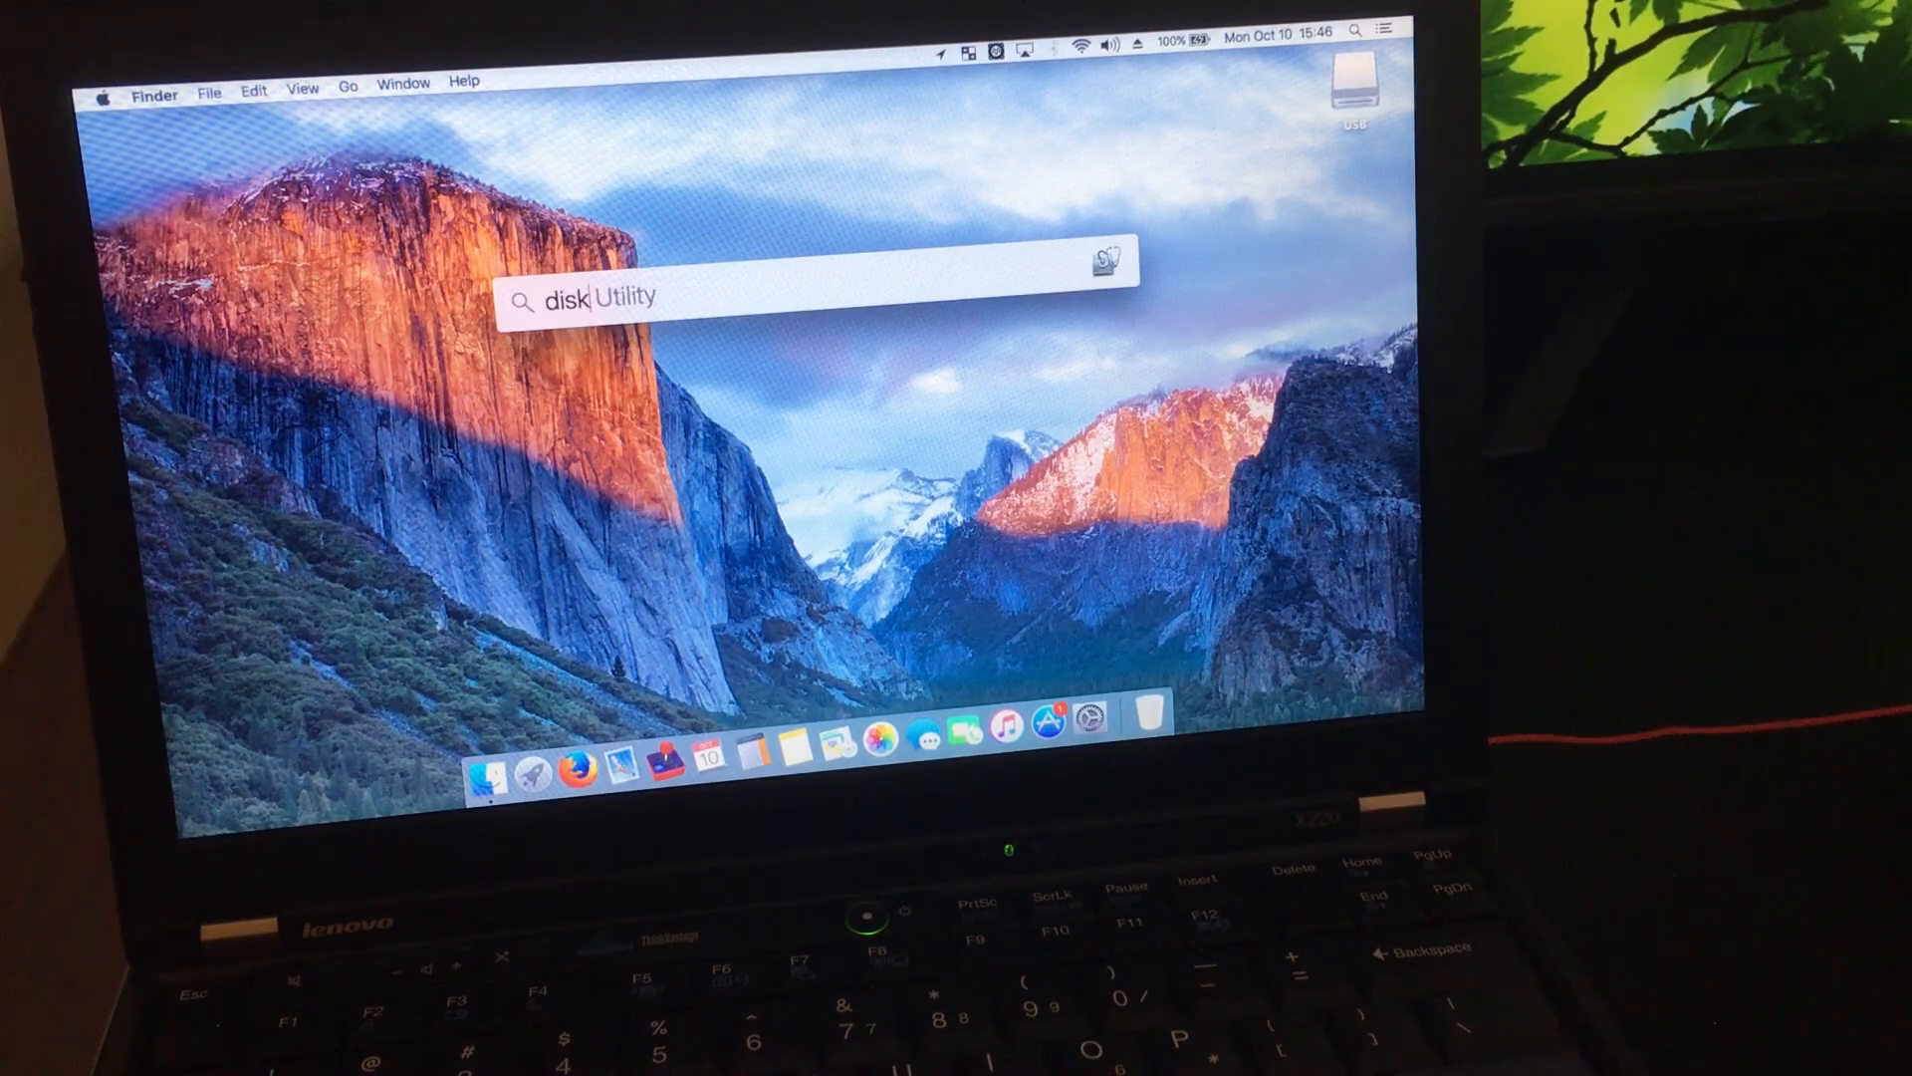
text(disk utility)
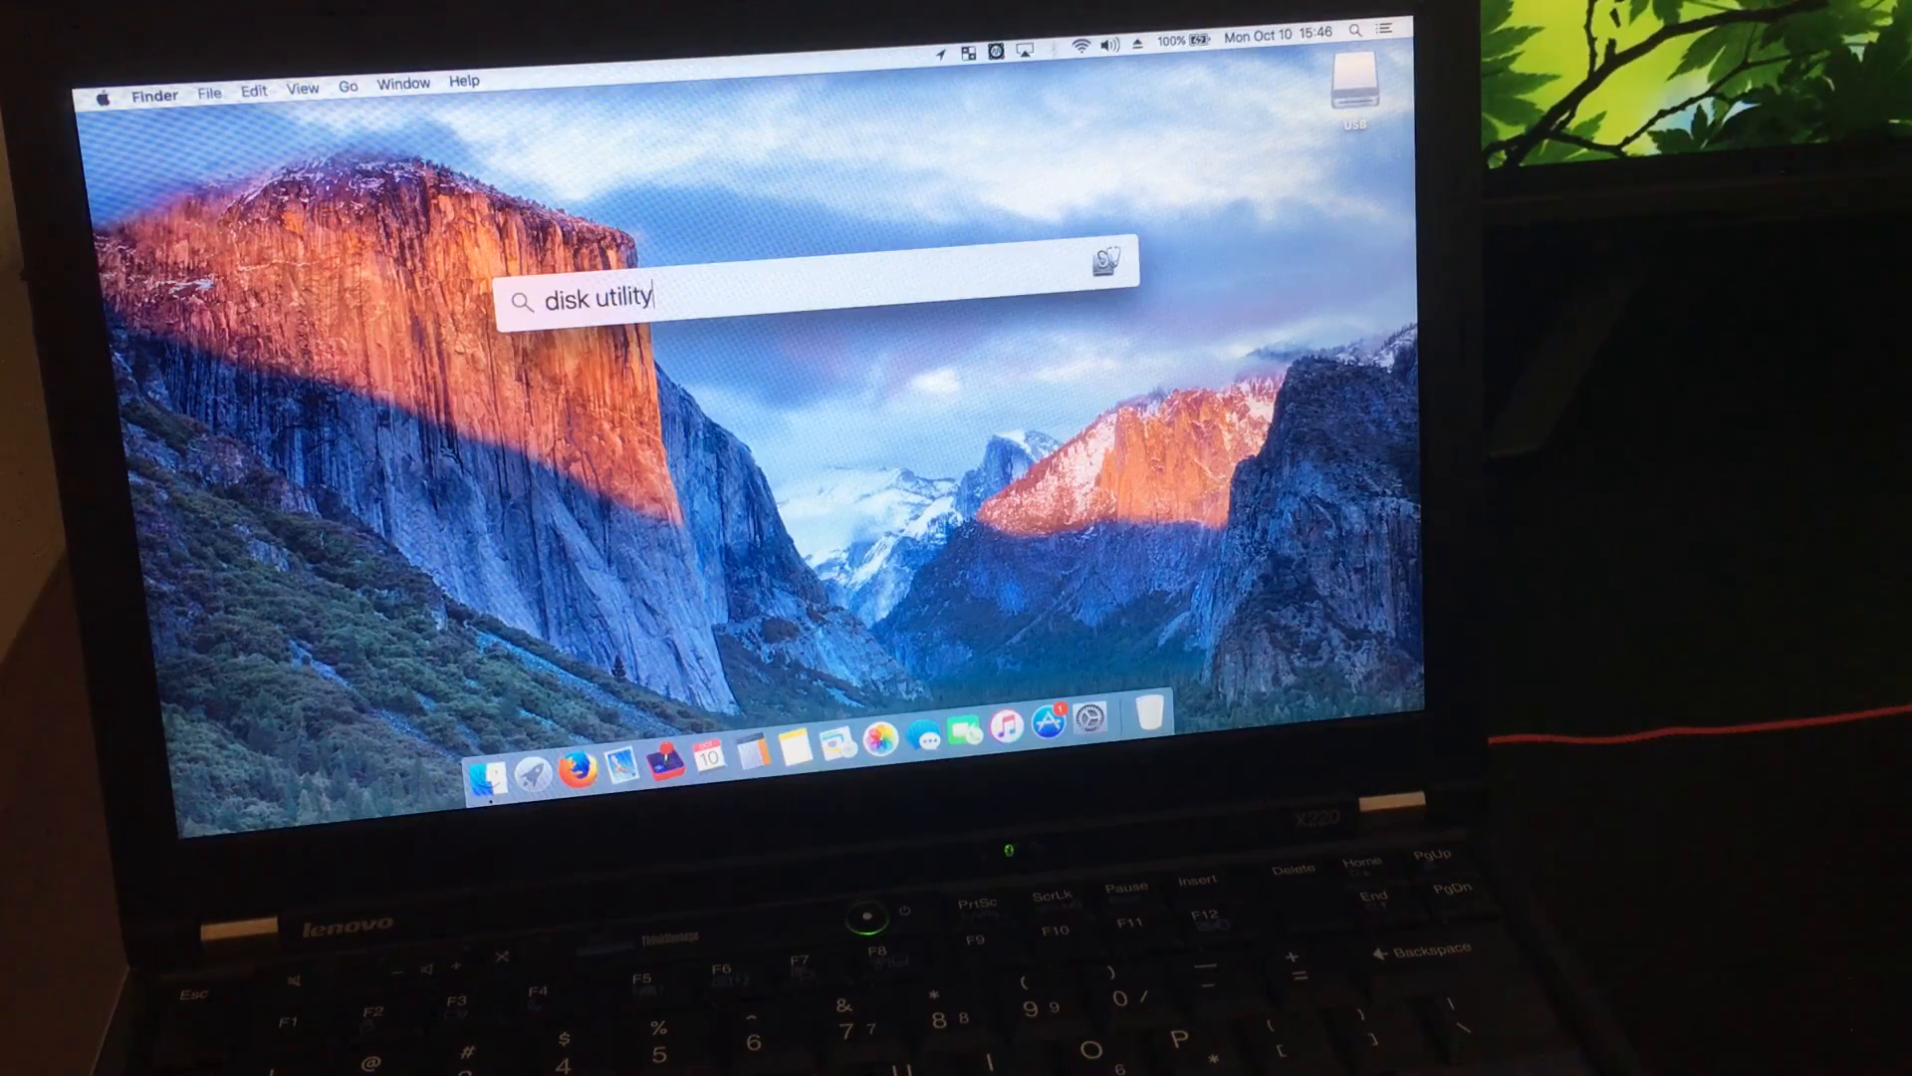
key(Return)
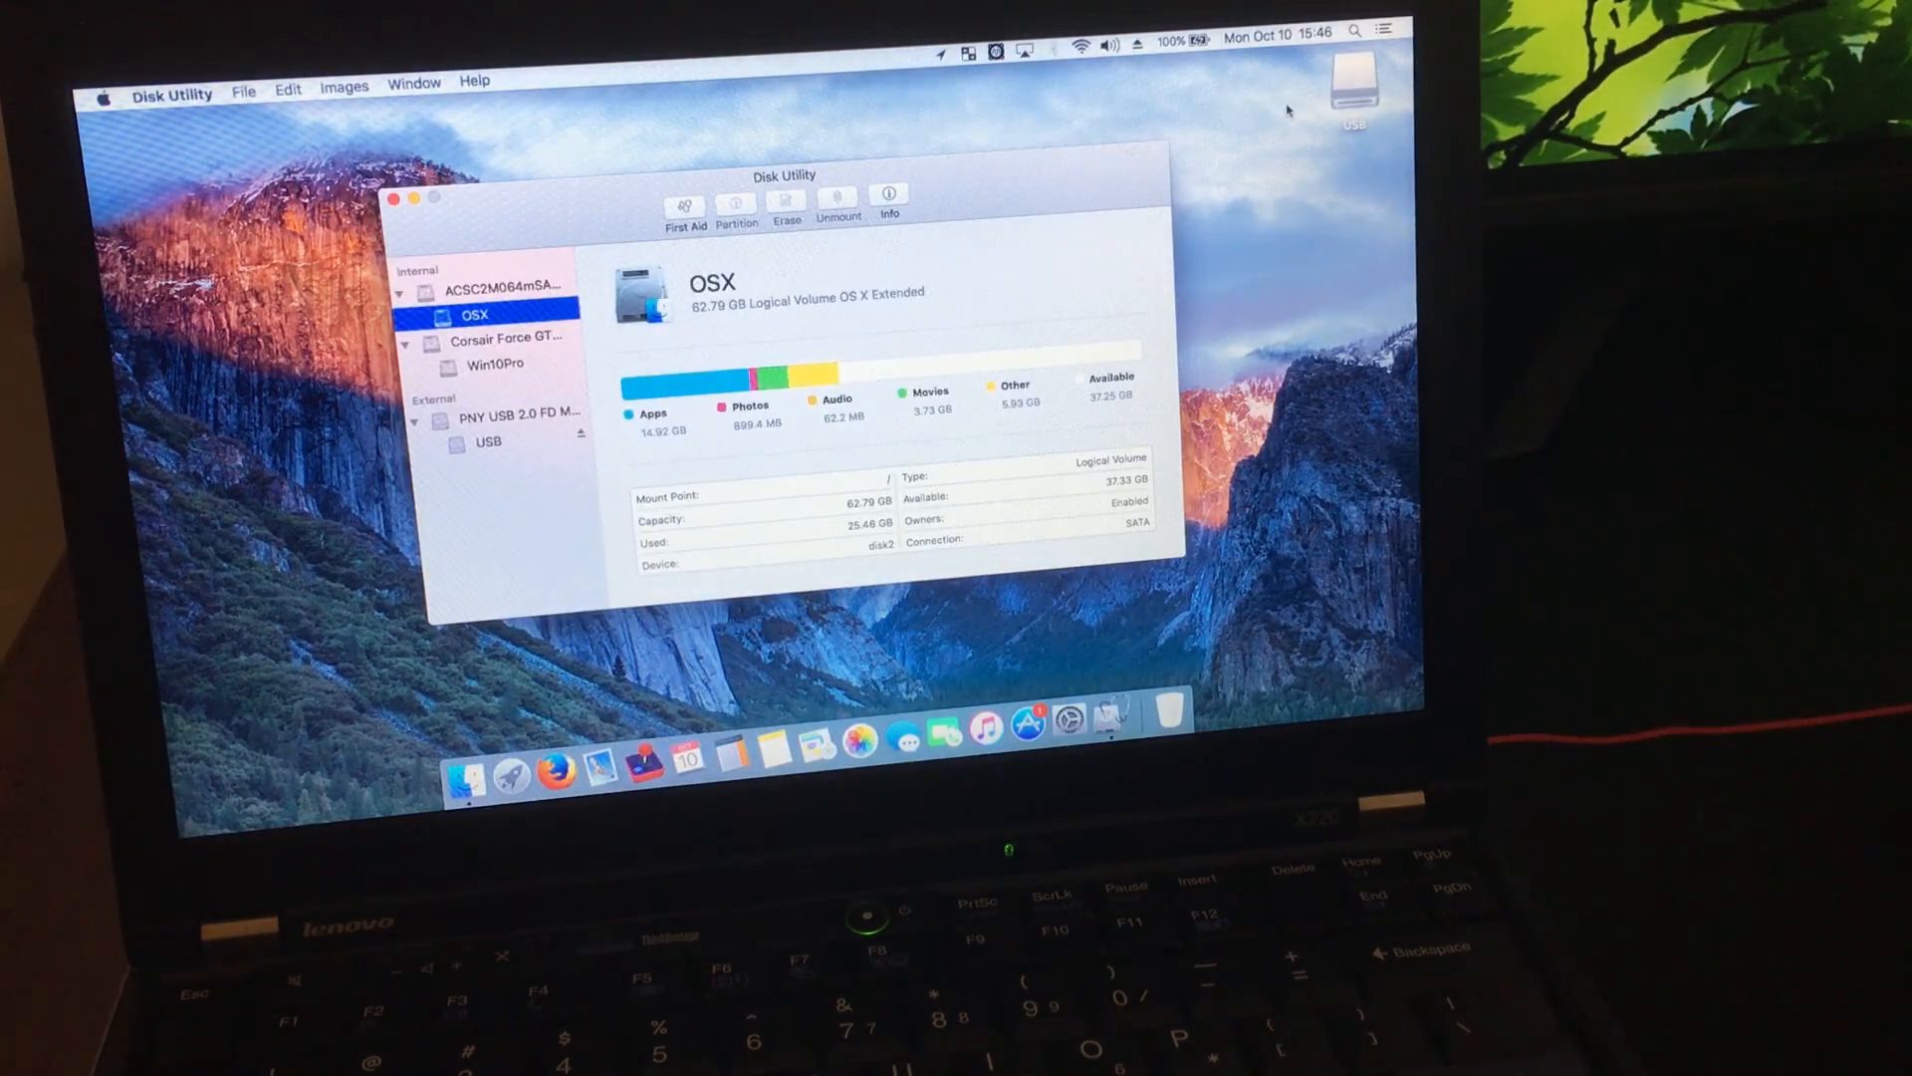
mouse_move(486, 404)
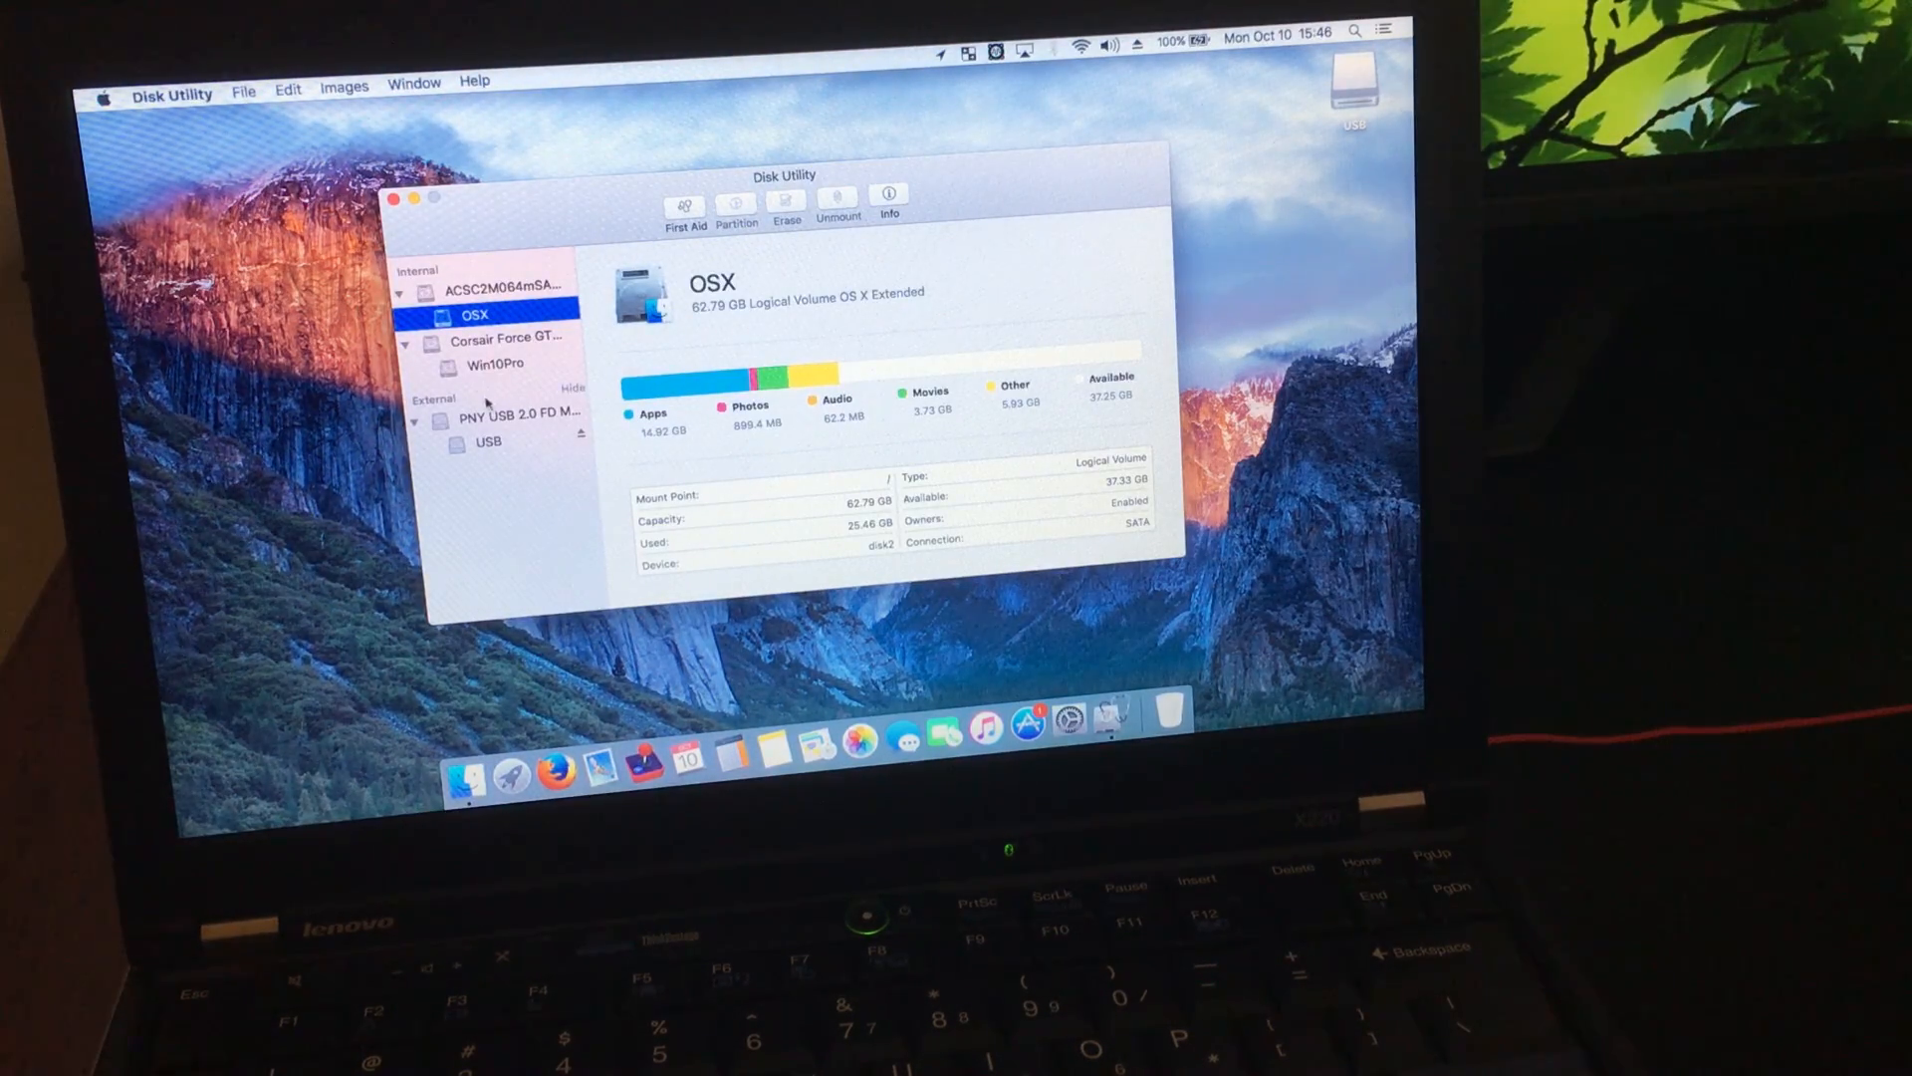
click(518, 413)
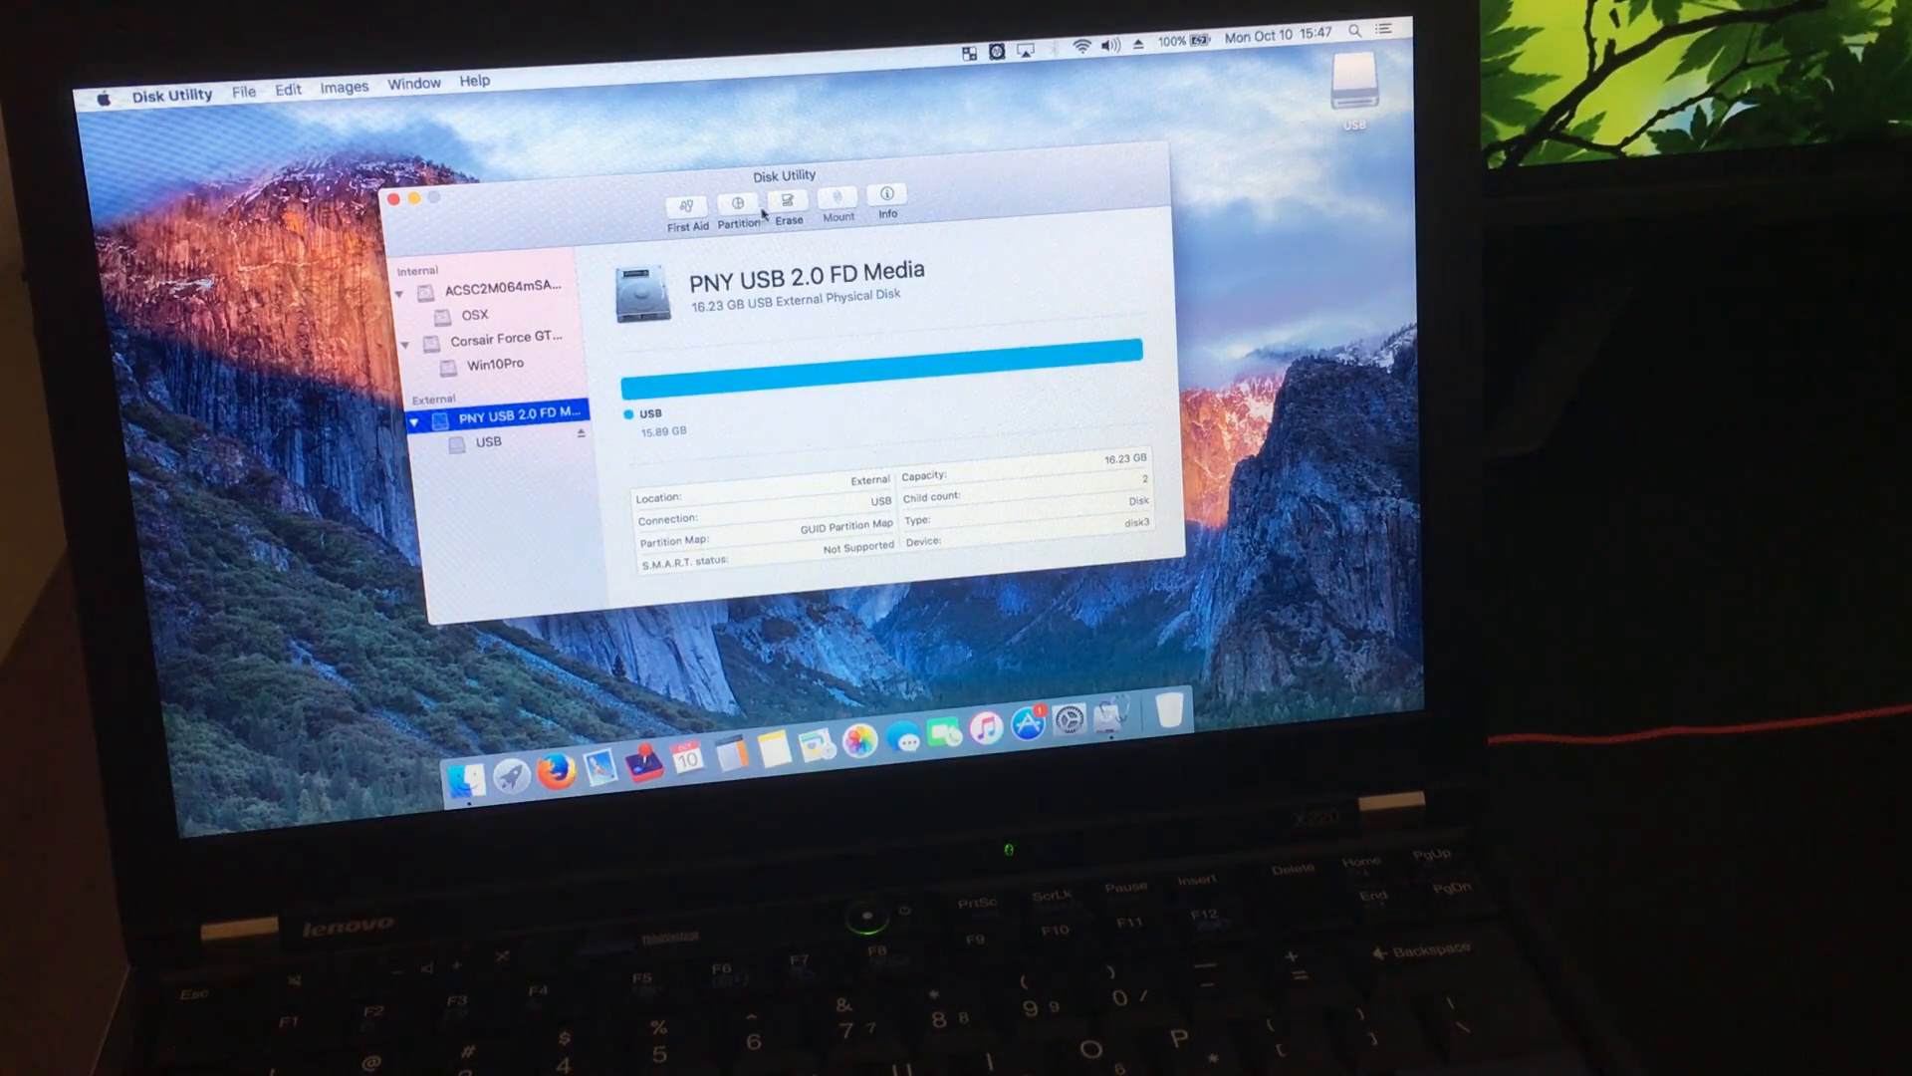
Erase the PNY drive as a volume named USB, OS X Extended (Journaled), GUID Partition Map.
click(789, 201)
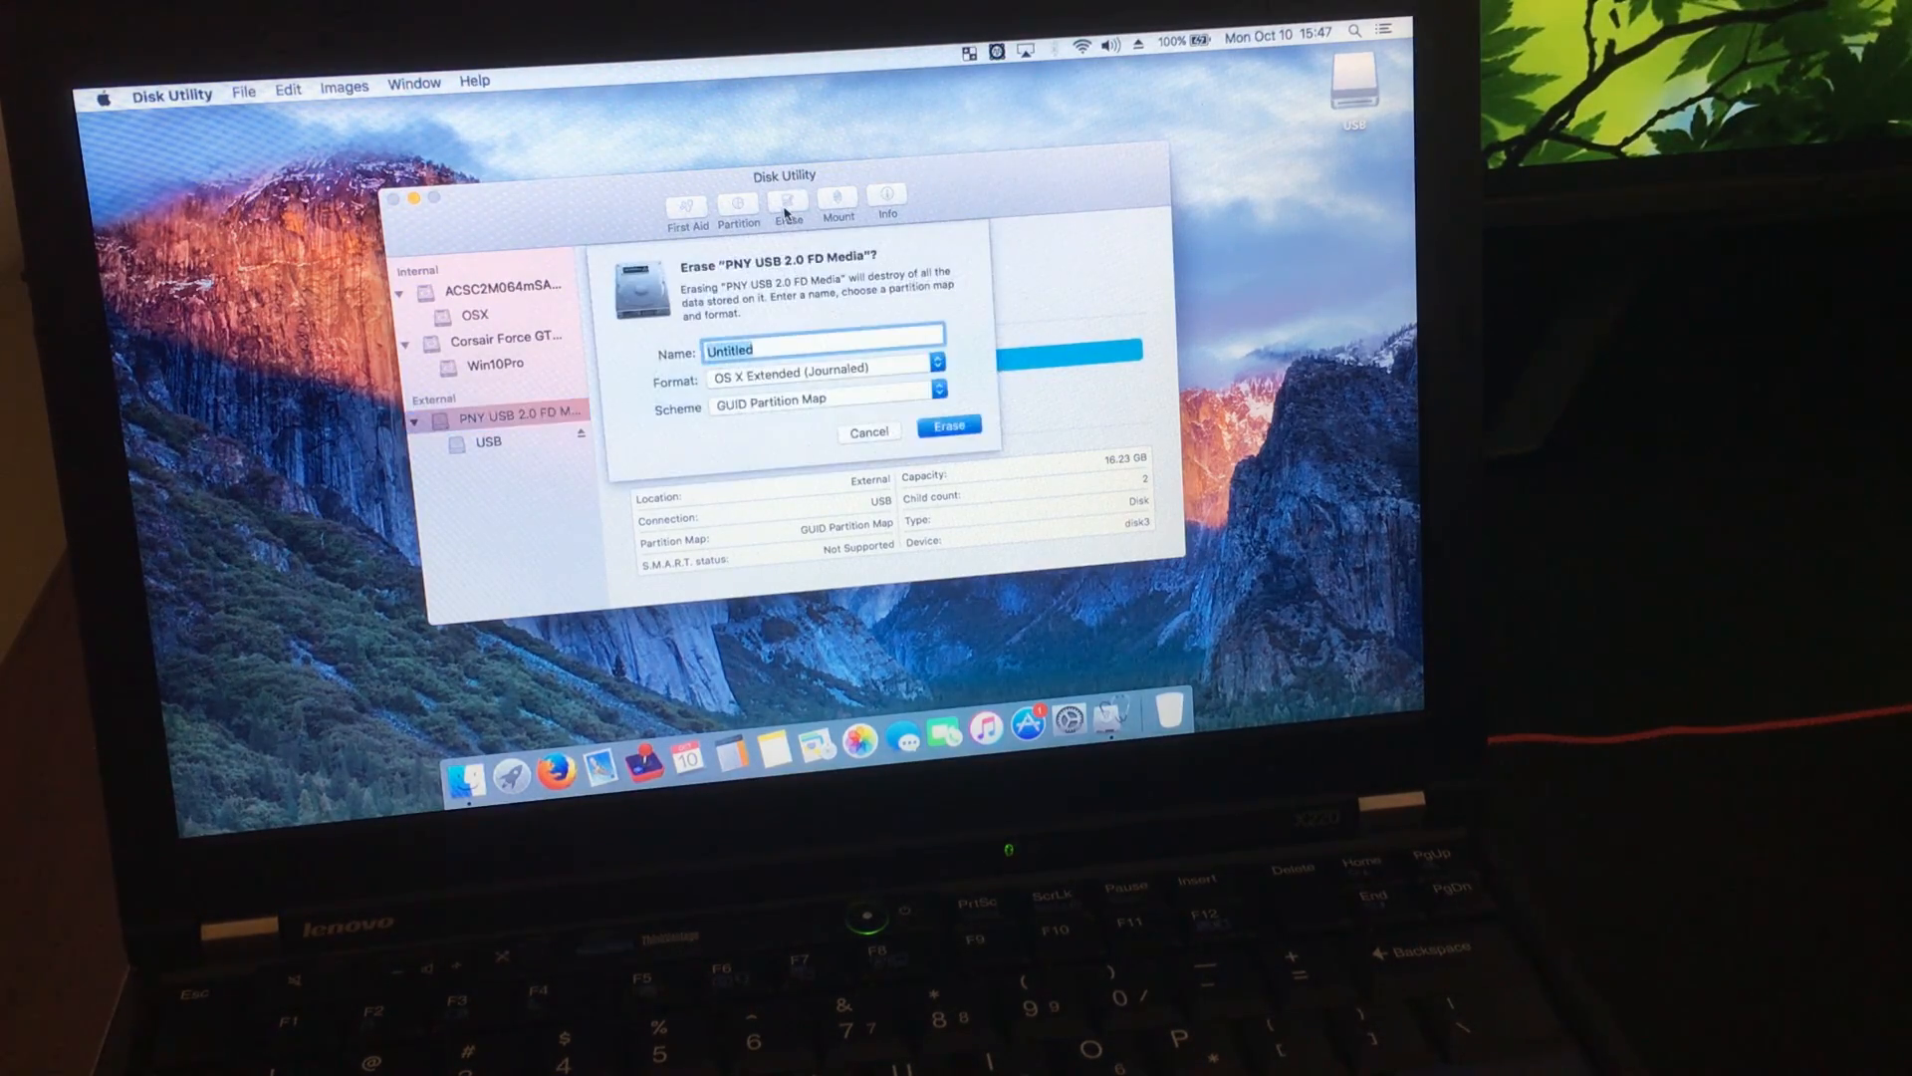
mouse_move(974, 301)
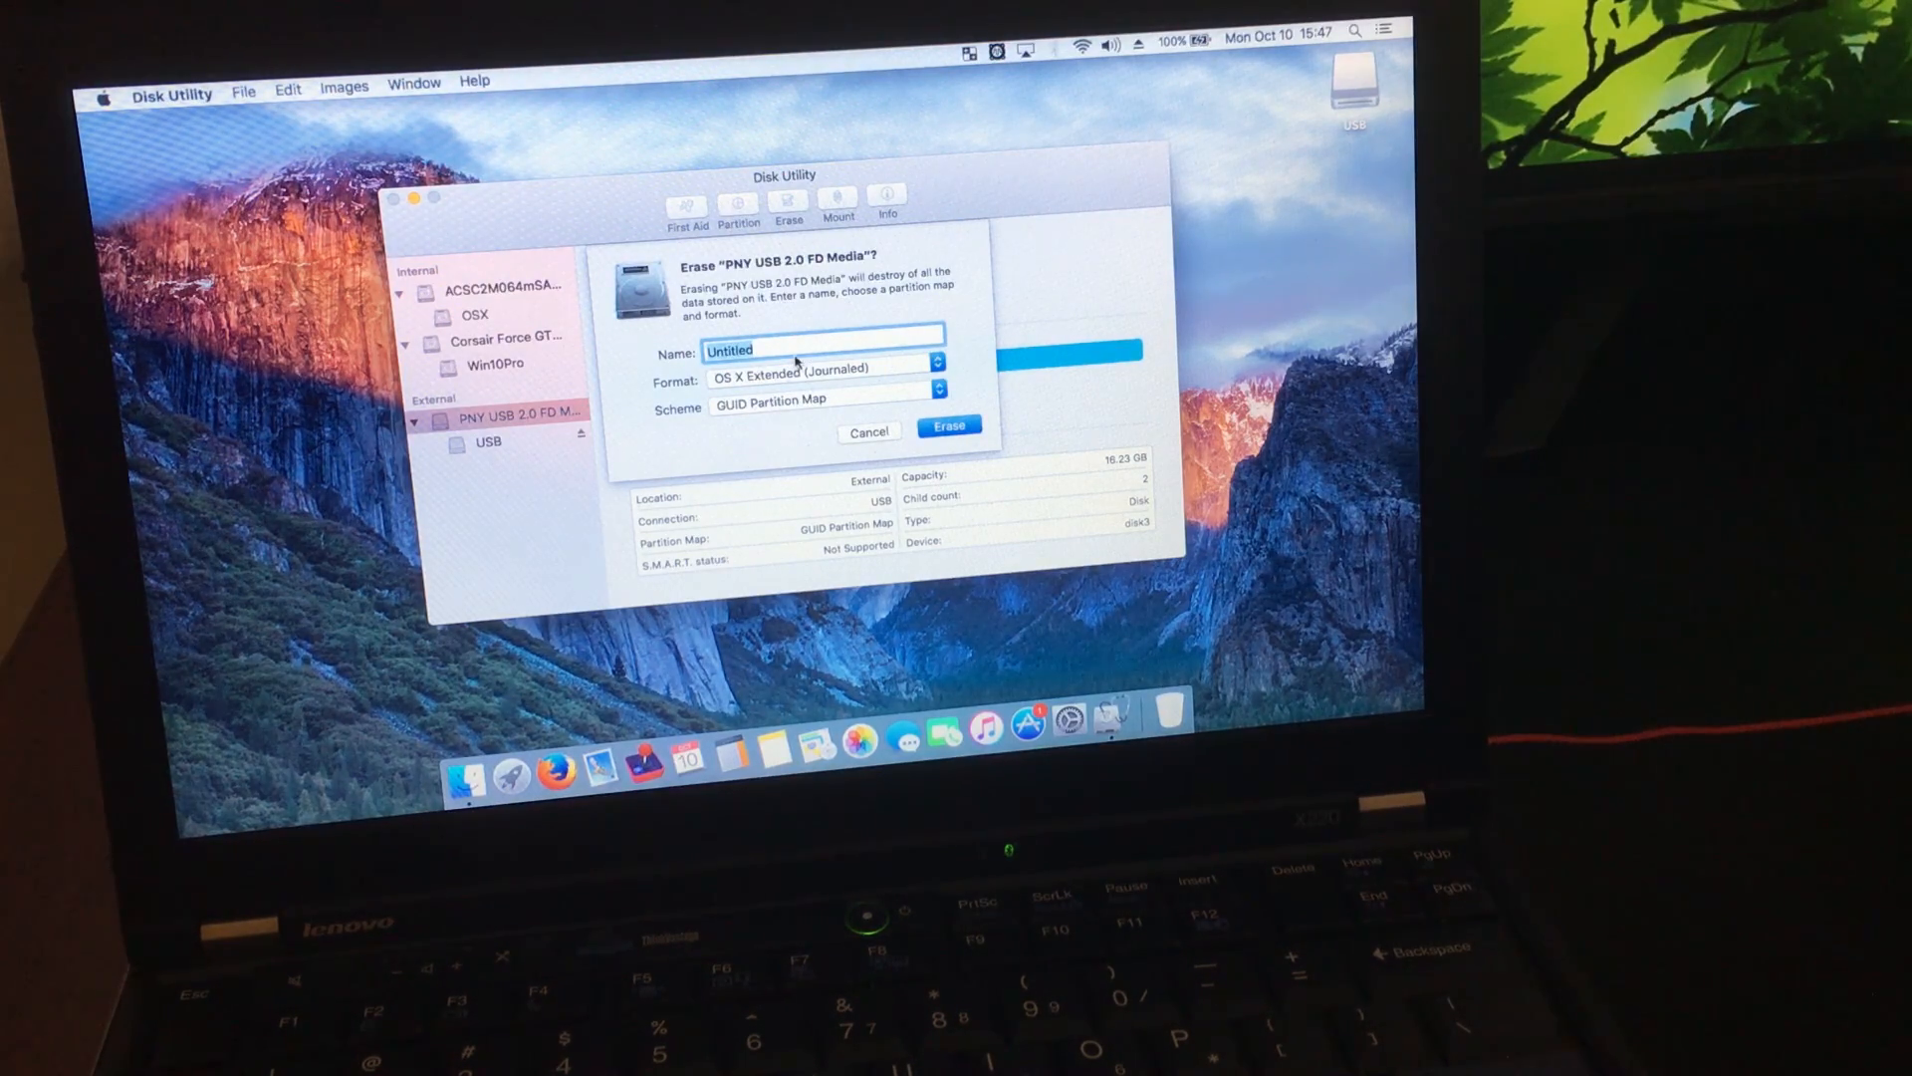
text(USB)
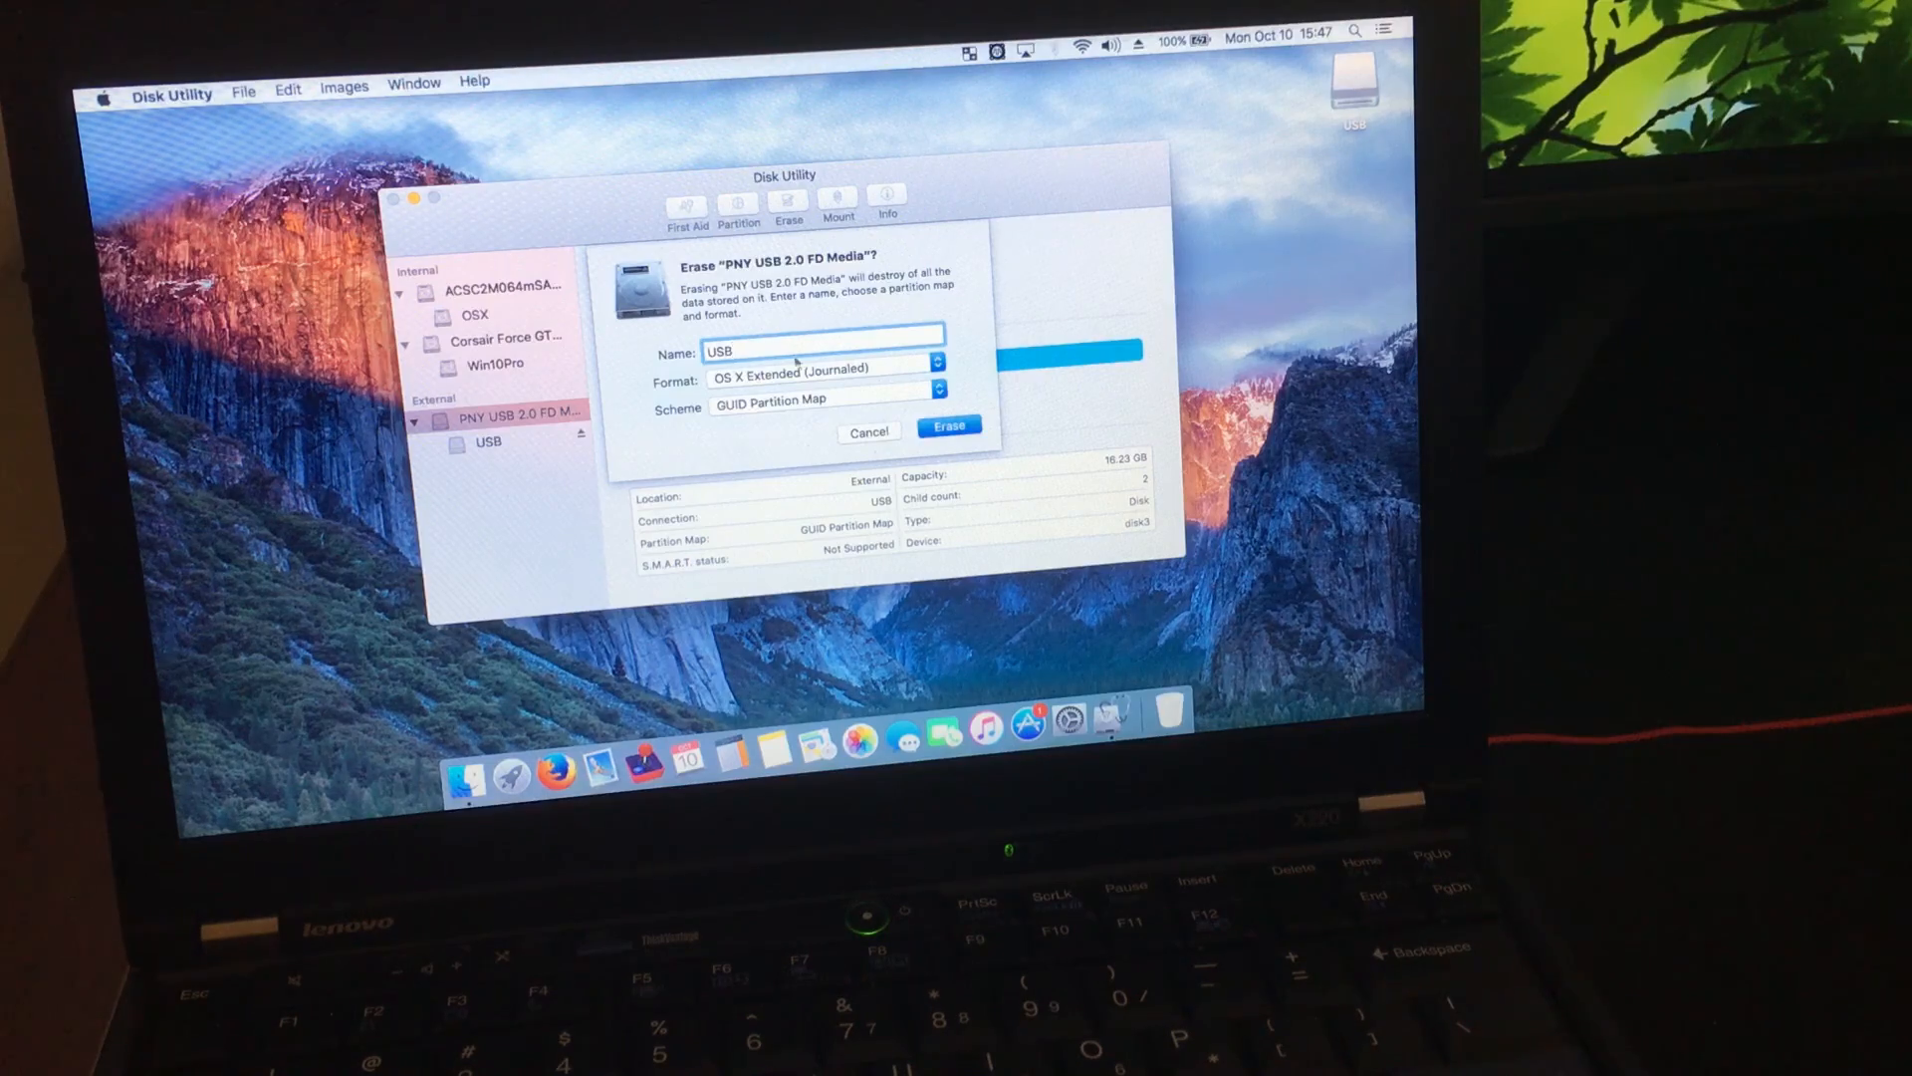
click(948, 427)
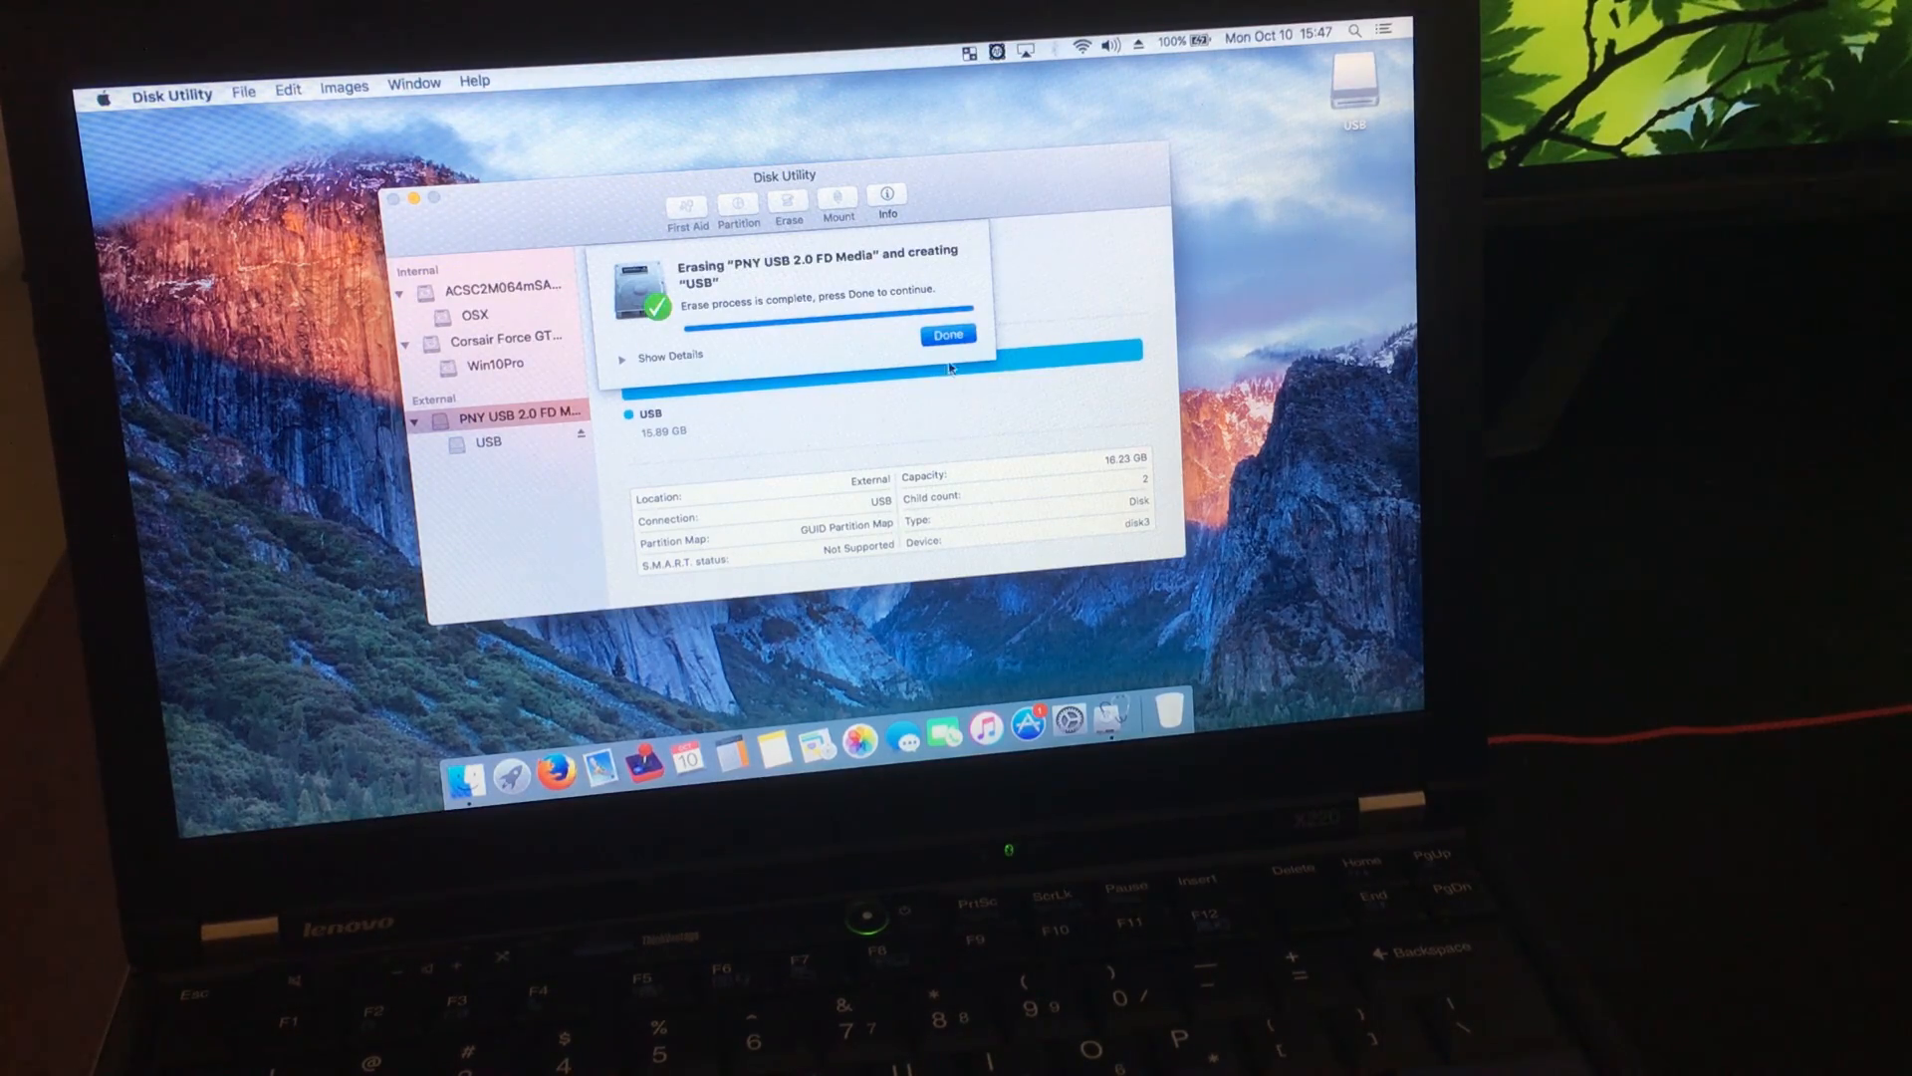
click(948, 333)
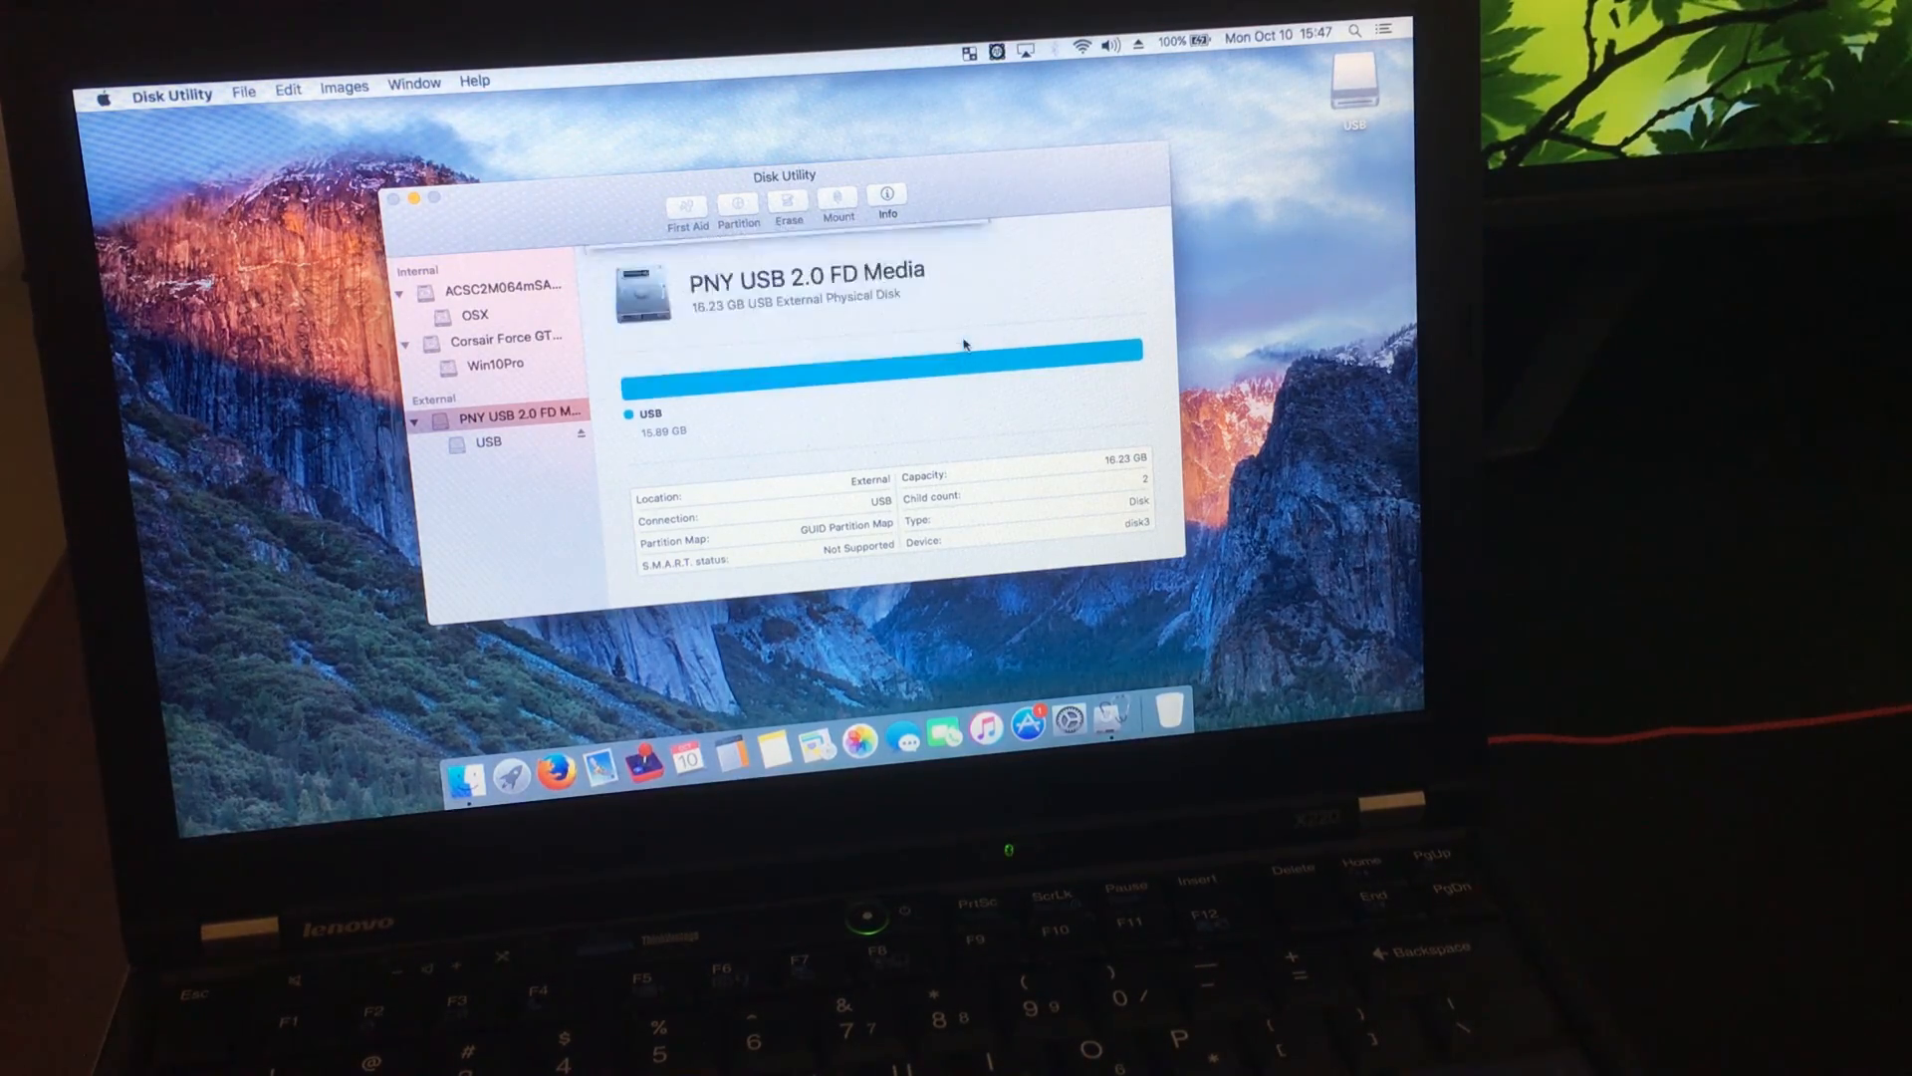
Load the bookmarked ThinkPad X220 macOS Sierra installation guide in Firefox.
click(550, 769)
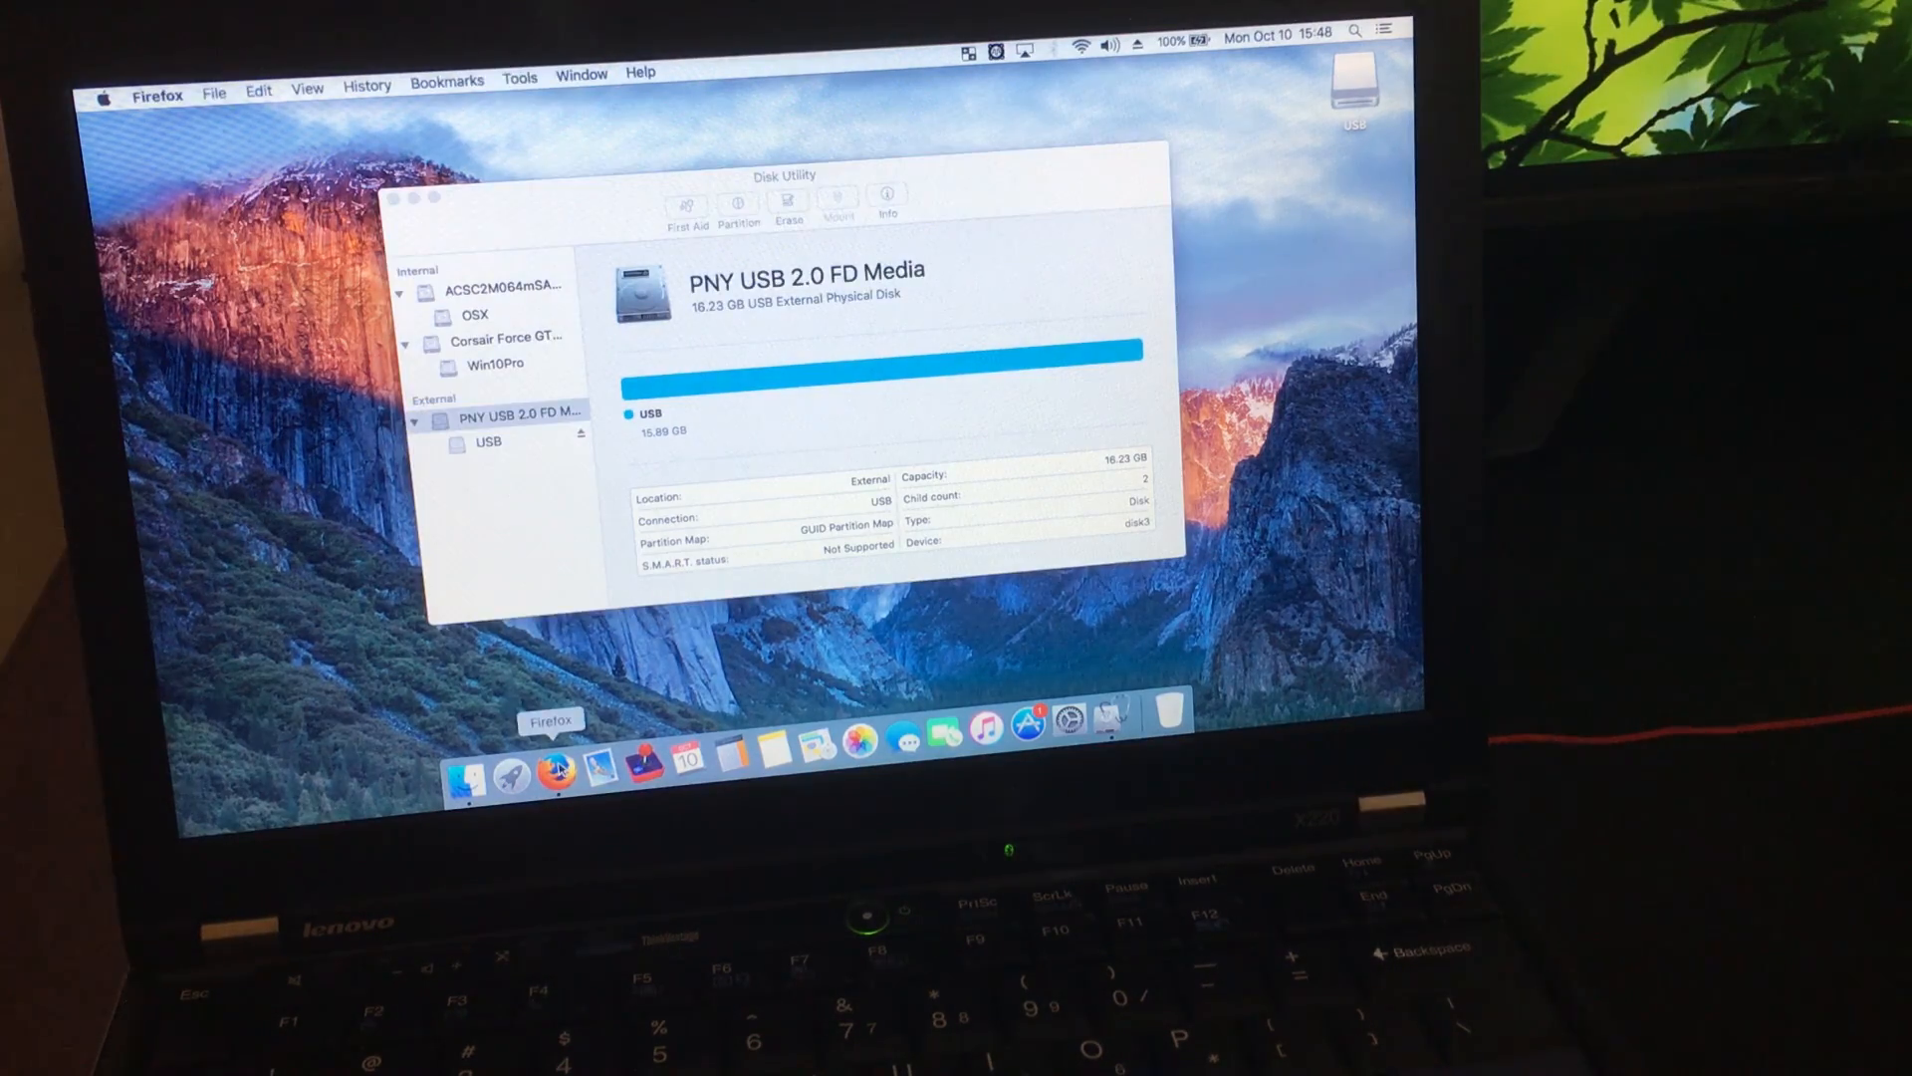
click(557, 759)
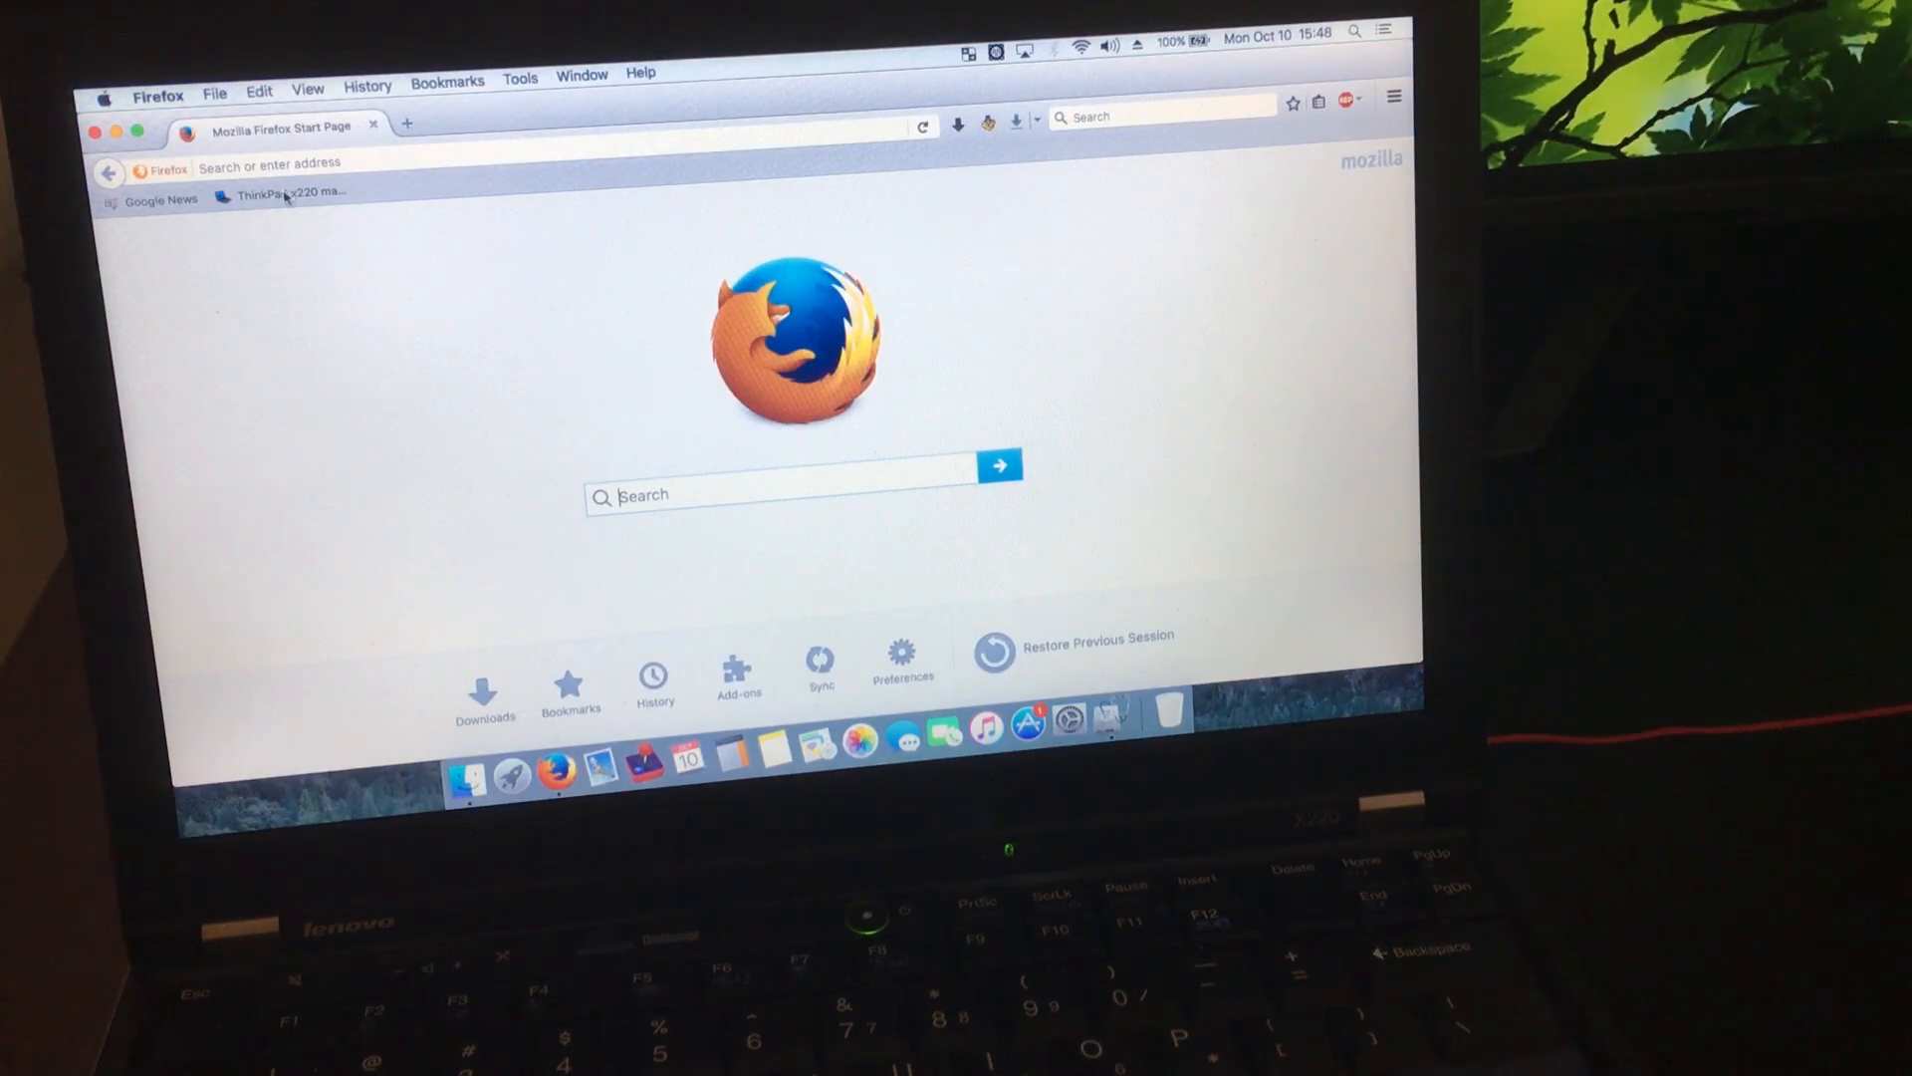
click(279, 193)
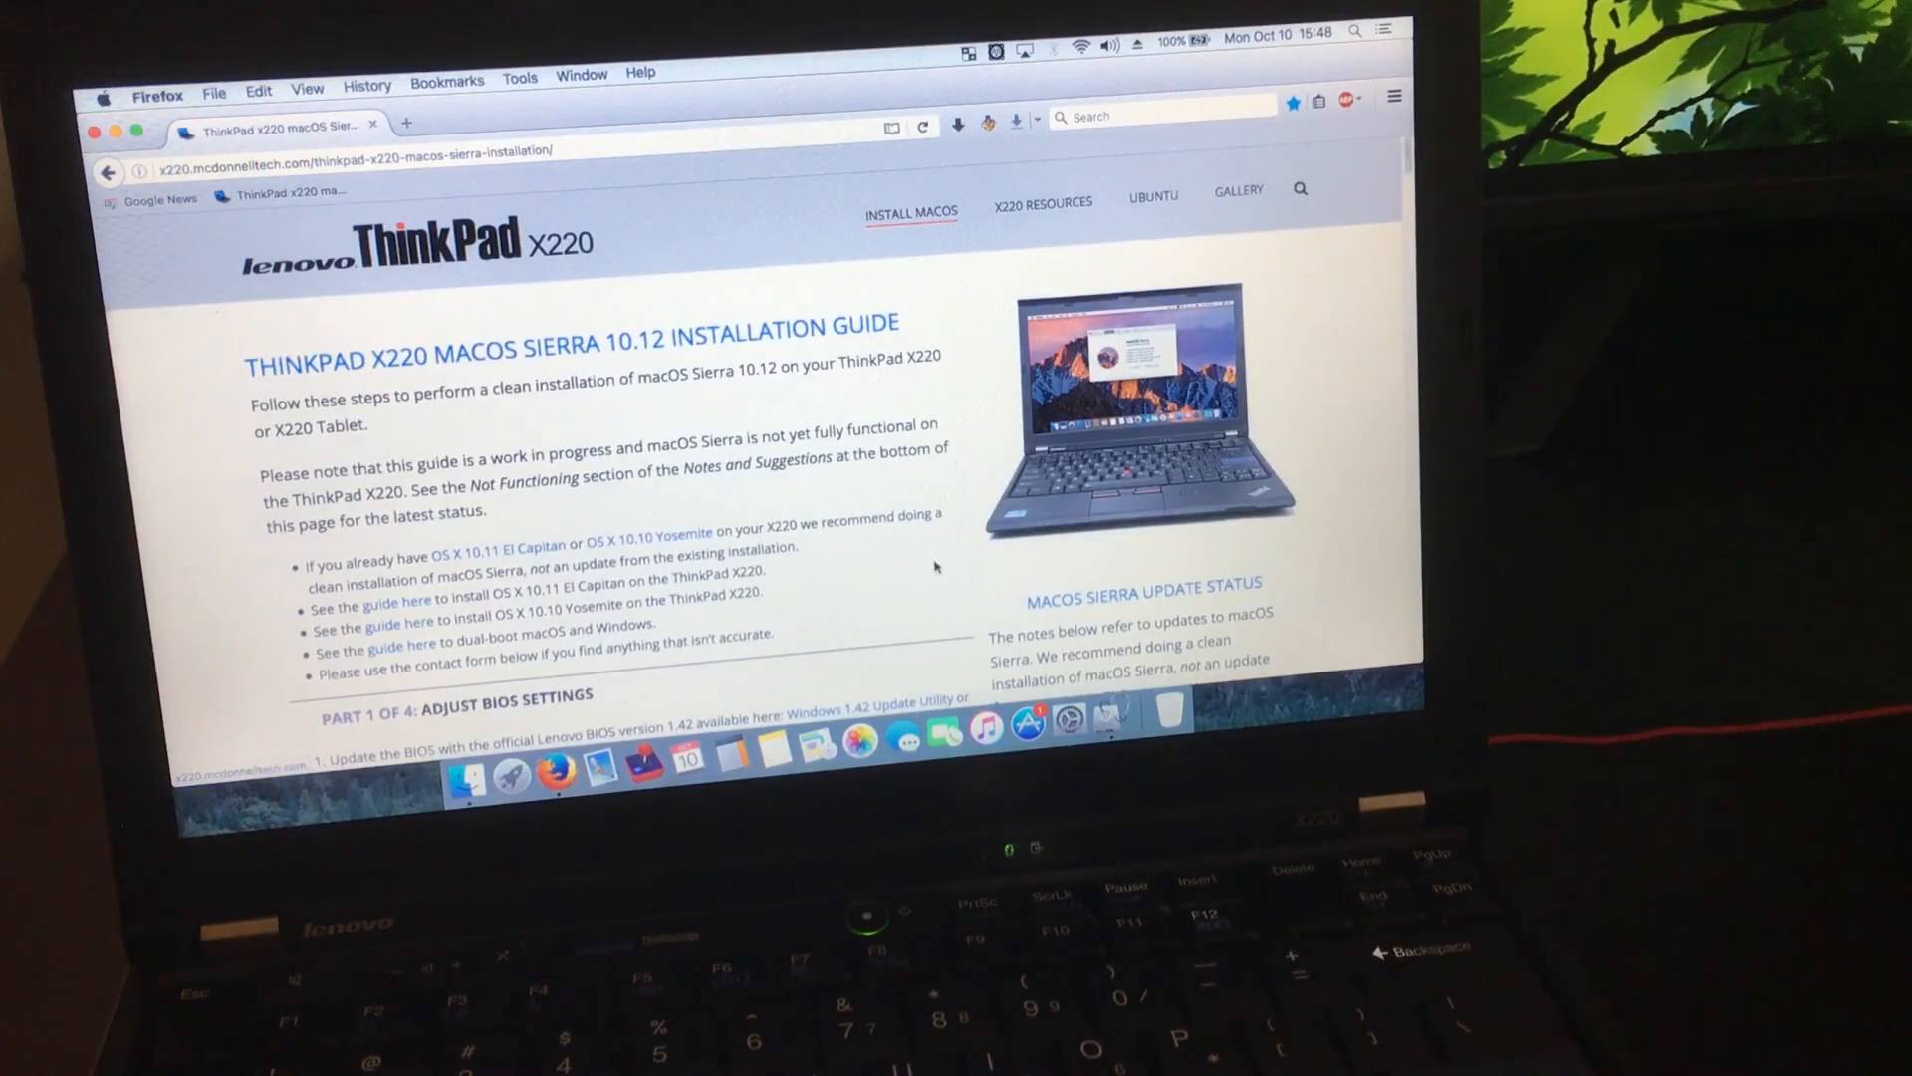
Copy the createinstallmedia command from step 7 of the guide.
scroll(down, 3)
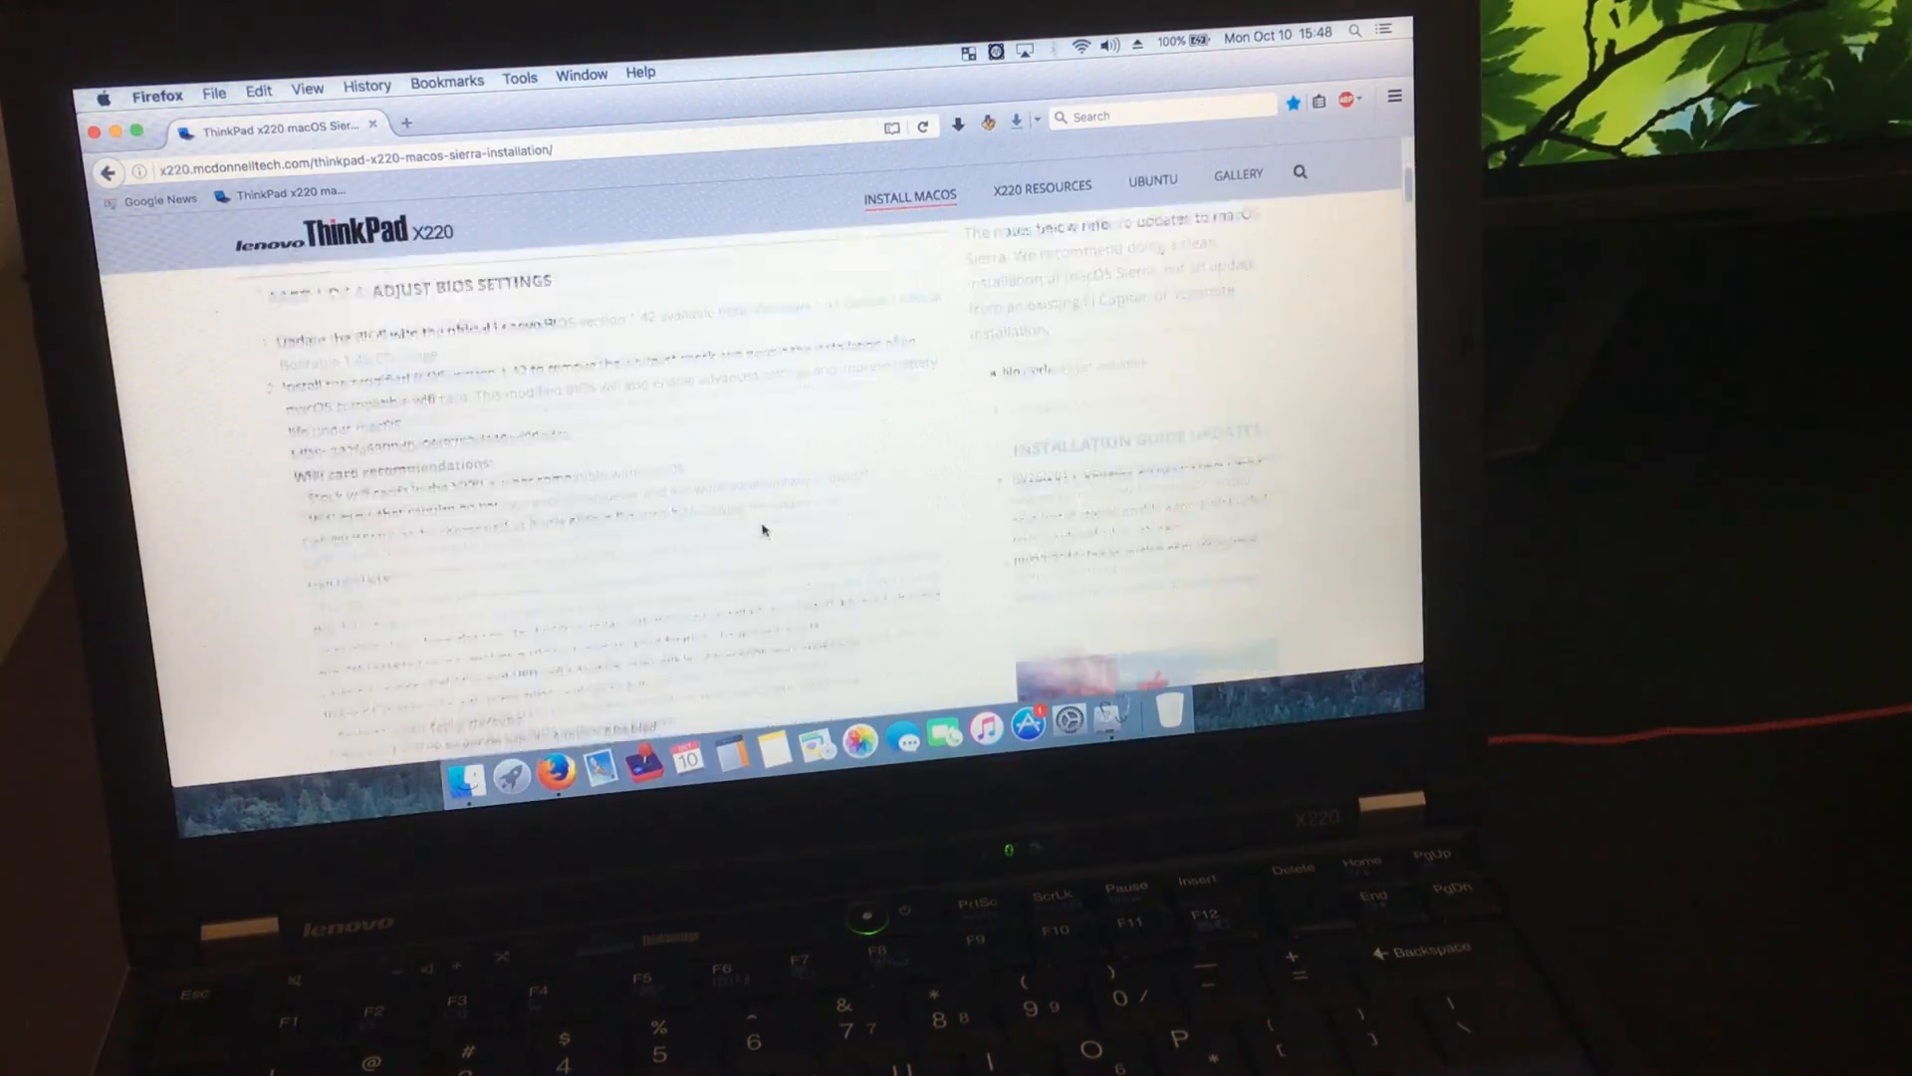
scroll(down, 3)
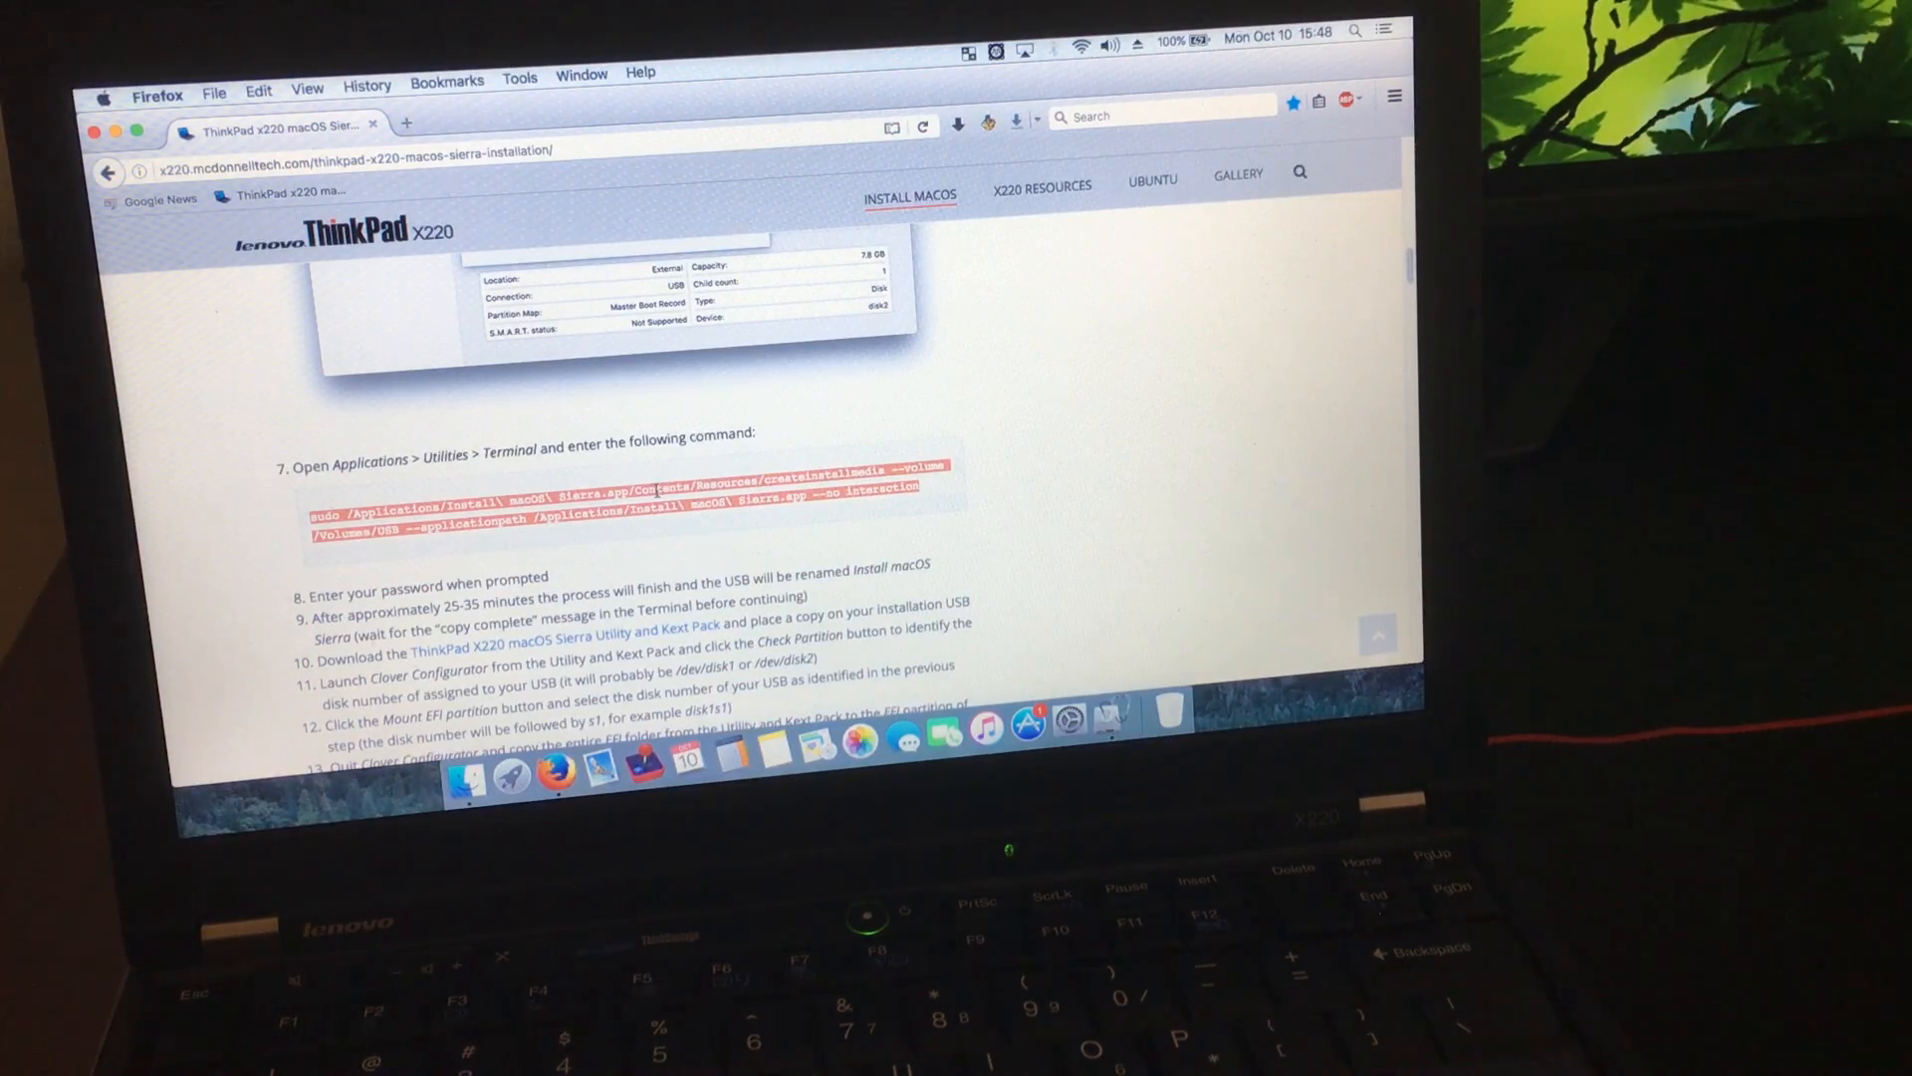
right_click(634, 505)
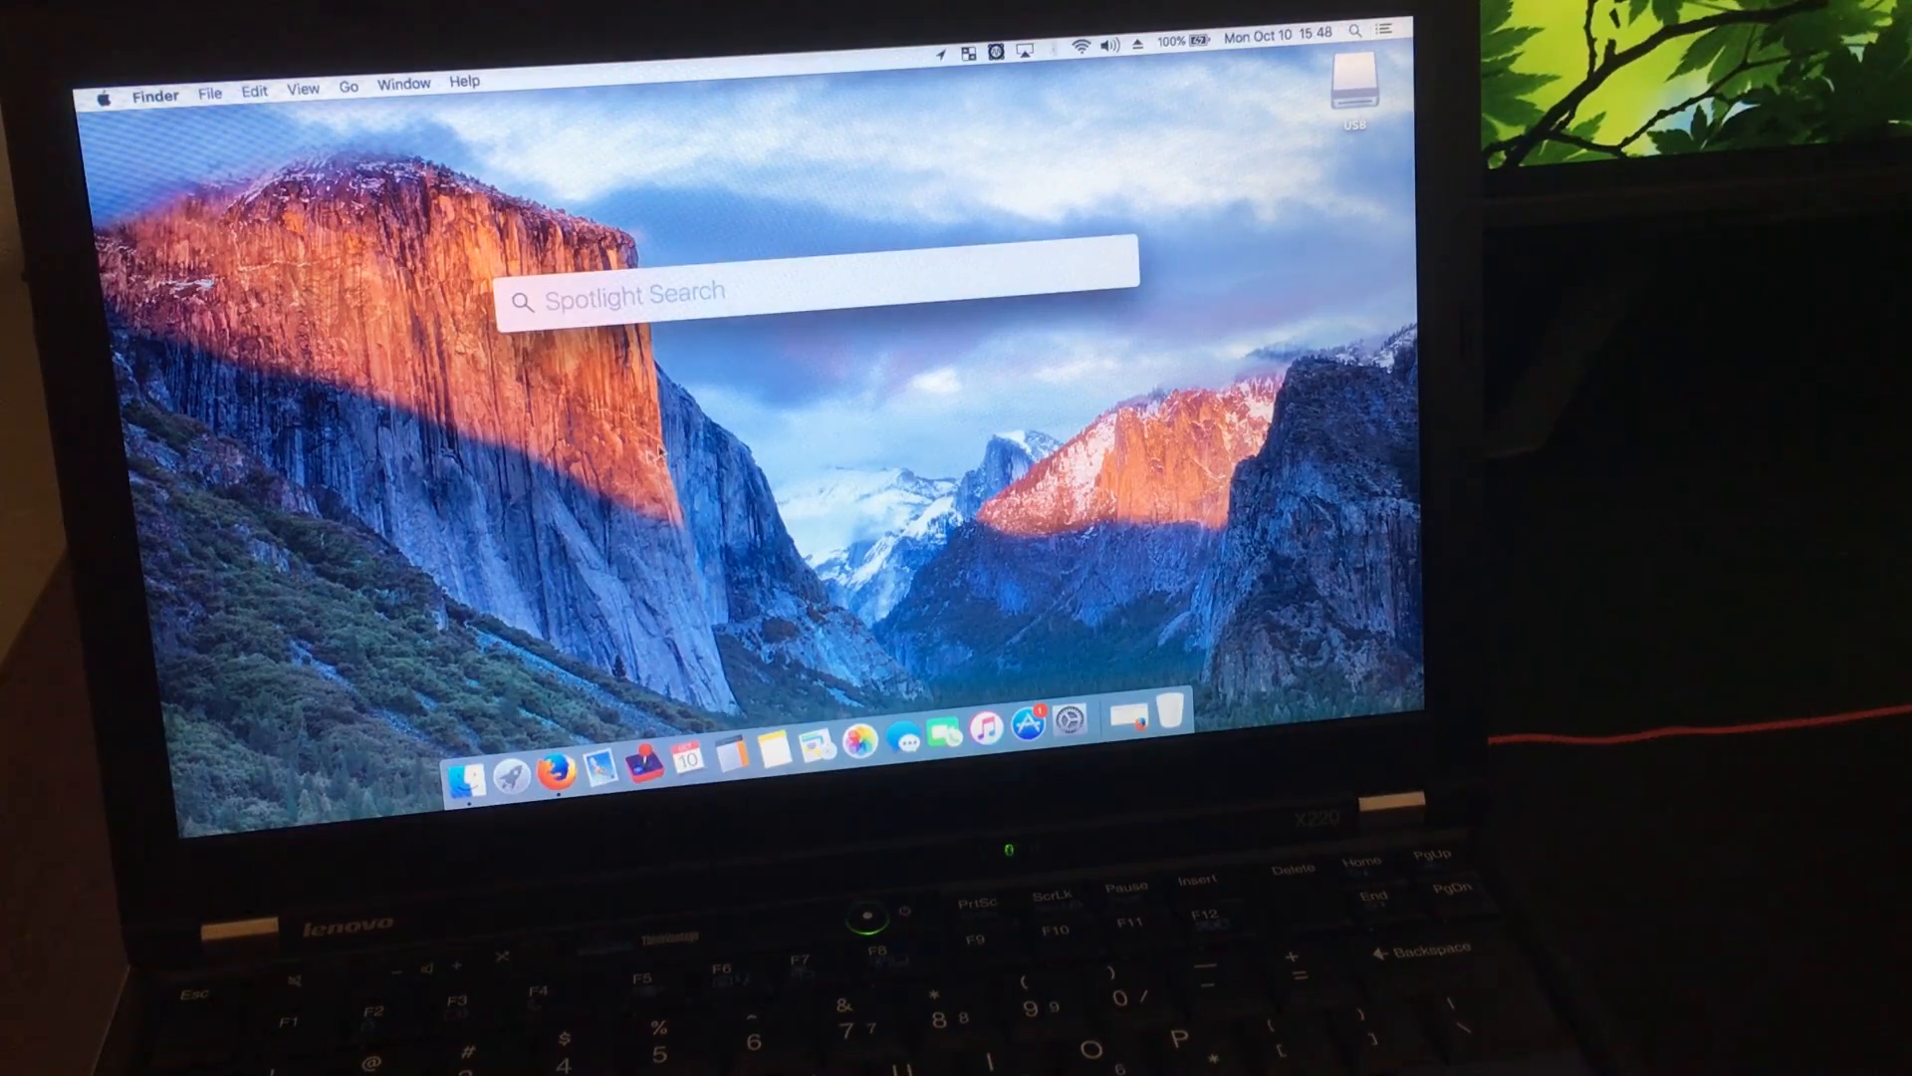
Run the pasted sudo createinstallmedia command on /Volumes/USB in Terminal until Copy complete.
text(terminal)
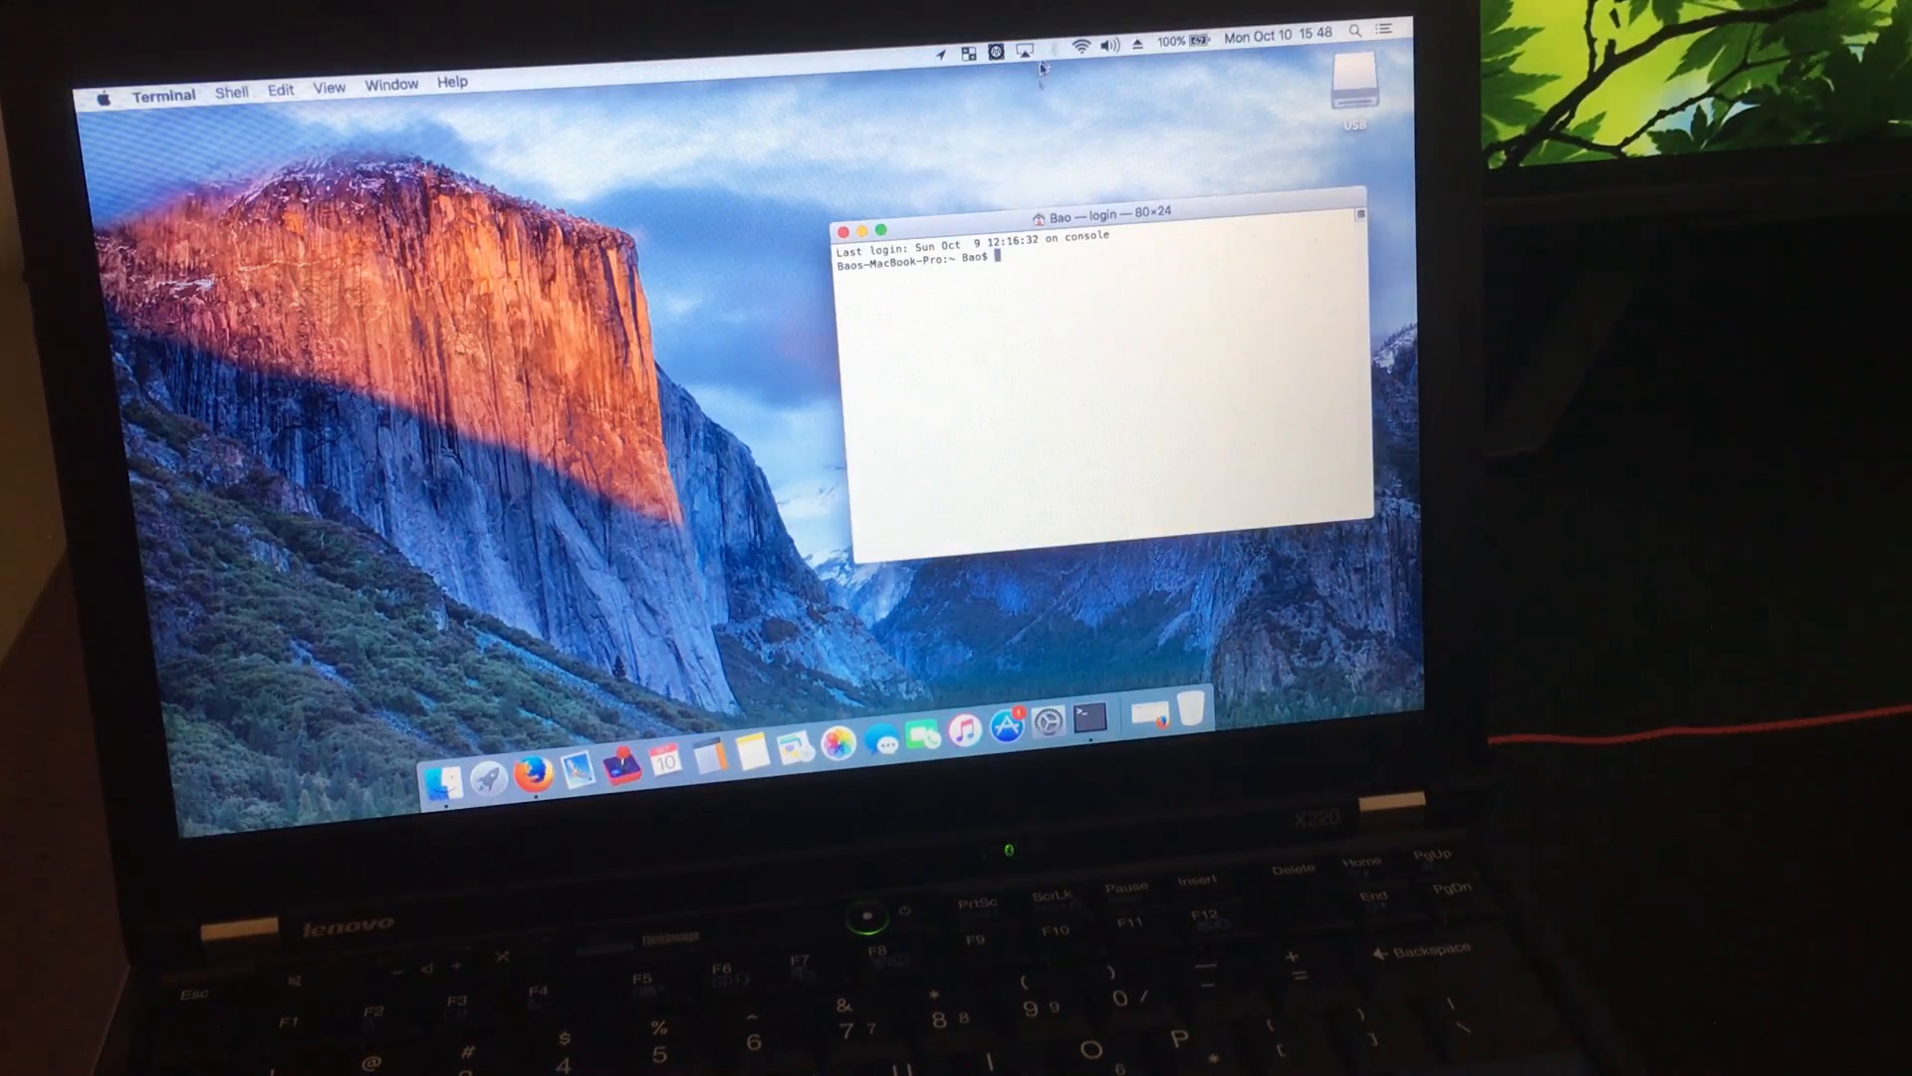
right_click(994, 259)
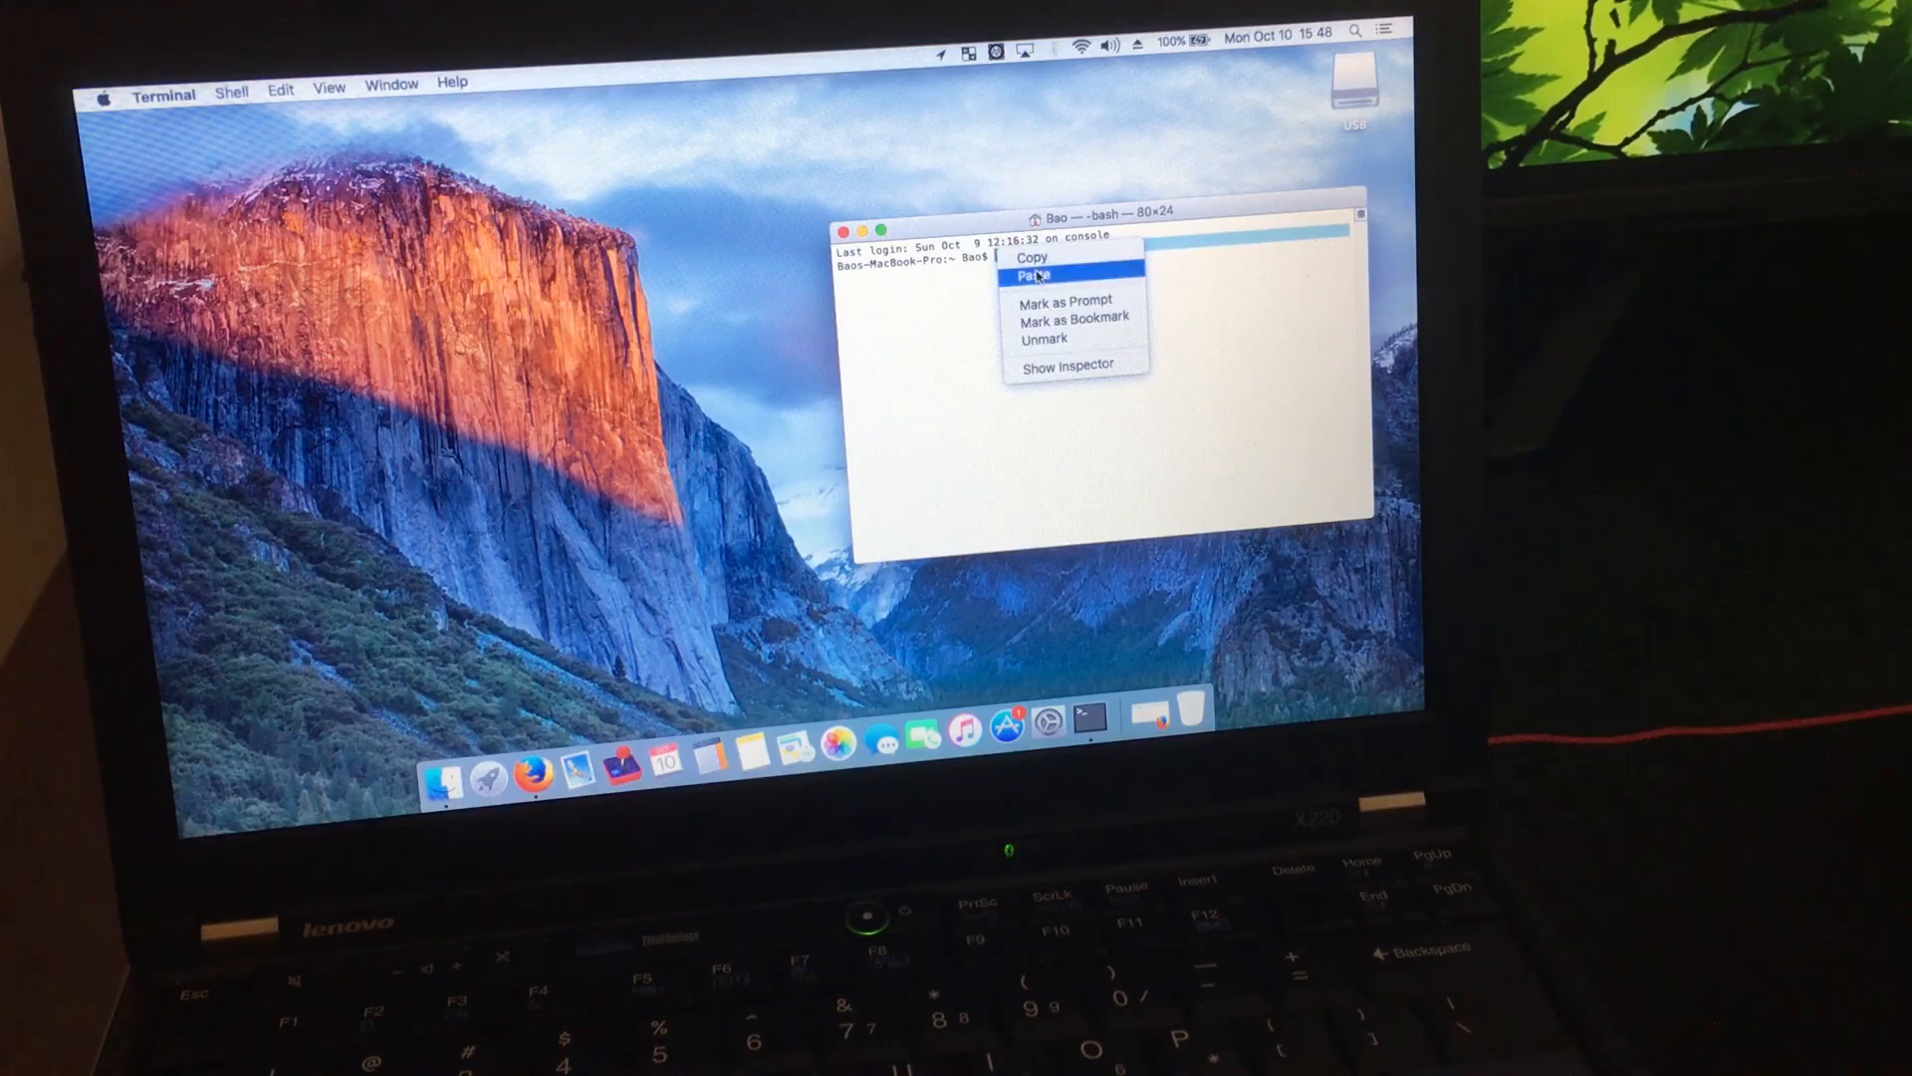
click(1034, 275)
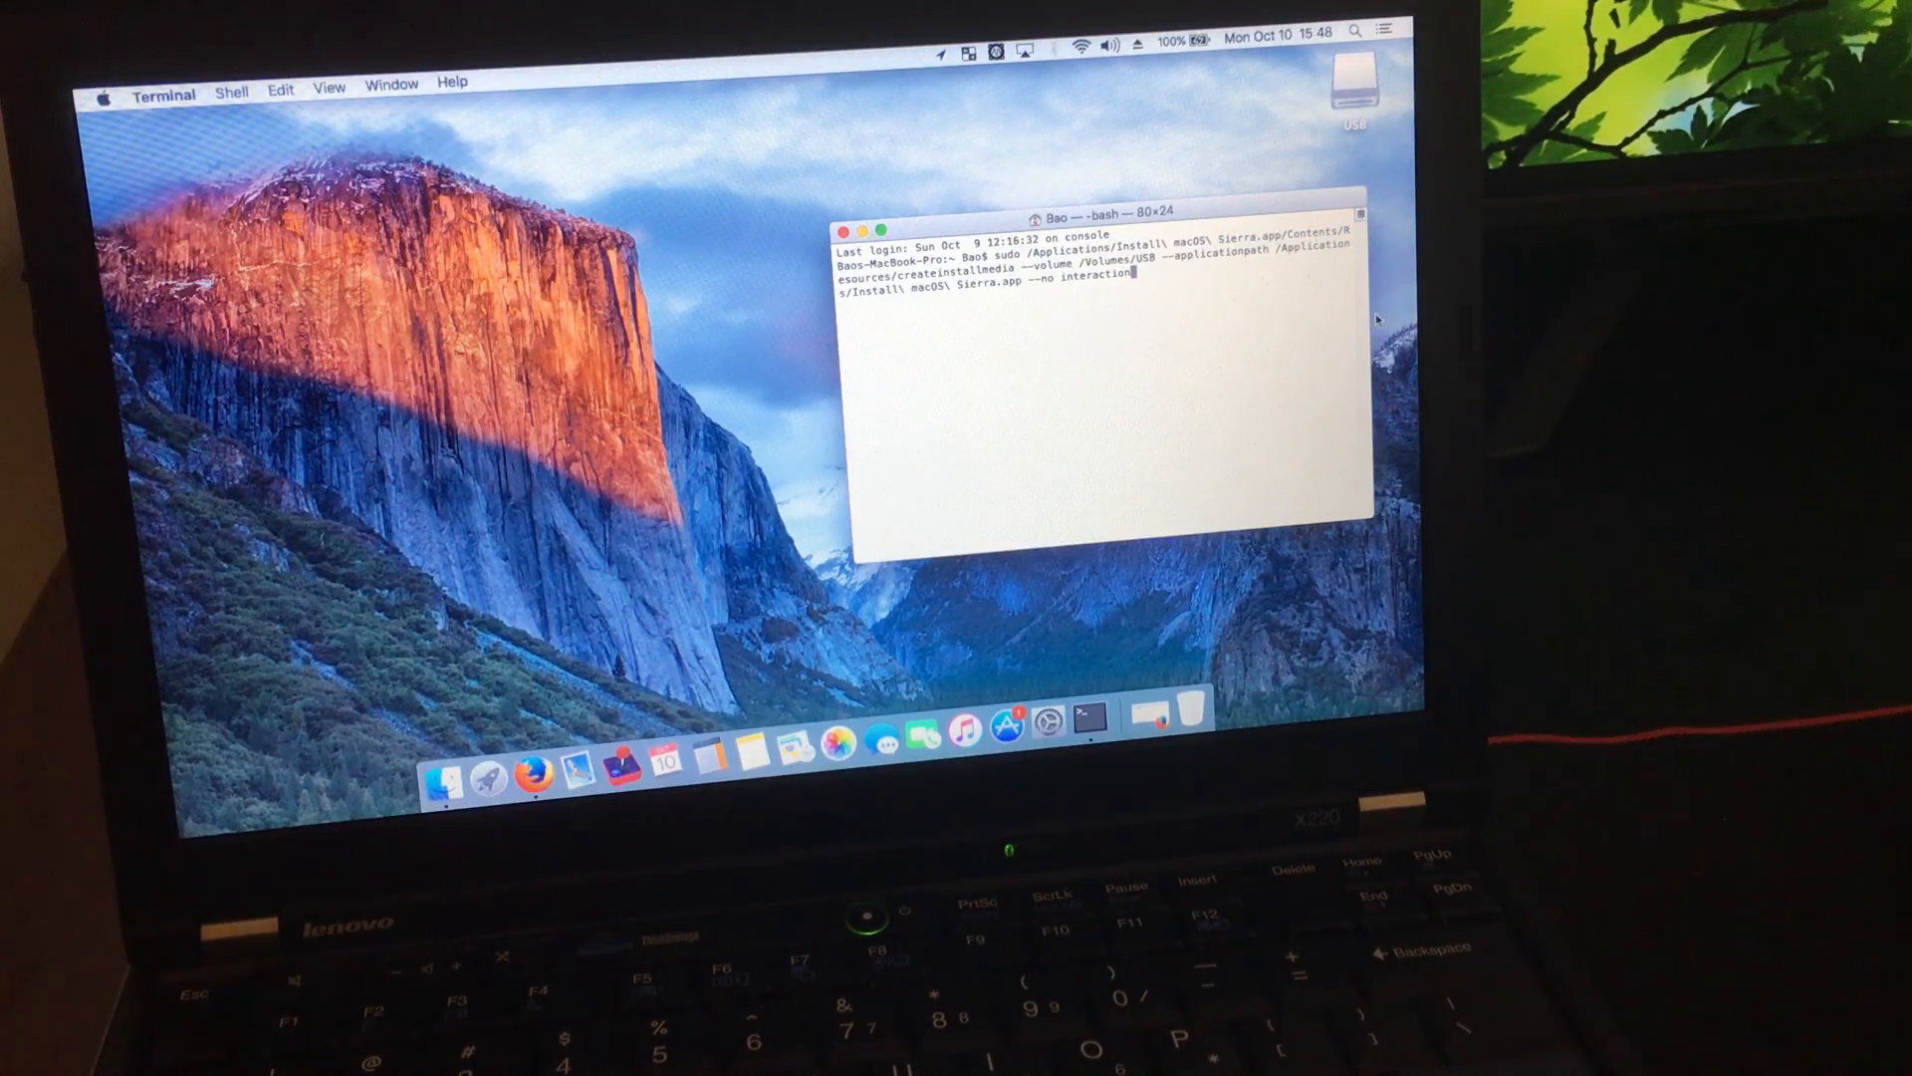
key(Return)
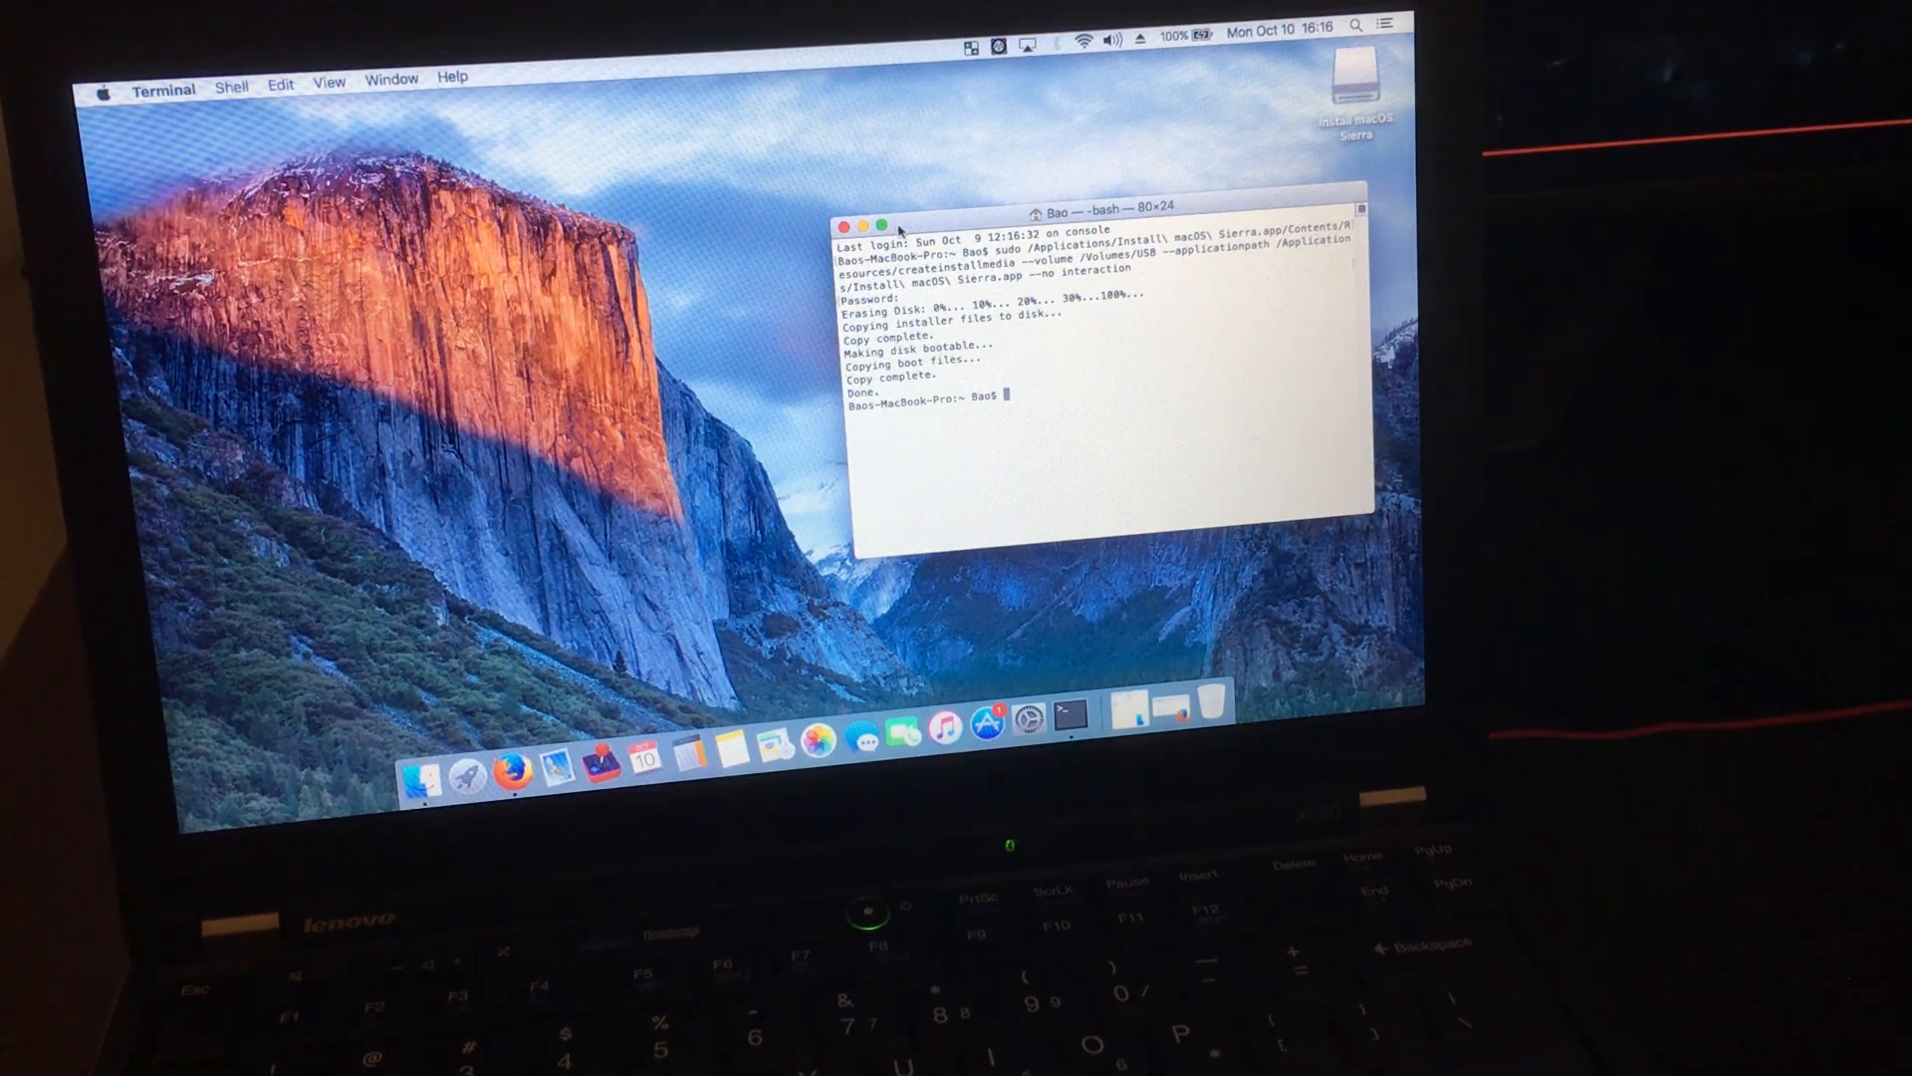
click(842, 225)
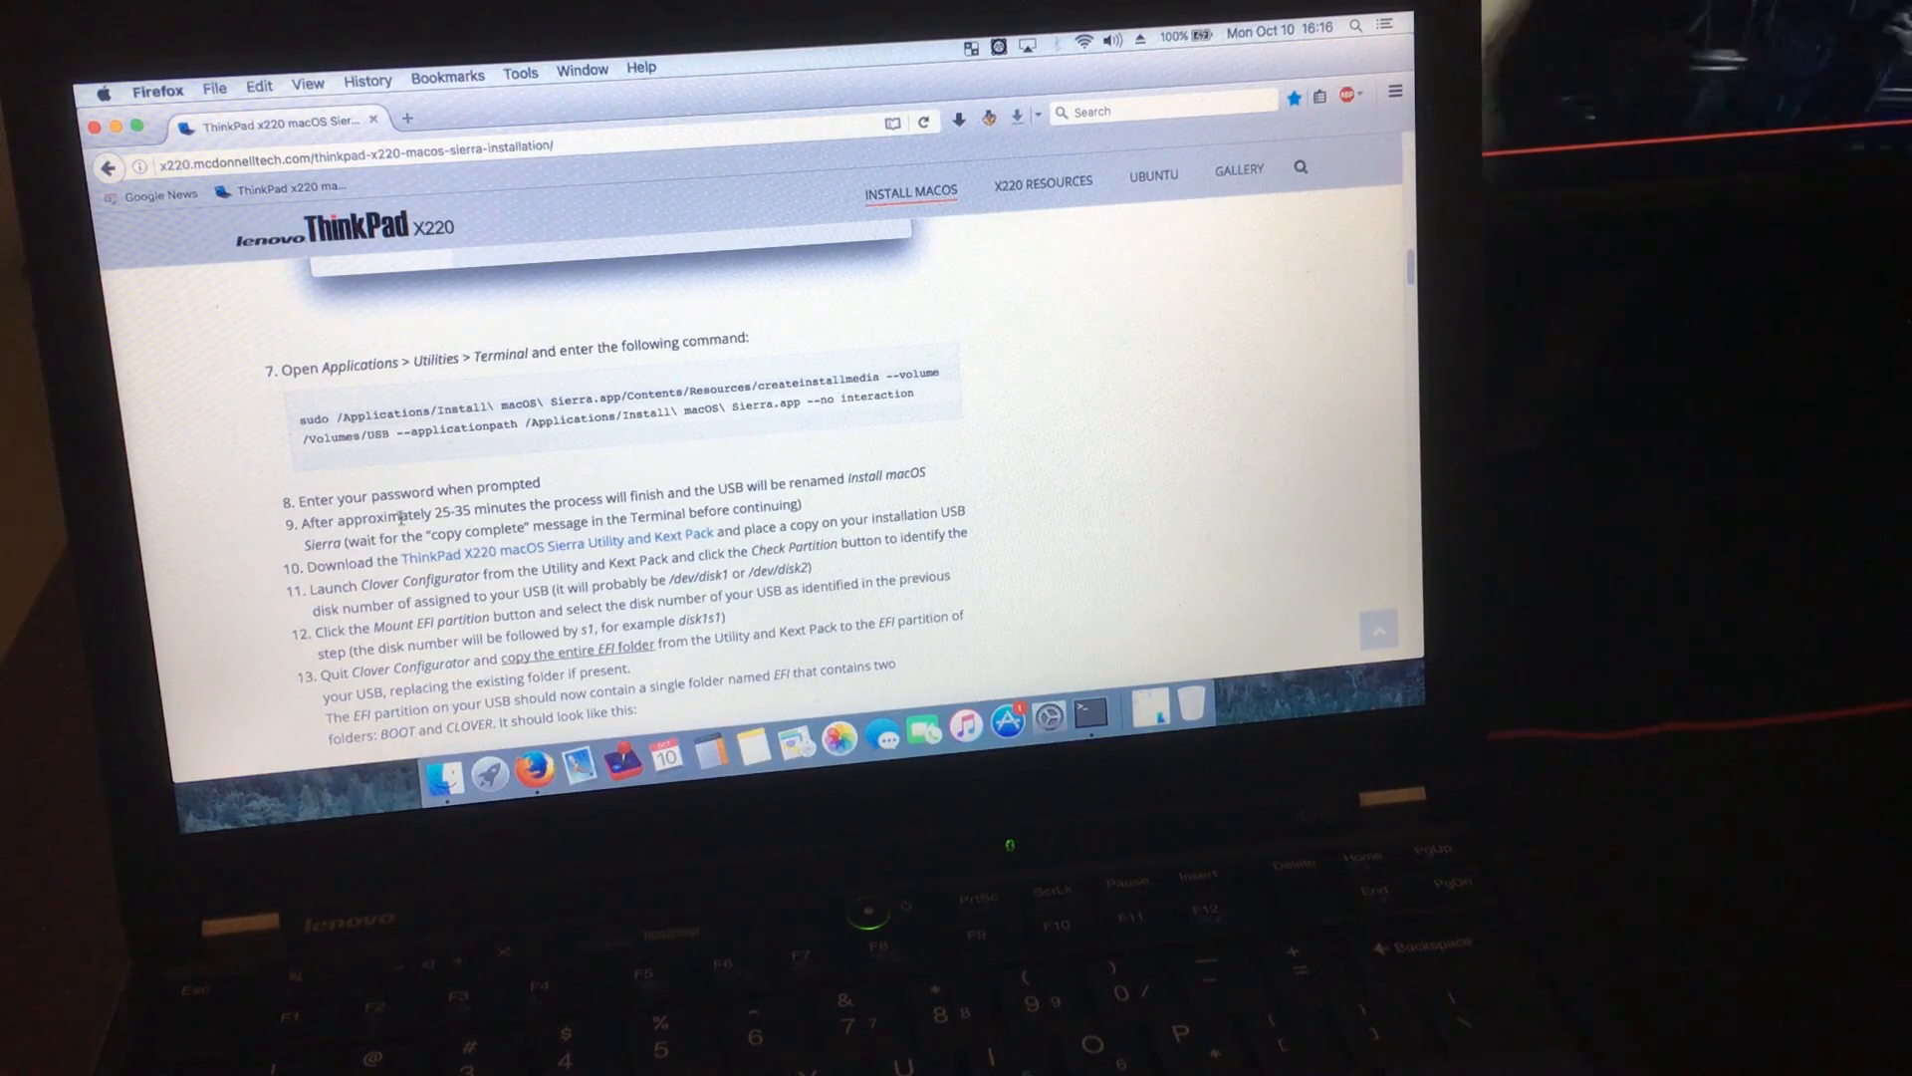
mouse_move(460, 552)
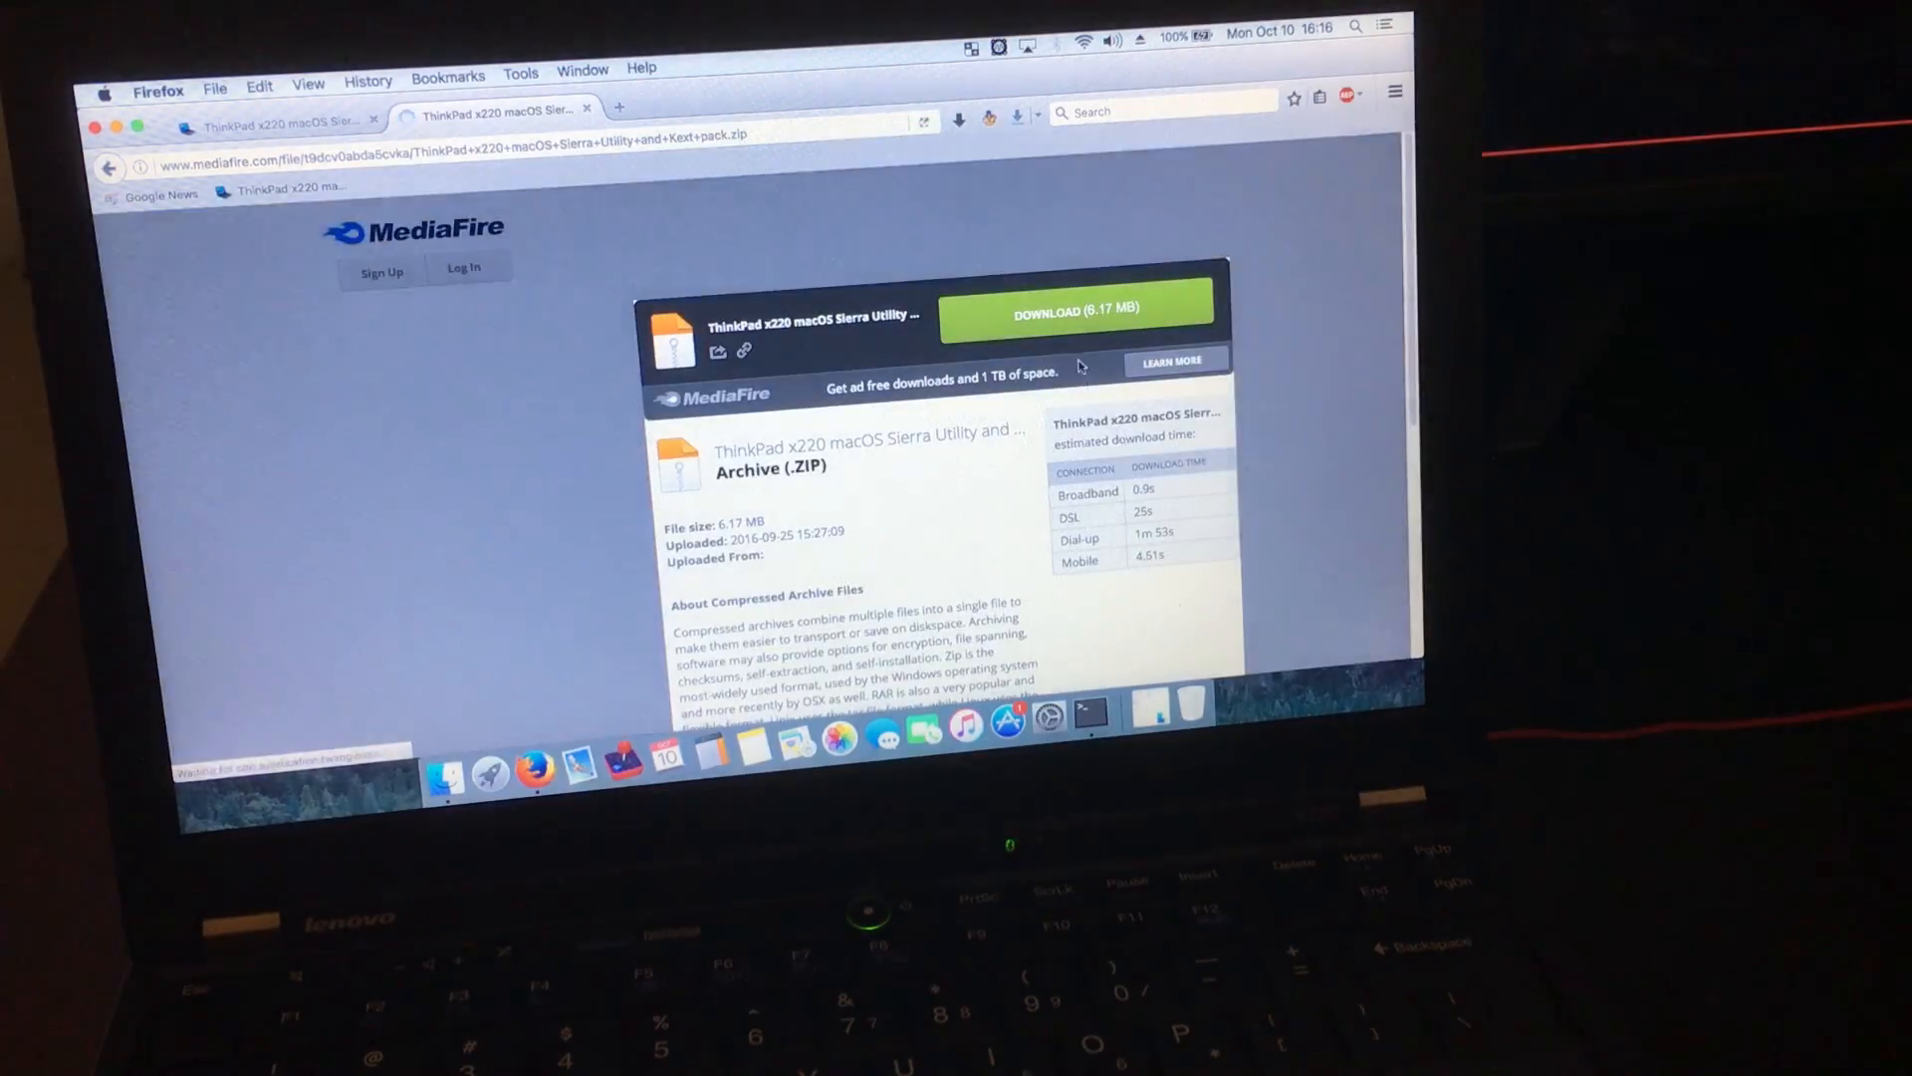
Save the ThinkPad X220 Sierra Utility and Kext Pack zip from MediaFire.
click(1073, 313)
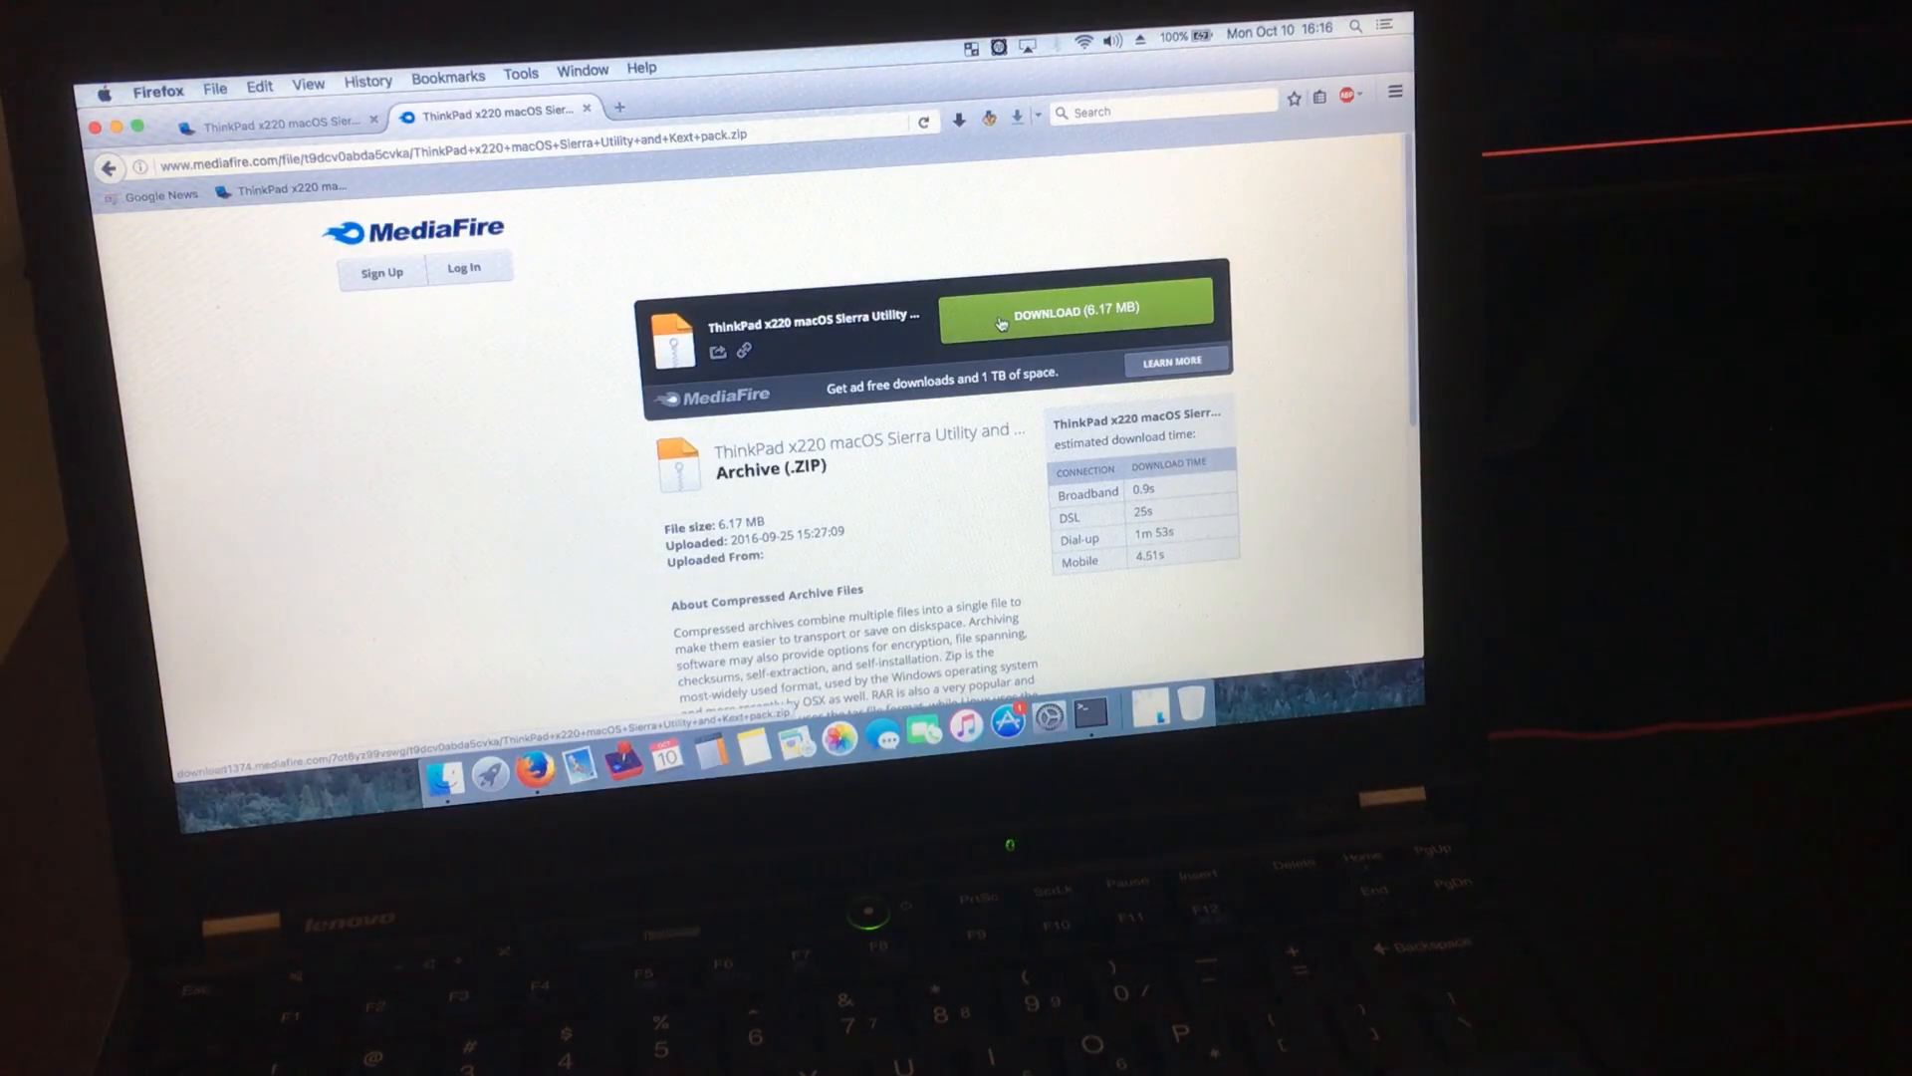
click(1073, 311)
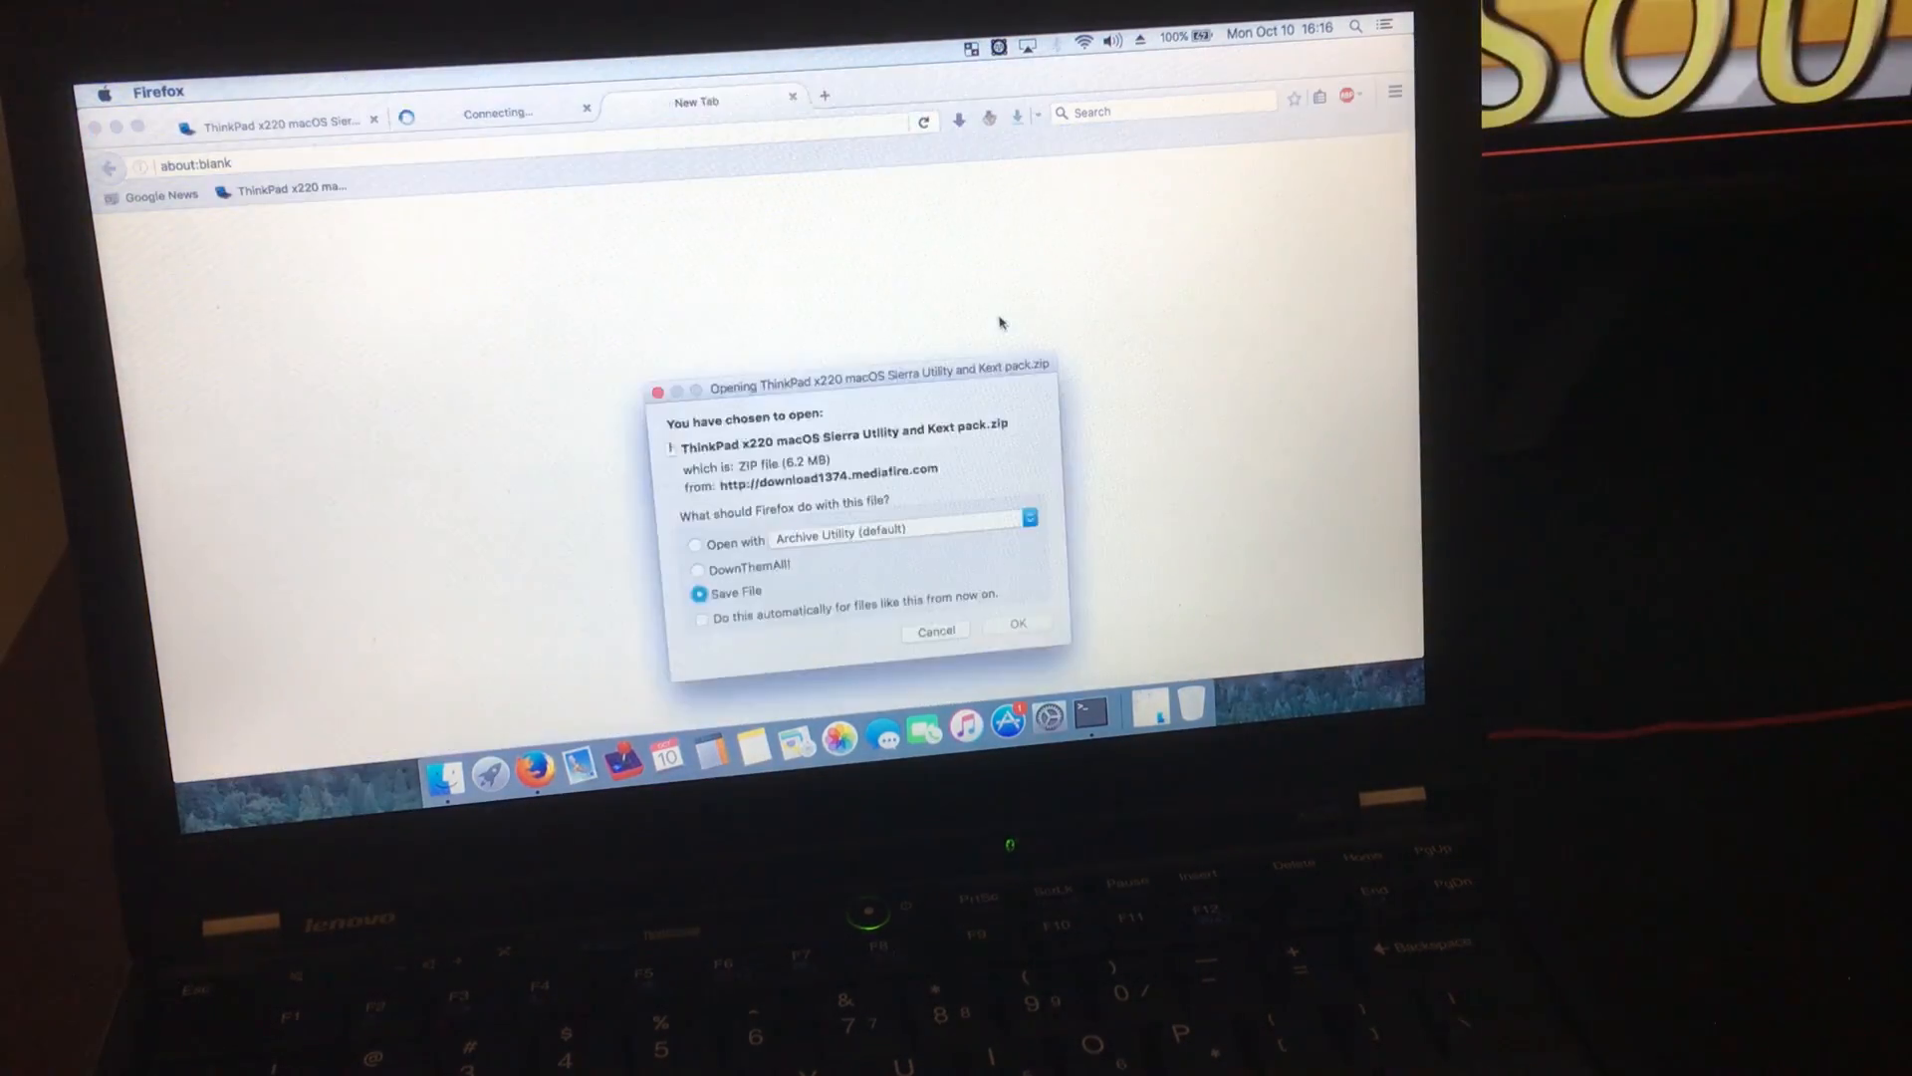
click(1016, 625)
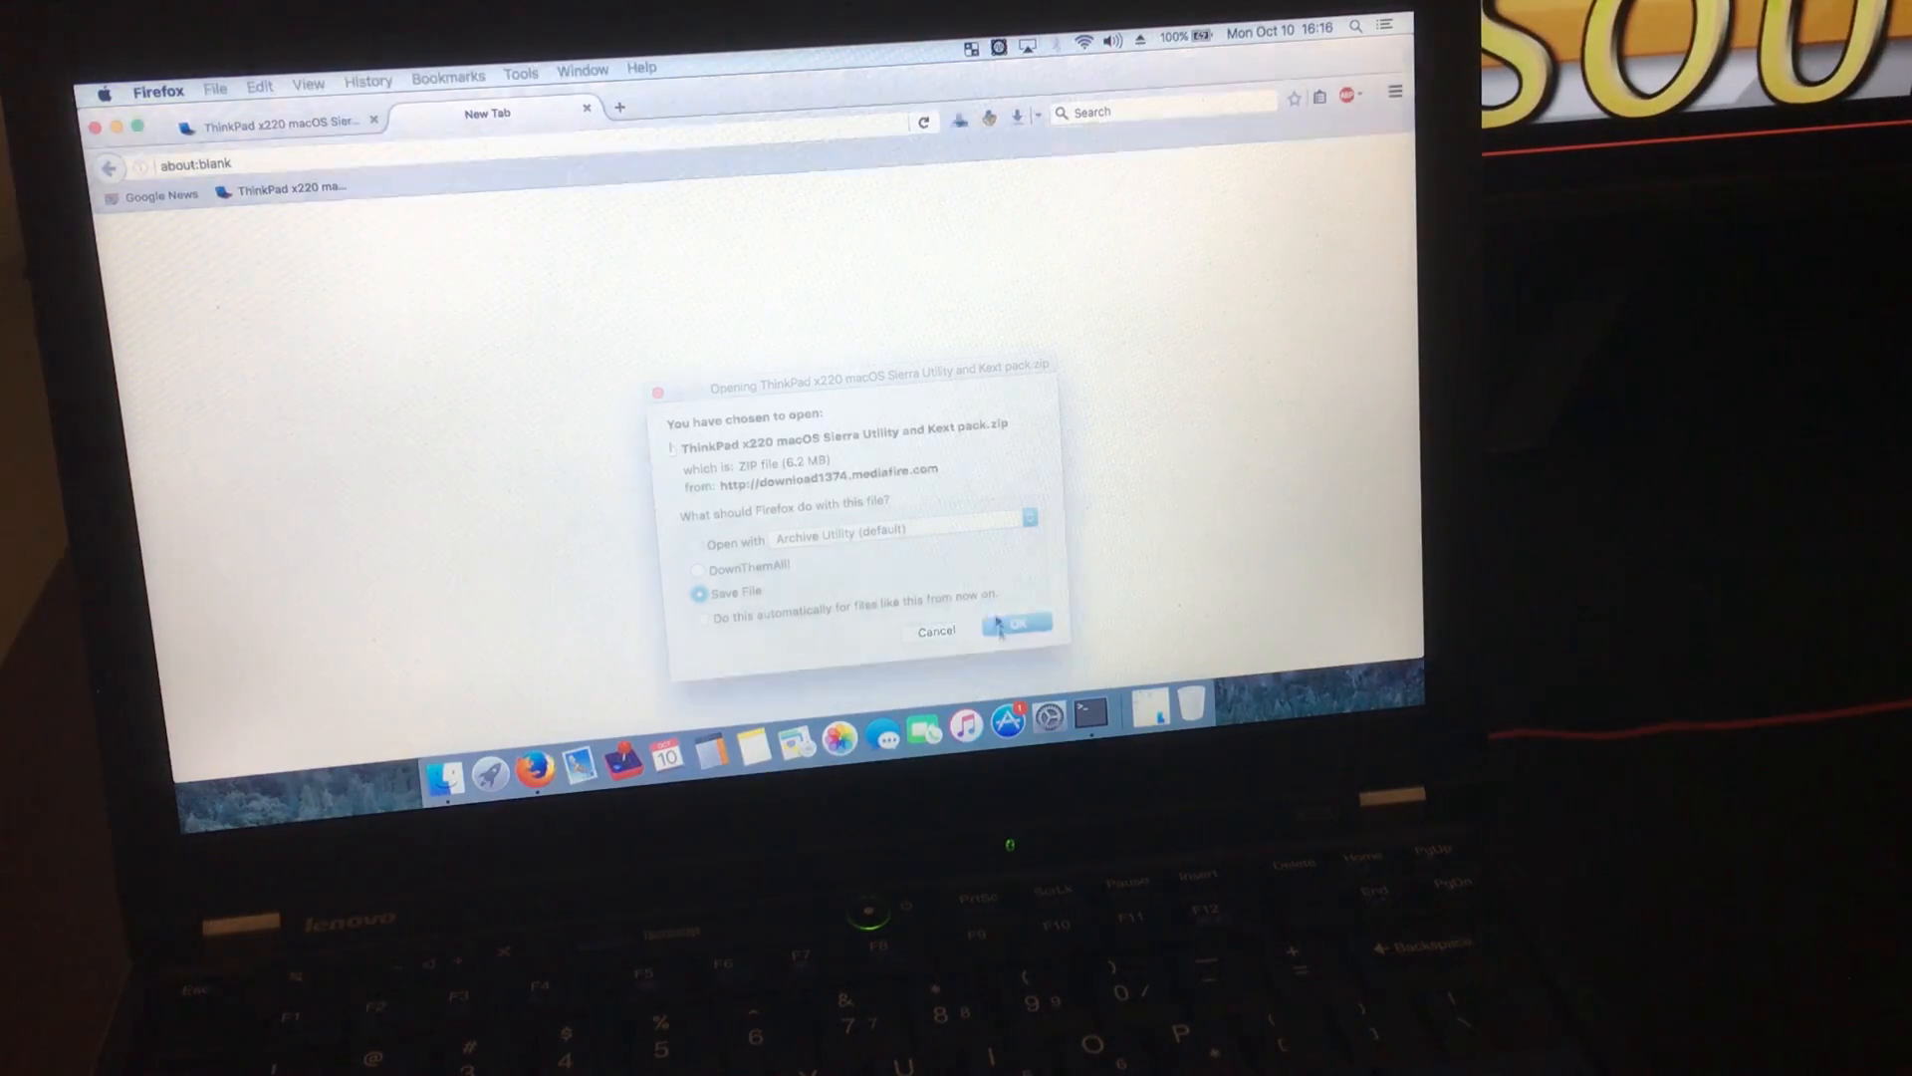
click(1016, 623)
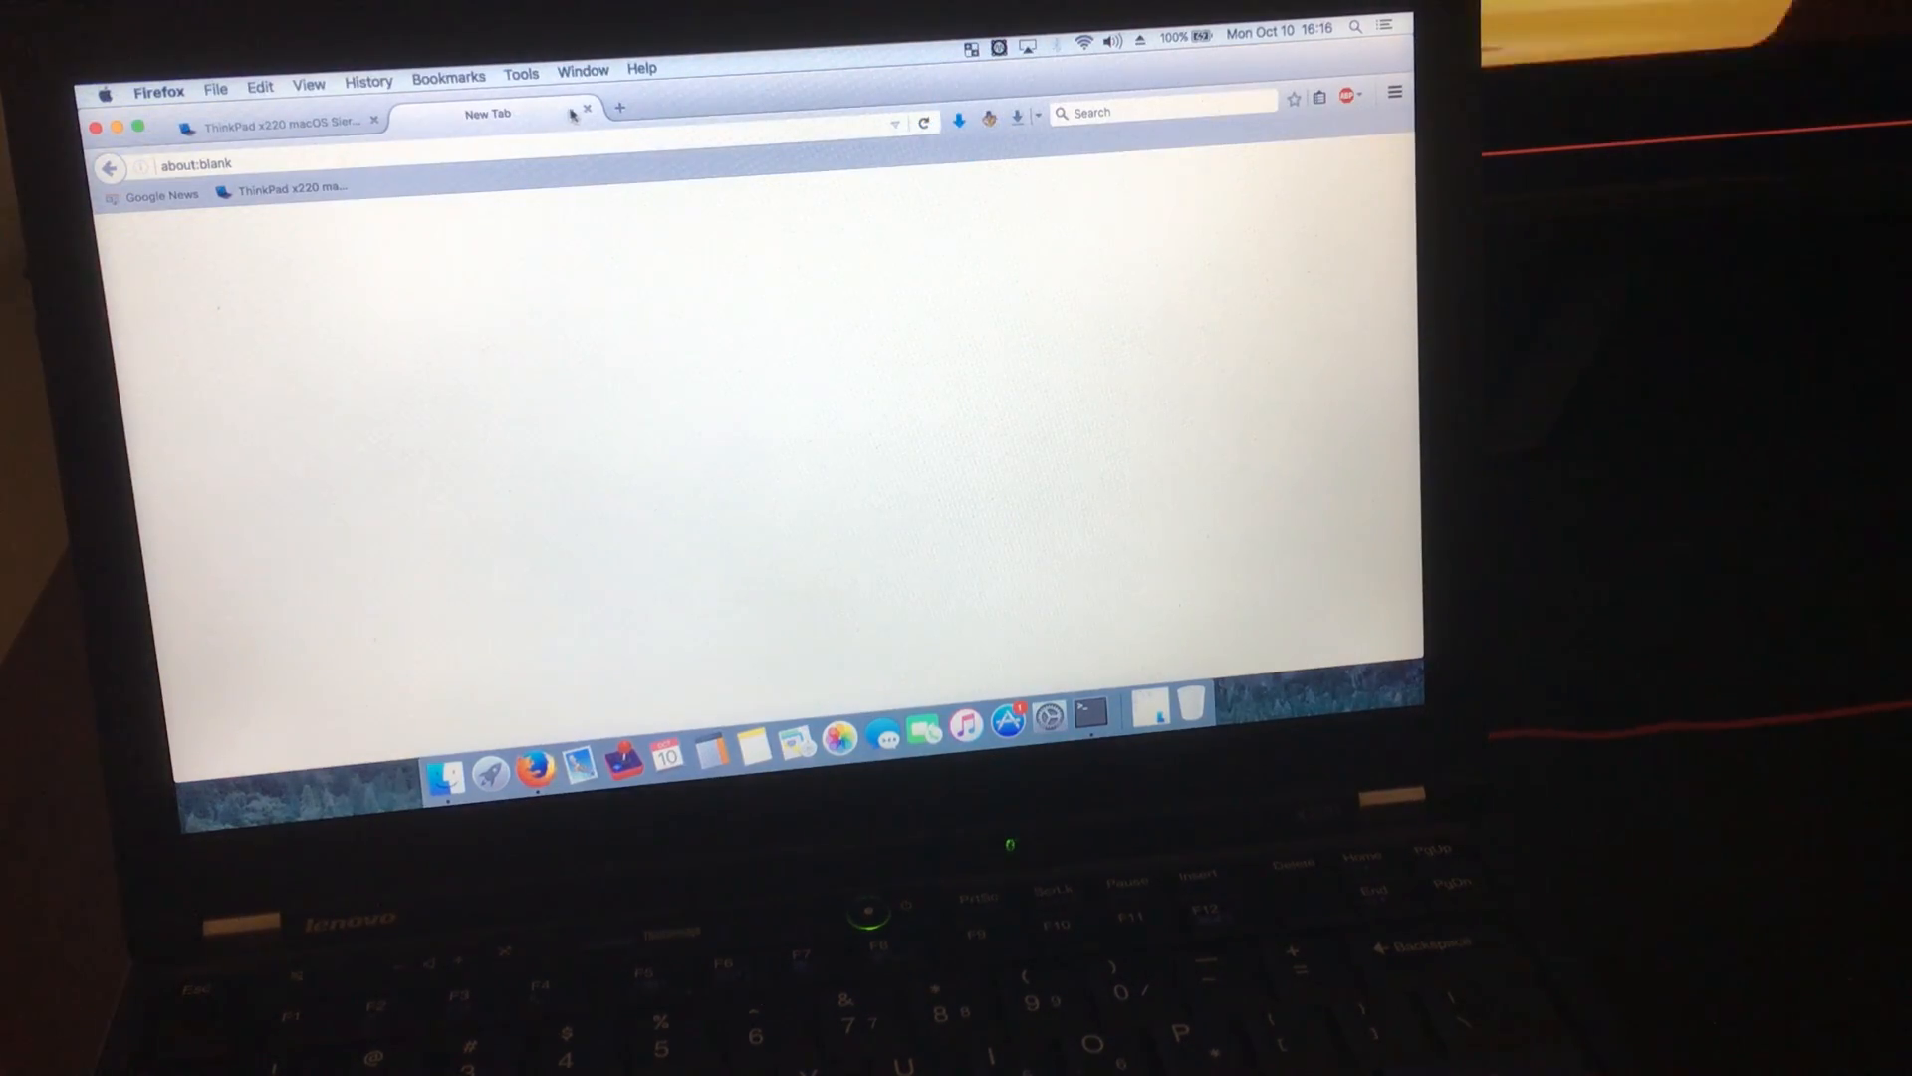
mouse_move(586, 107)
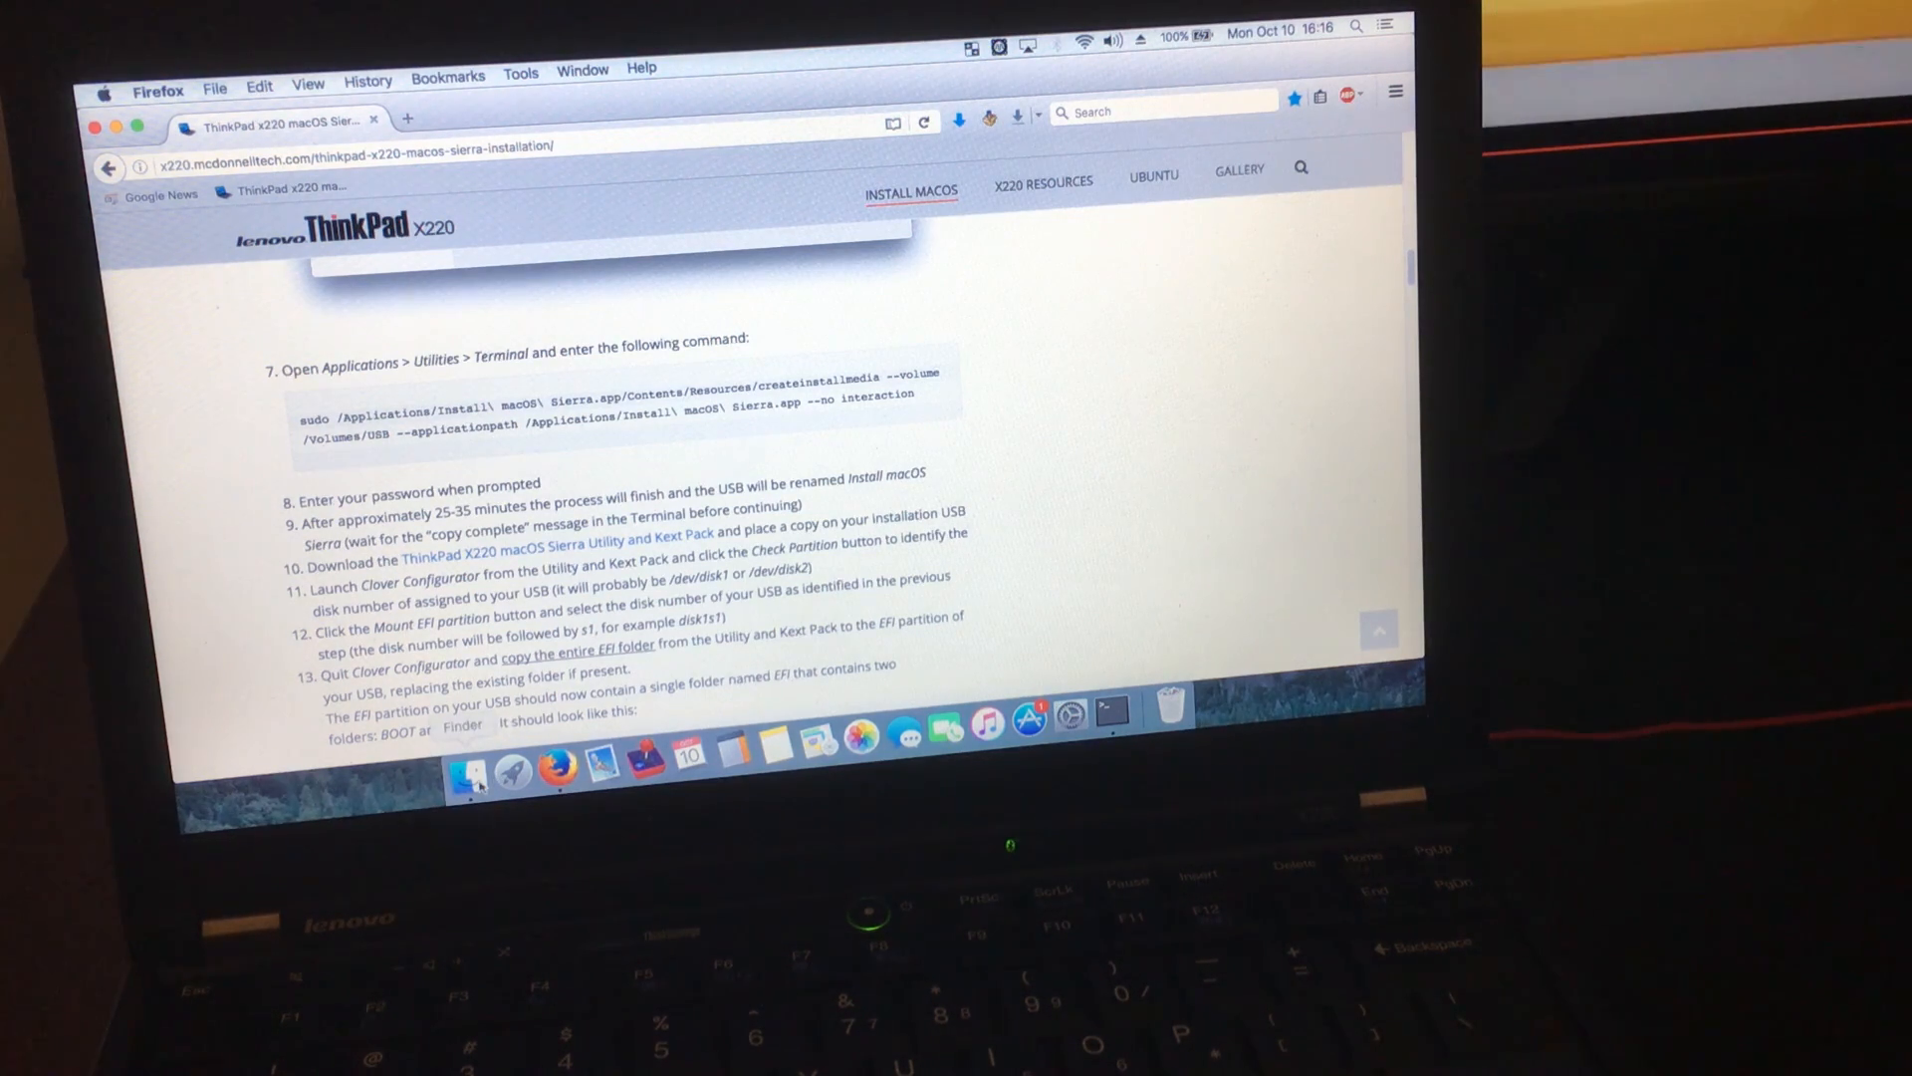
Unzip the Utility and Kext pack in Downloads and view its extracted folder.
click(469, 765)
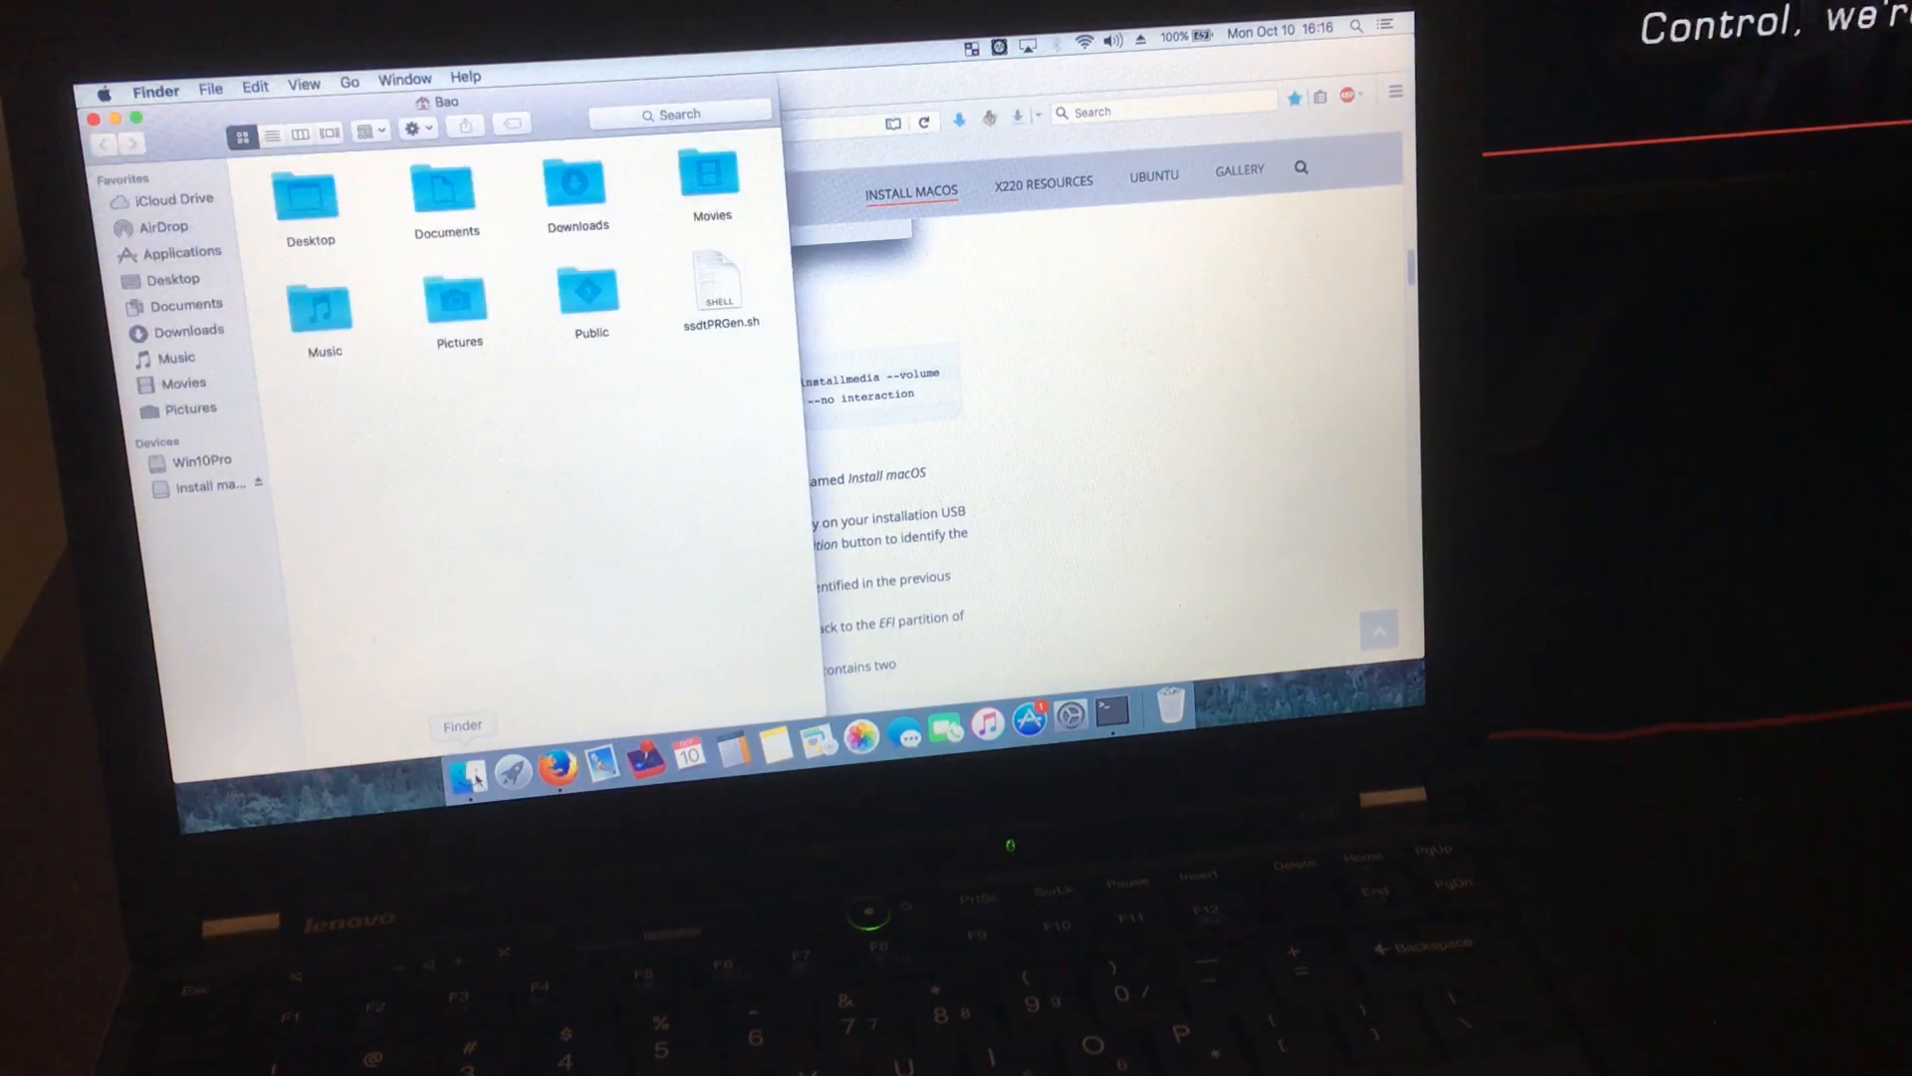
click(191, 329)
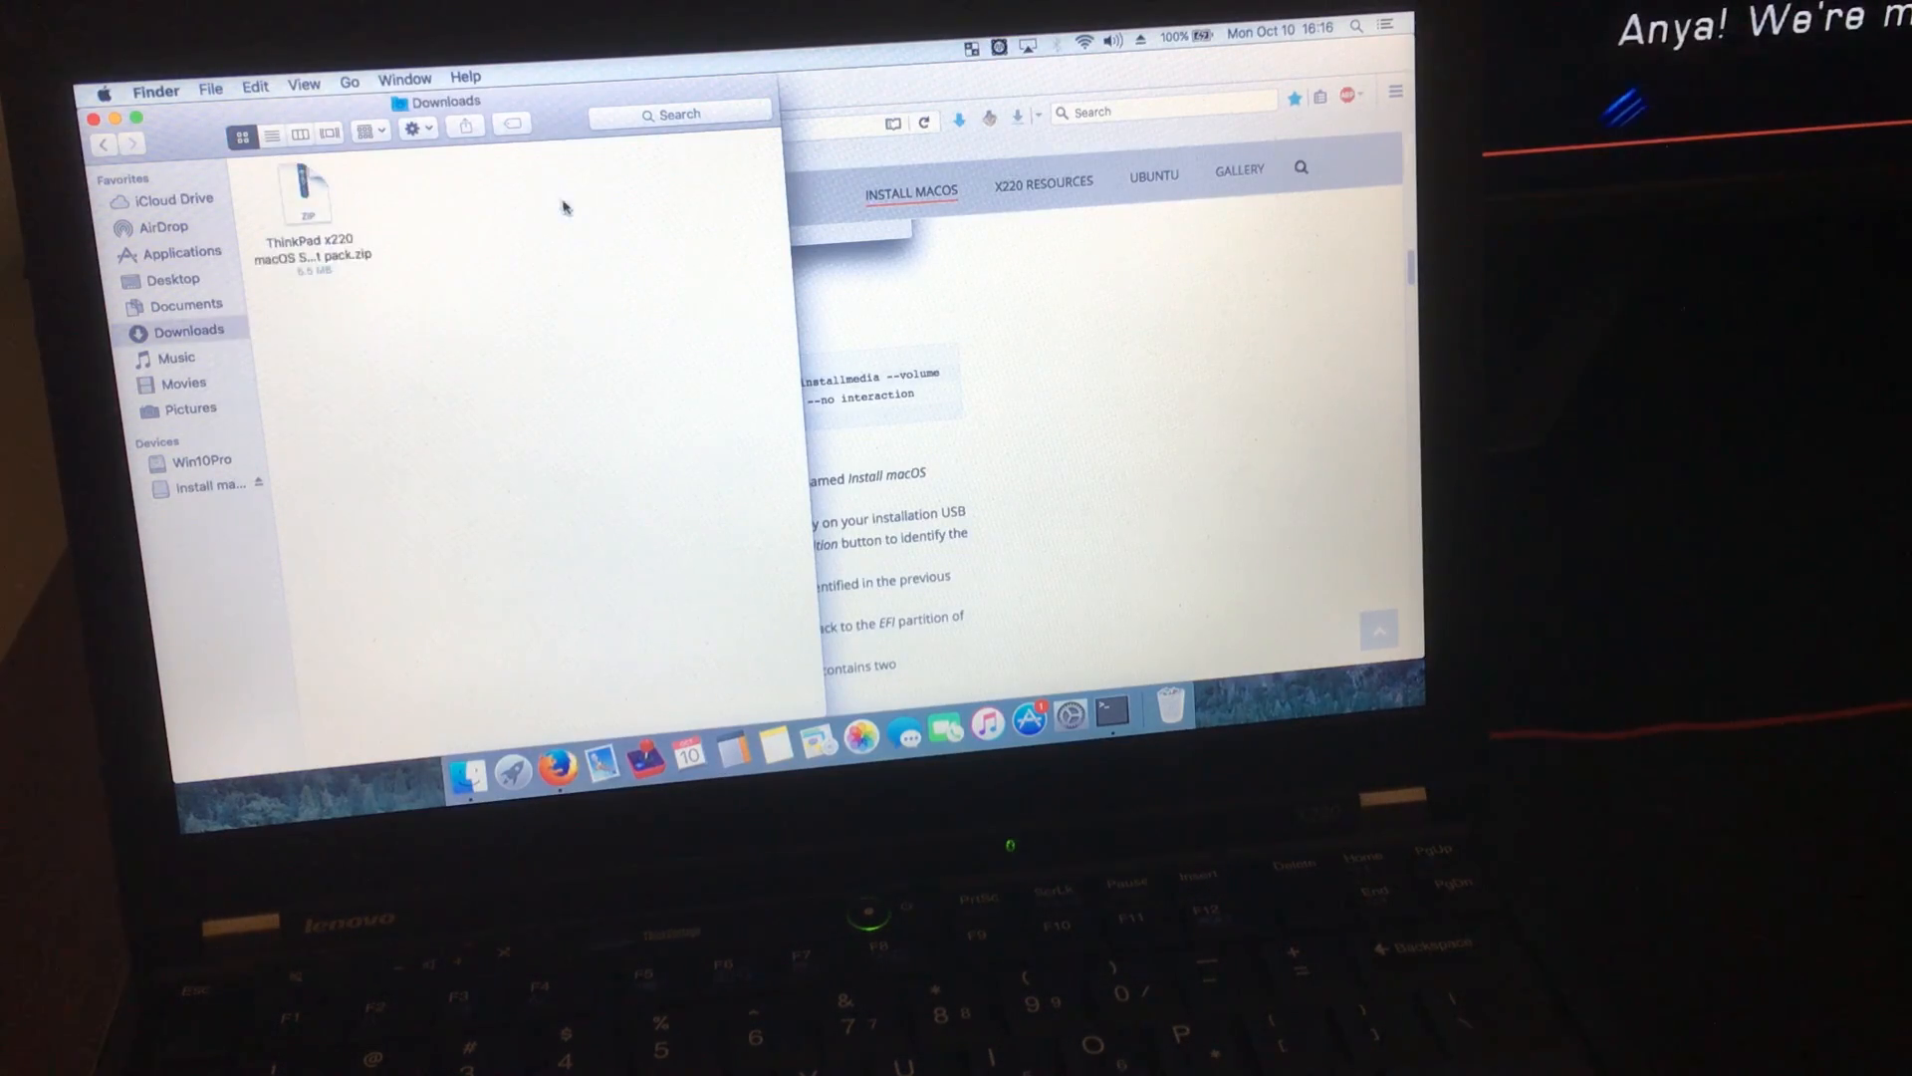
click(309, 208)
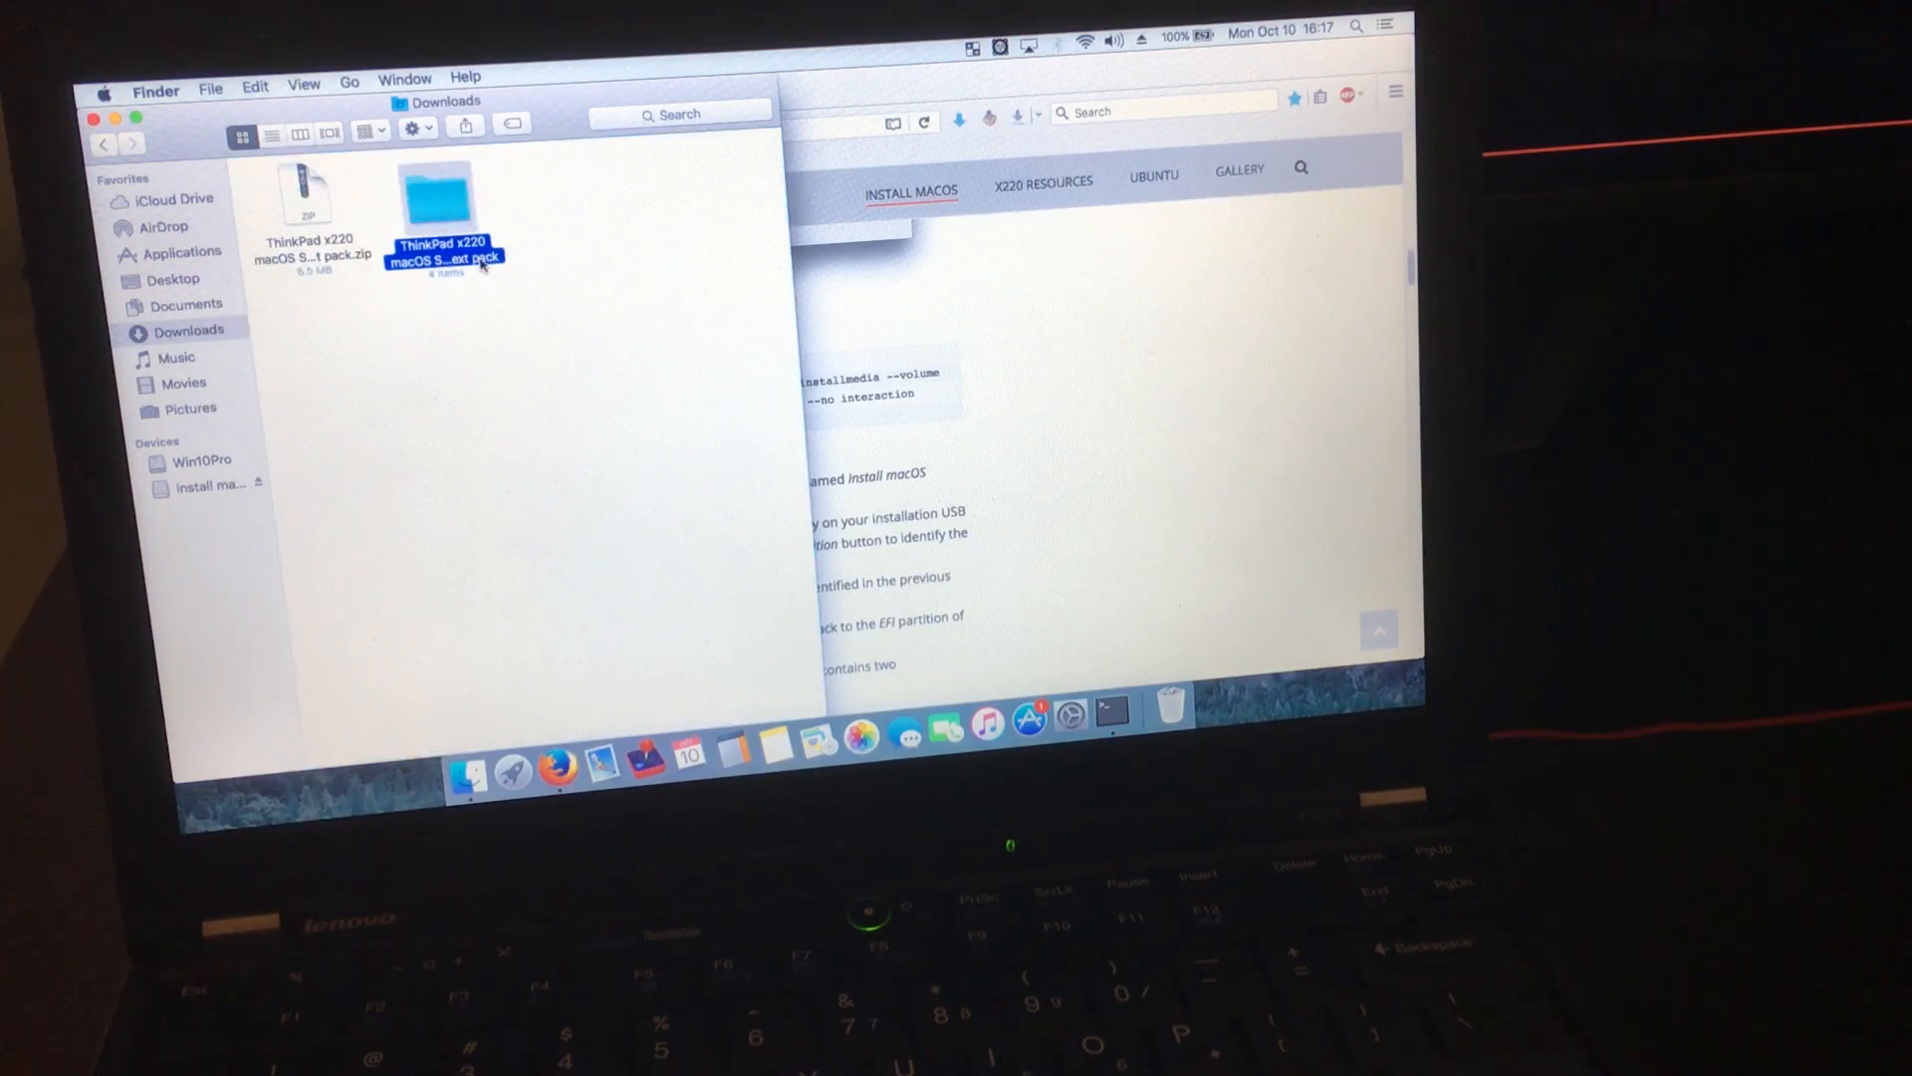
double_click(439, 201)
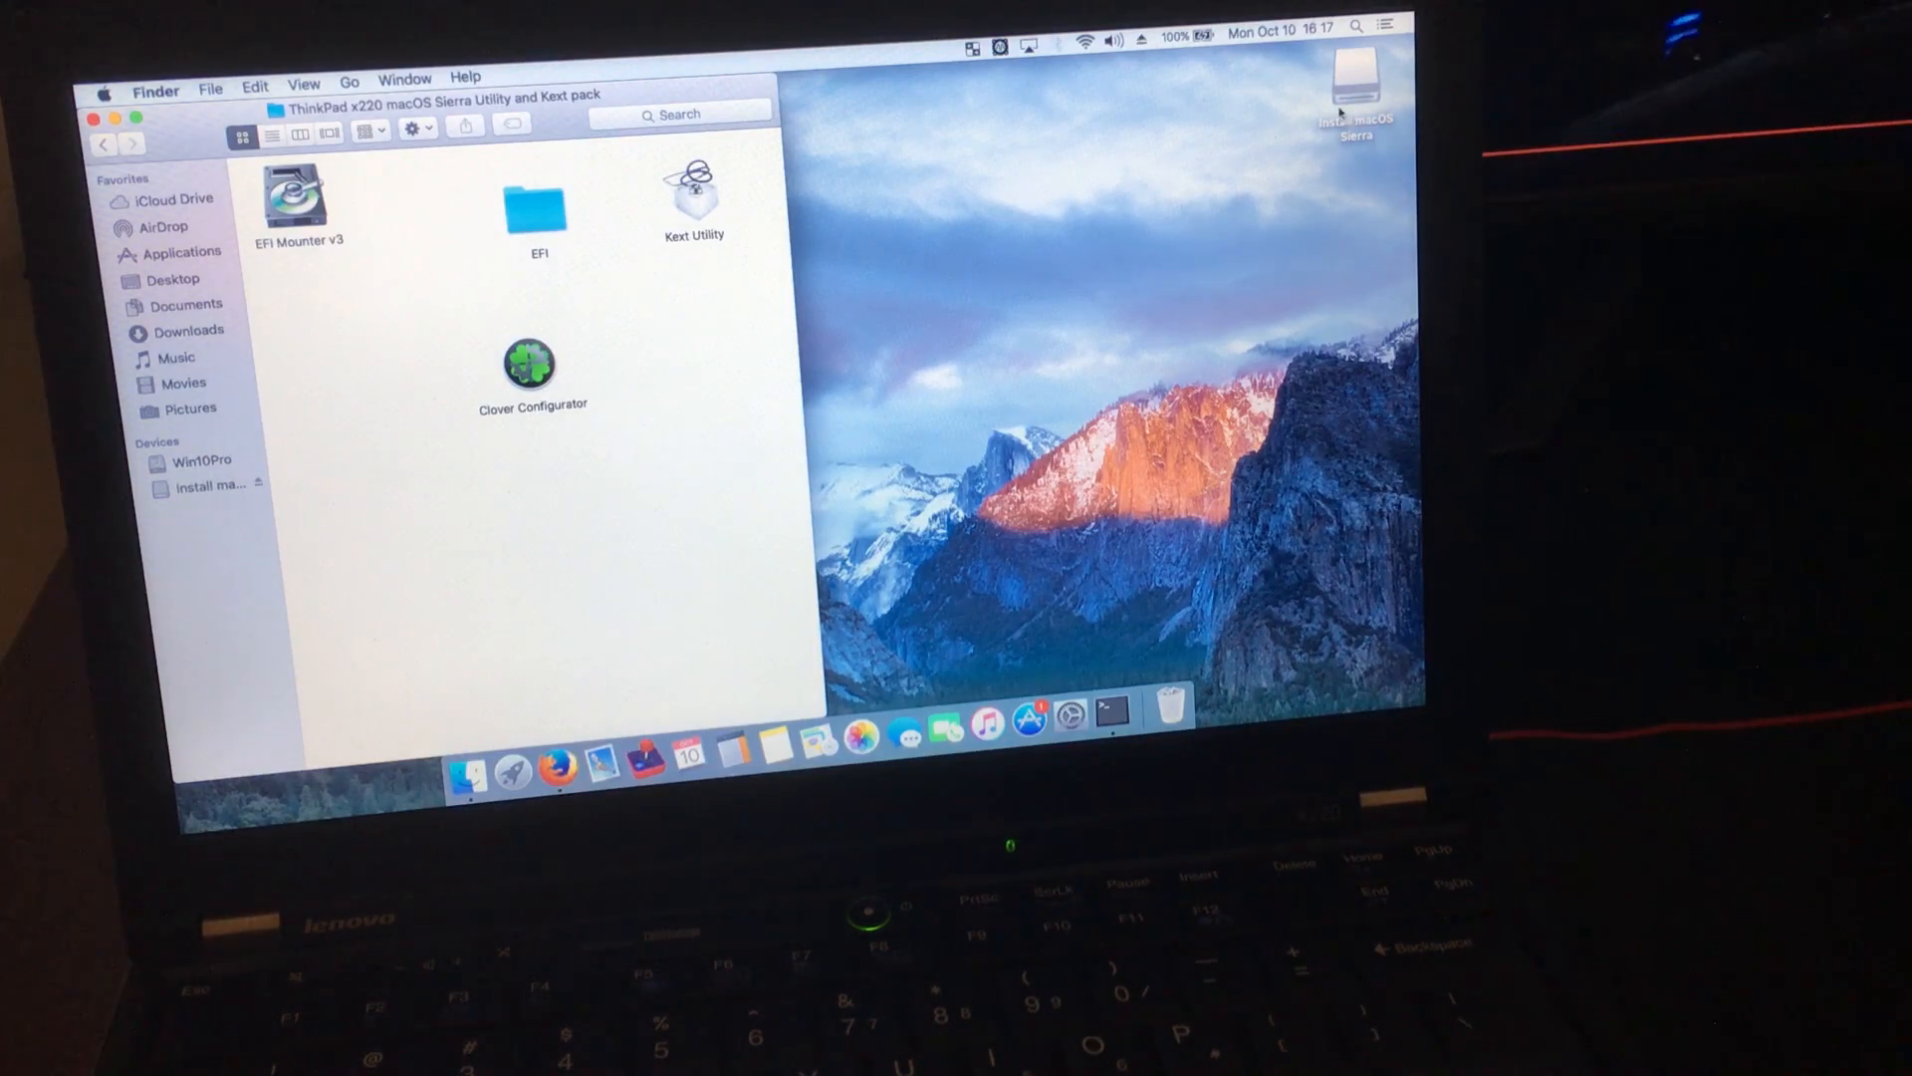
Copy the selected pack tools for the Install macOS Sierra drive.
double_click(1355, 74)
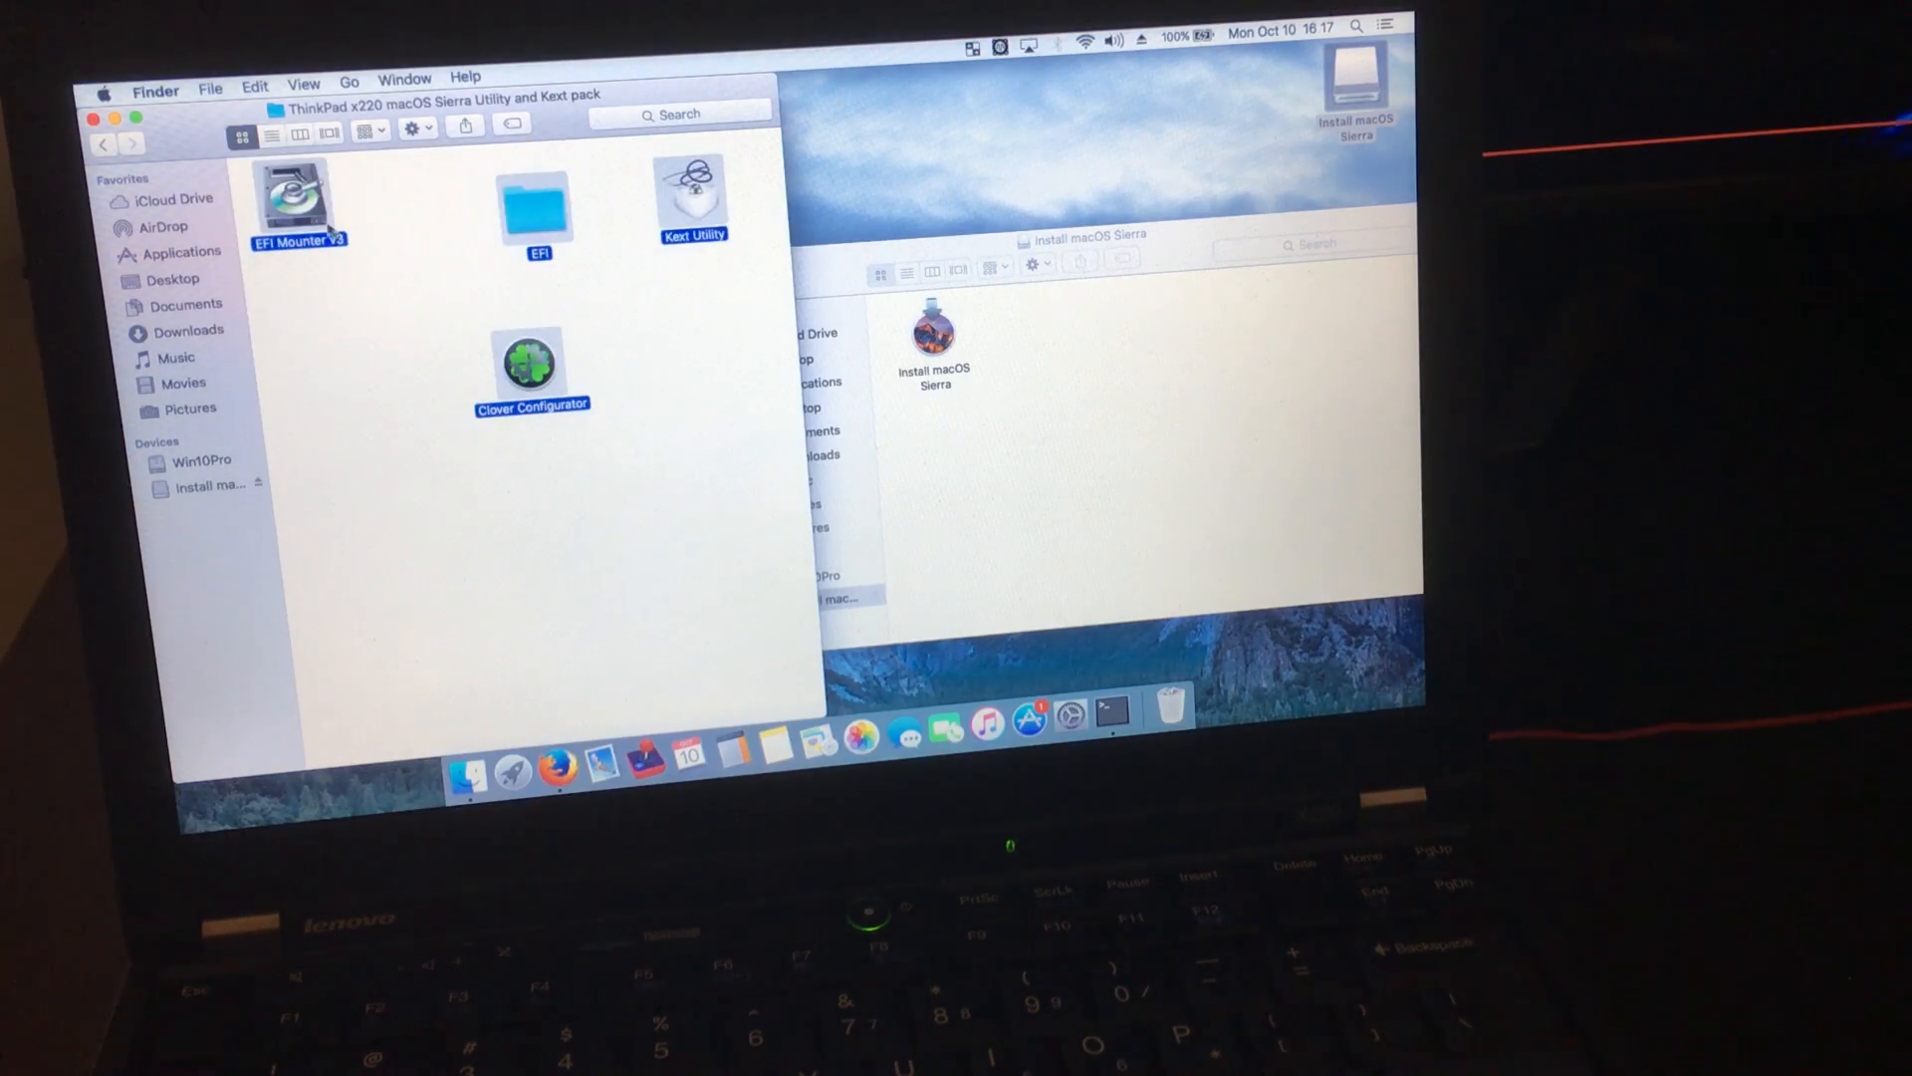
right_click(530, 367)
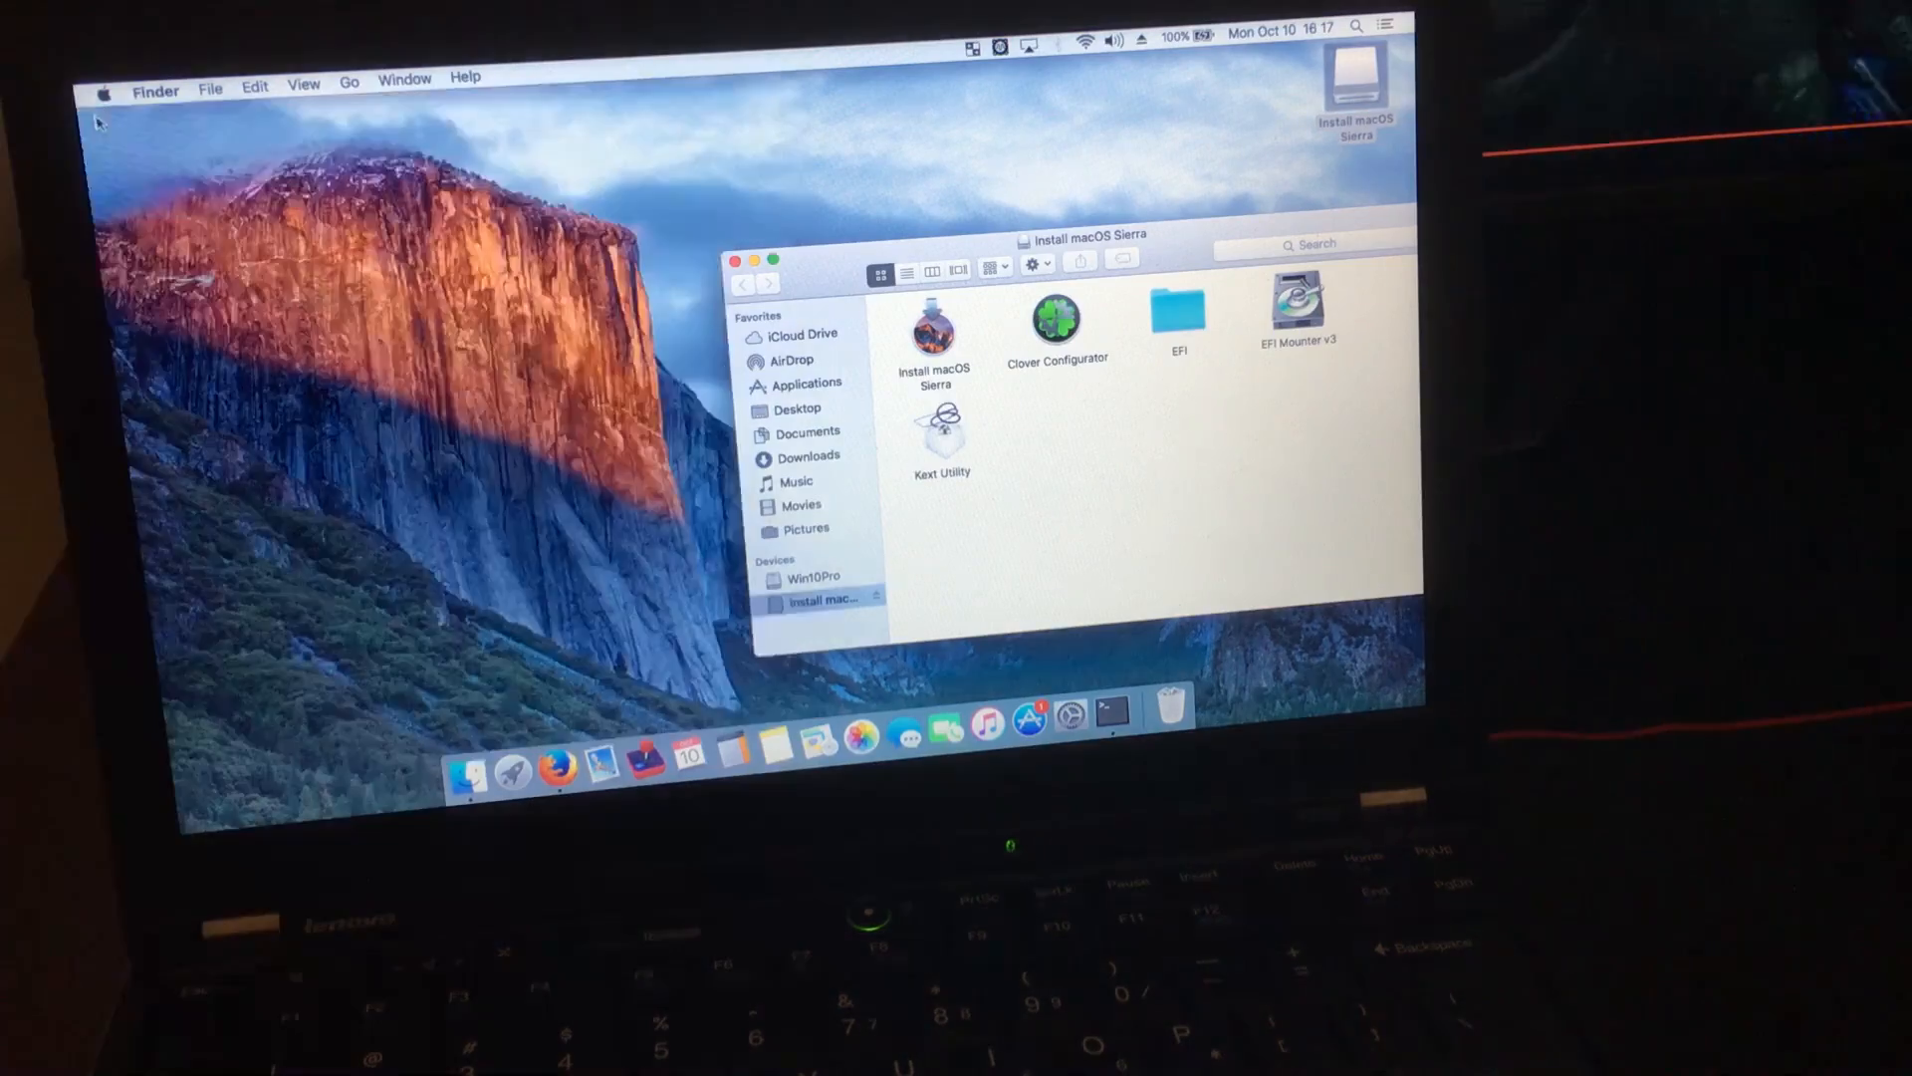
Try launching Clover Configurator from the Install macOS Sierra drive, dismissing the unidentified-developer alerts.
click(733, 259)
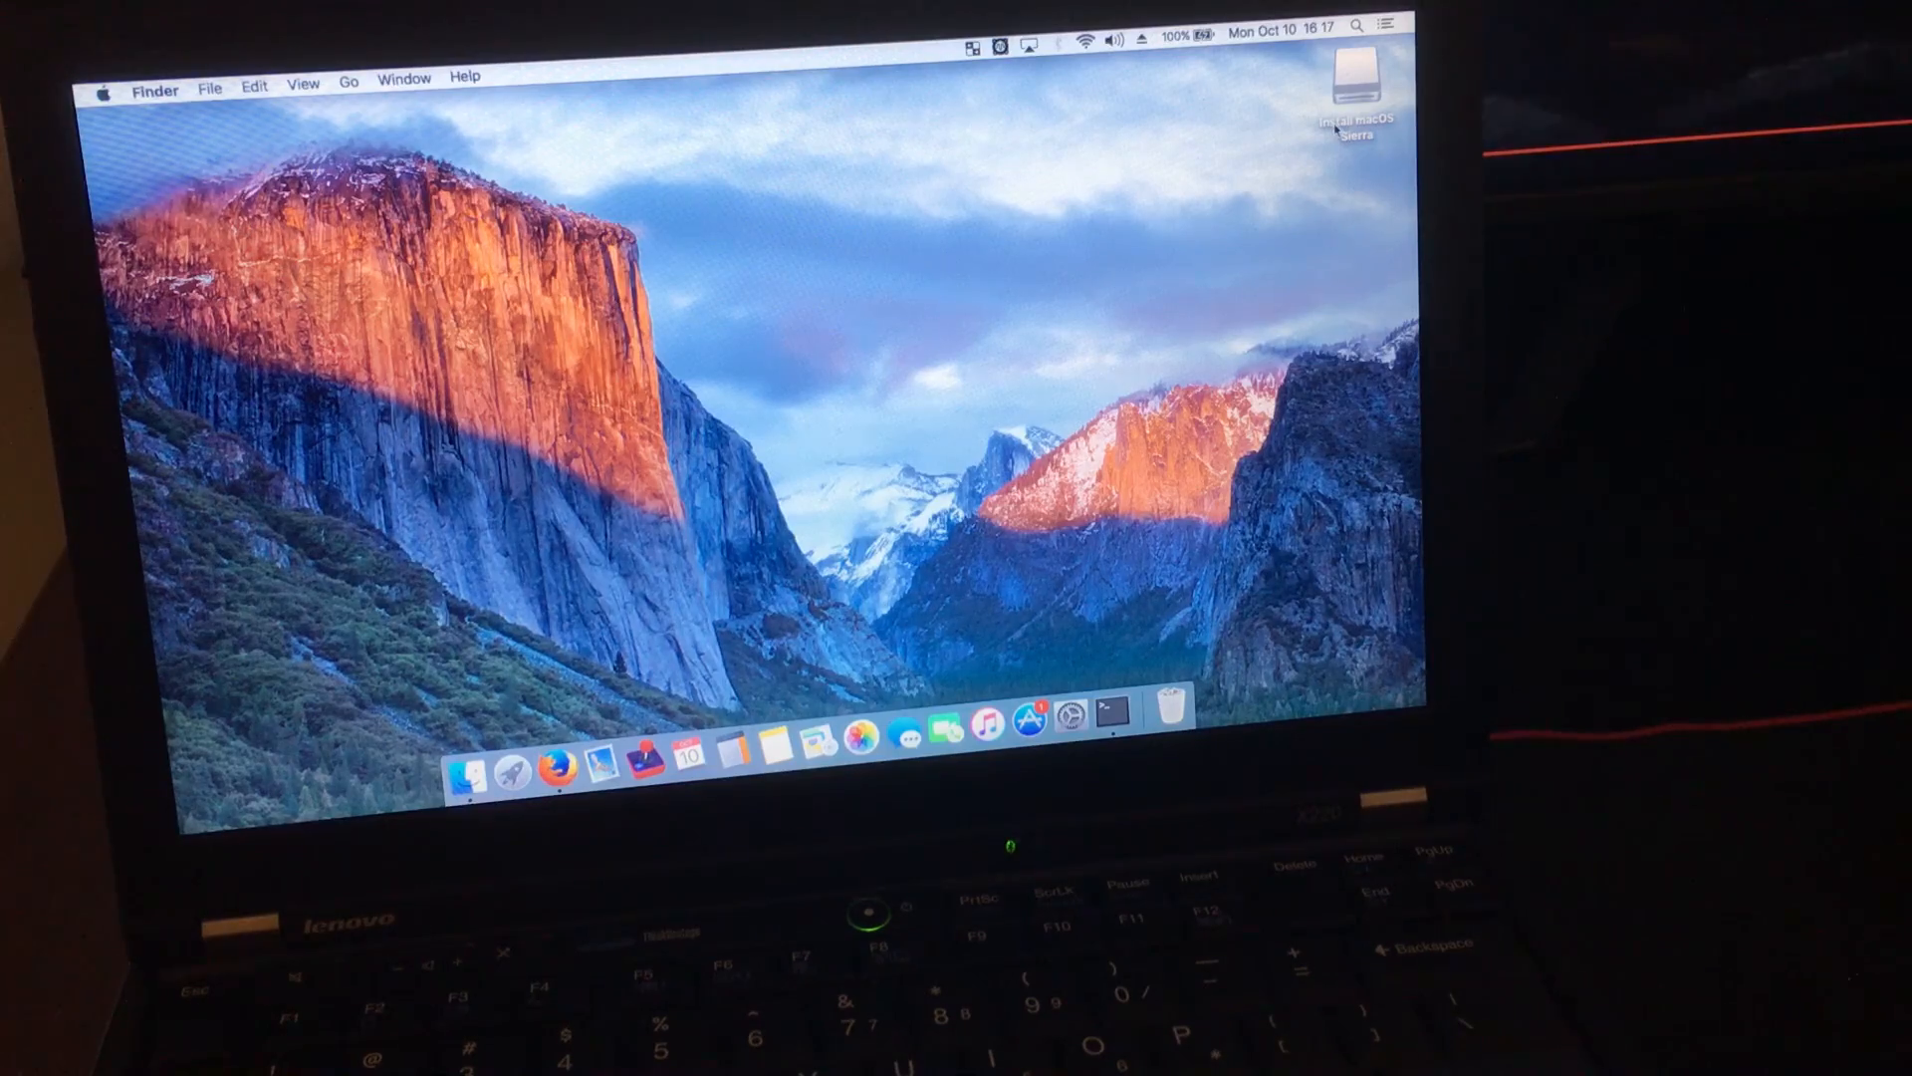
double_click(1355, 74)
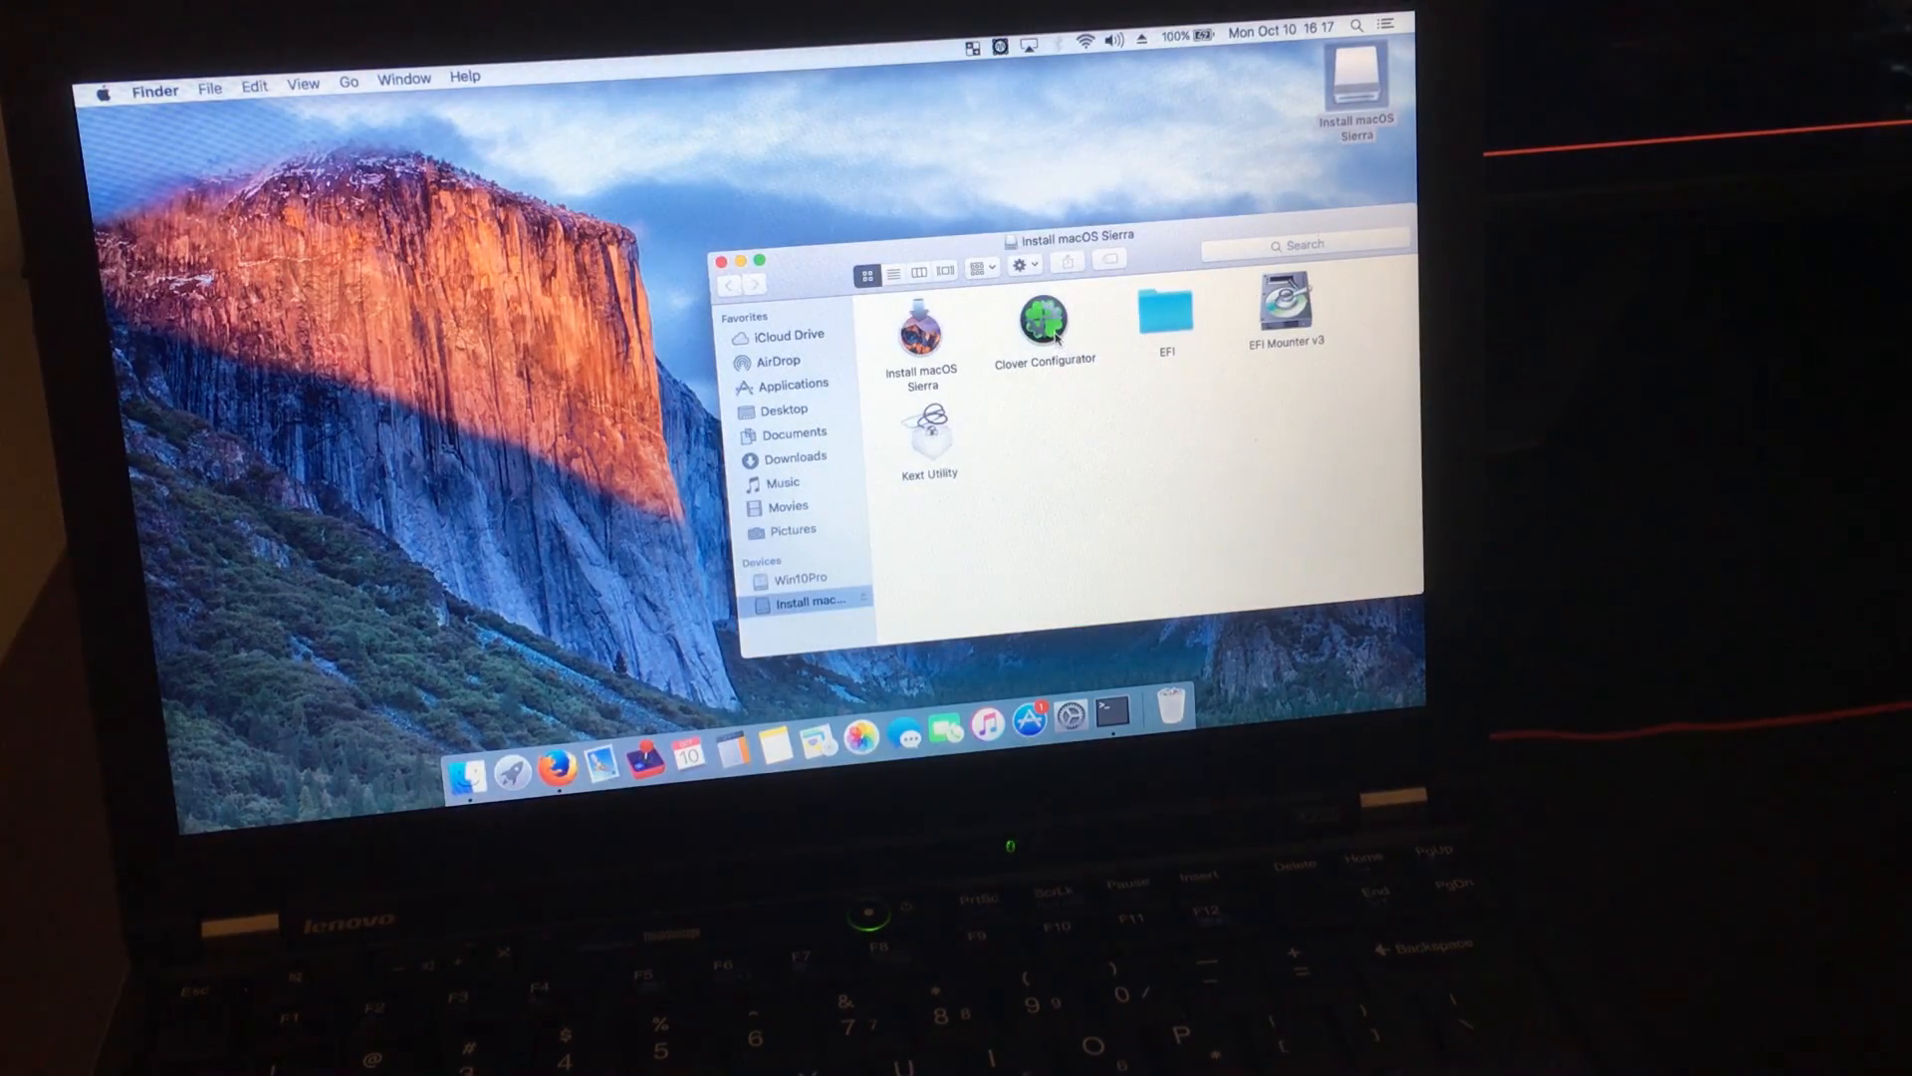
double_click(1042, 318)
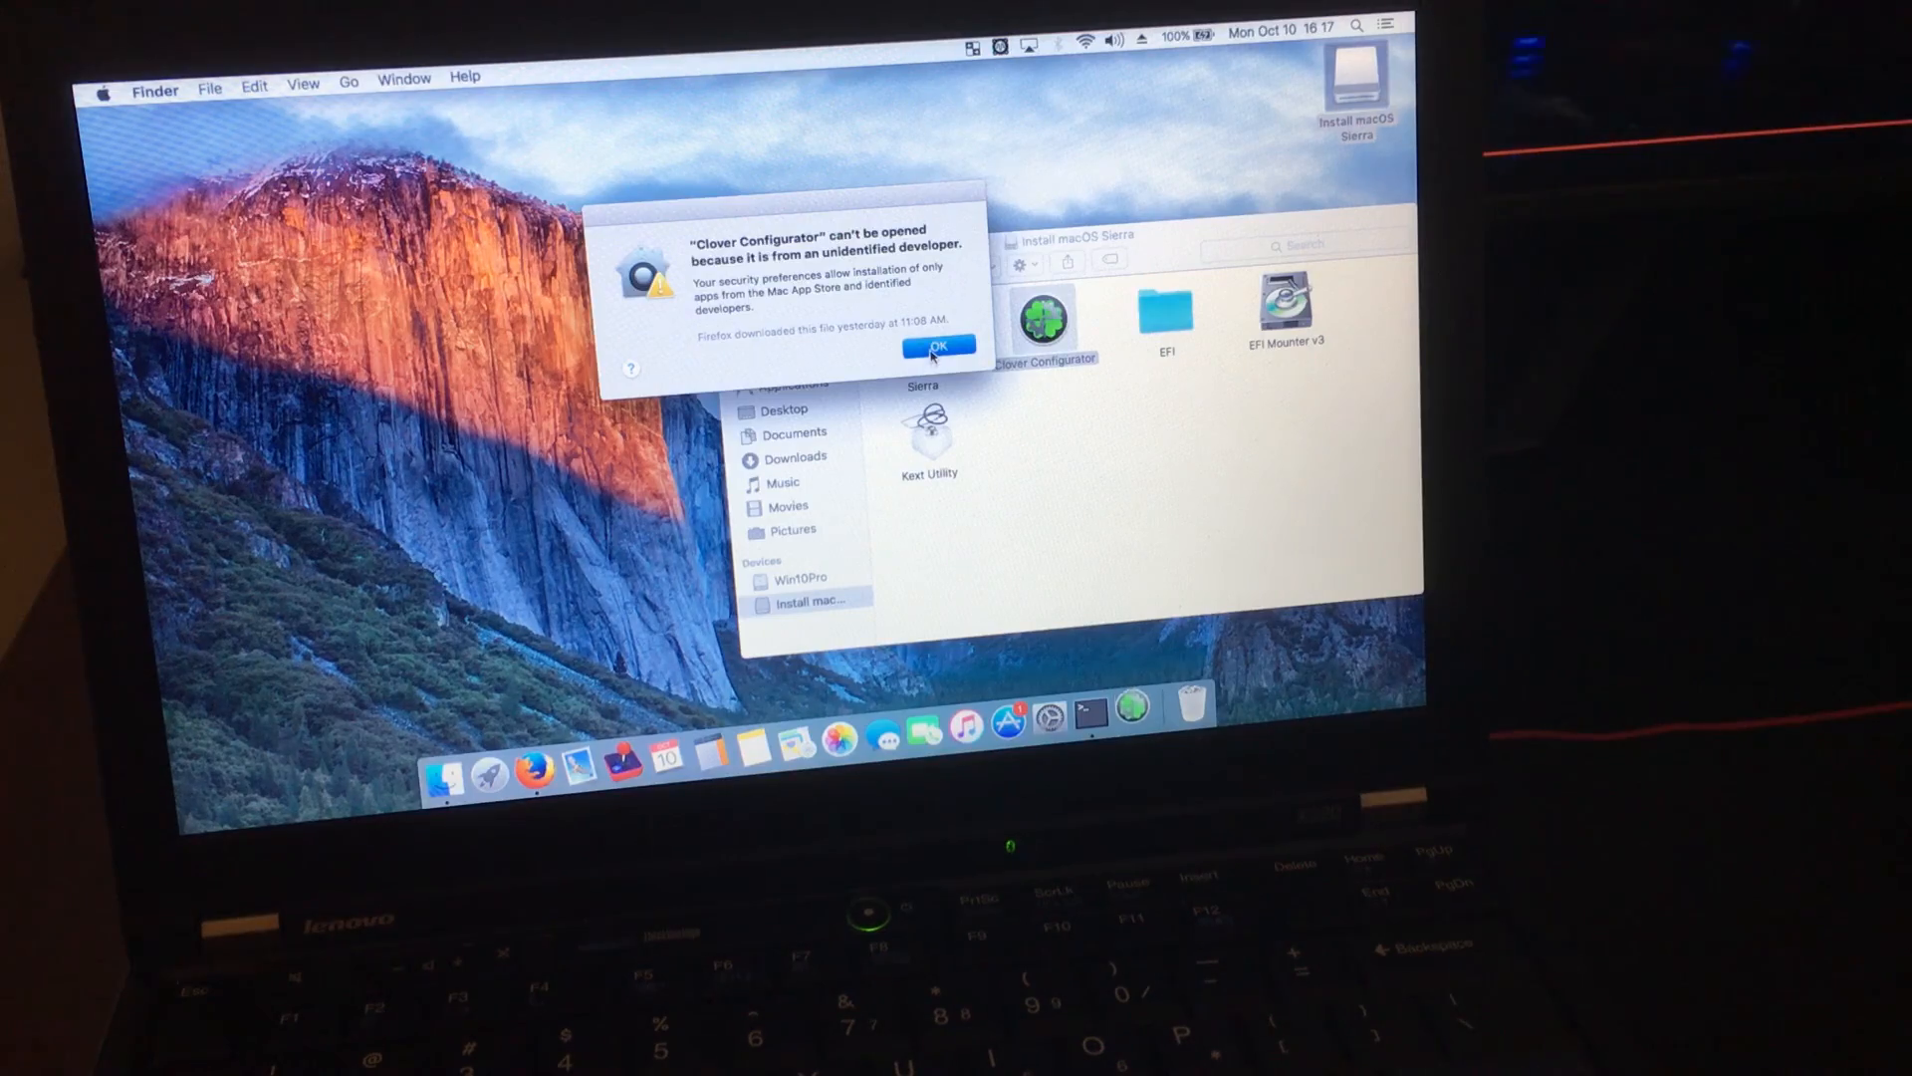
click(938, 347)
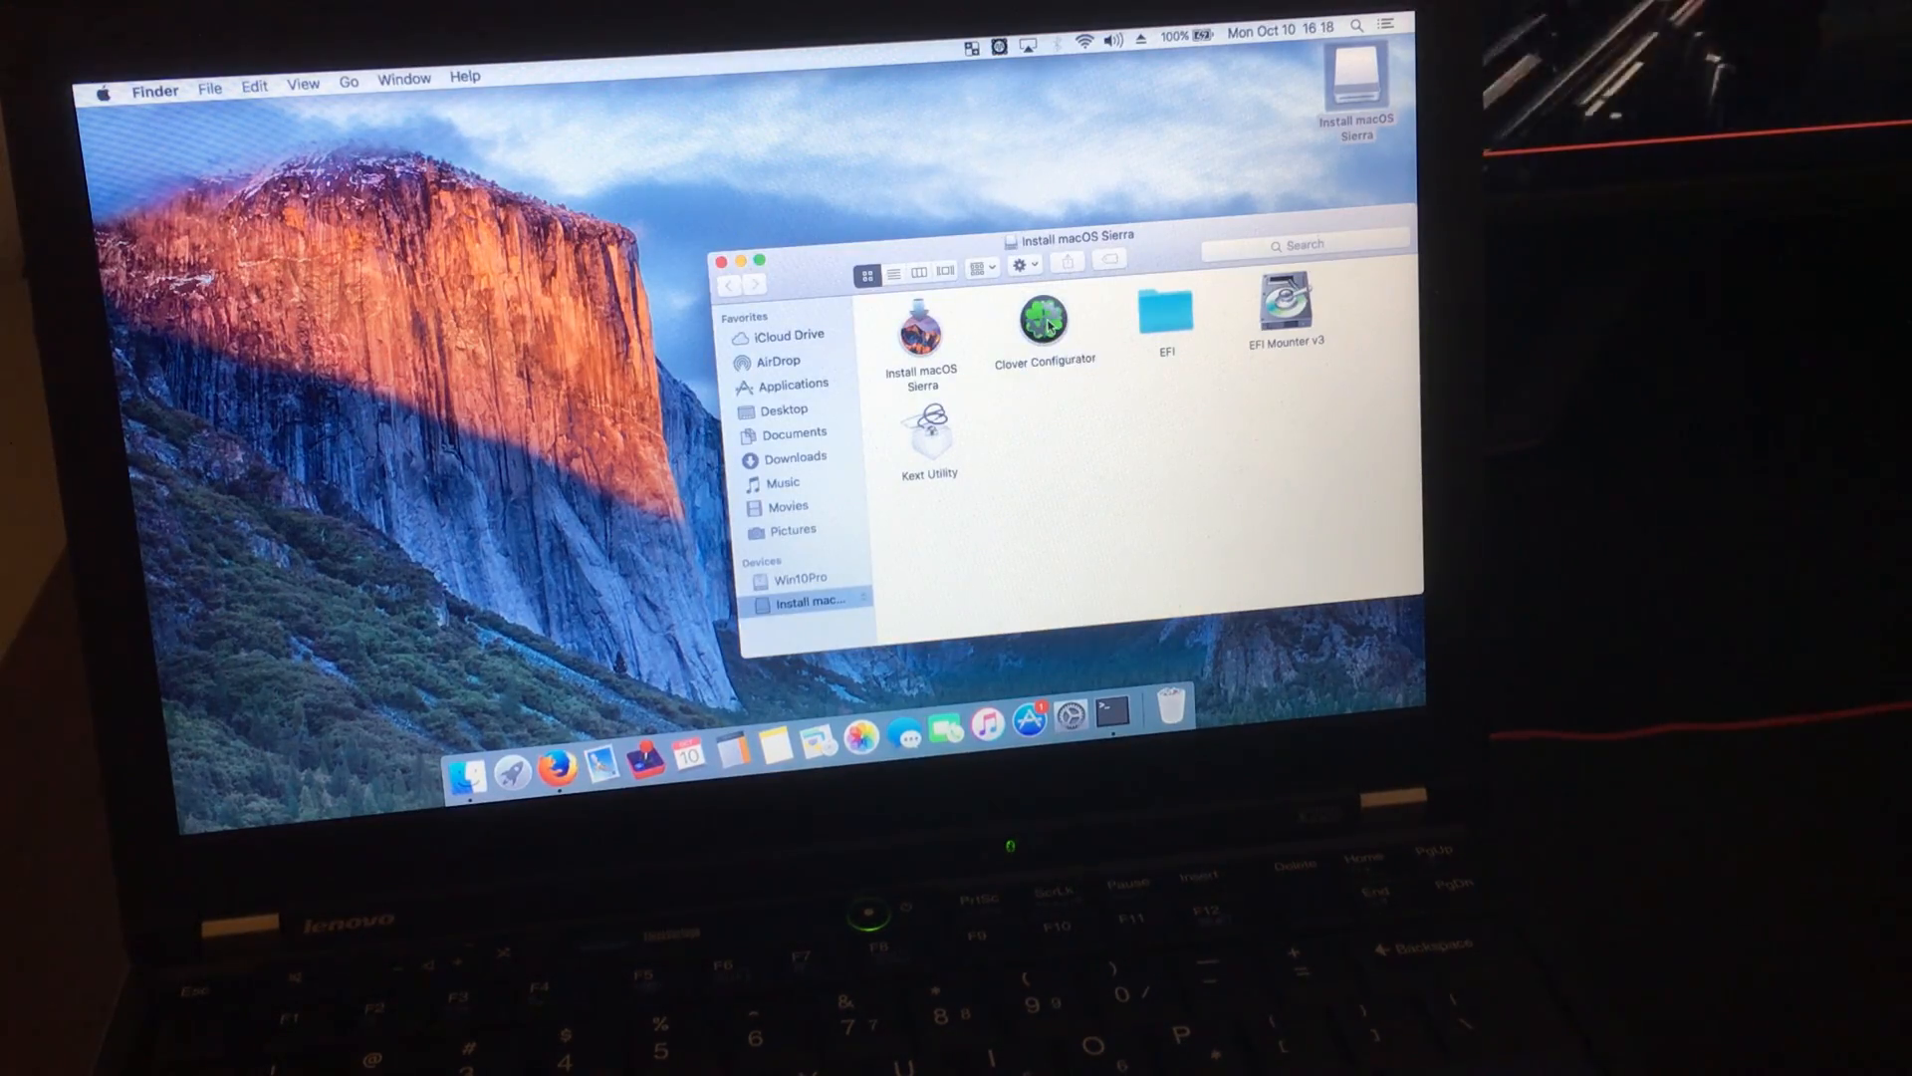
double_click(1042, 323)
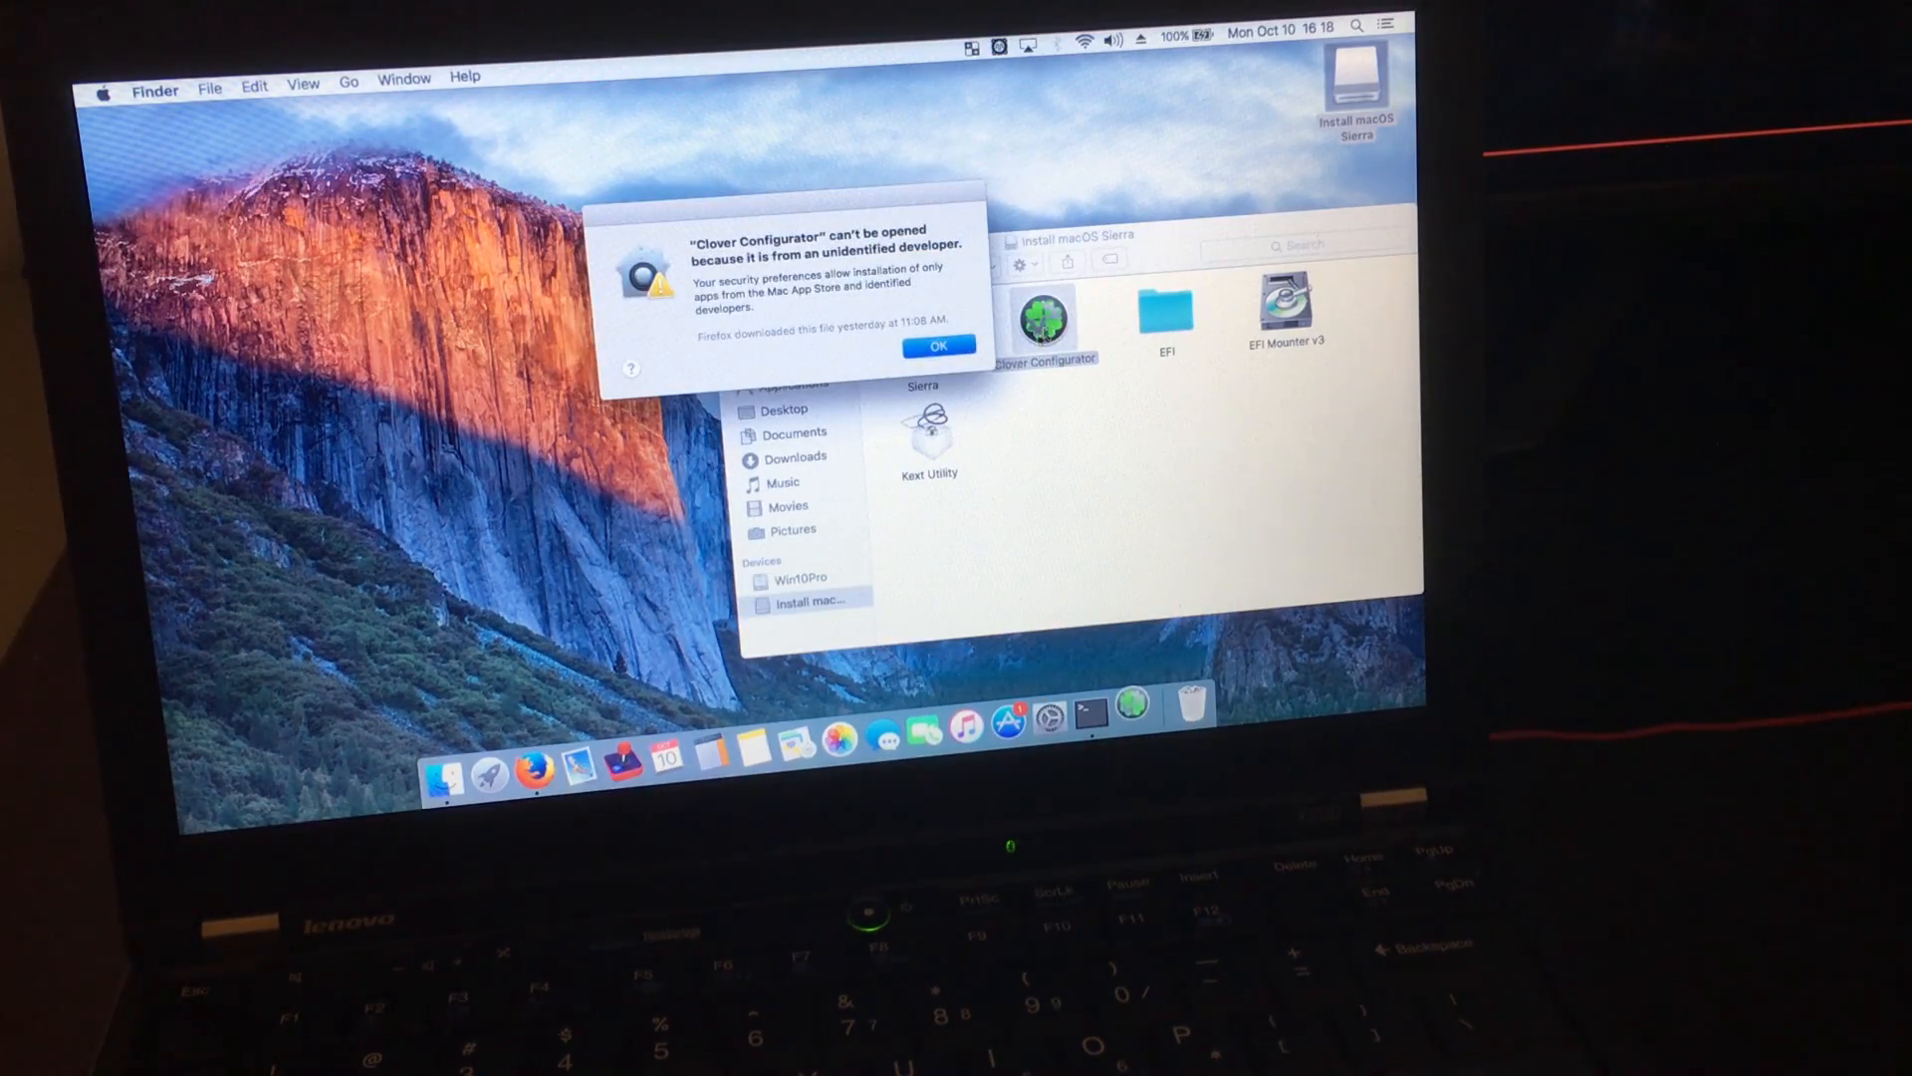
click(938, 344)
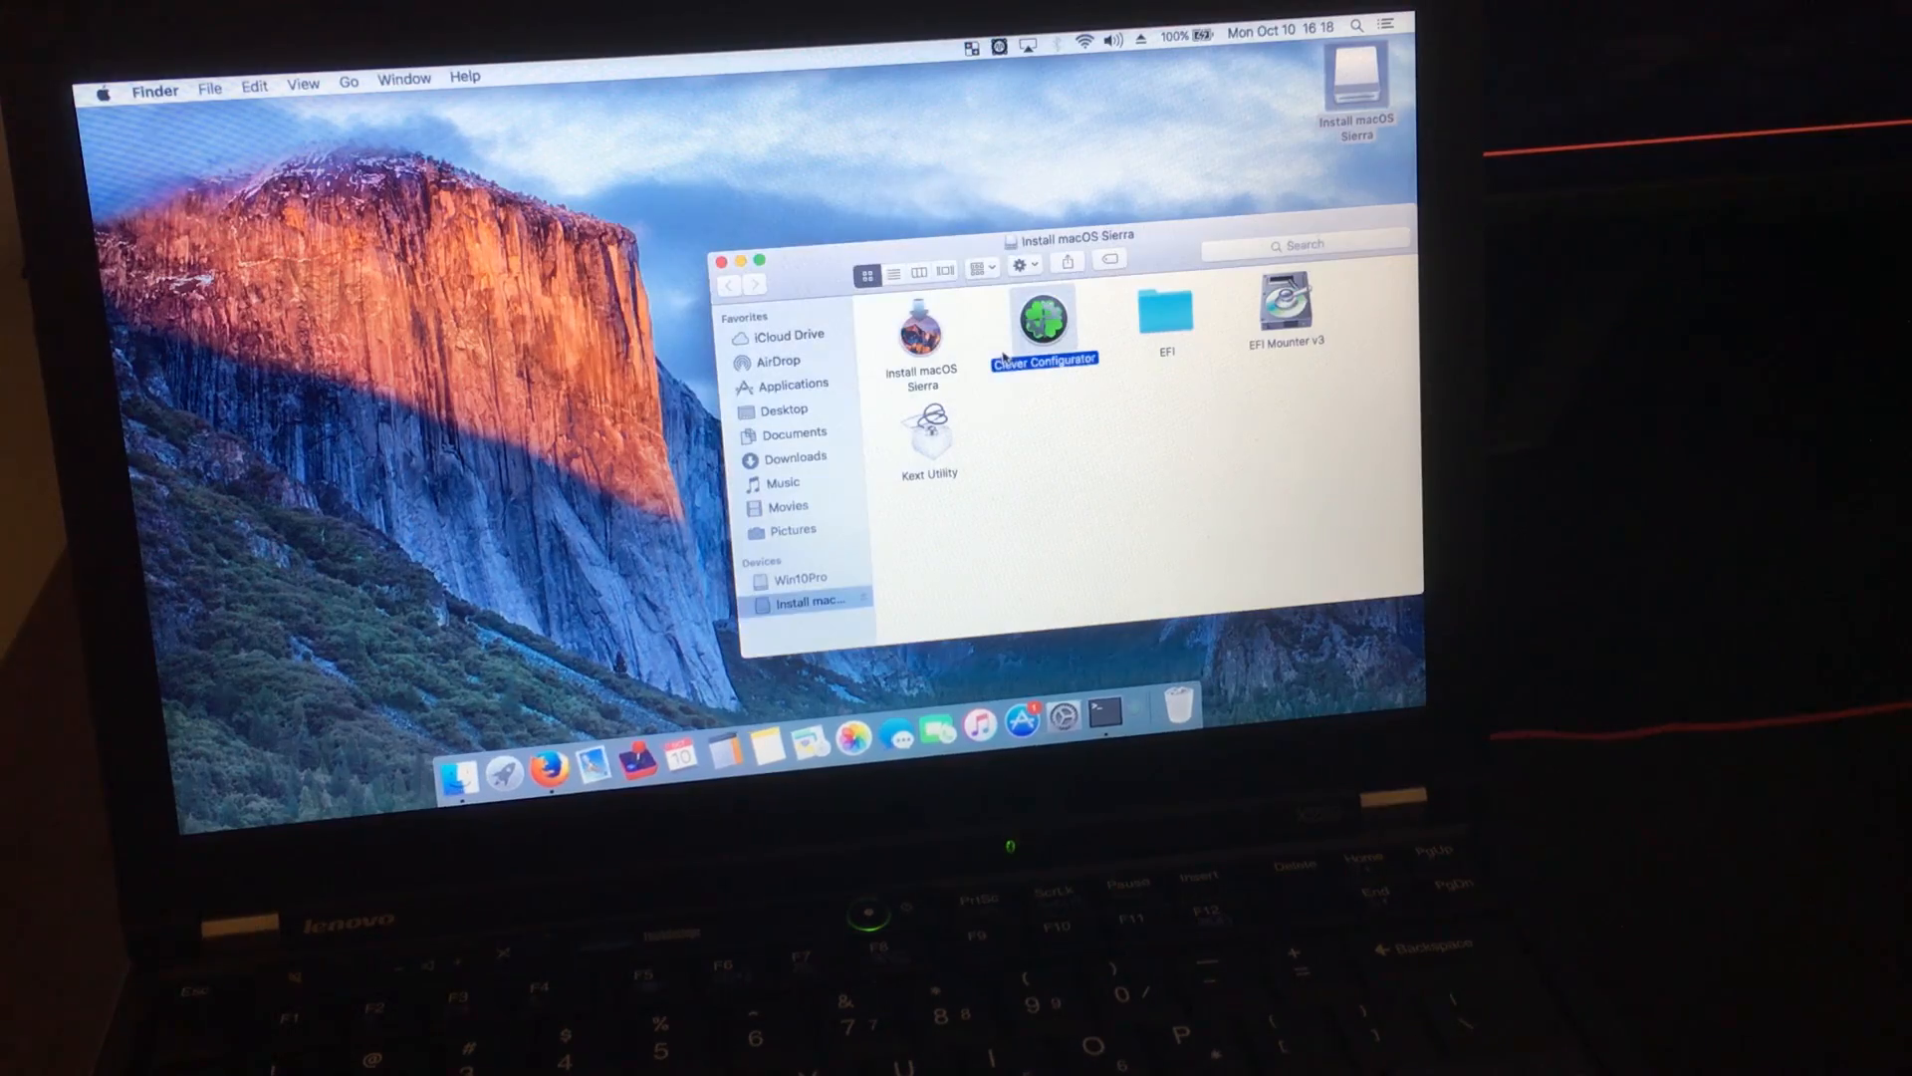
Override the unidentified-developer block with right-click Open so Clover Configurator launches.
right_click(1042, 323)
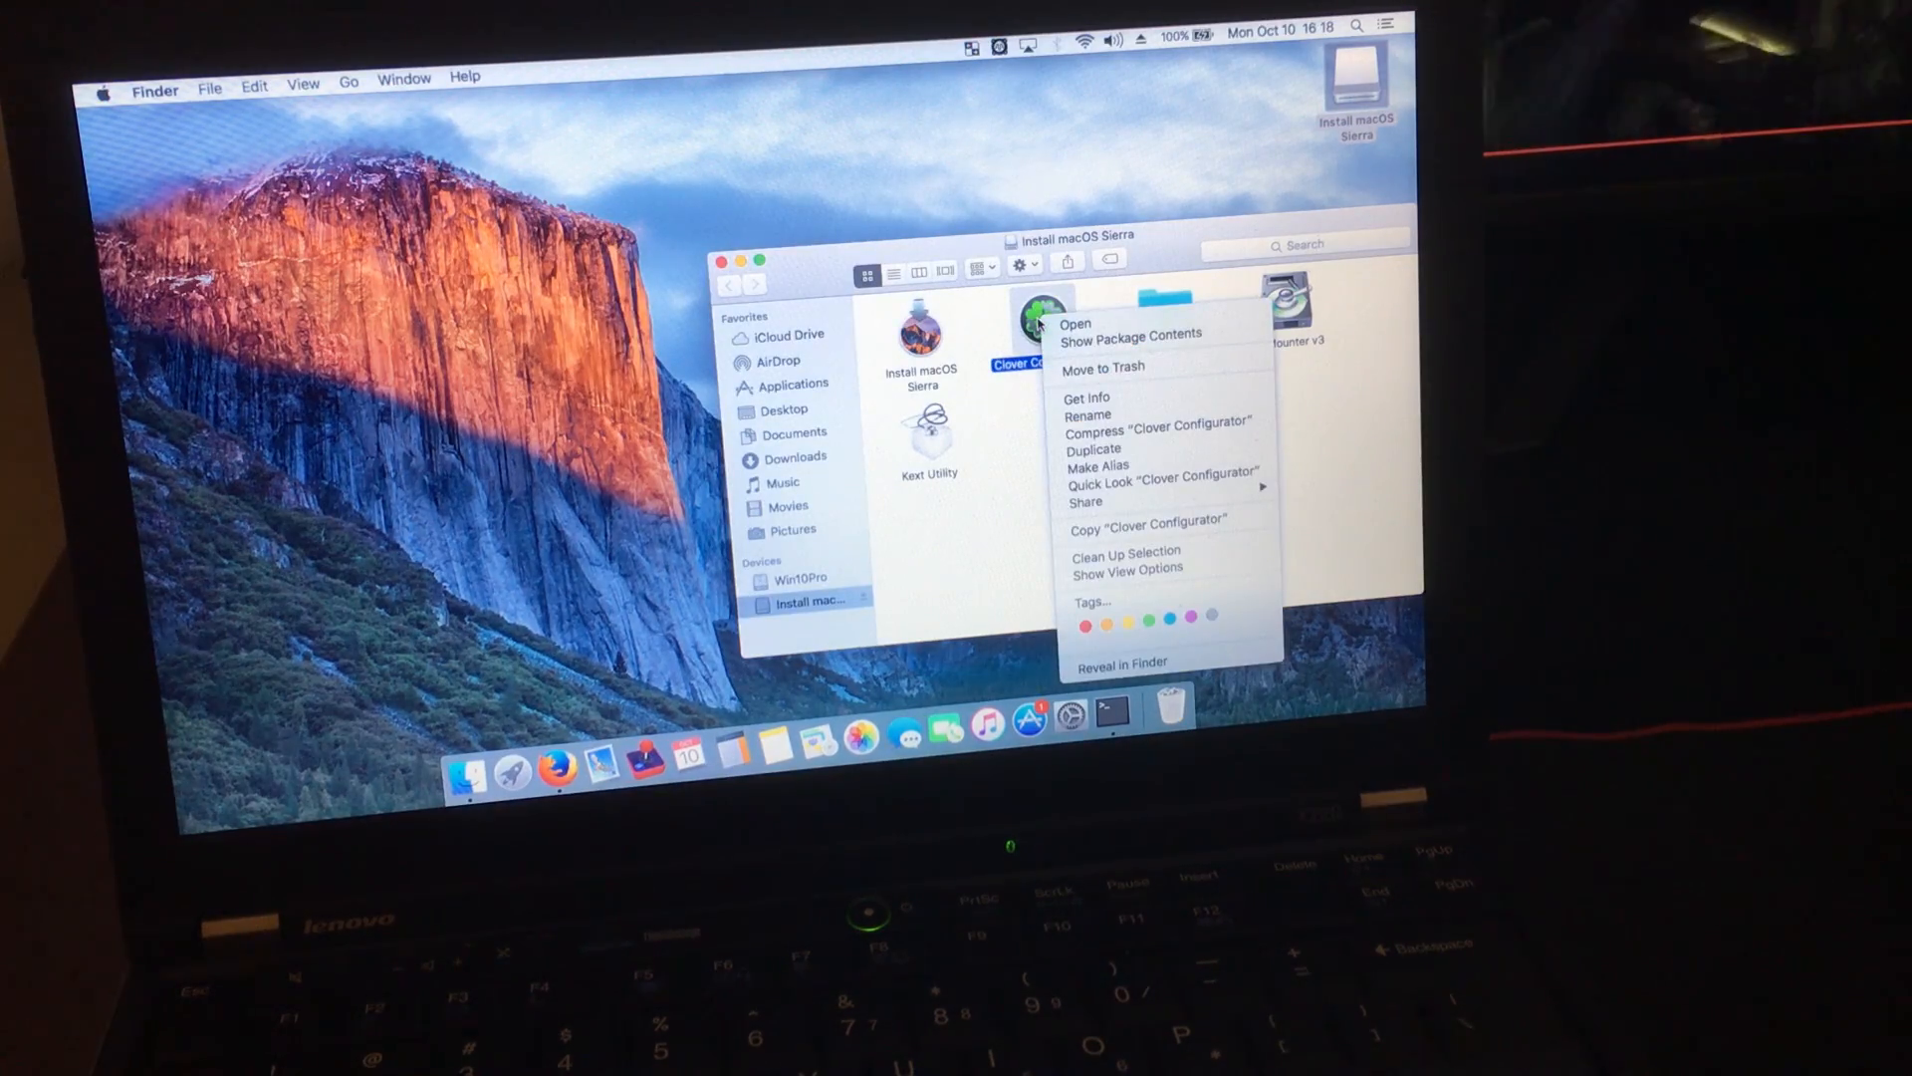
mouse_move(1073, 323)
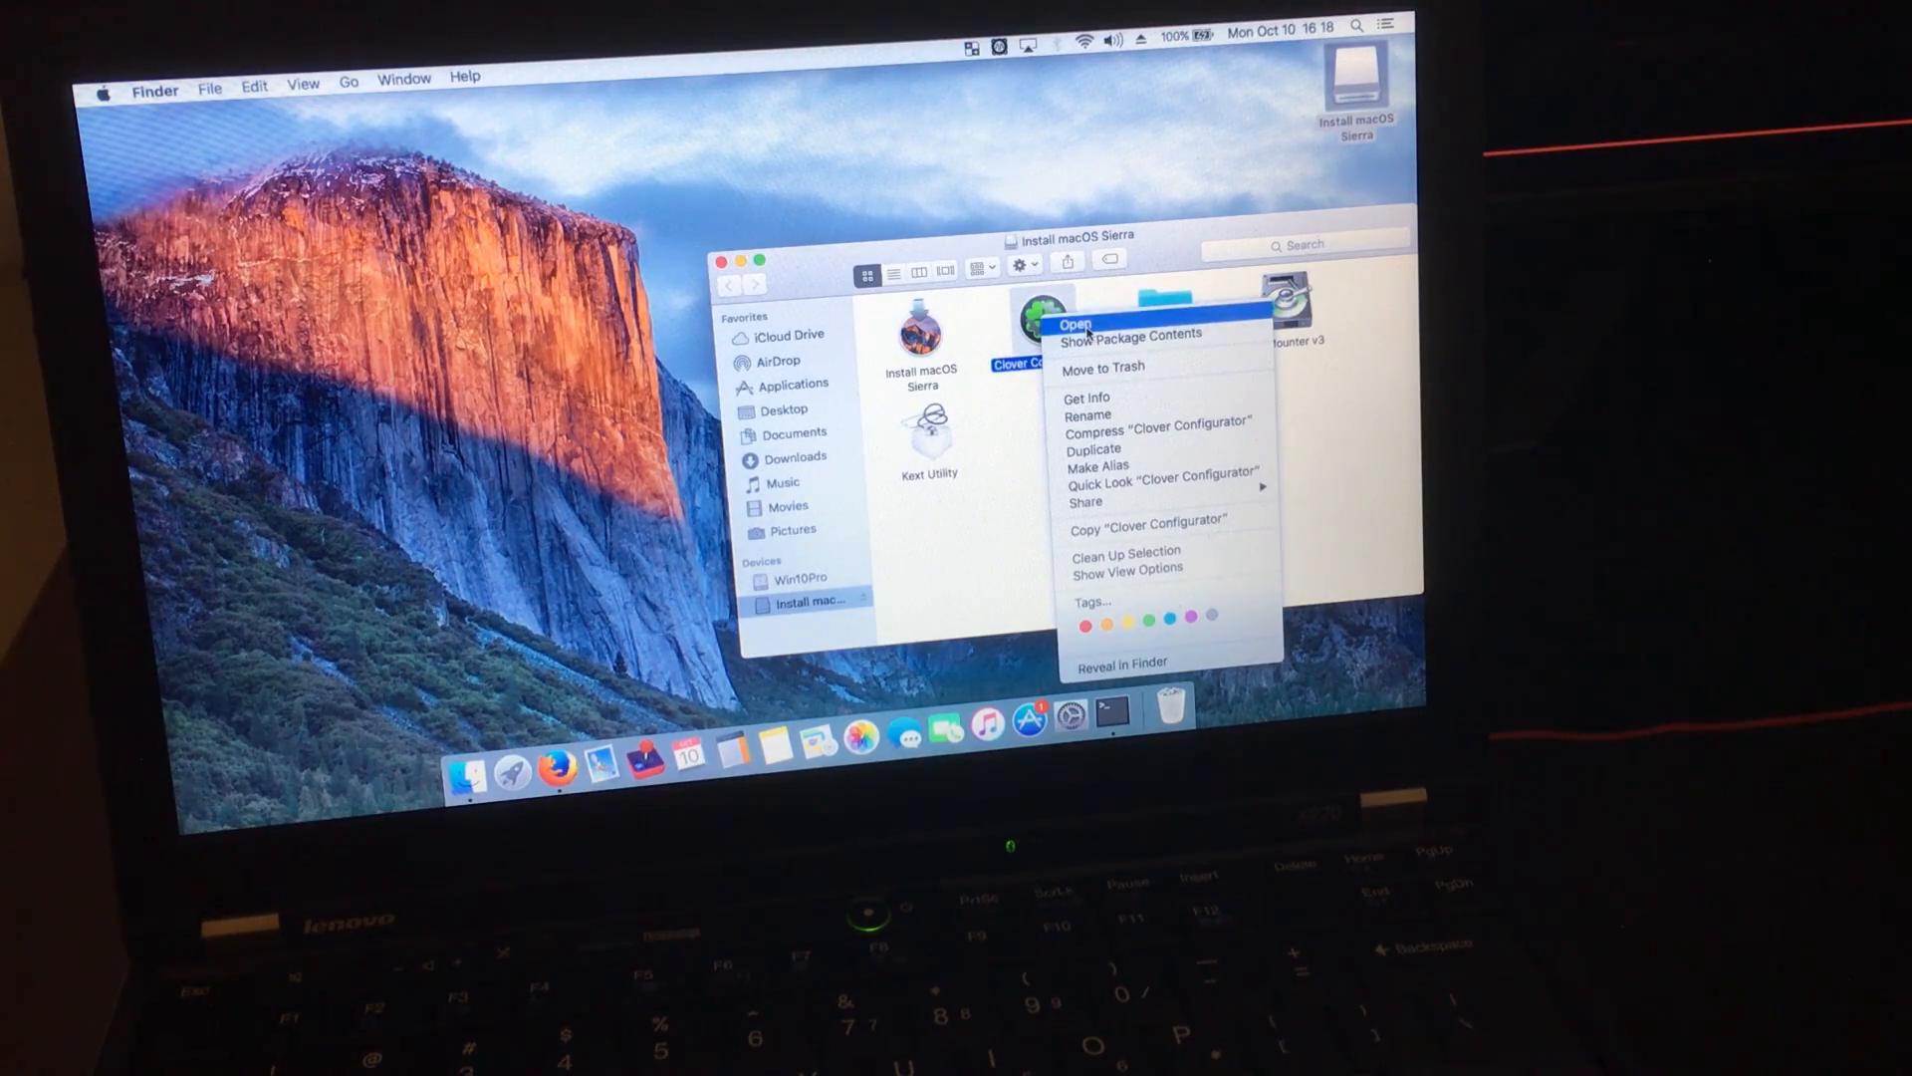
click(1076, 325)
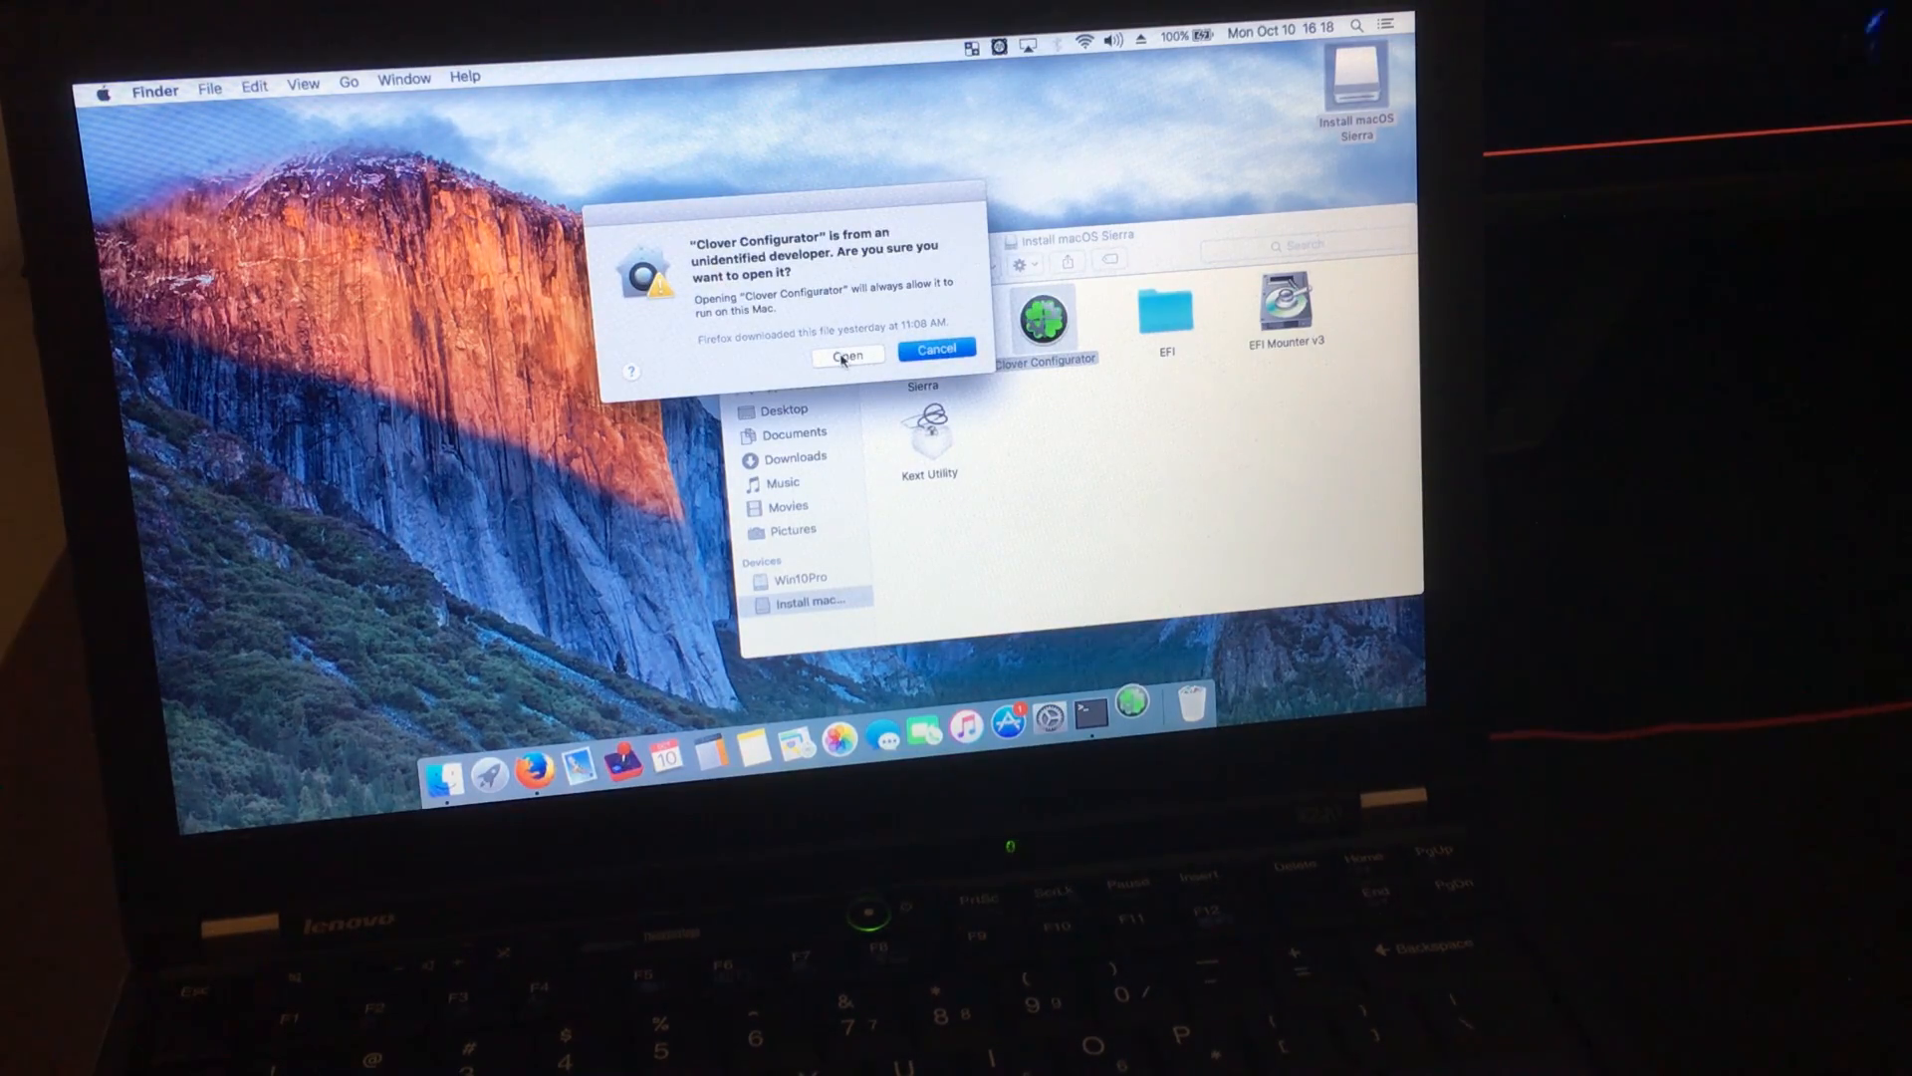
click(846, 355)
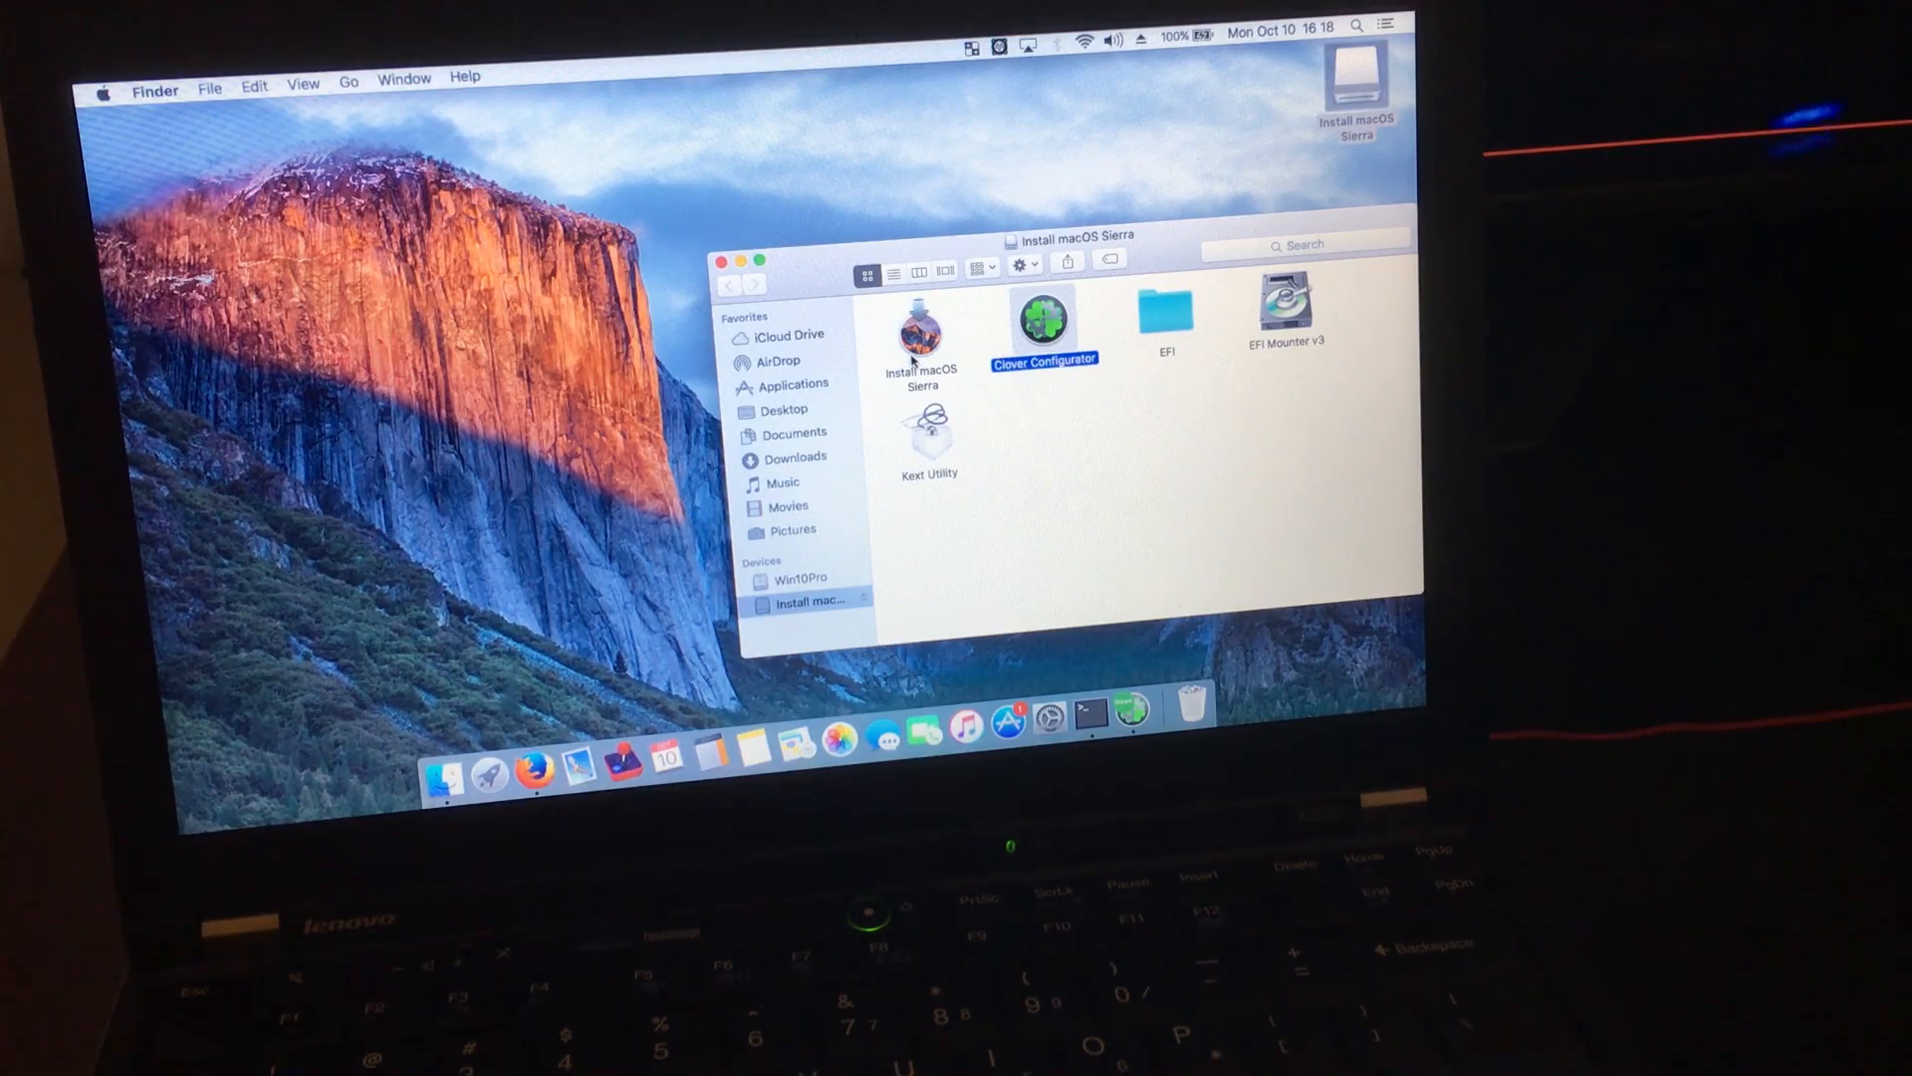
double_click(1041, 317)
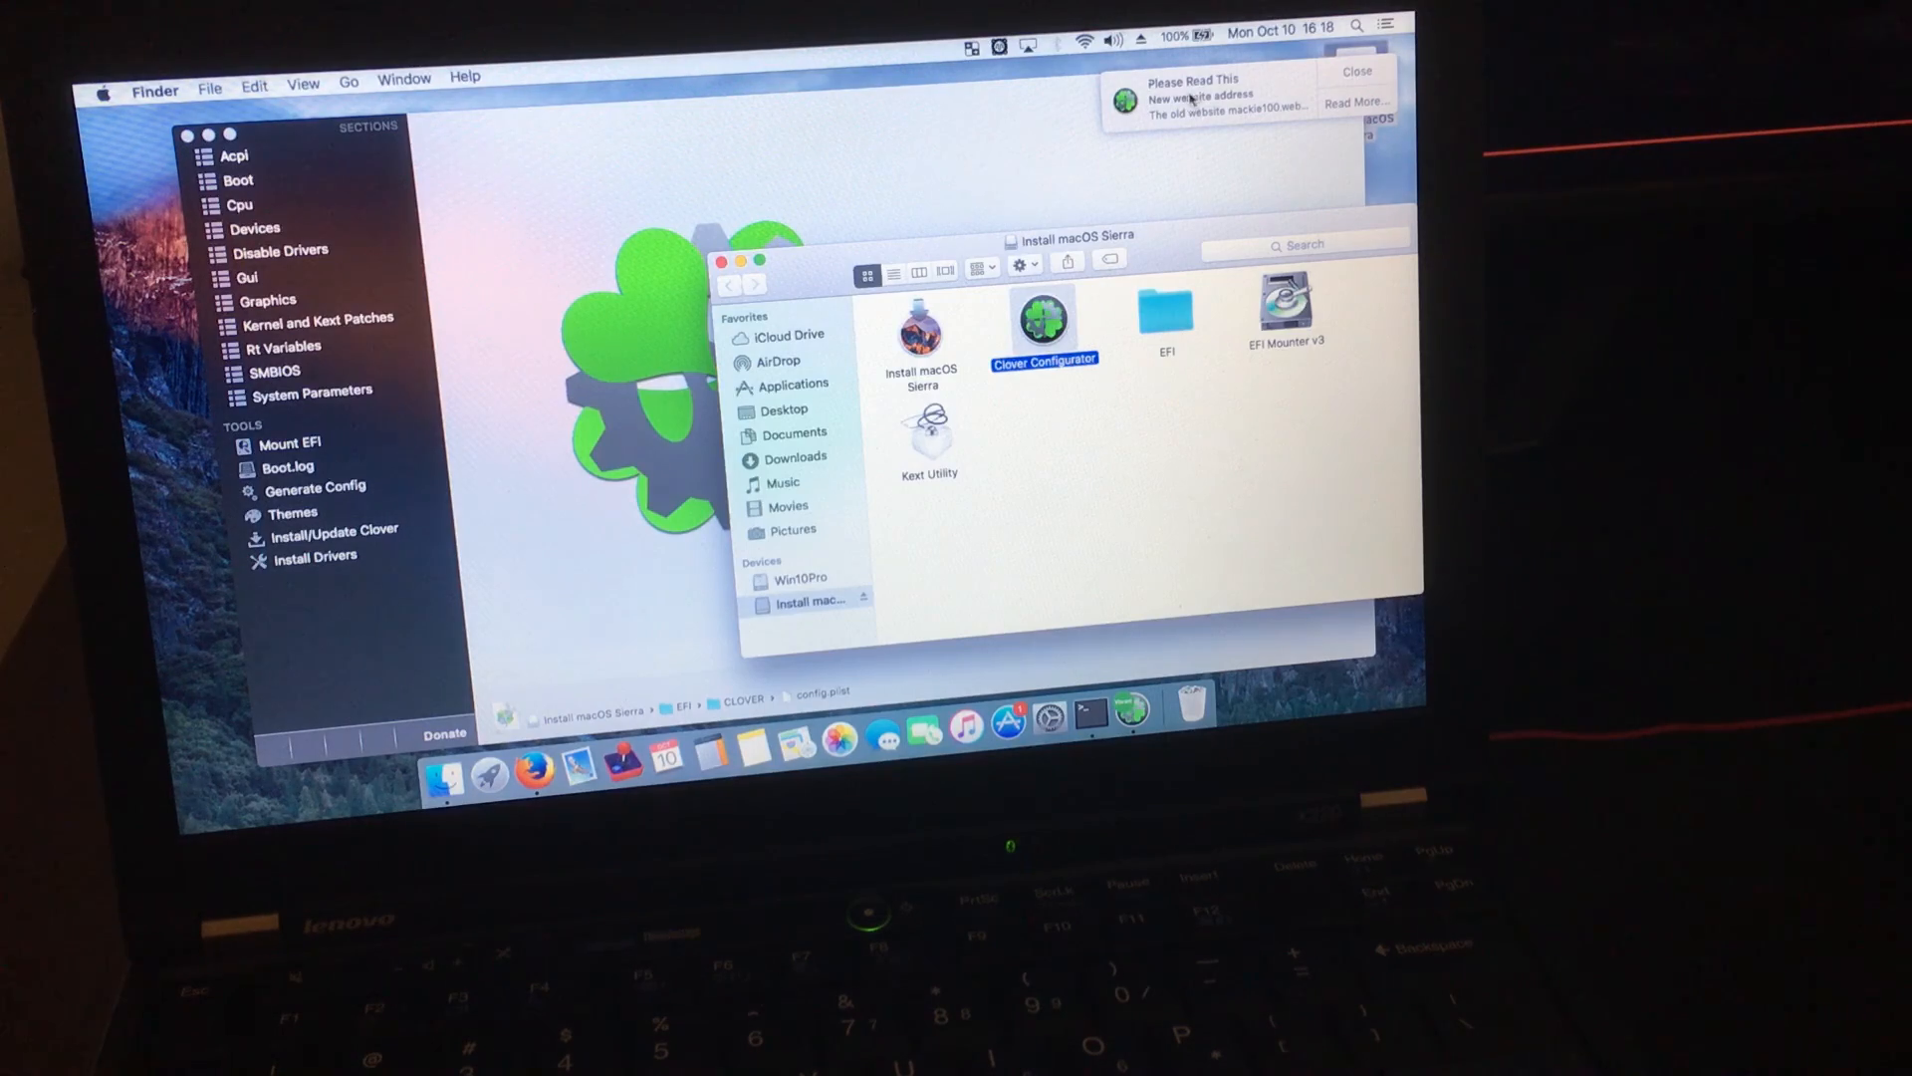
Dismiss Clover Configurator's update offer and bring up the Mount EFI tool.
double_click(1041, 323)
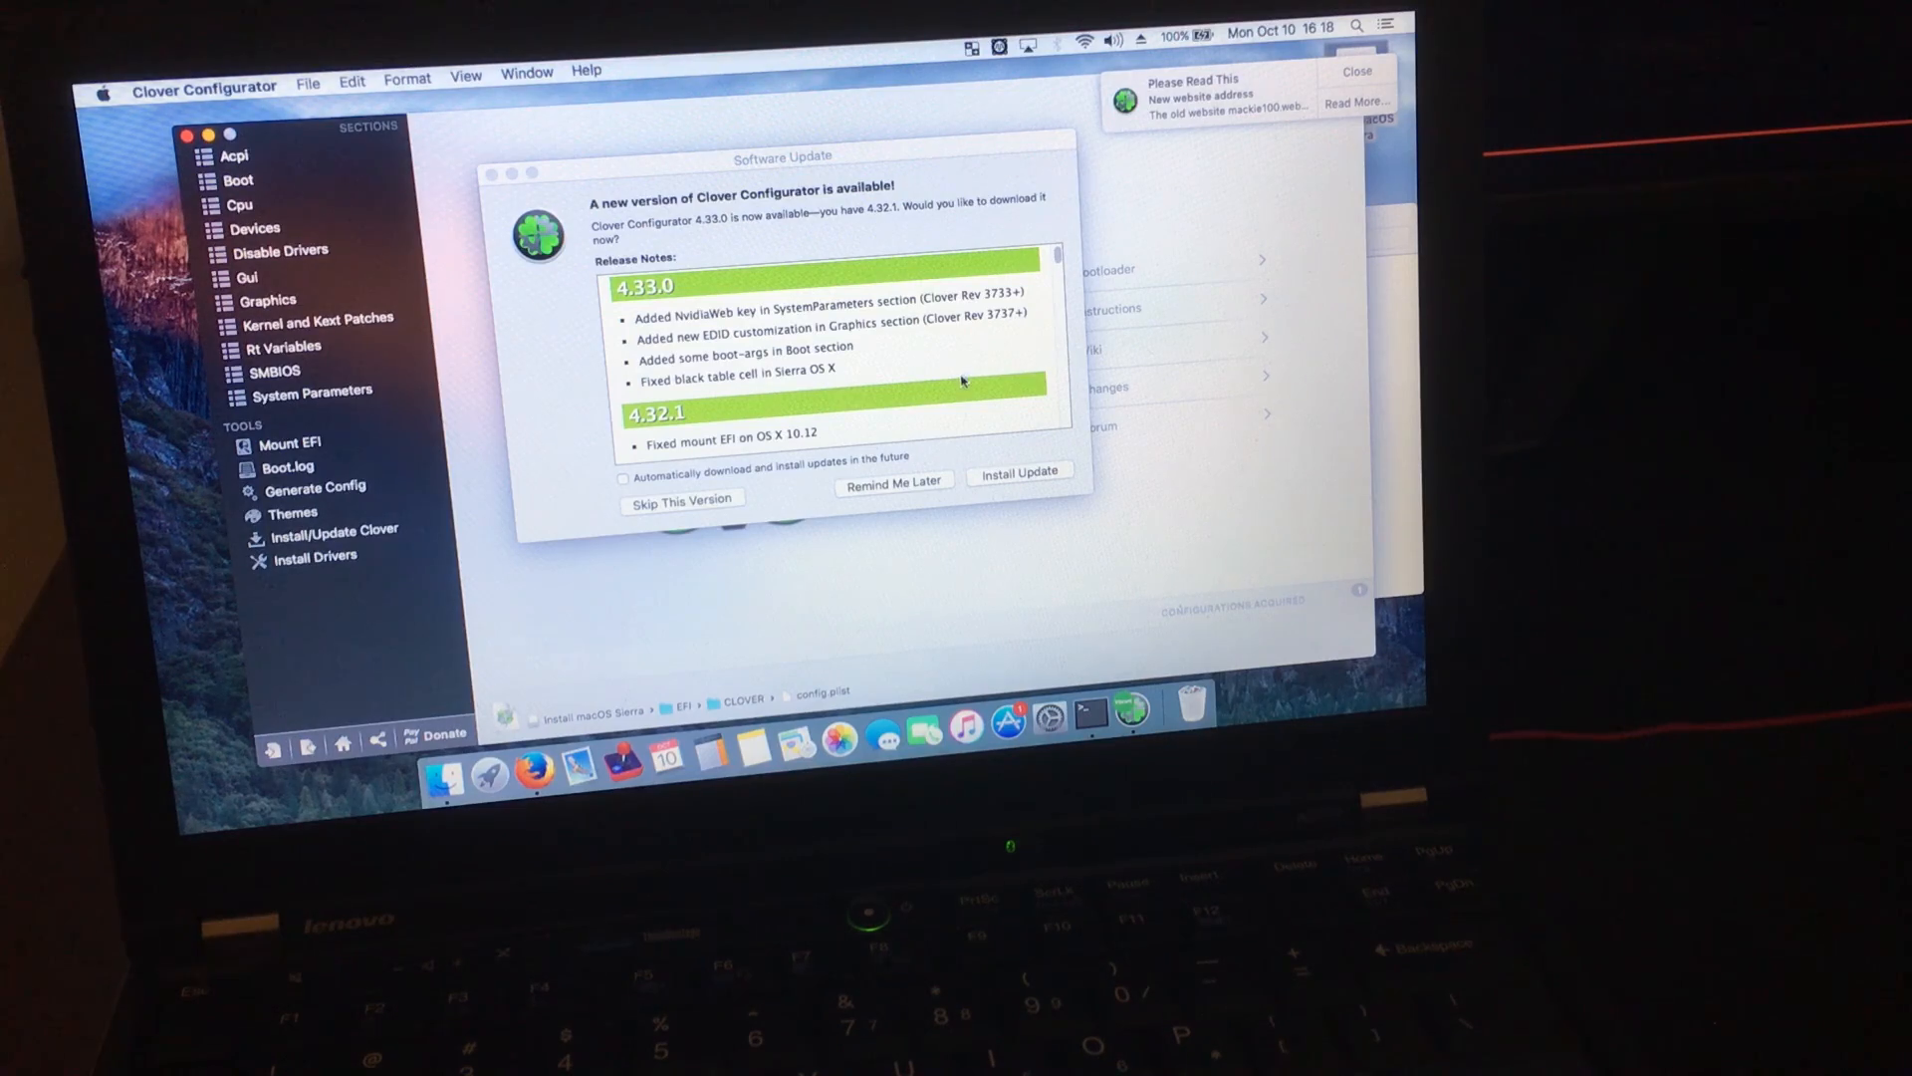
click(892, 481)
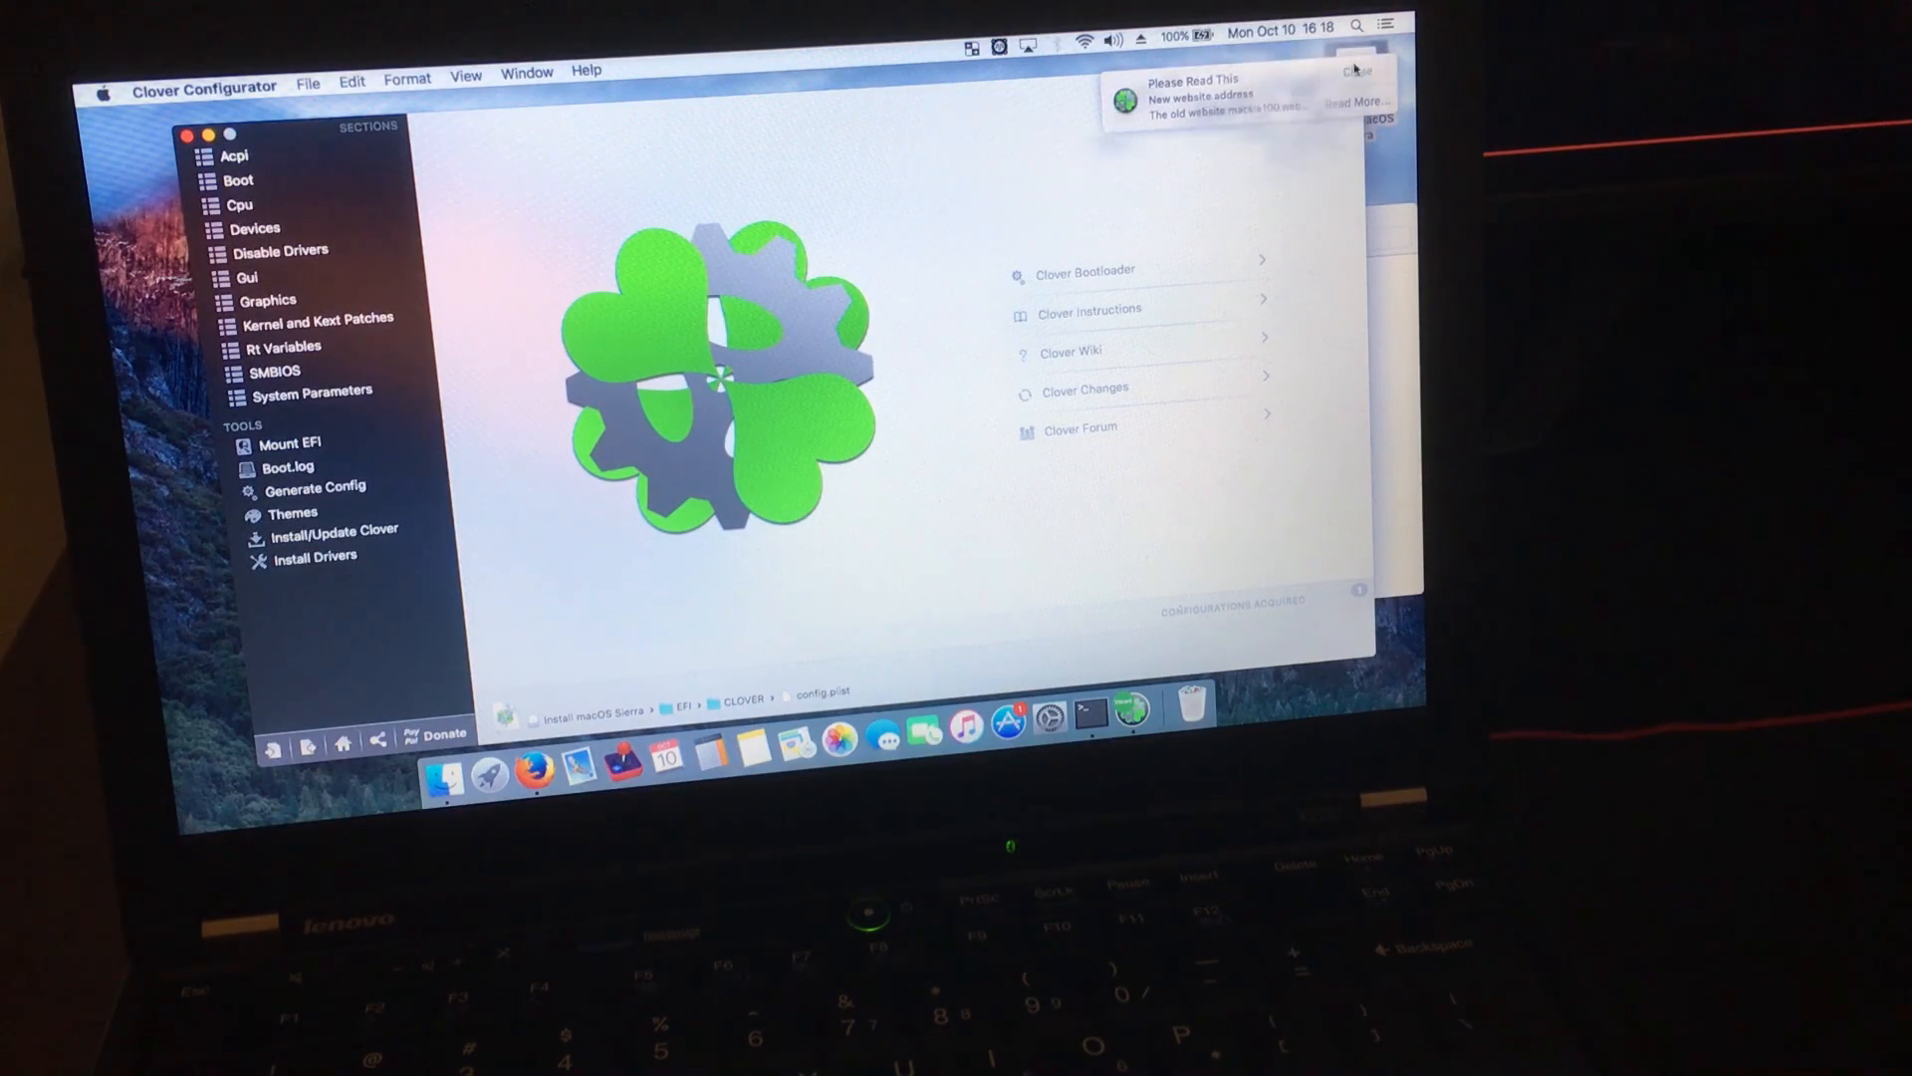
click(1352, 72)
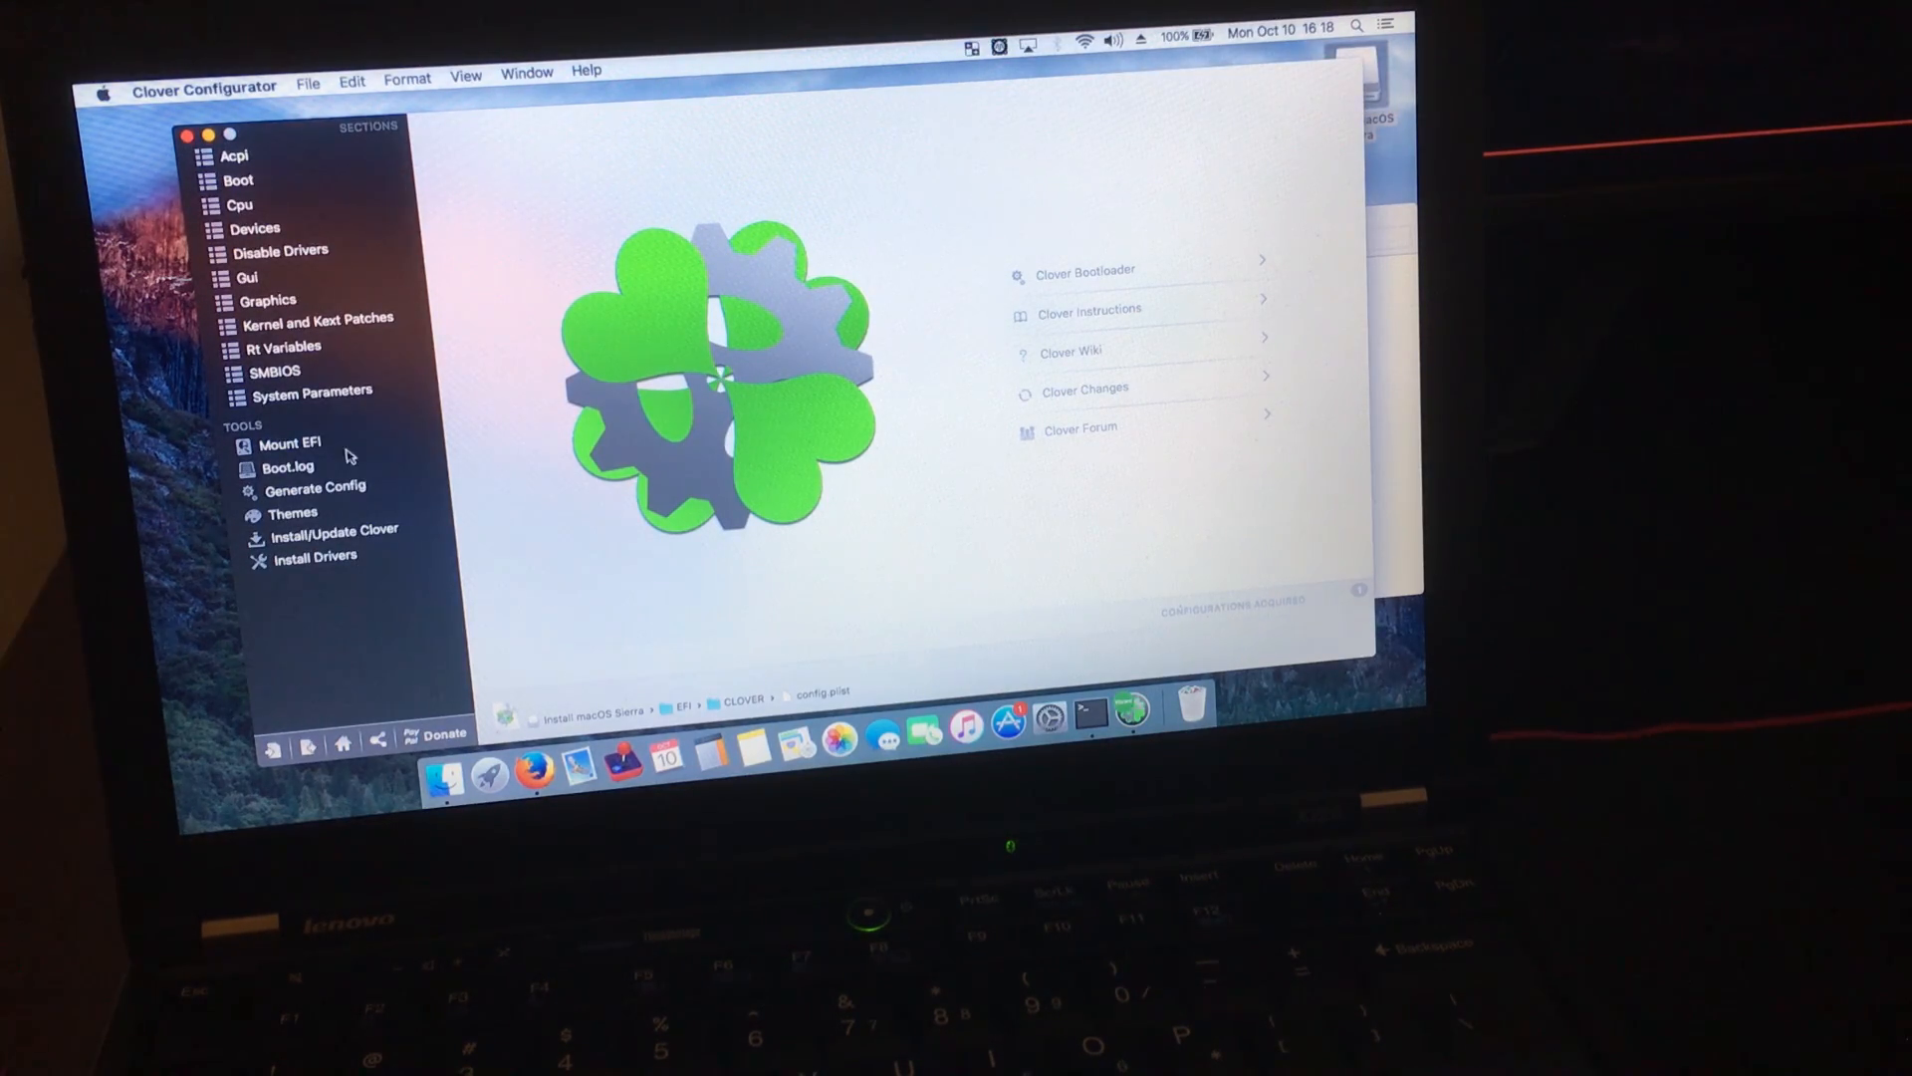
click(290, 442)
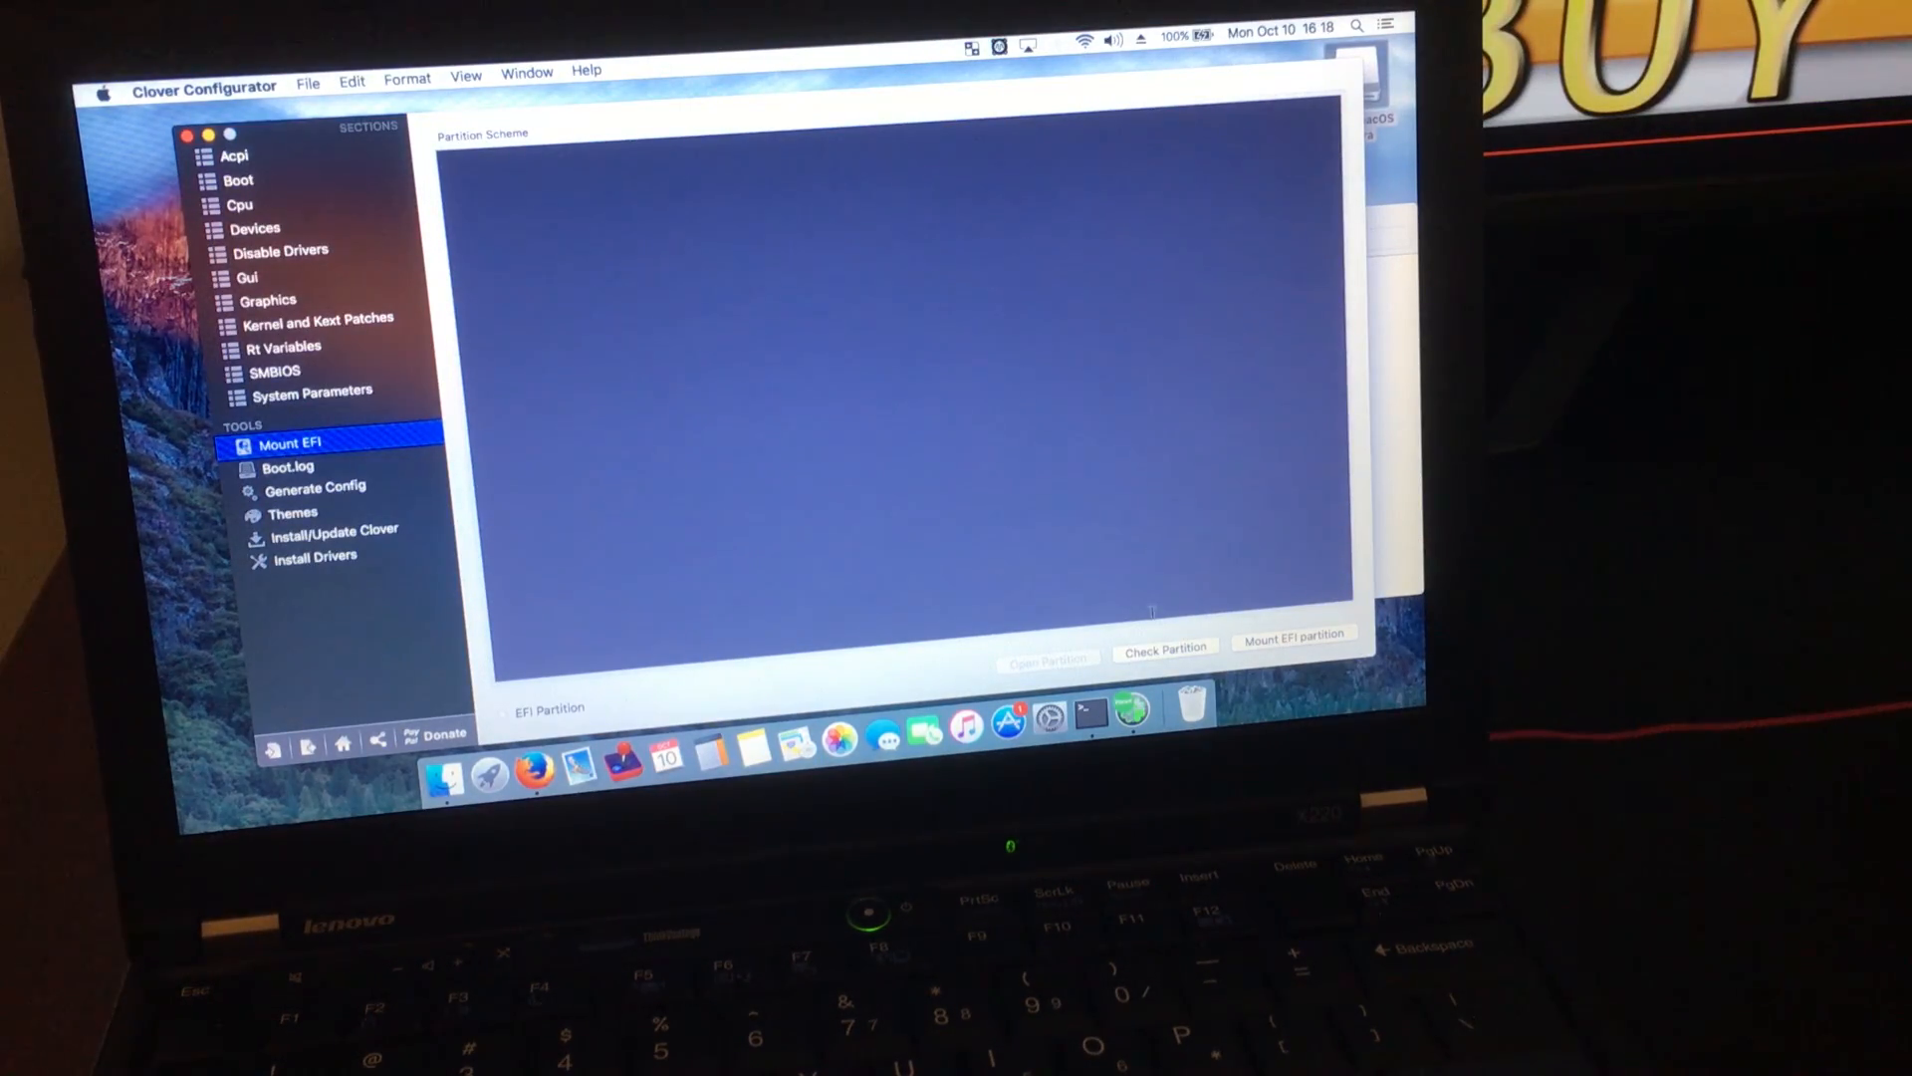
Check all disk partitions and choose the USB stick's EFI partition disk3s1 for mounting.
click(1163, 645)
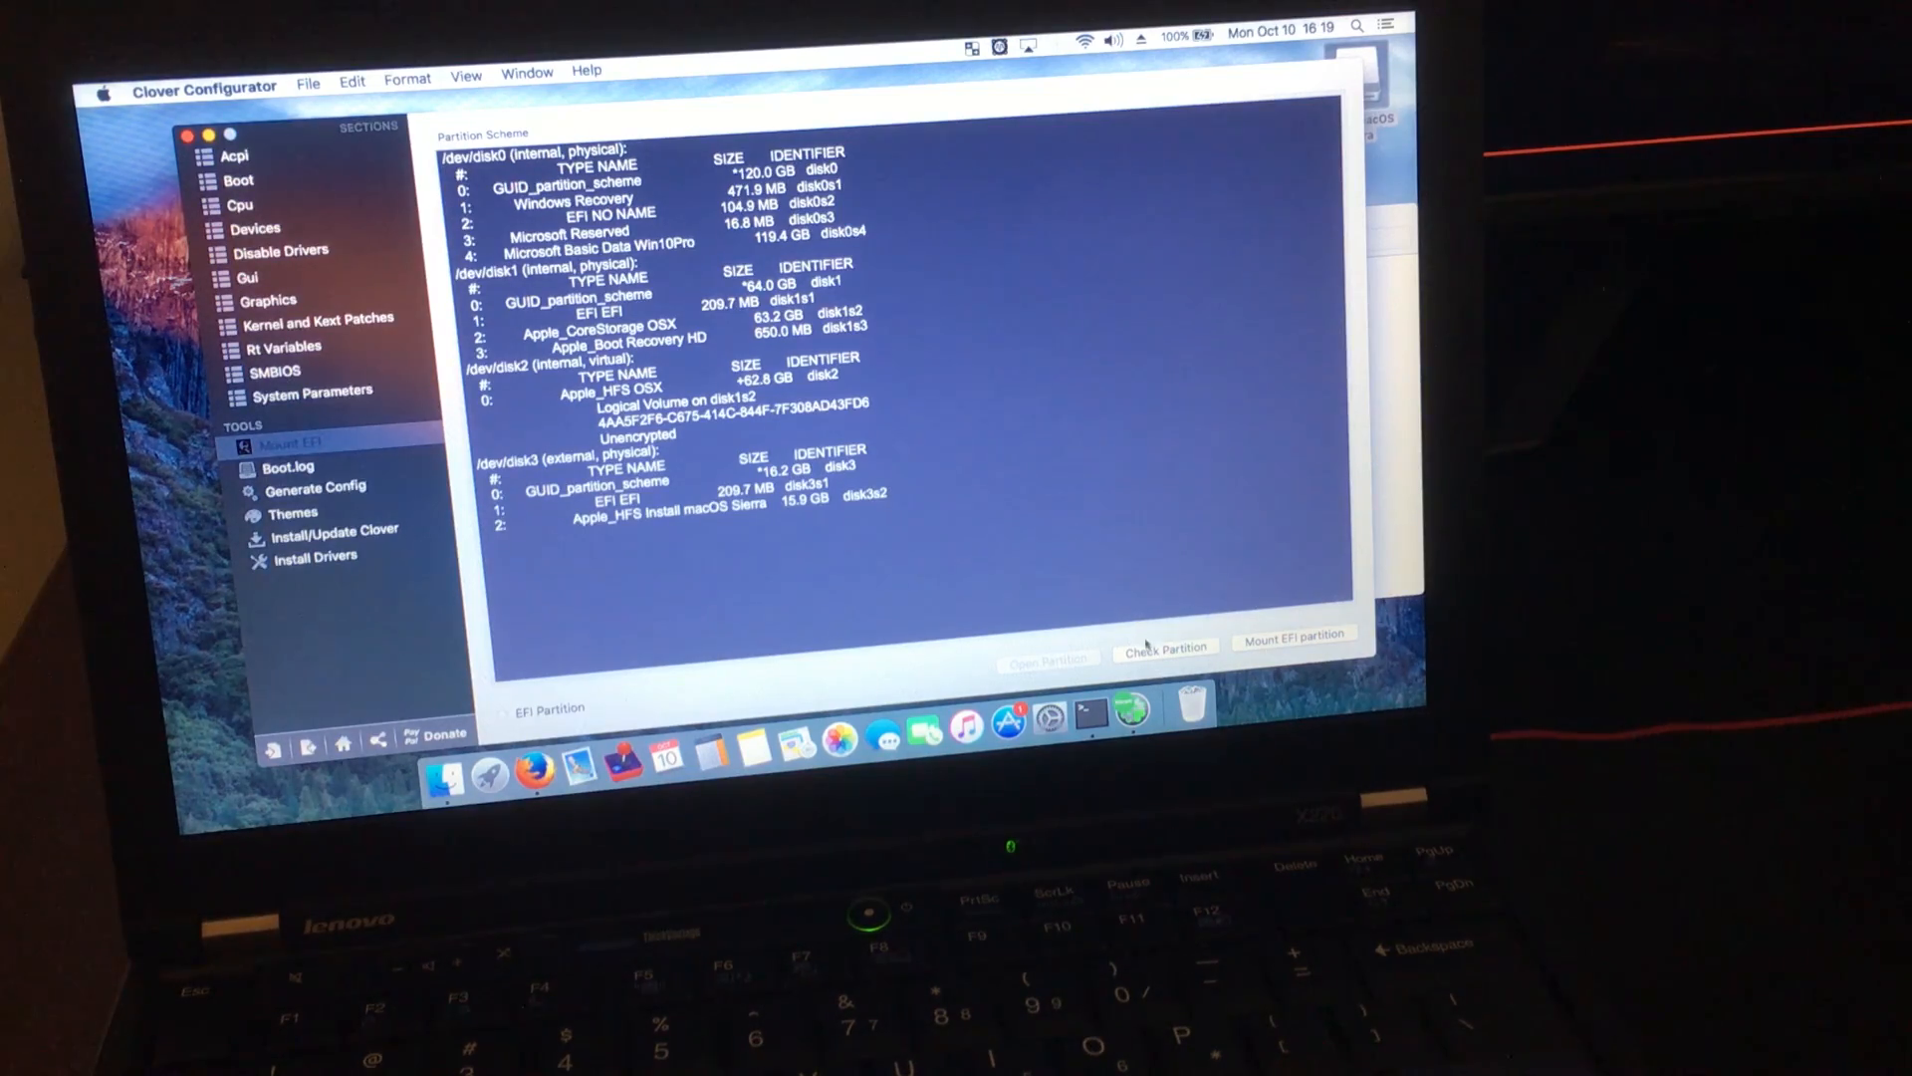
click(1295, 633)
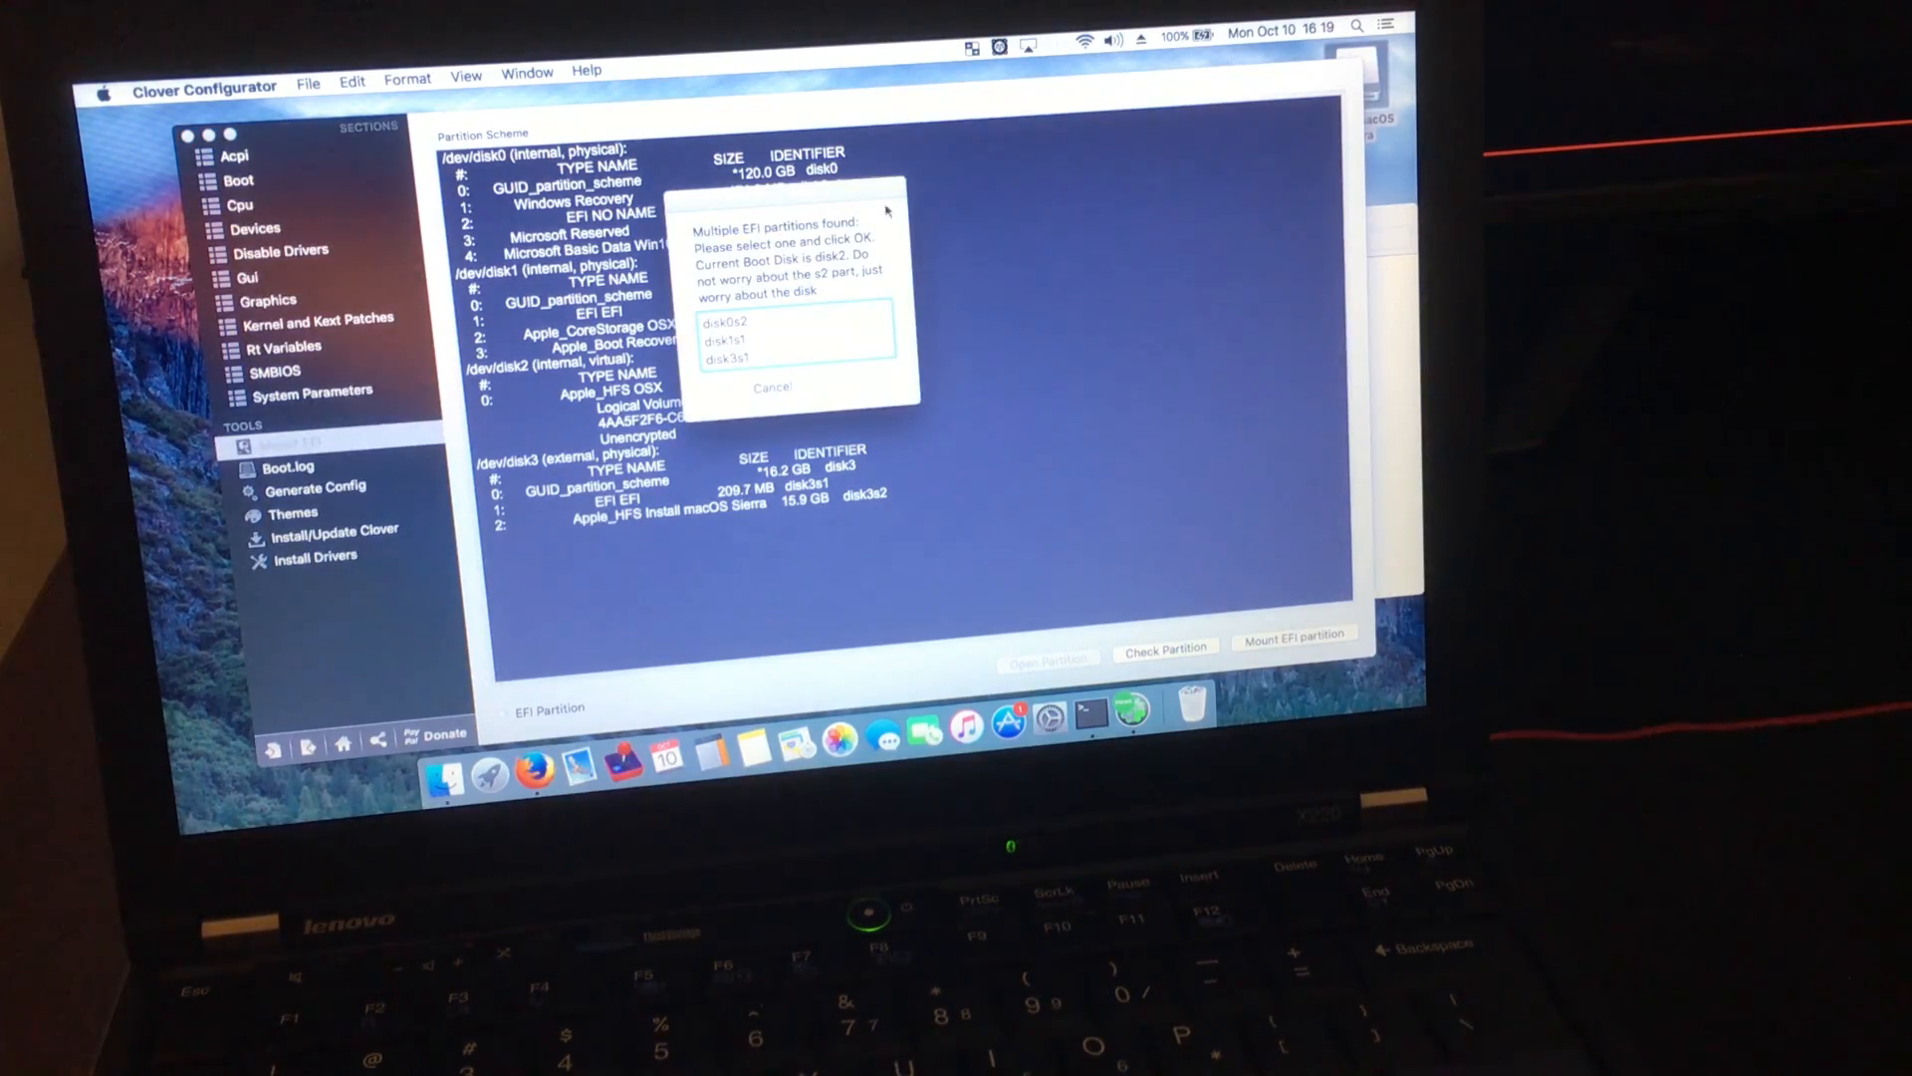
click(732, 359)
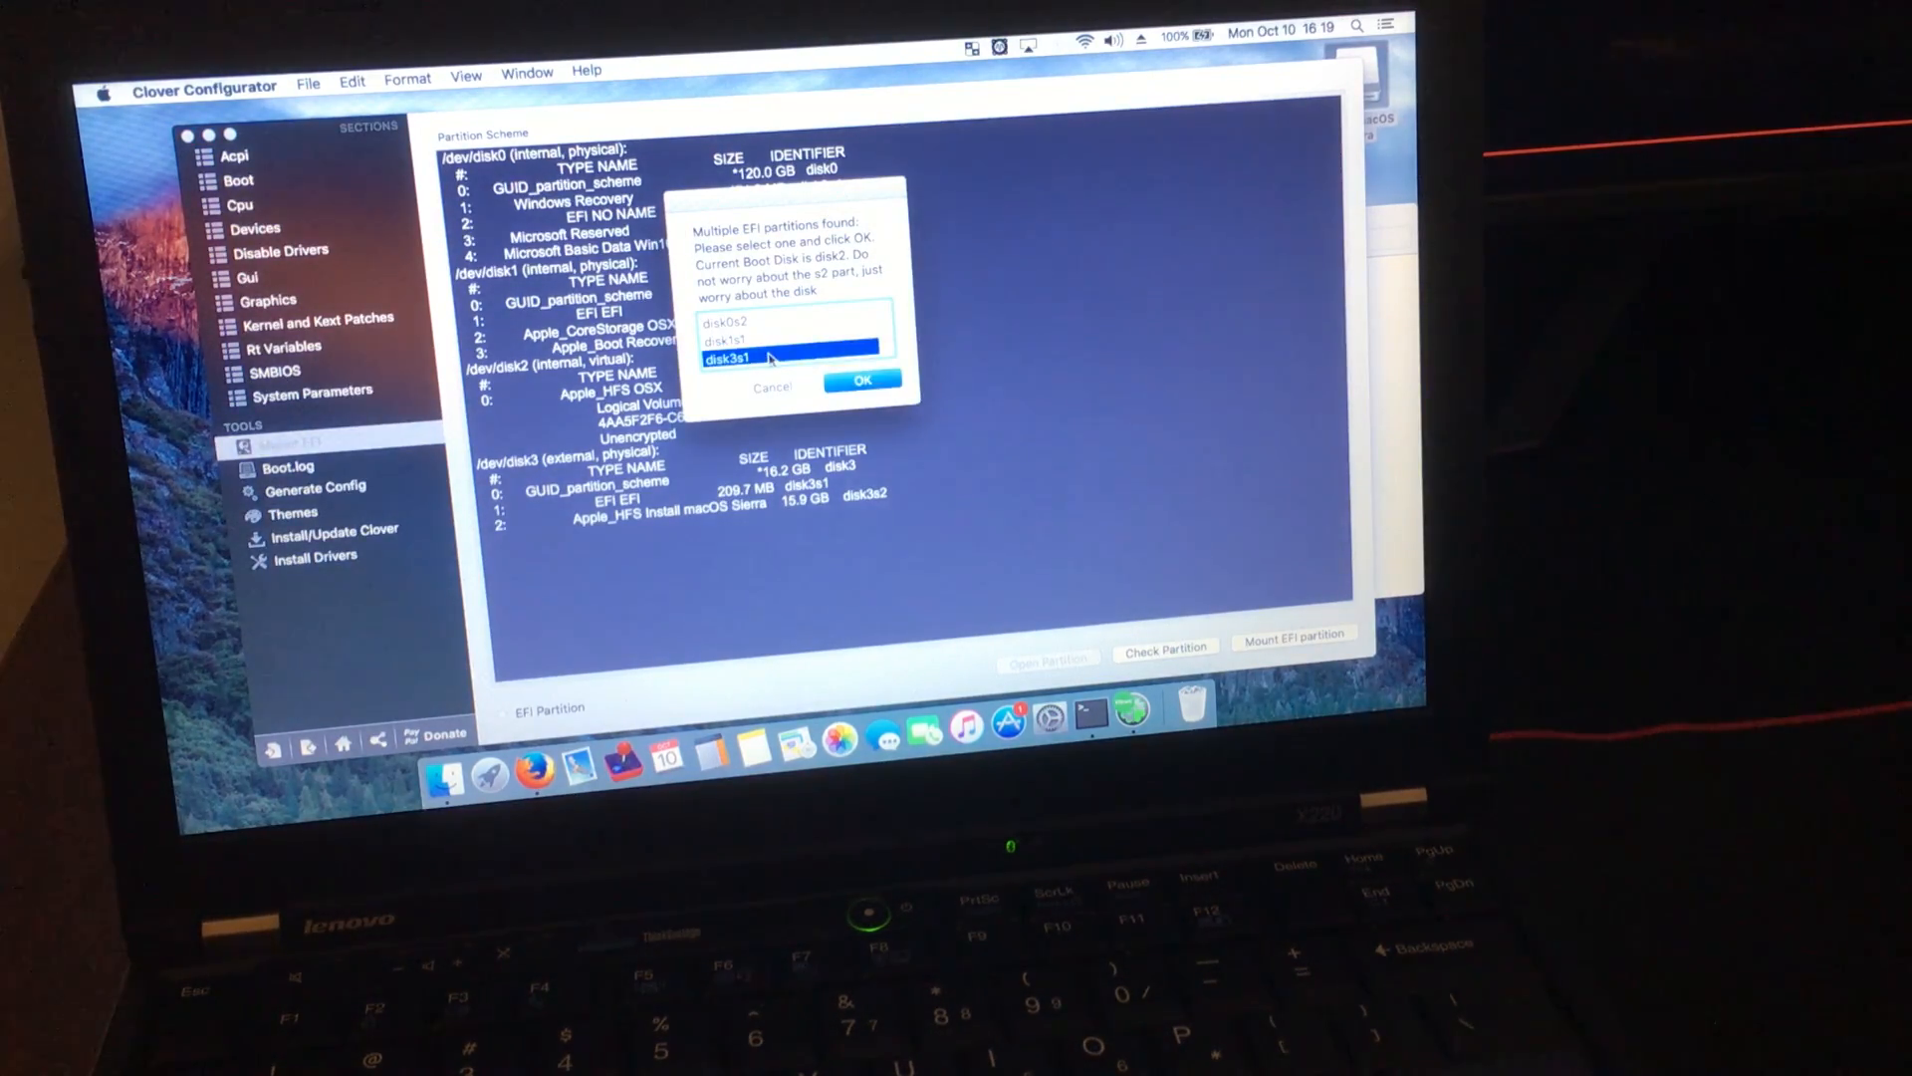
mouse_move(540, 472)
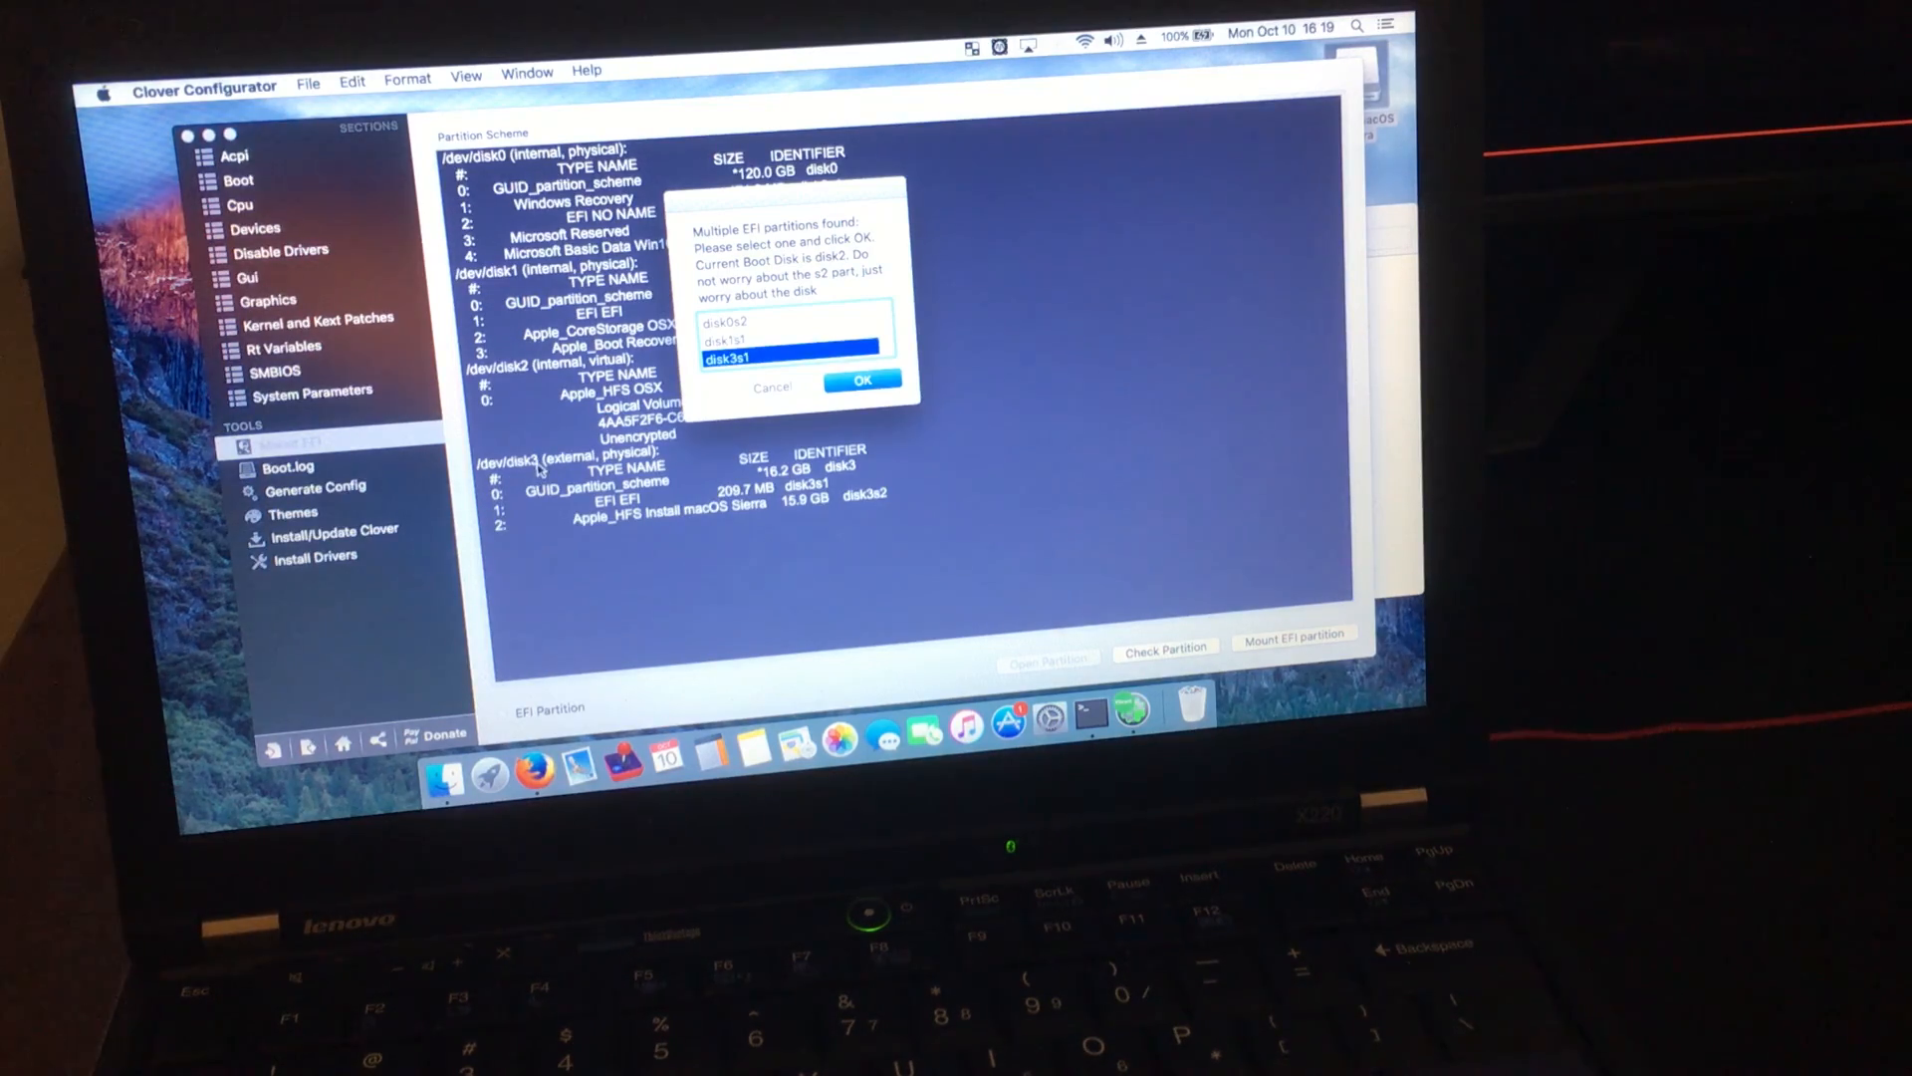
mouse_move(769, 363)
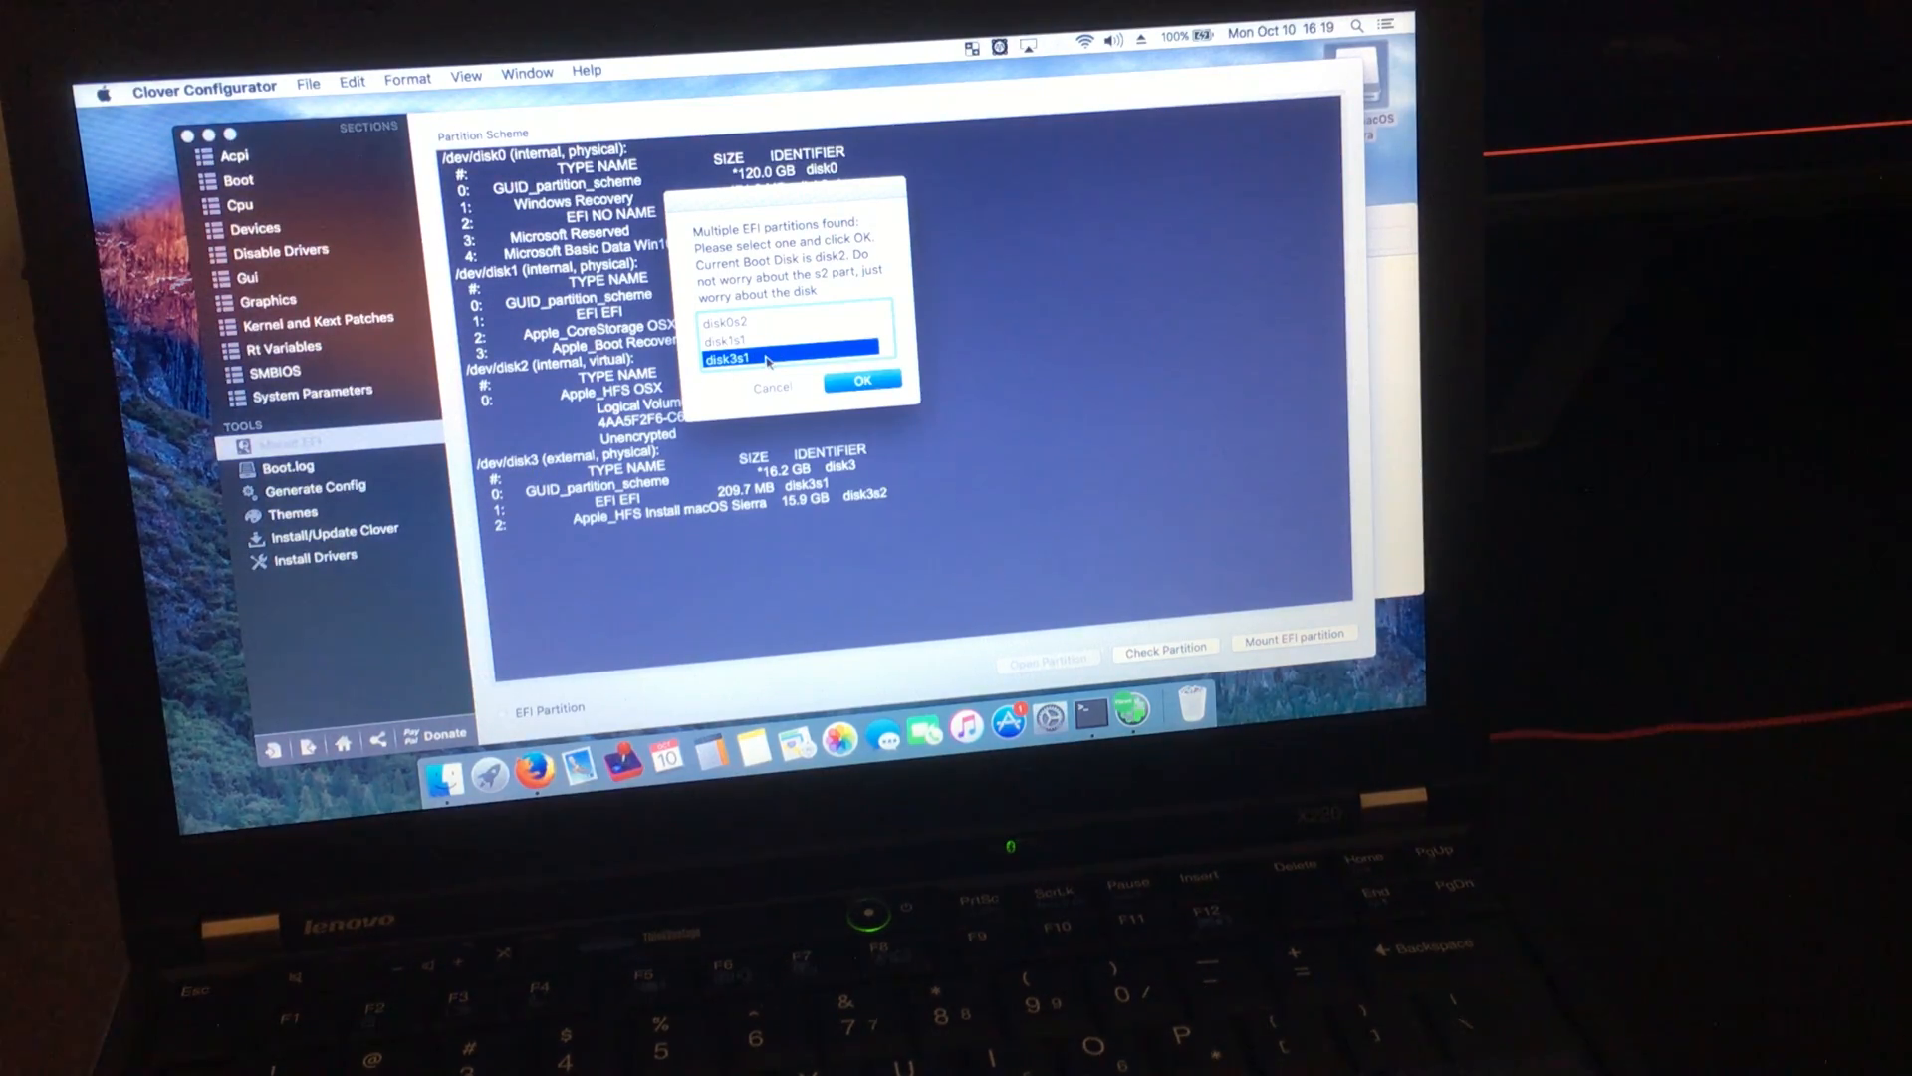
Confirm disk3s1, authorize the mount with the admin password and close the configurator window.
click(861, 378)
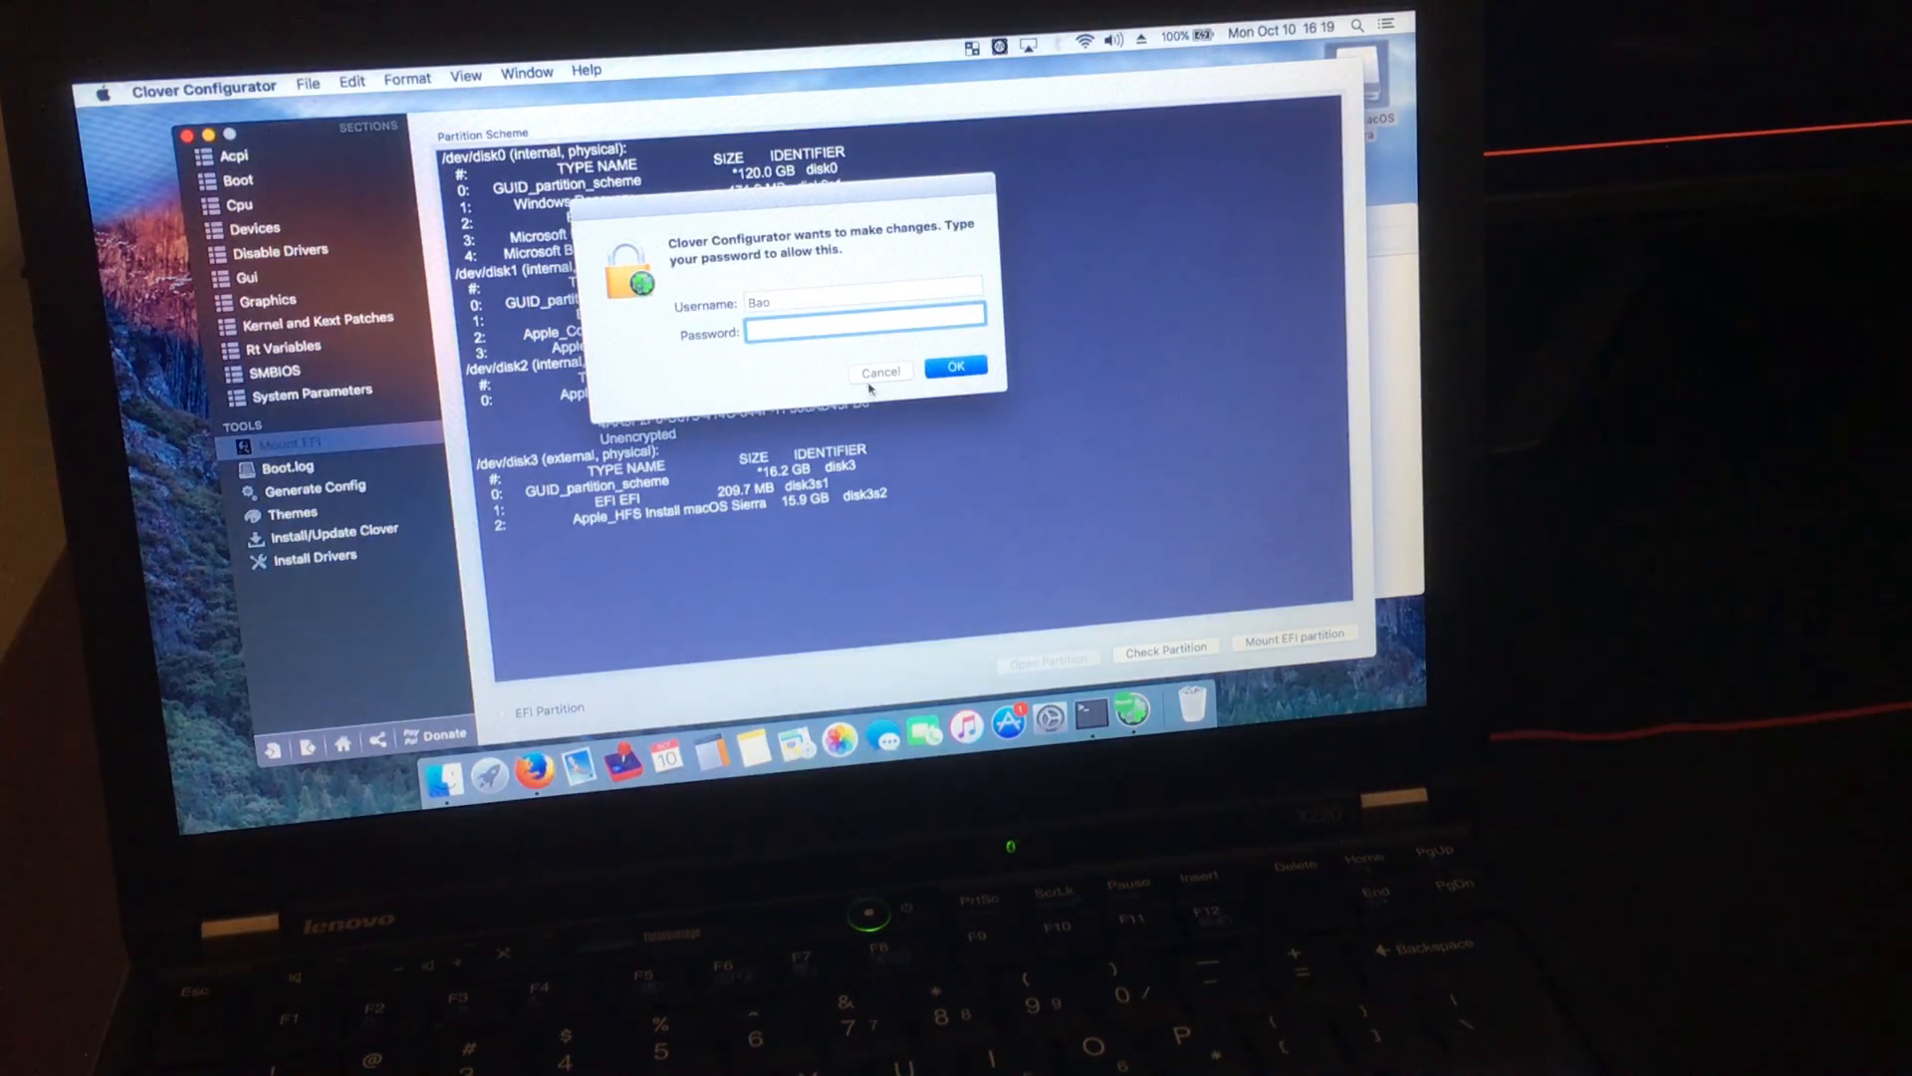
text(••••)
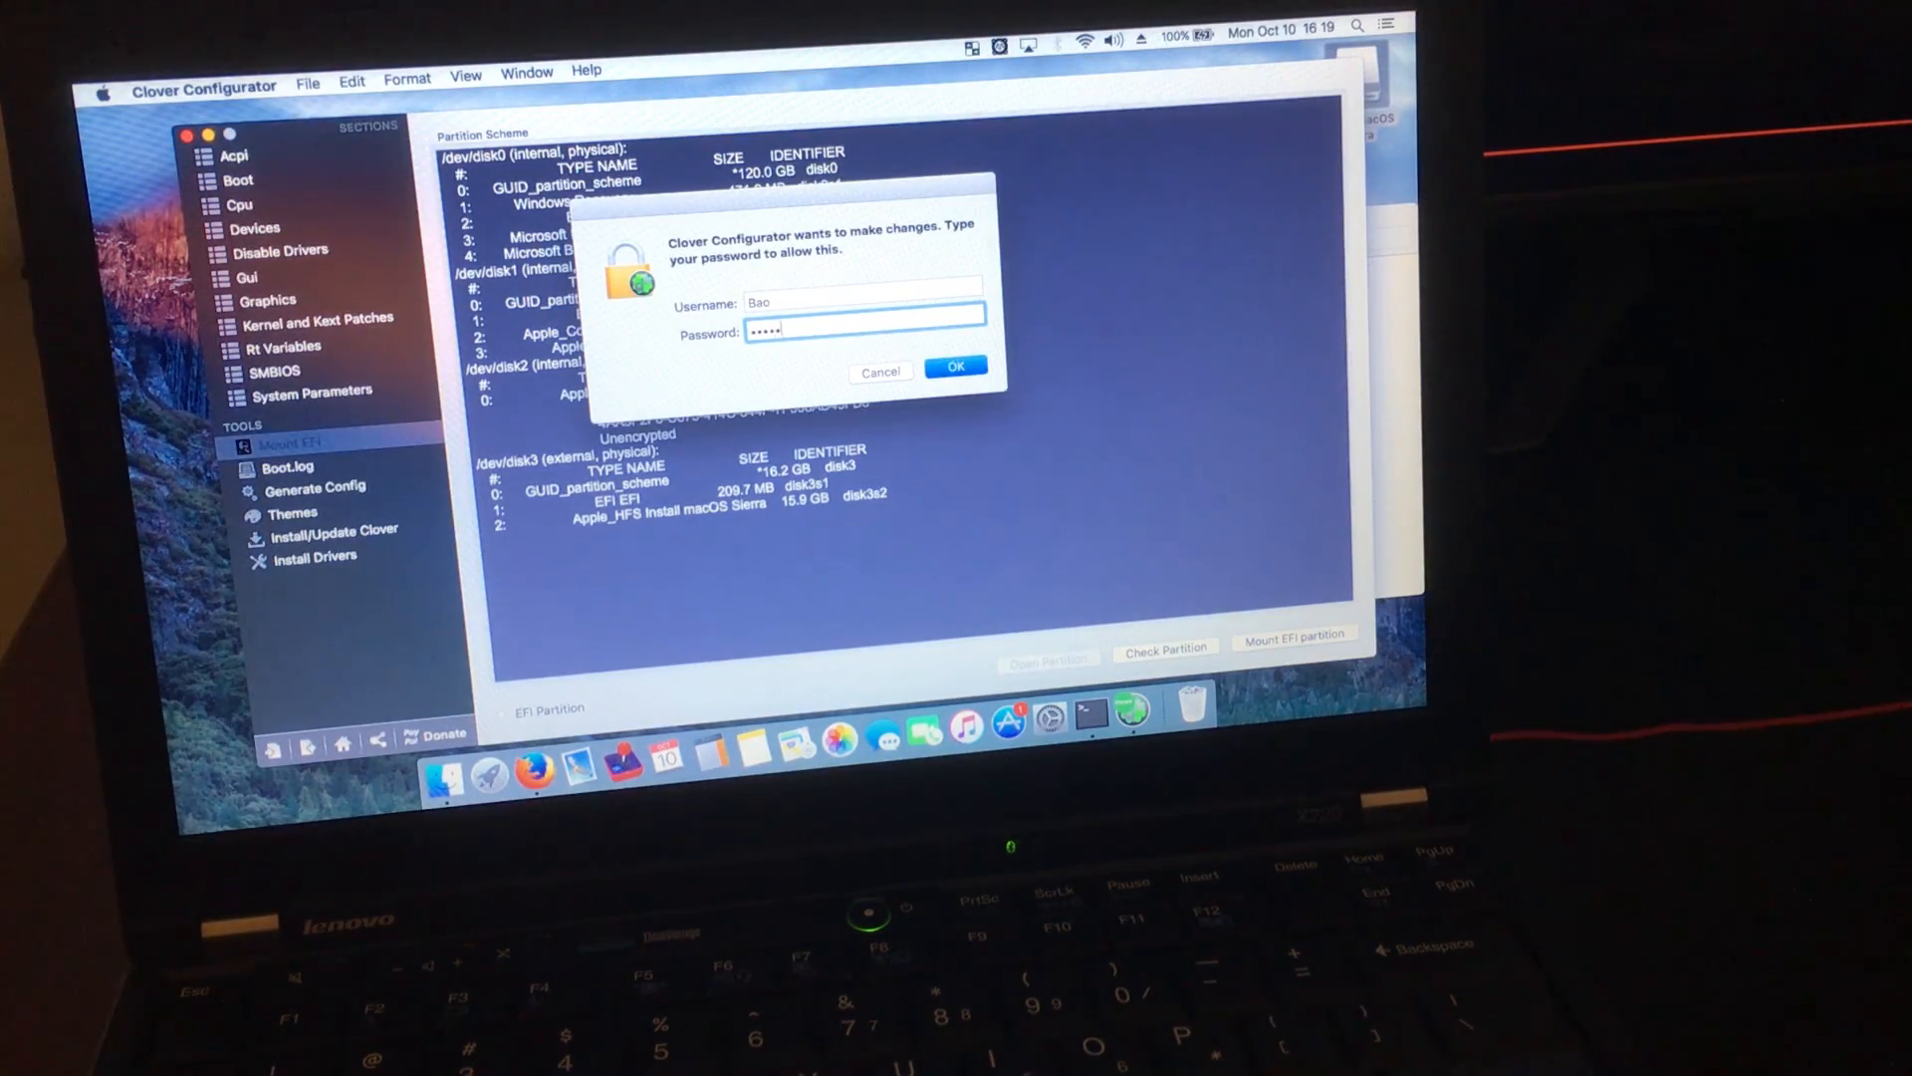
click(958, 367)
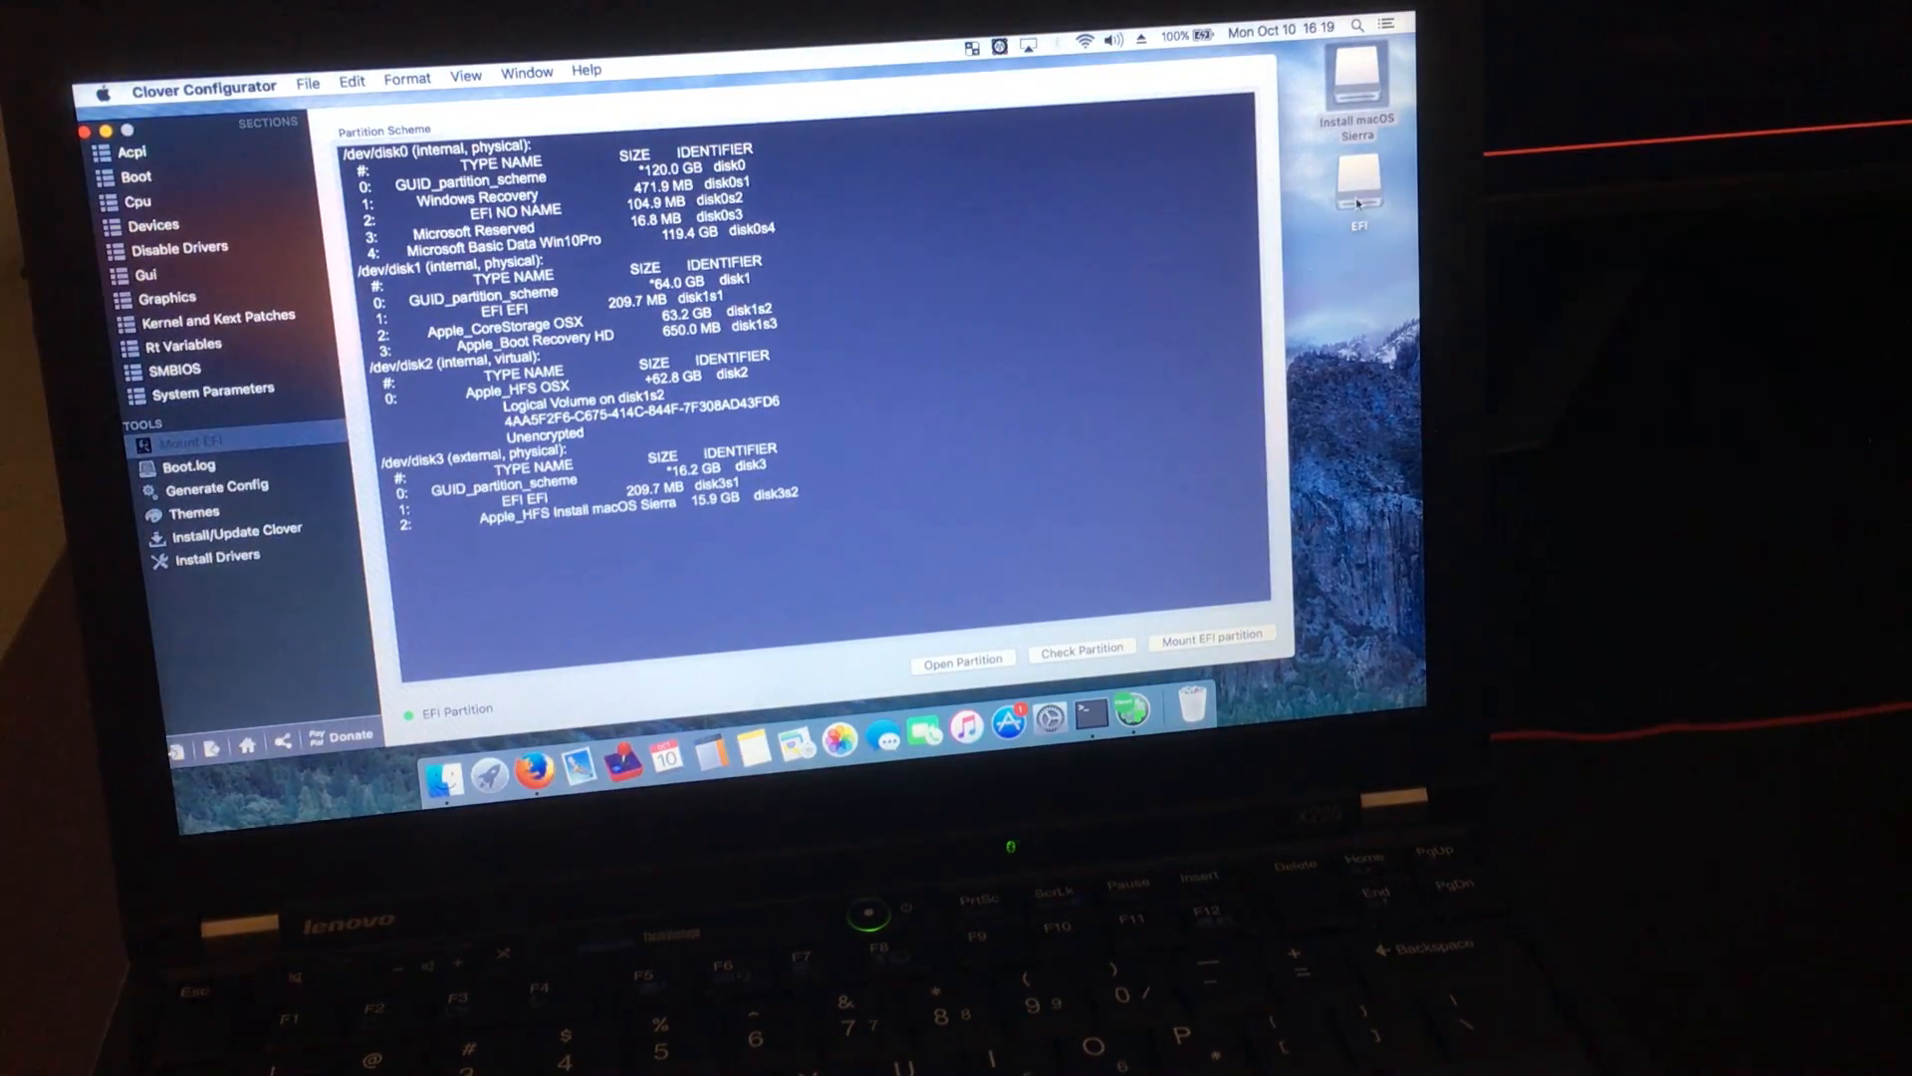
click(1356, 196)
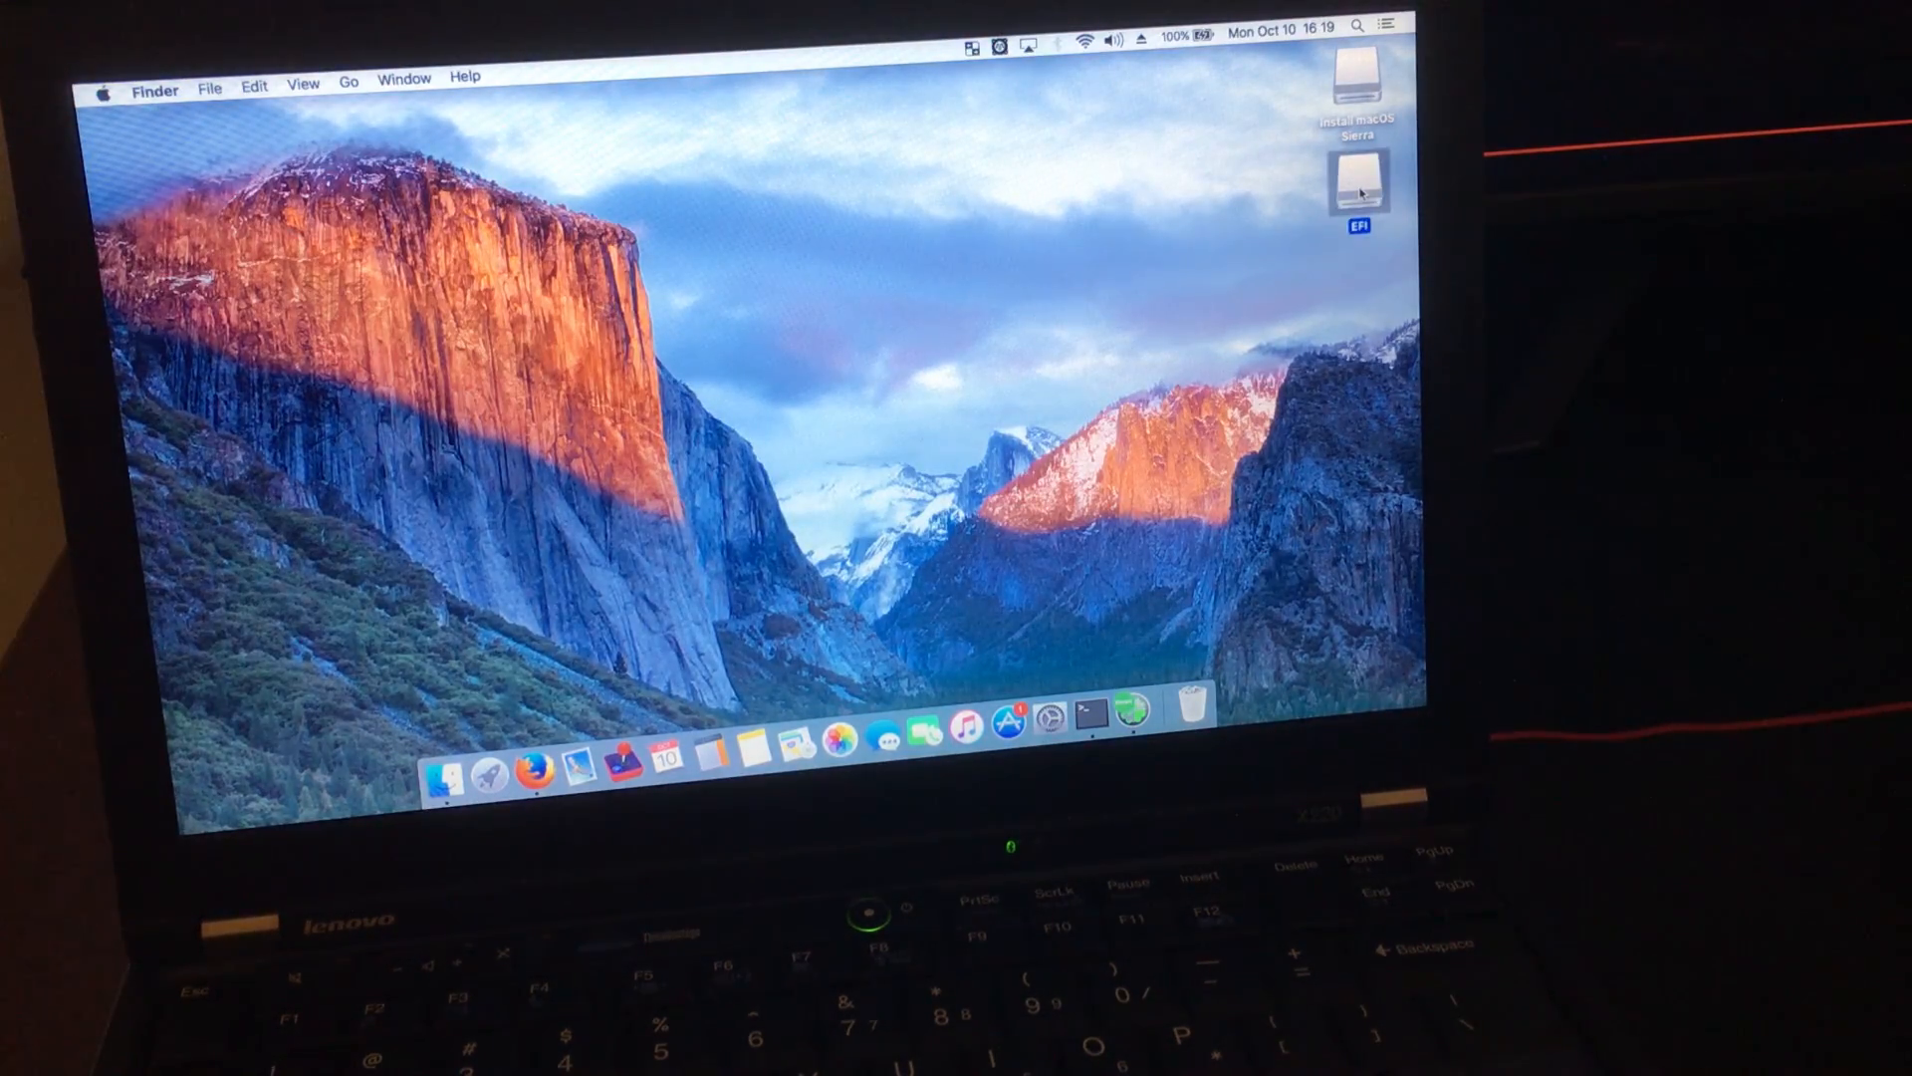
Copy the EFI folder from Install macOS Sierra into the mounted EFI partition, then close Finder windows.
double_click(1357, 183)
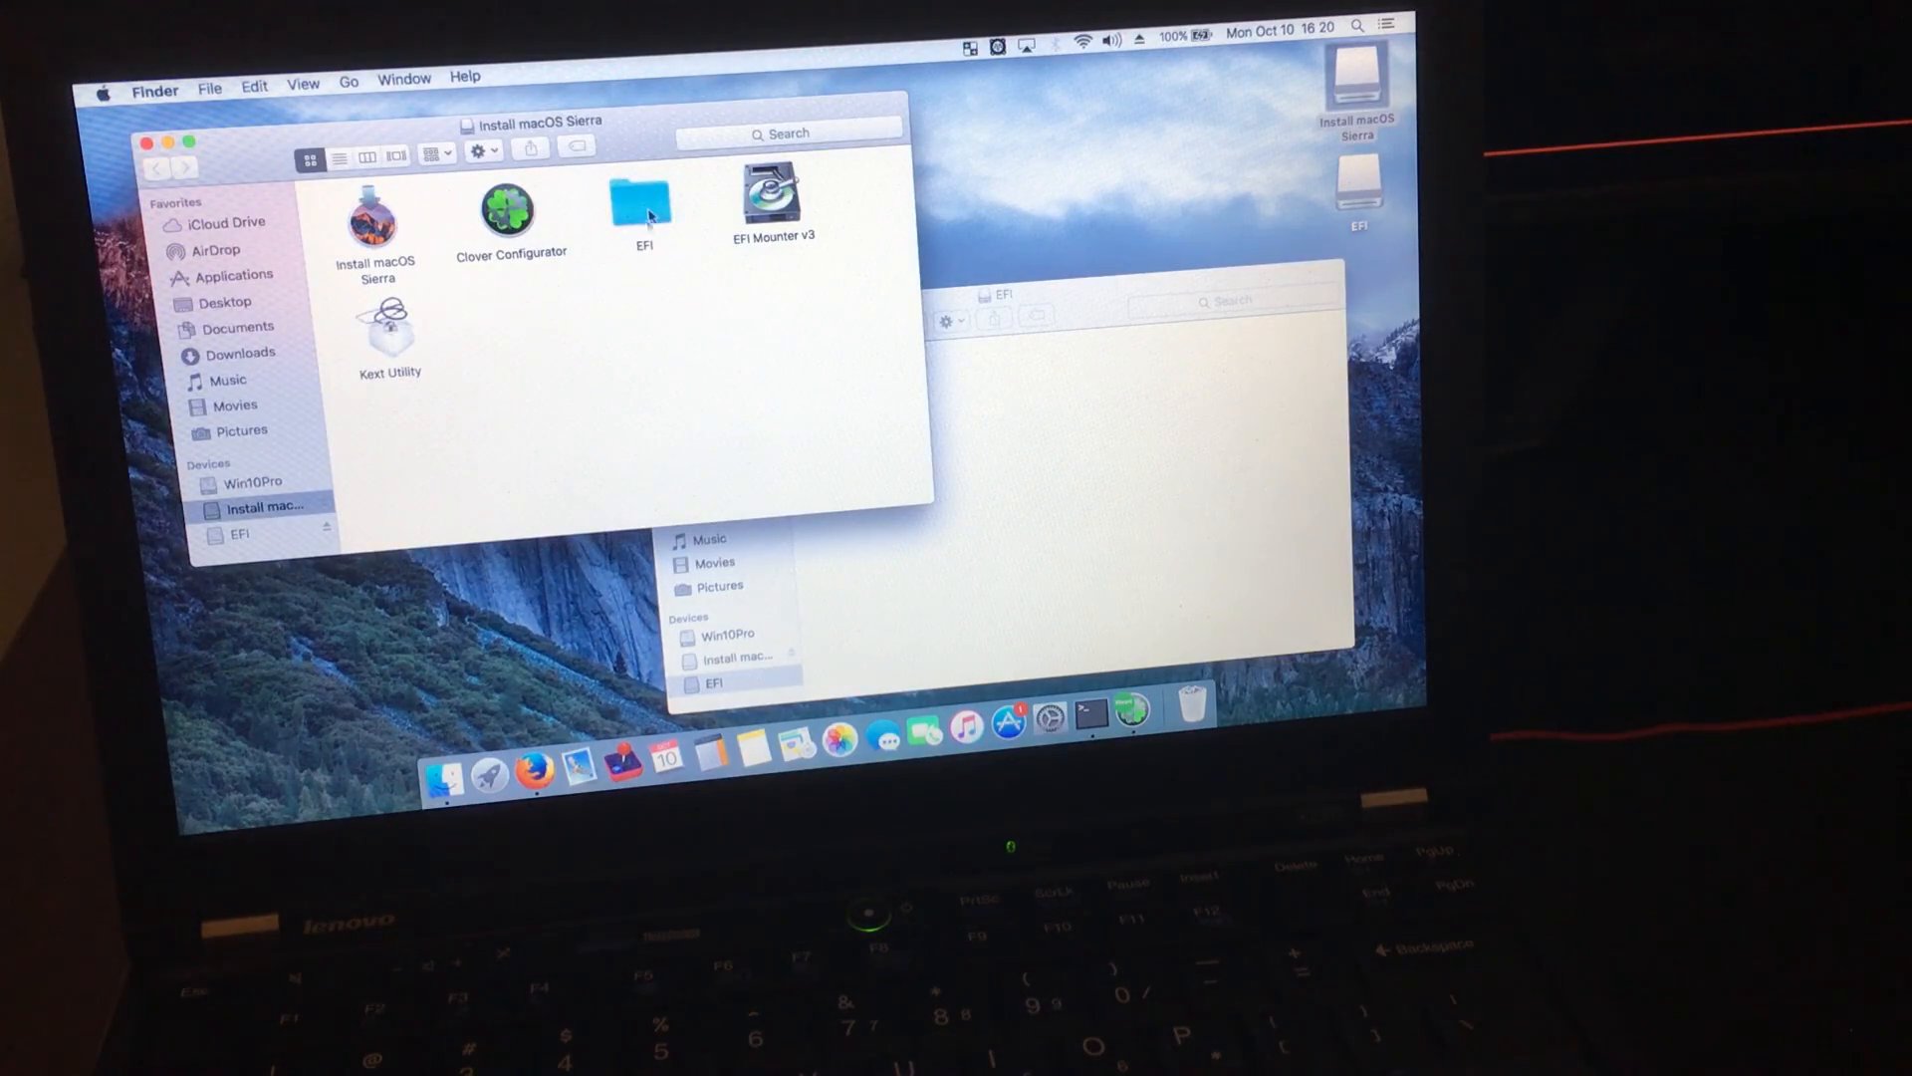
right_click(644, 197)
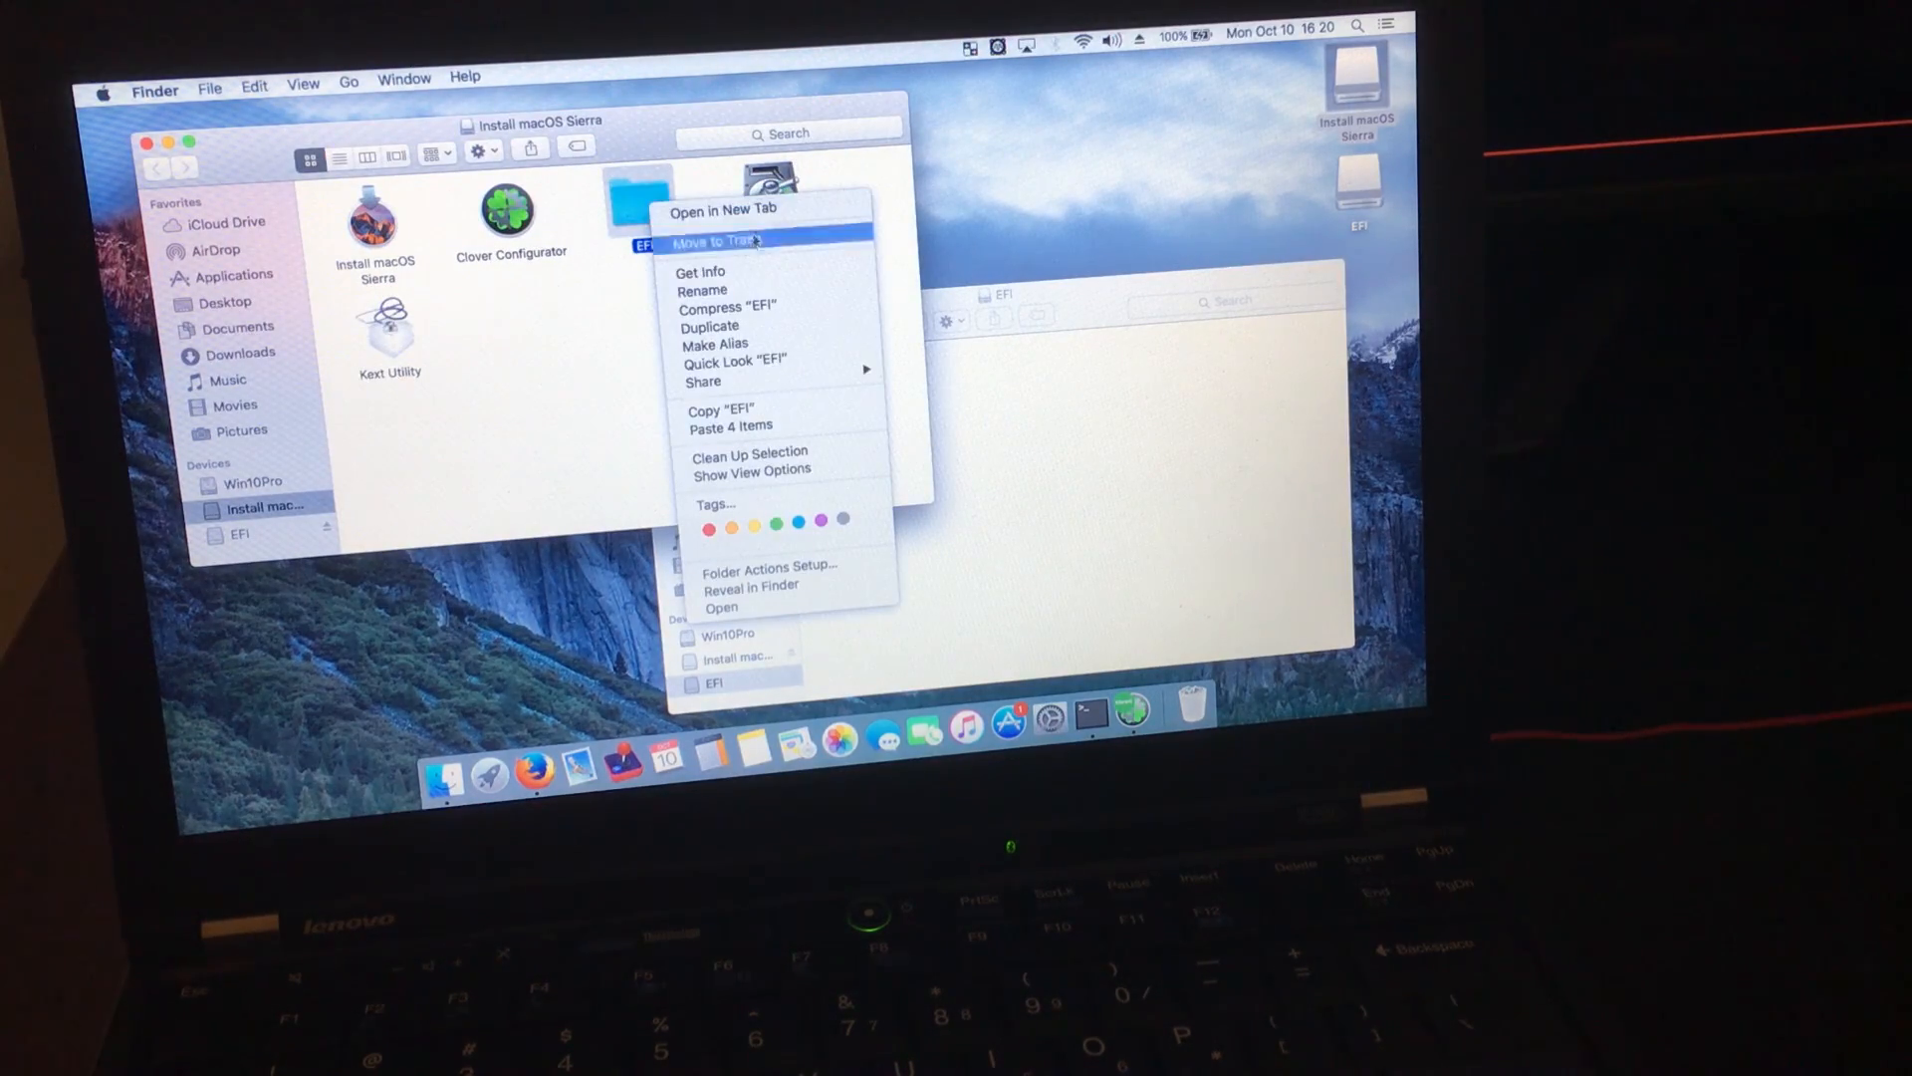
mouse_move(719, 410)
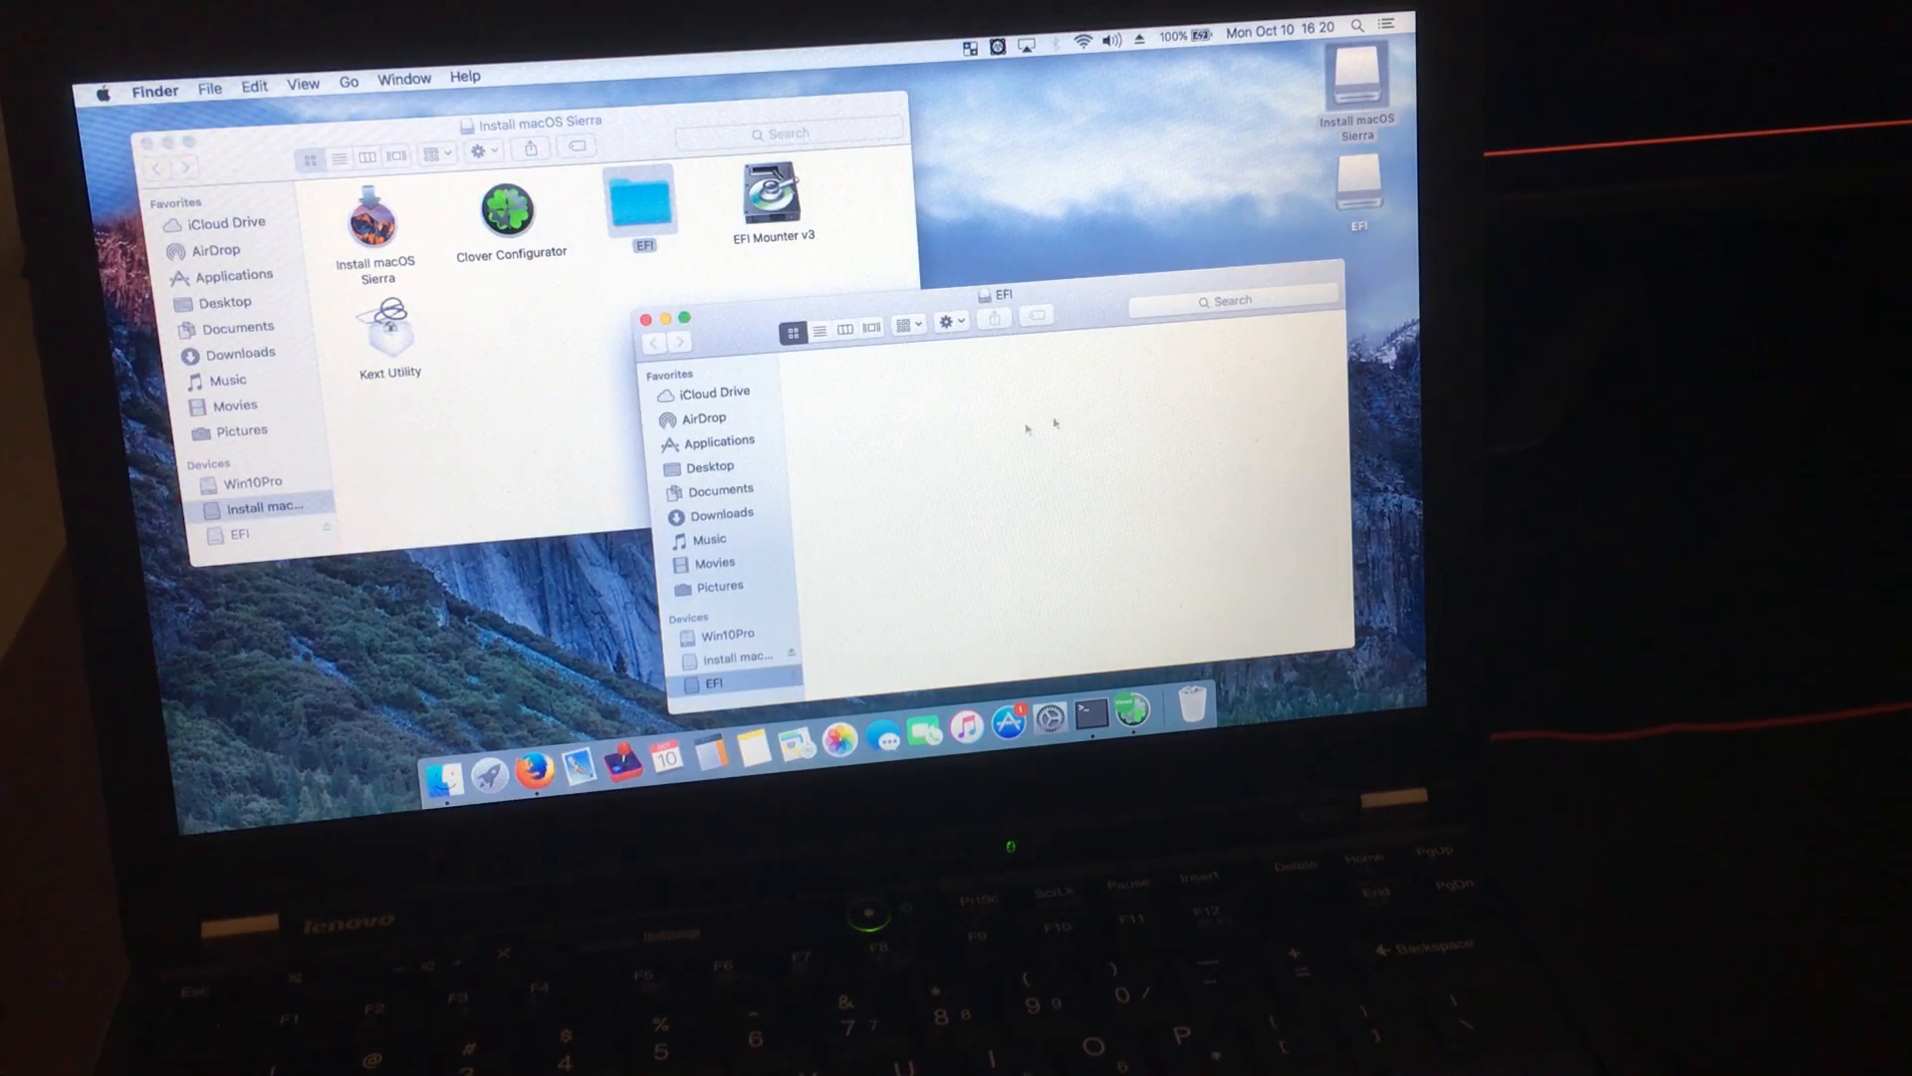
right_click(1028, 426)
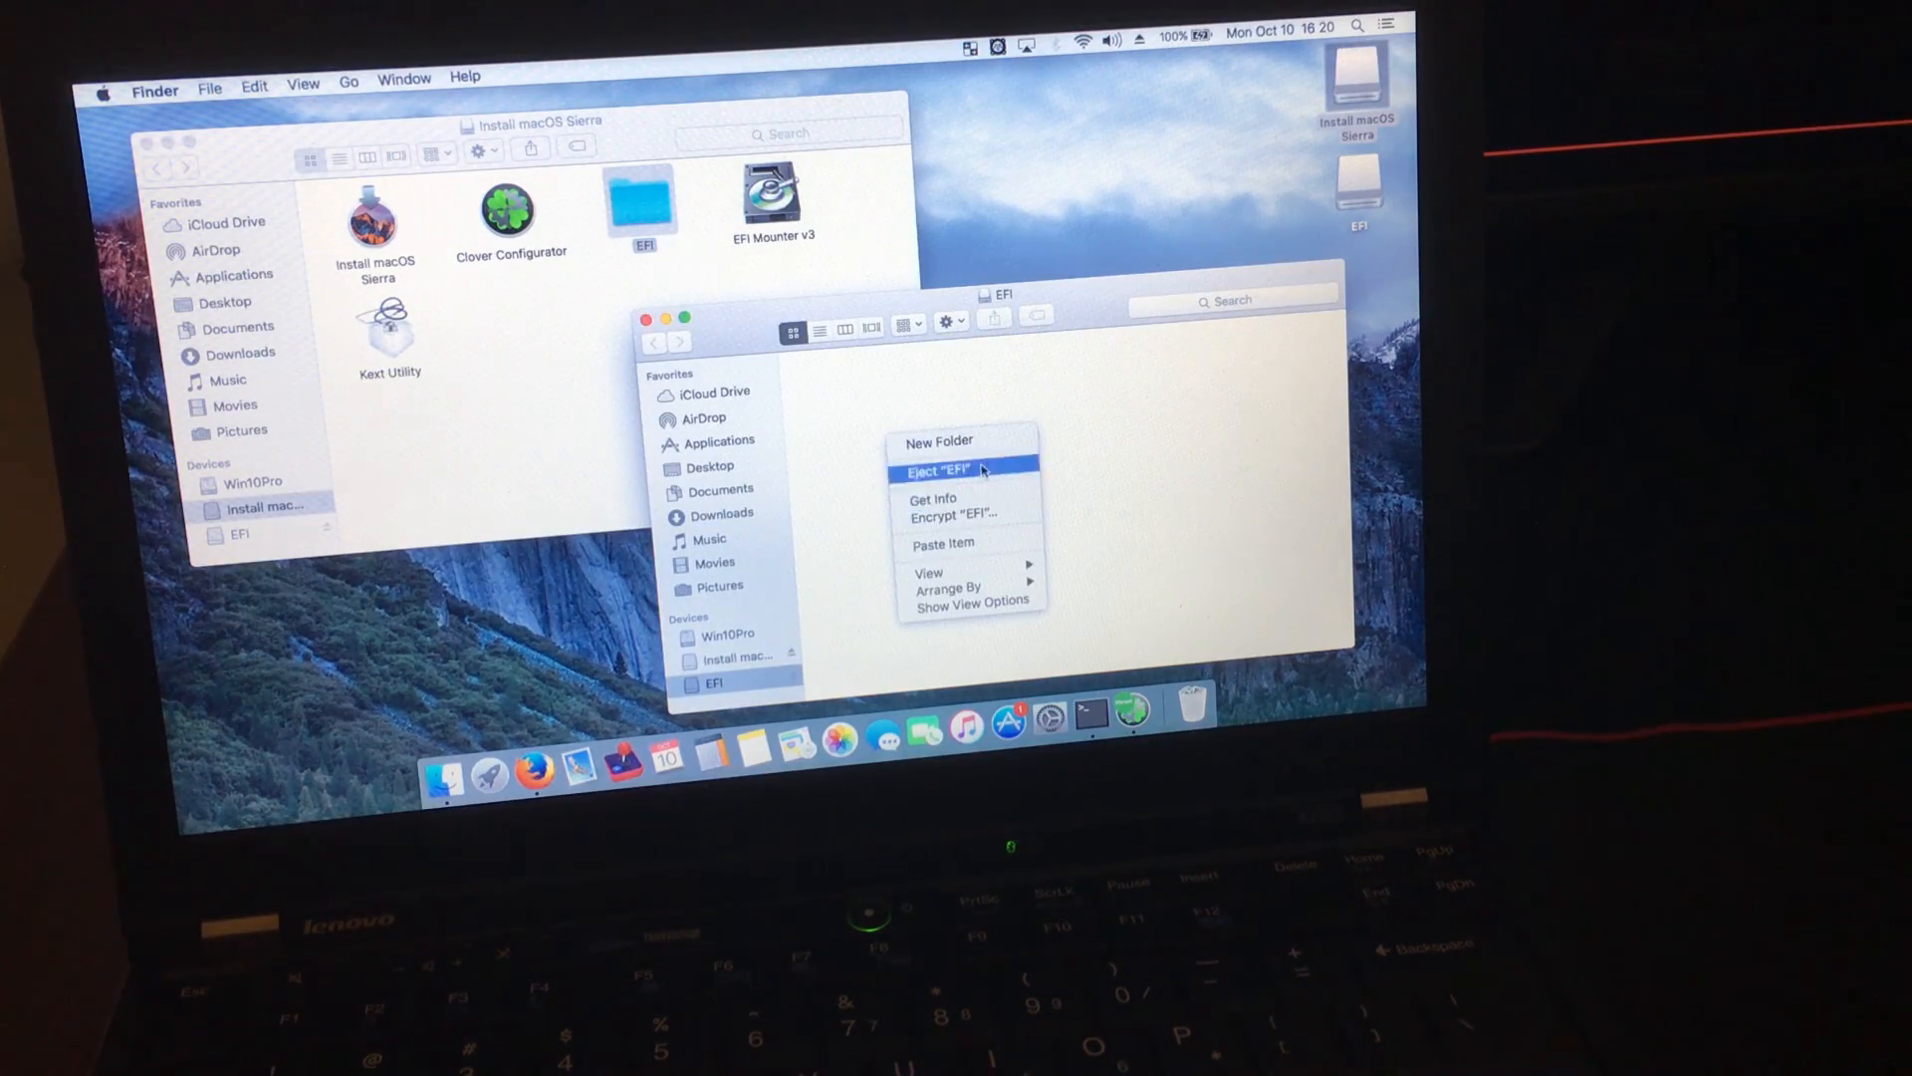
mouse_move(970, 552)
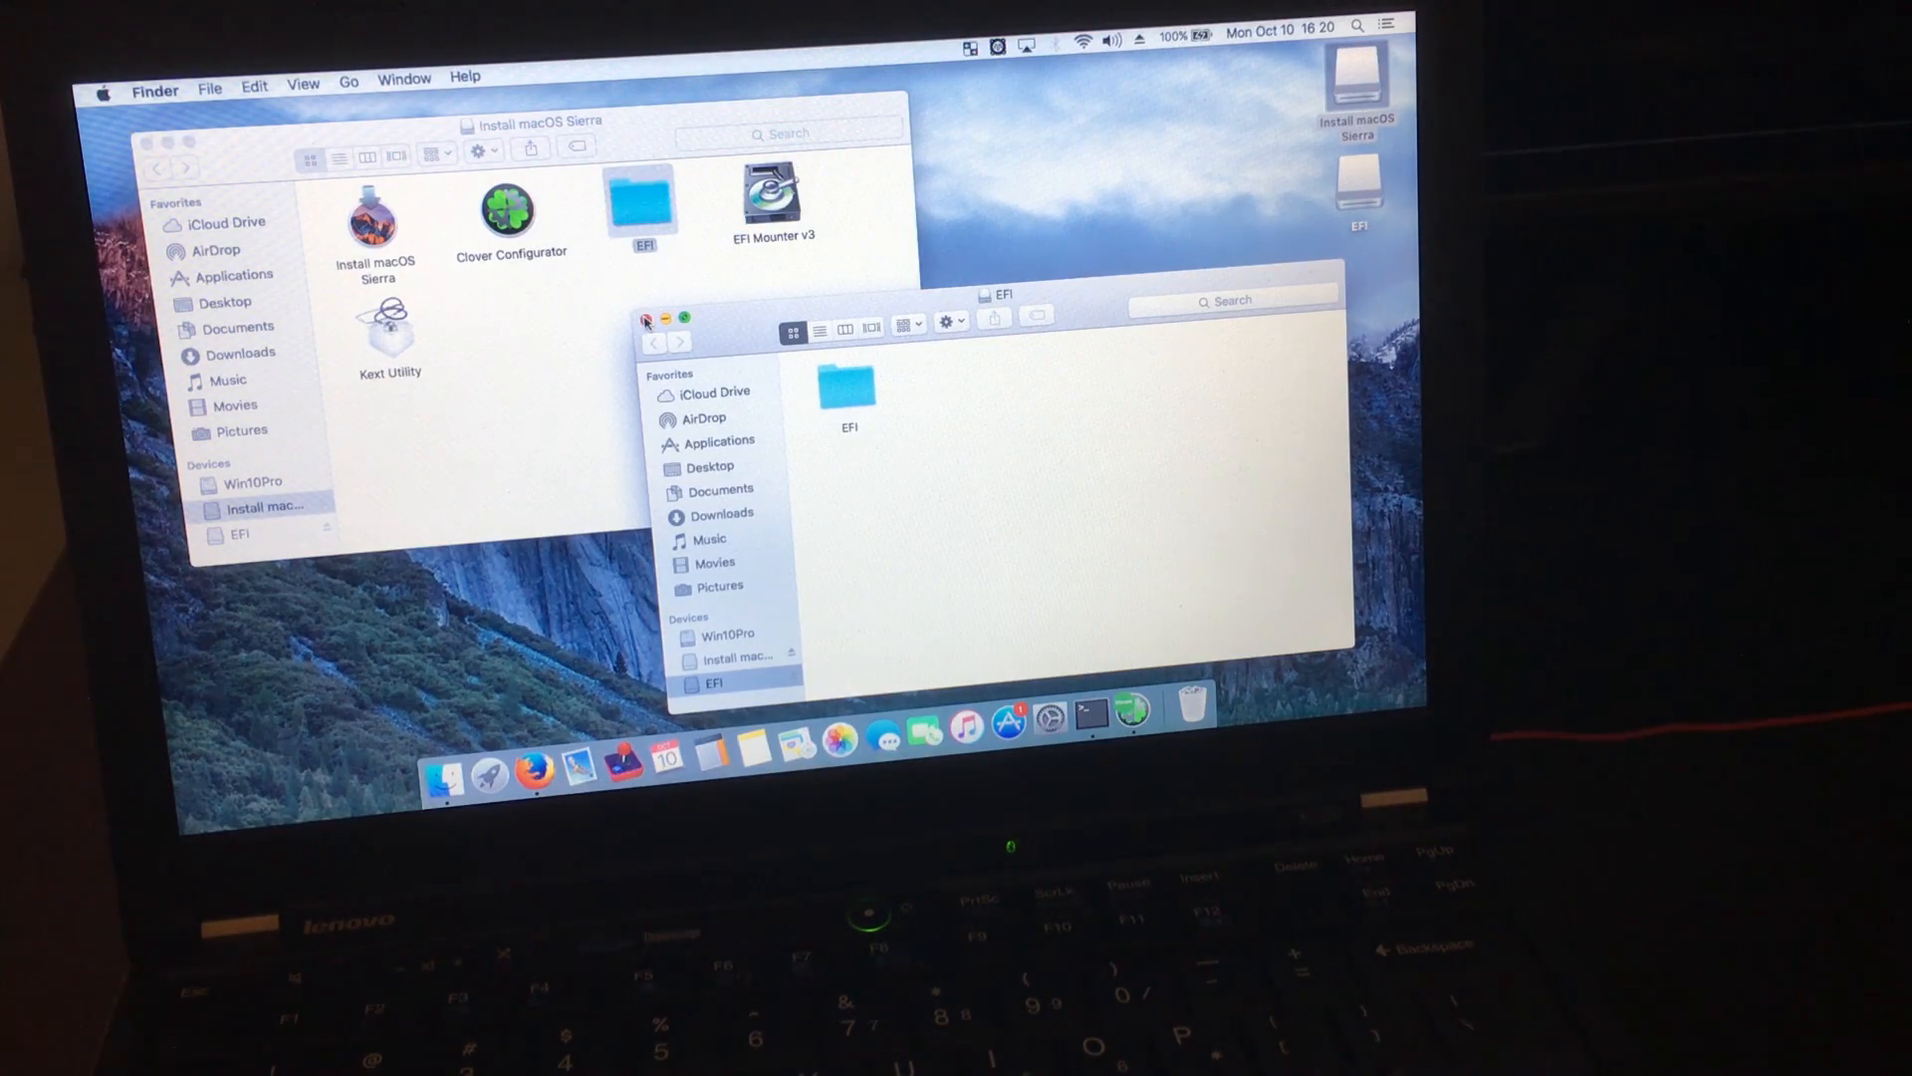
click(647, 317)
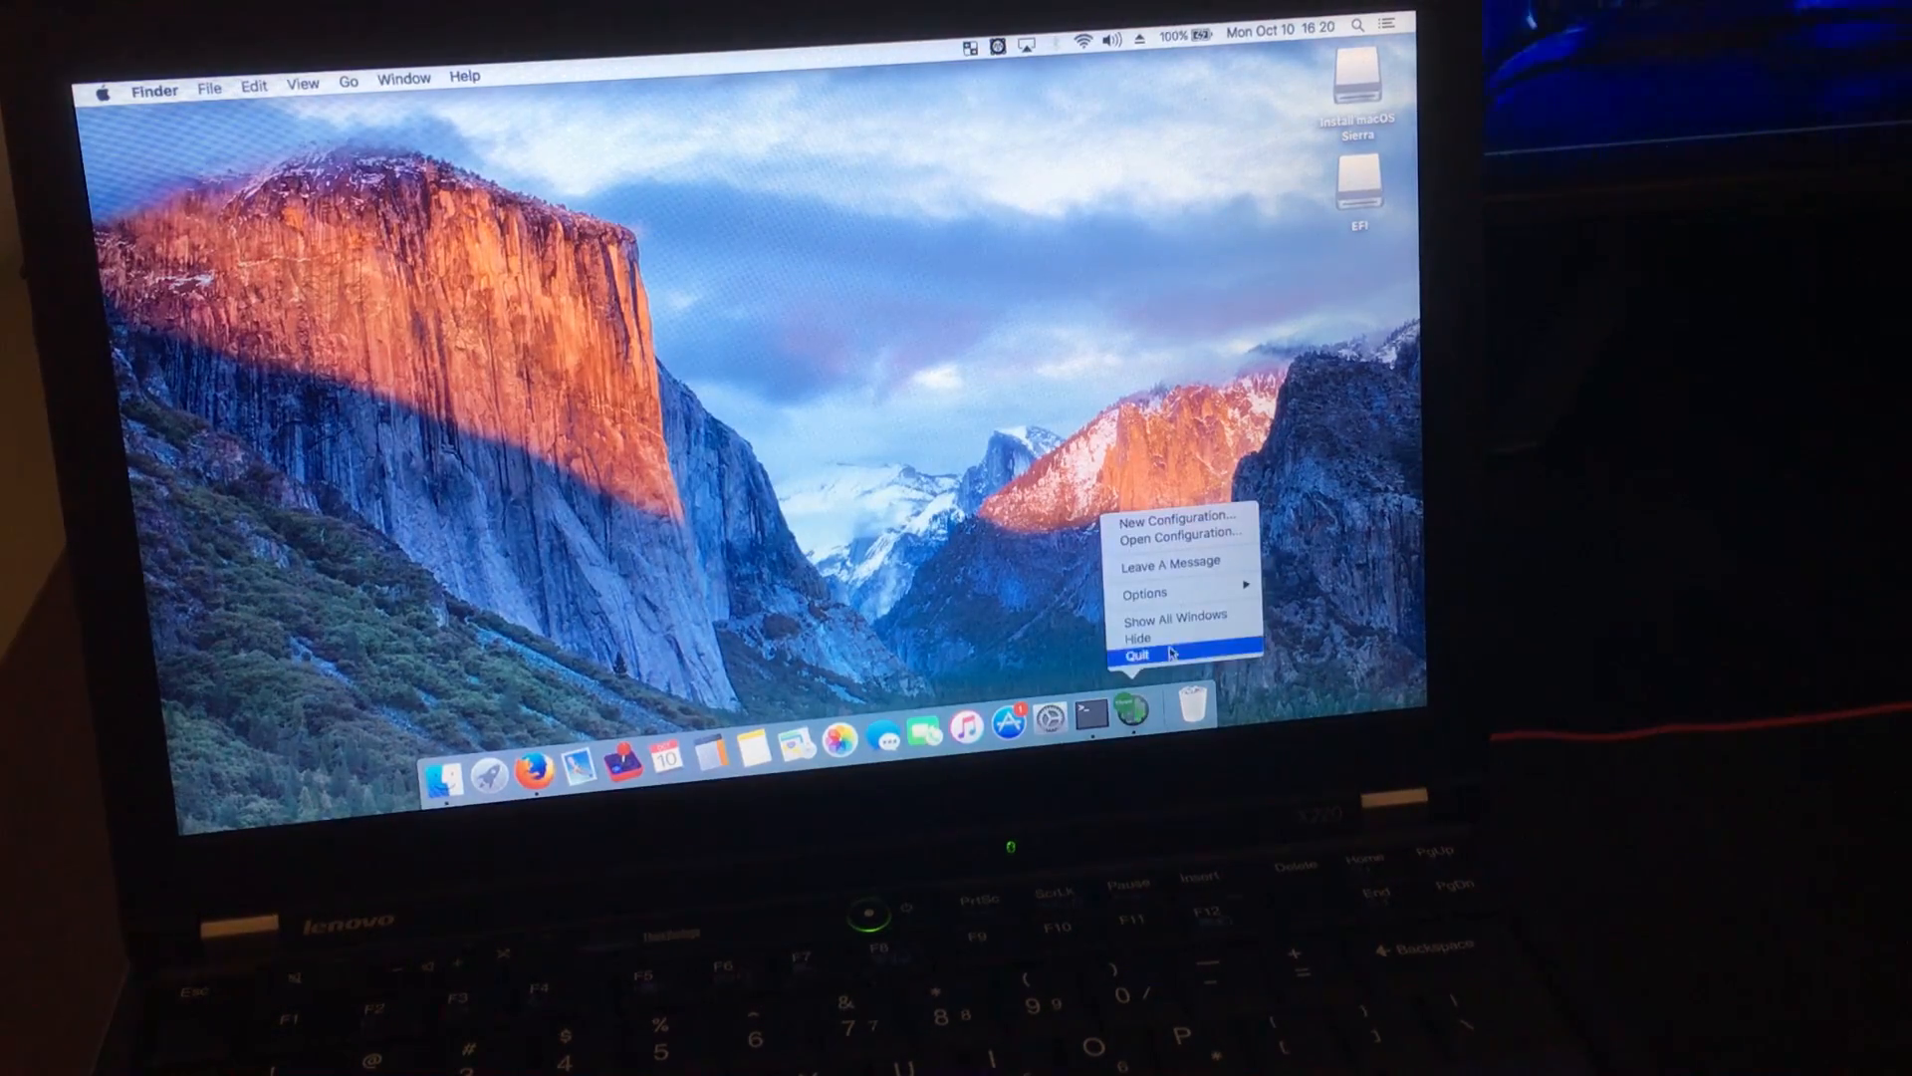
Quit Clover Configurator, eject the Install macOS Sierra drive and restart via the Apple menu.
click(1135, 656)
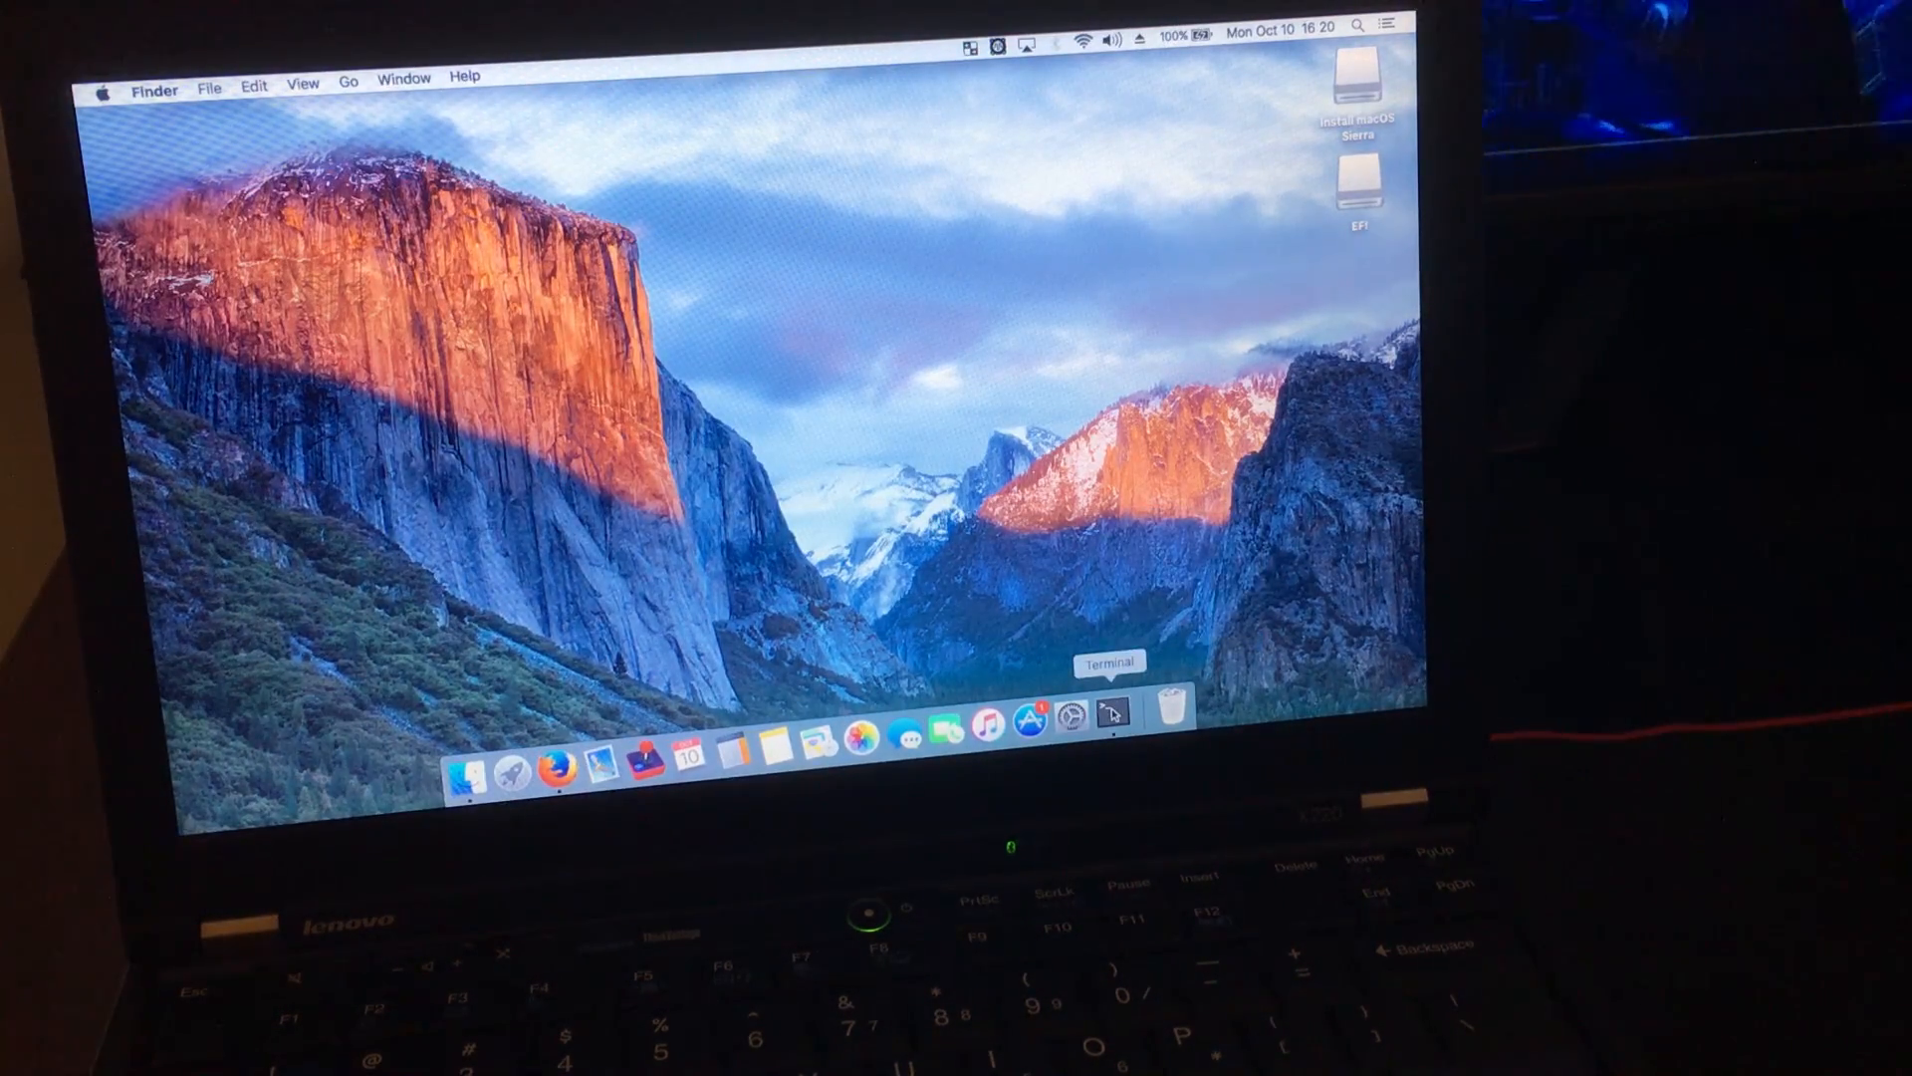
mouse_move(1207, 221)
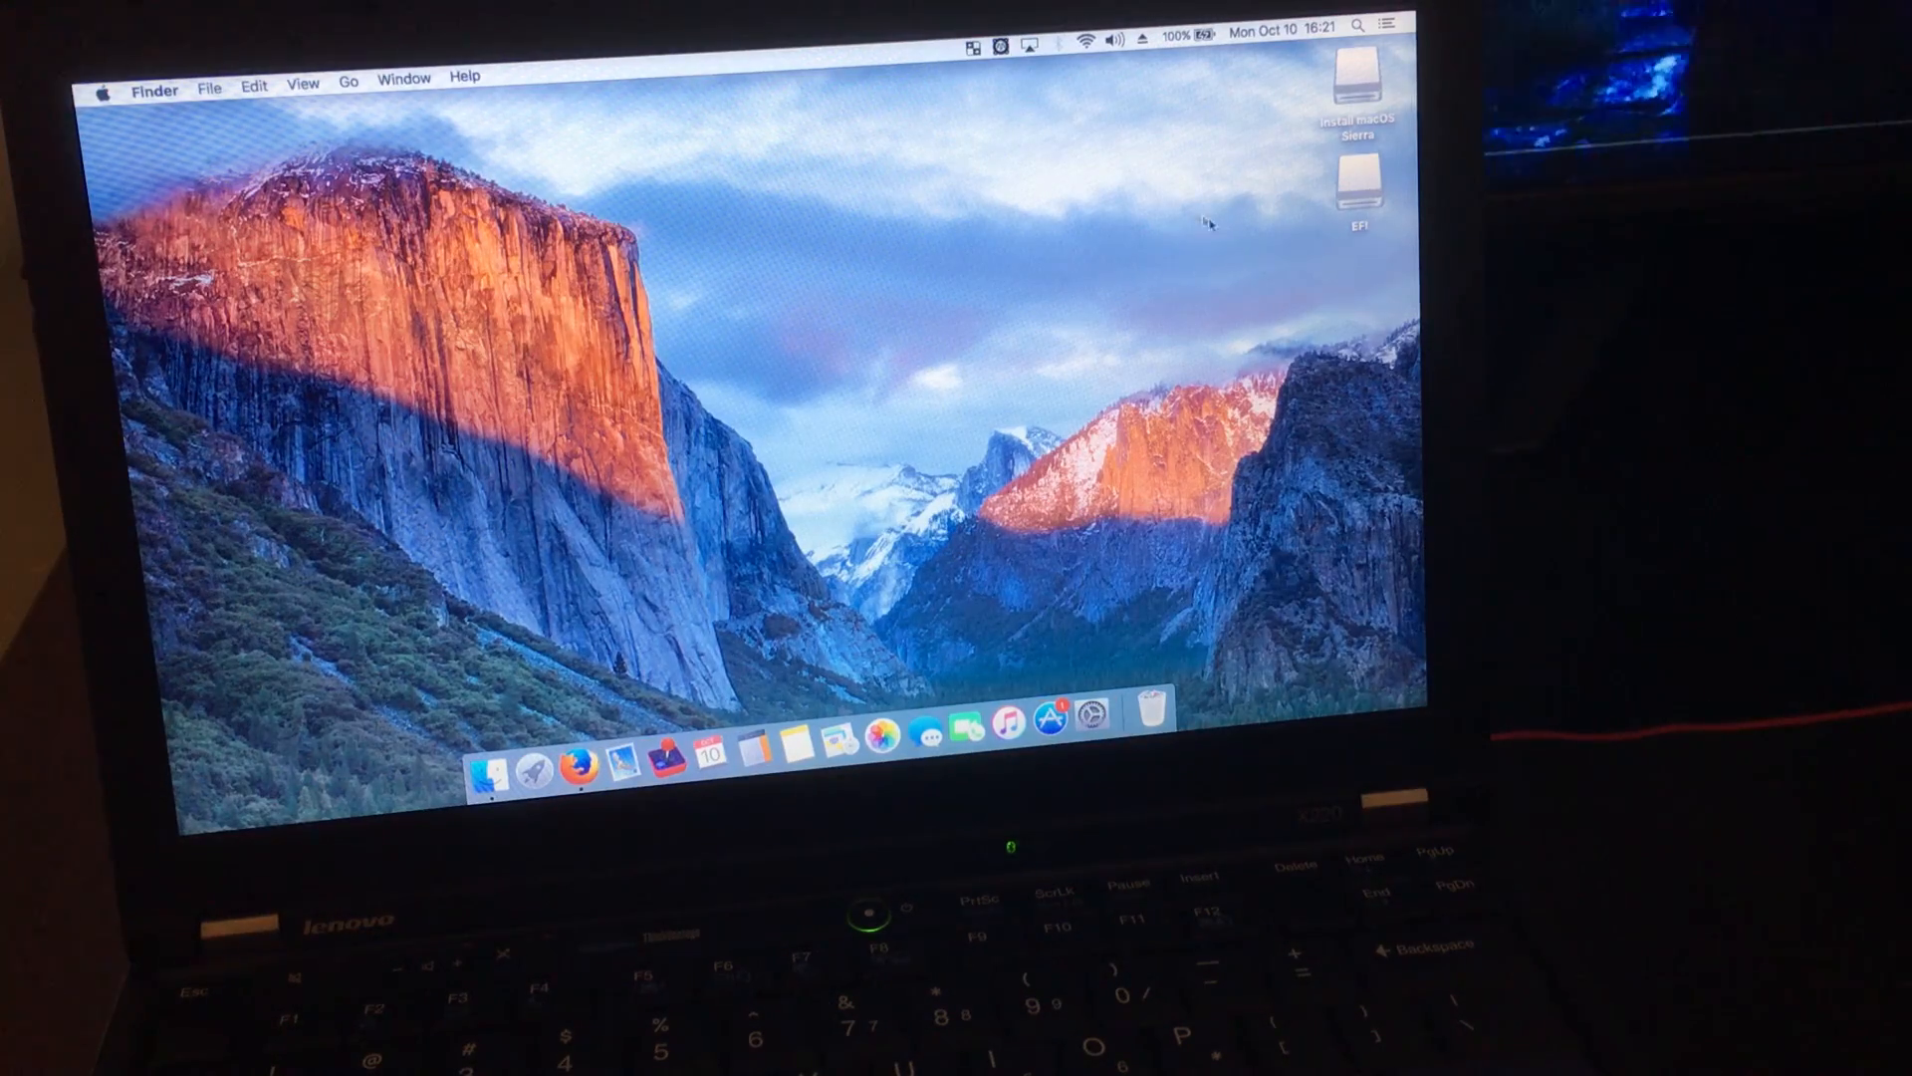
click(1354, 76)
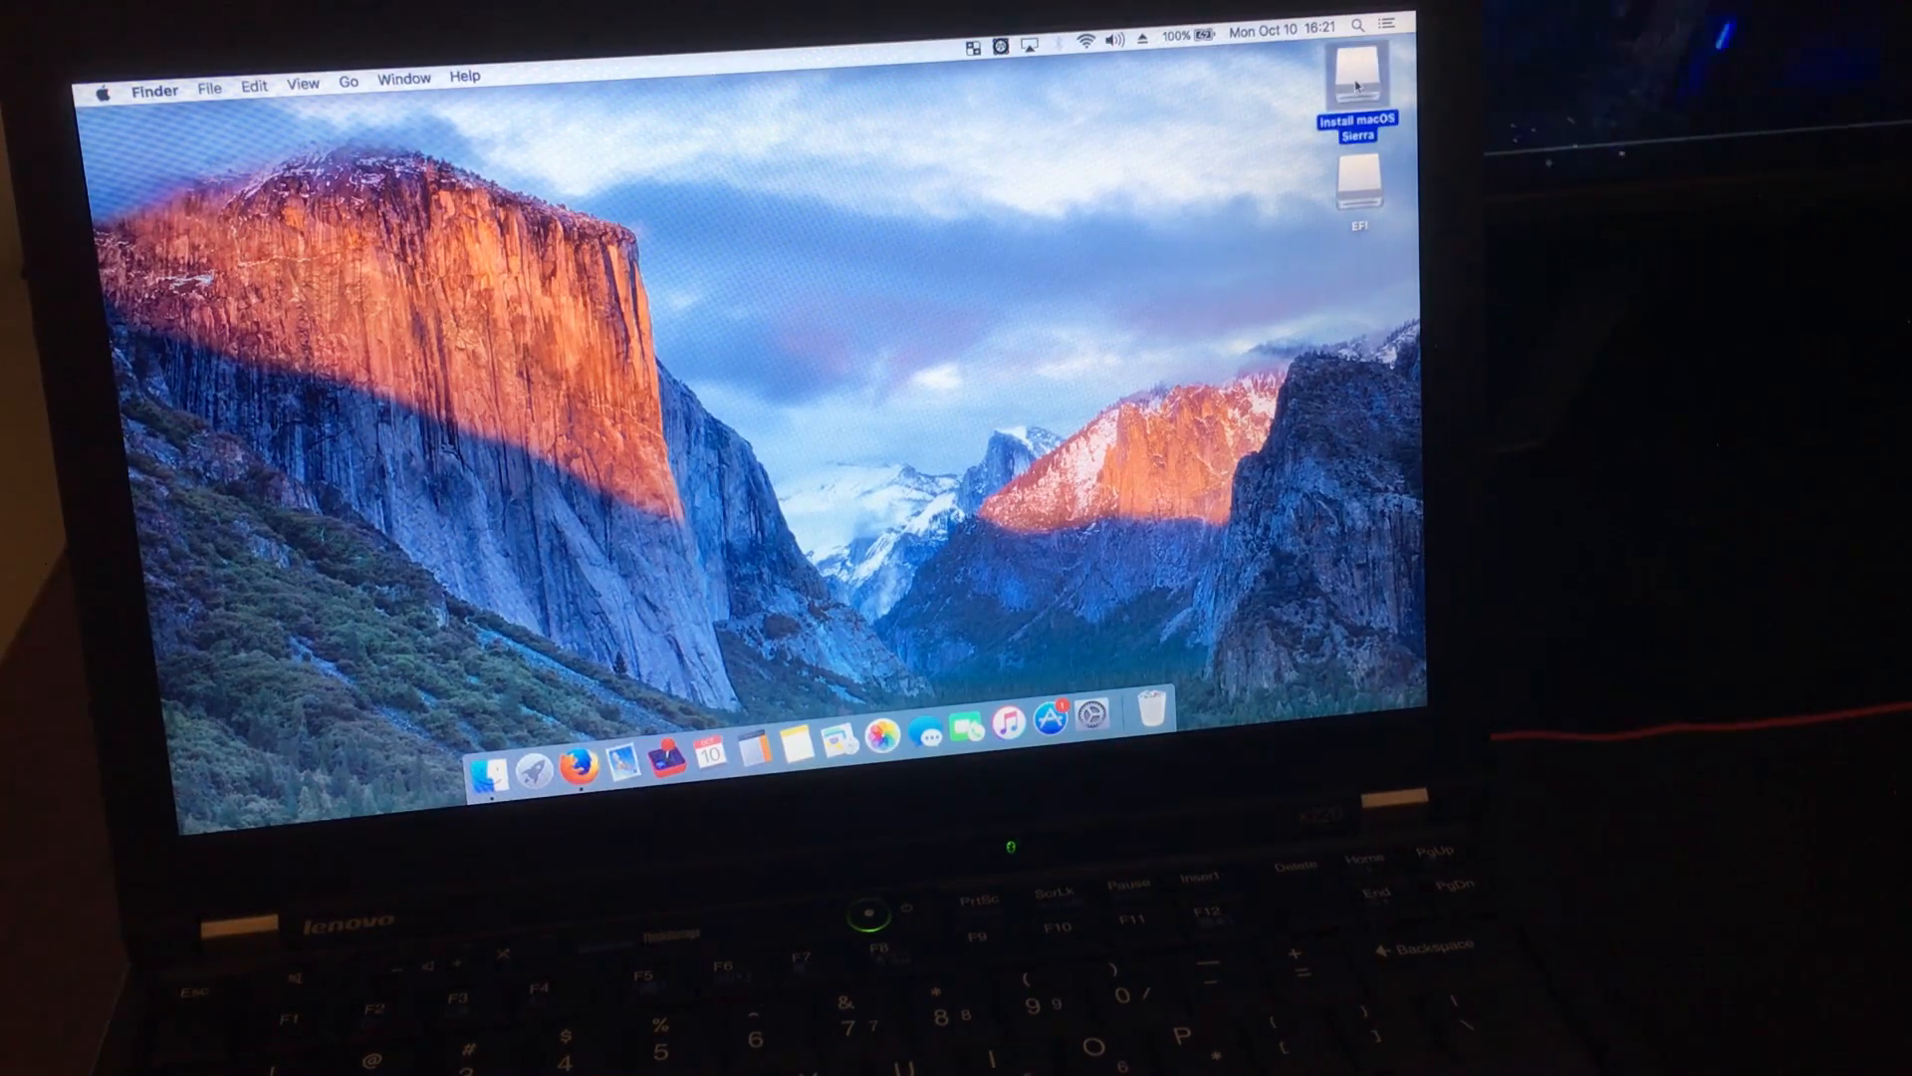
right_click(1354, 74)
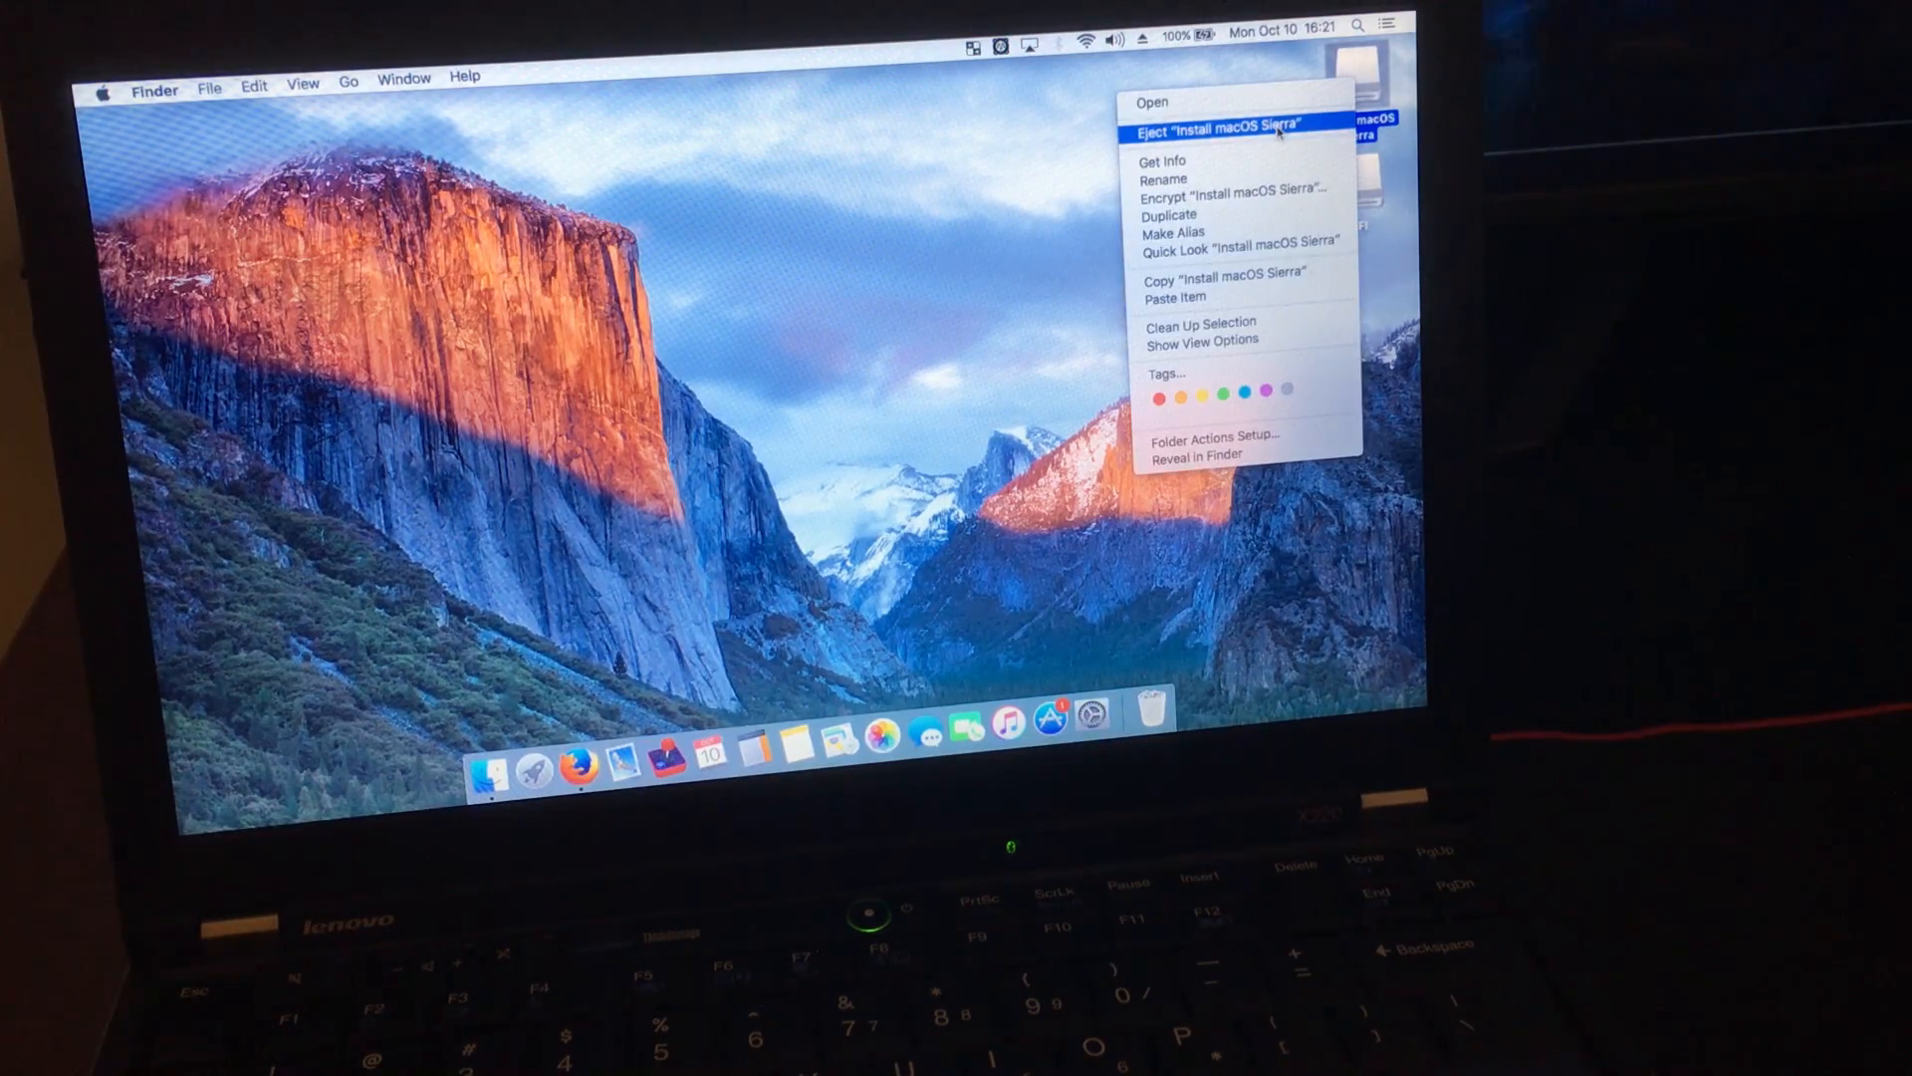
click(1227, 123)
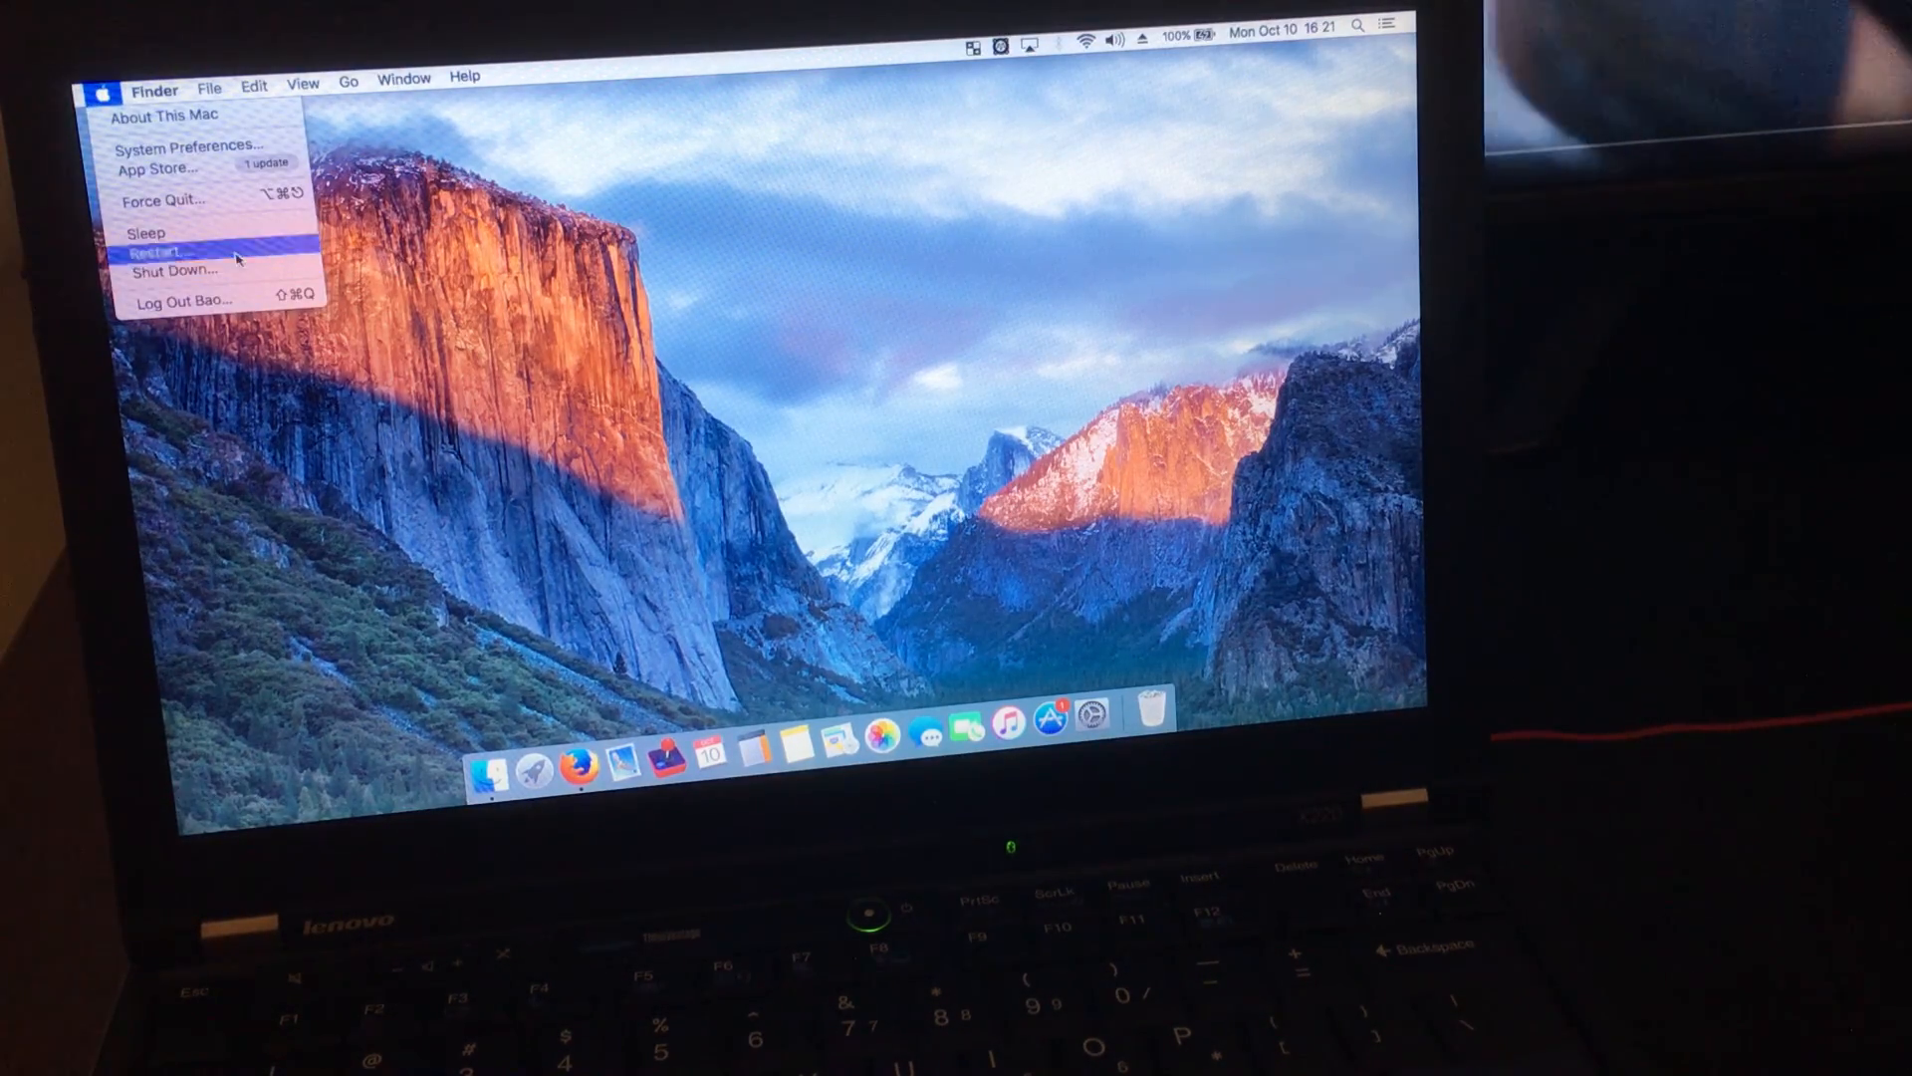
click(935, 351)
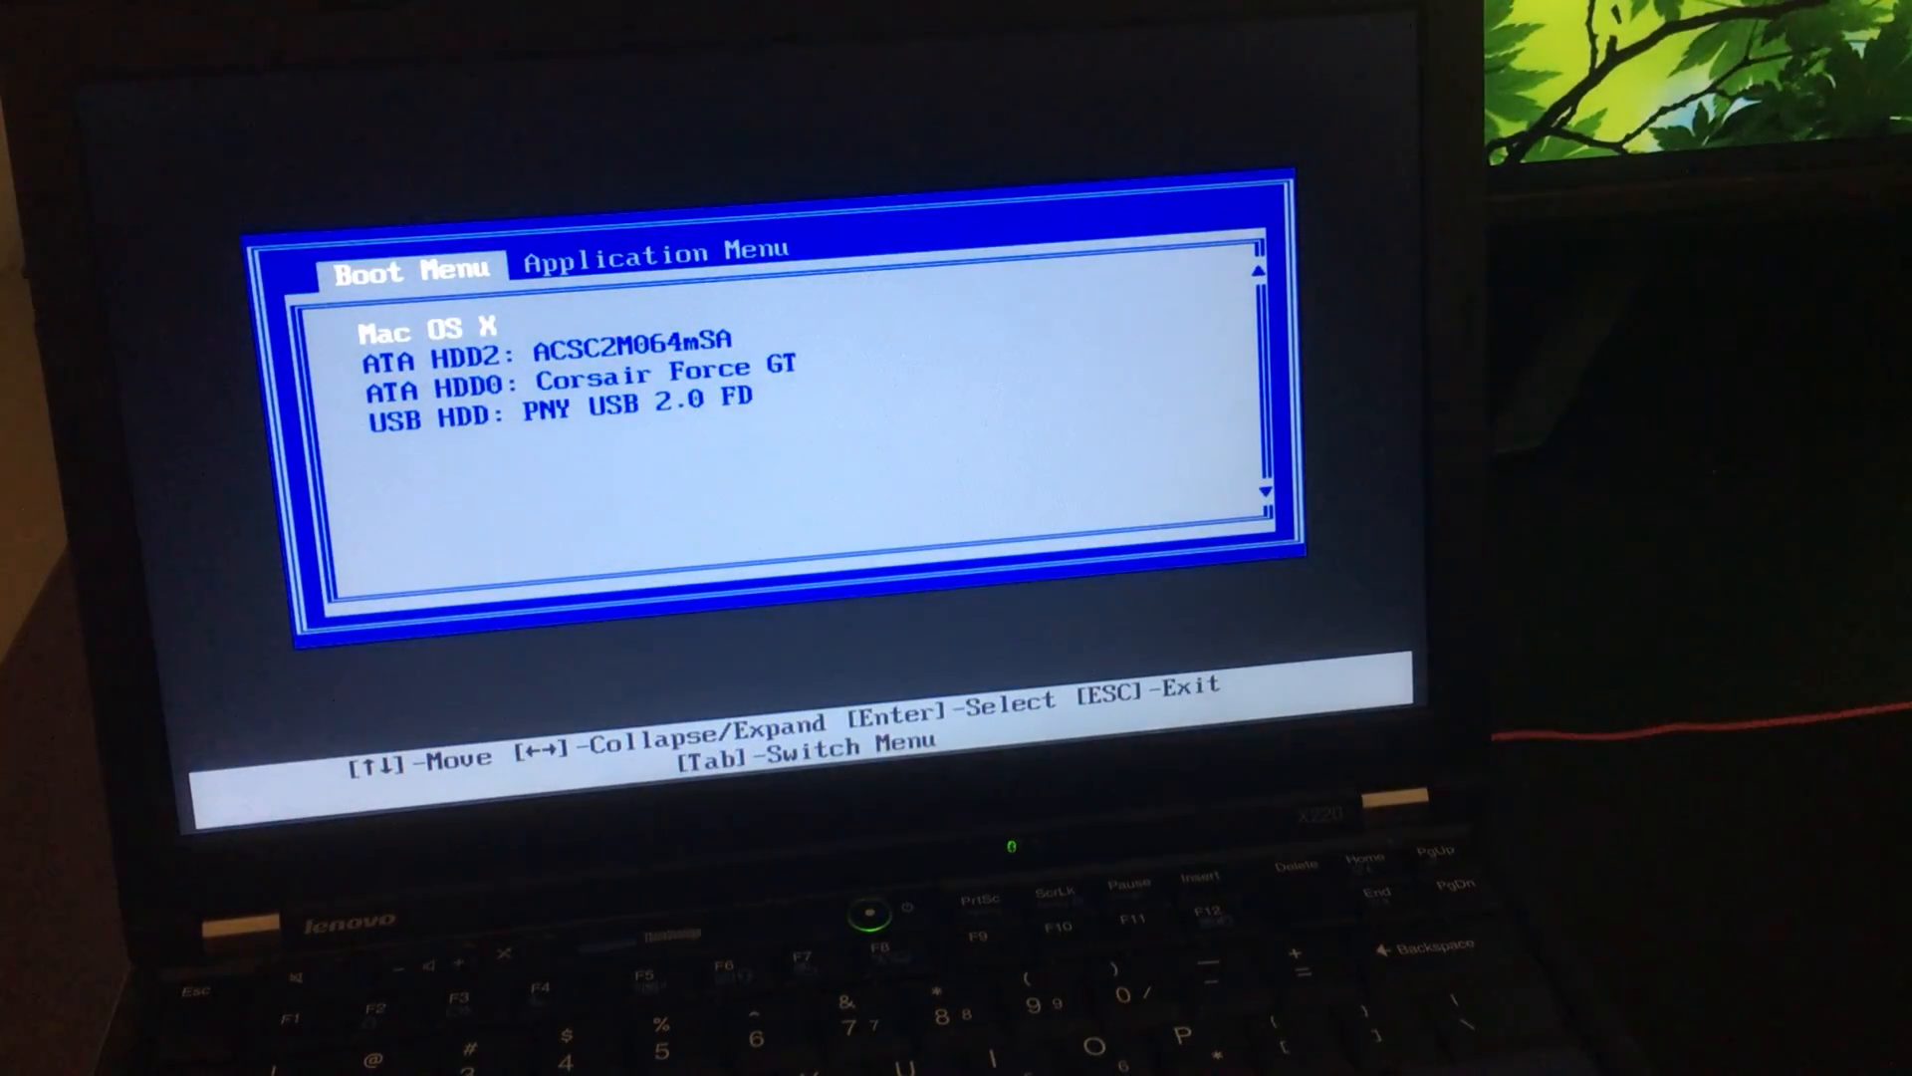
Select USB HDD: PNY USB 2.0 FD in the Lenovo Boot Menu to reach the Clover bootloader.
key(Down)
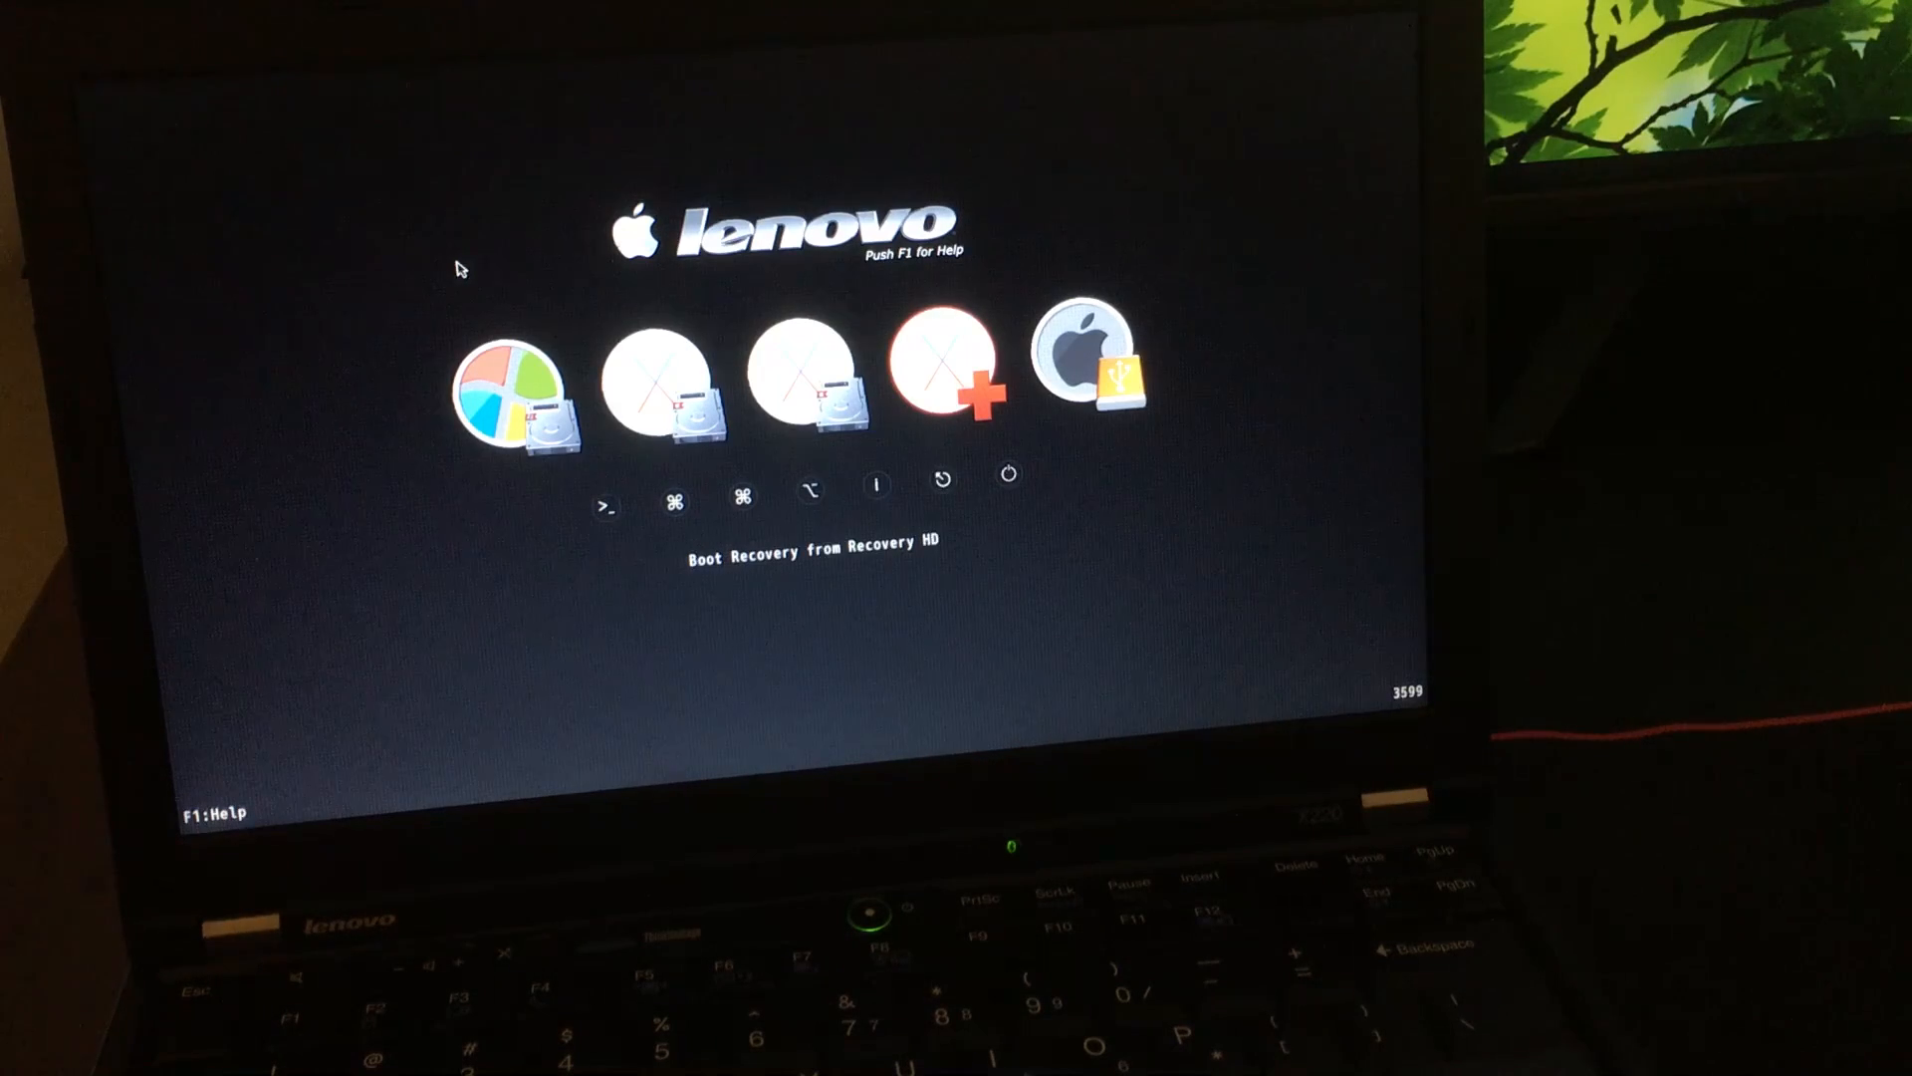
mouse_move(1305, 378)
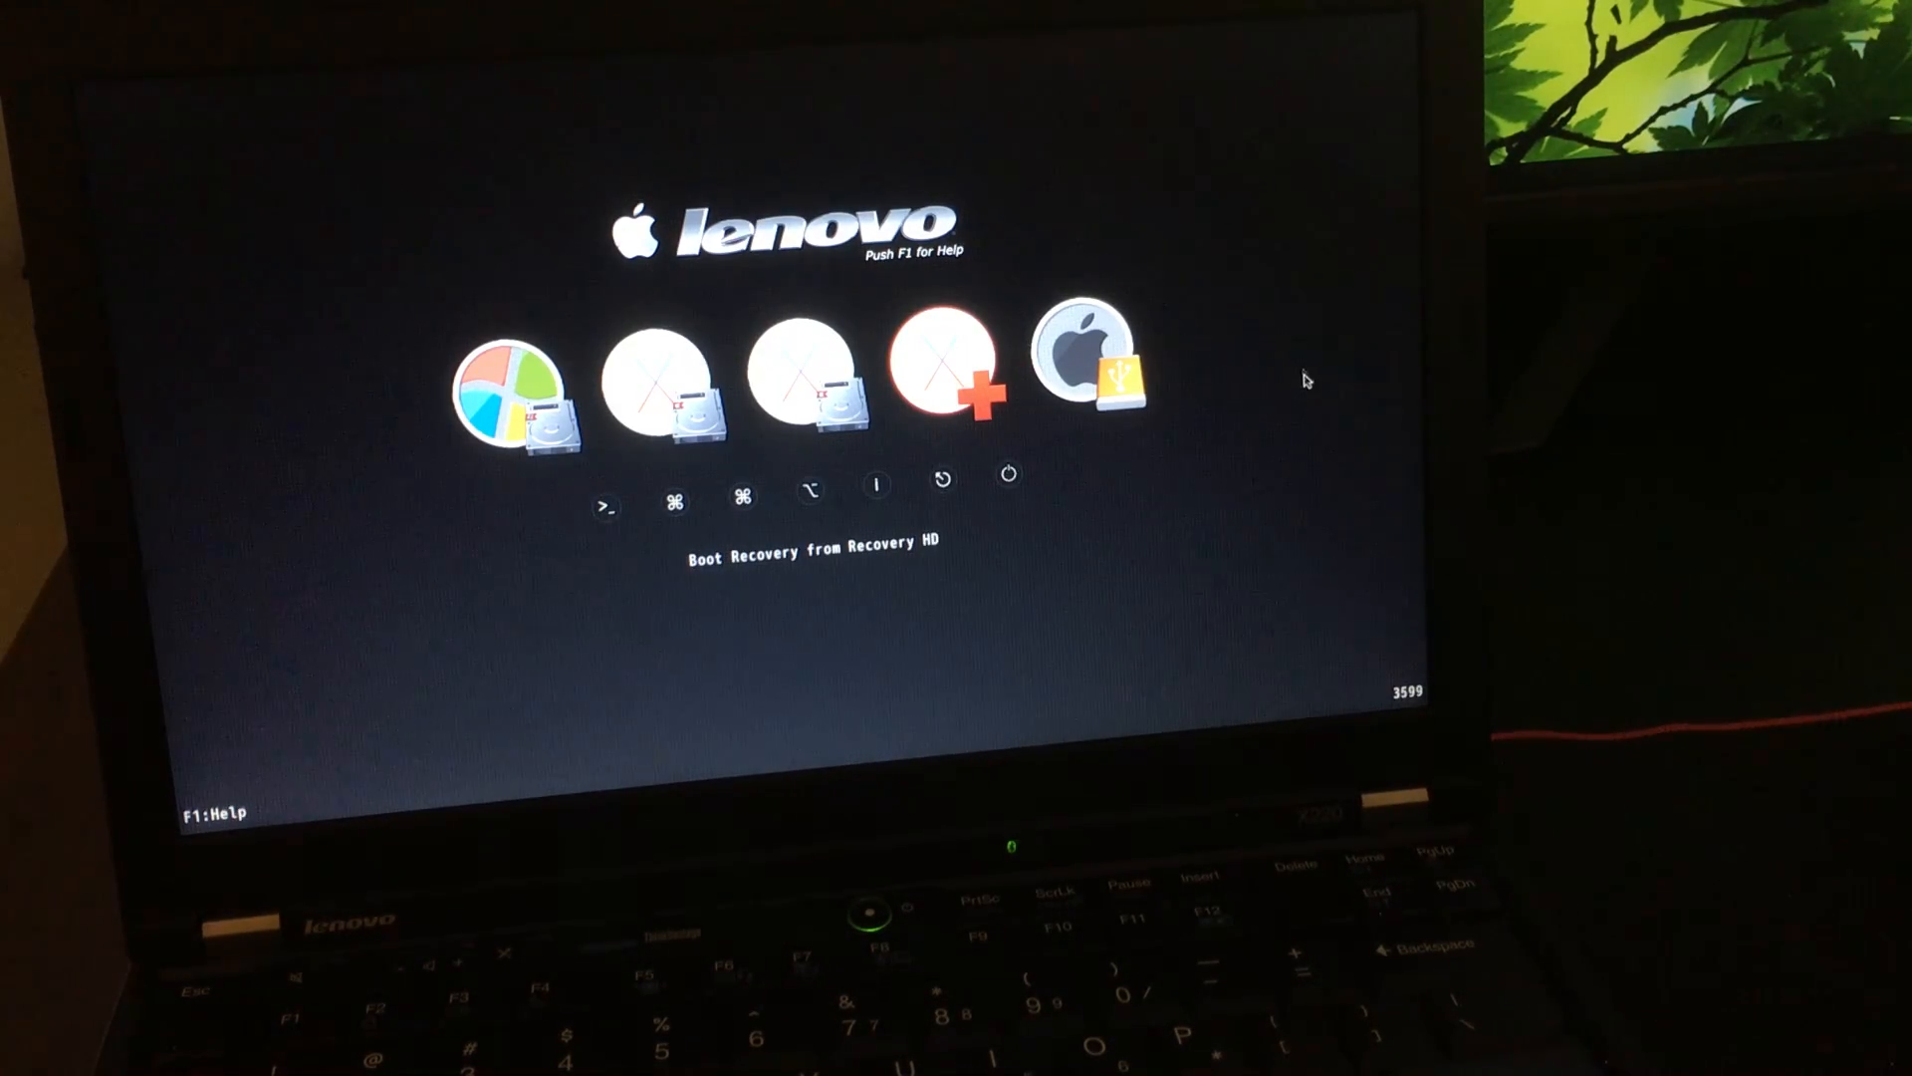
mouse_move(1127, 367)
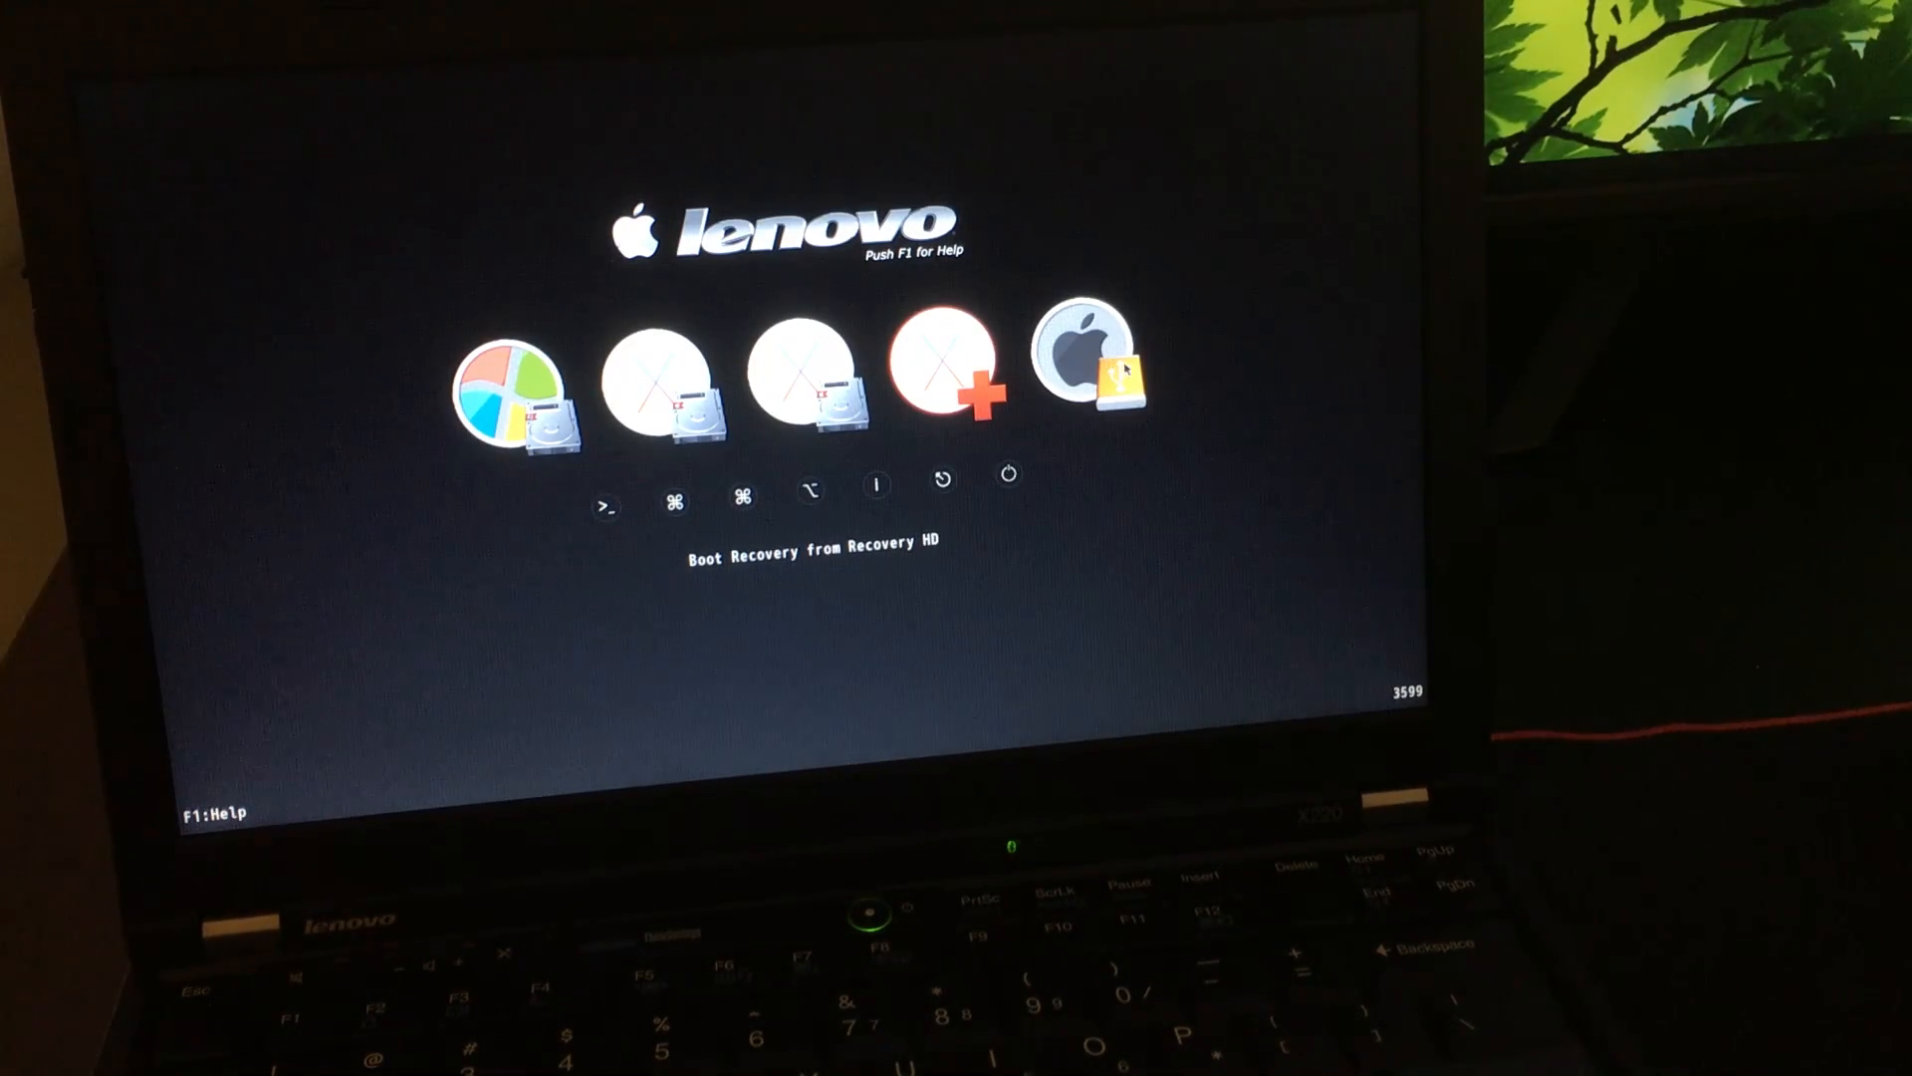